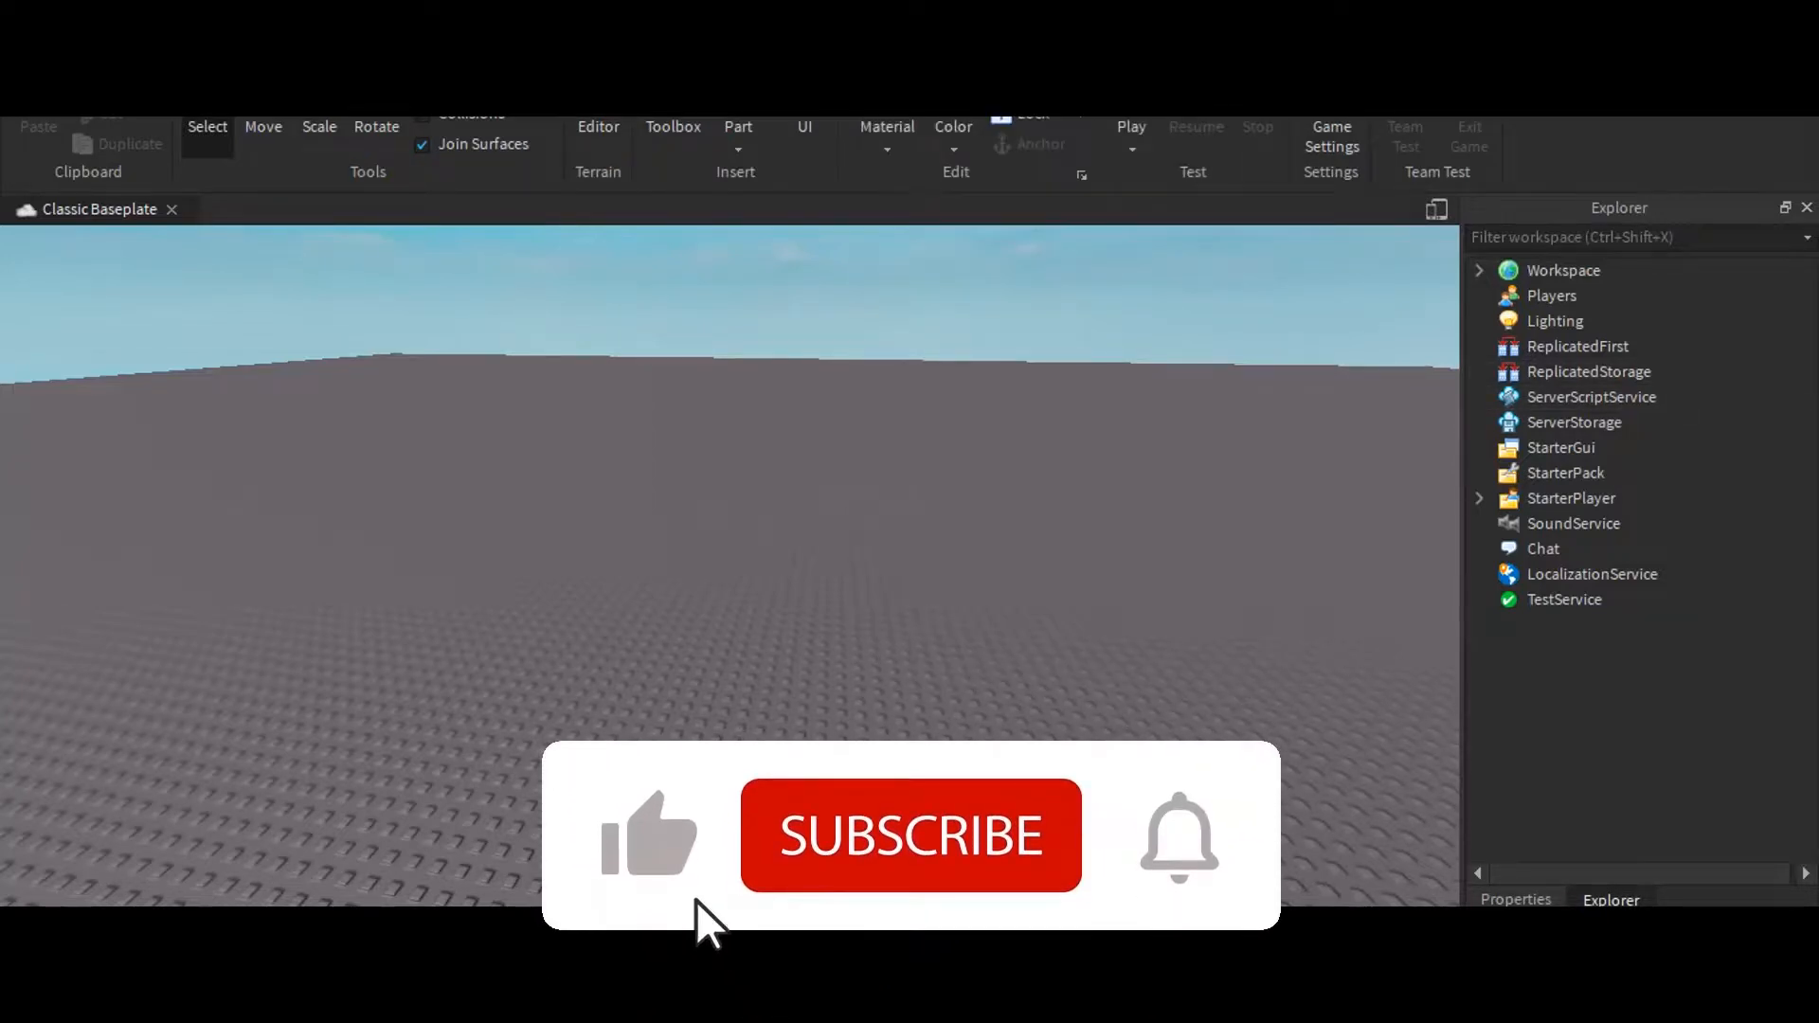
Search the Toolbox for 'house' and insert the HQ Farm House model onto the baseplate
{"action": "left_click", "coordinate": [910, 835]}
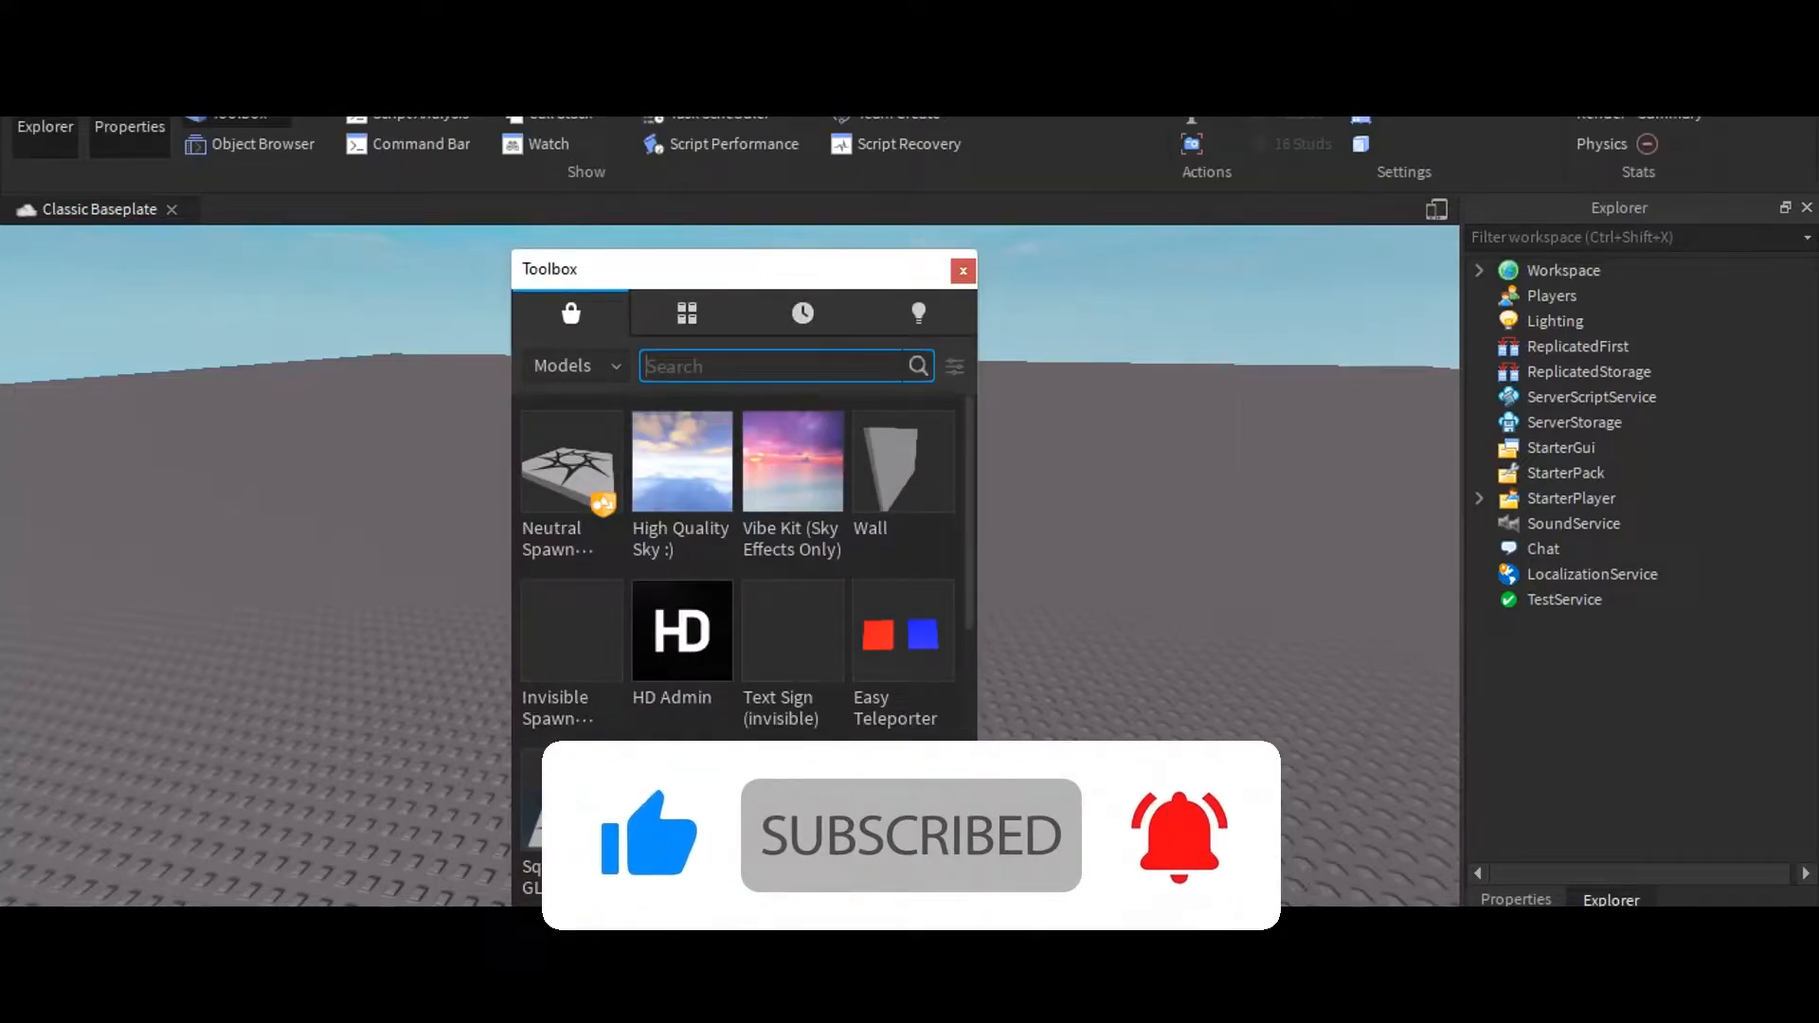
{"action": "type", "text": "house"}
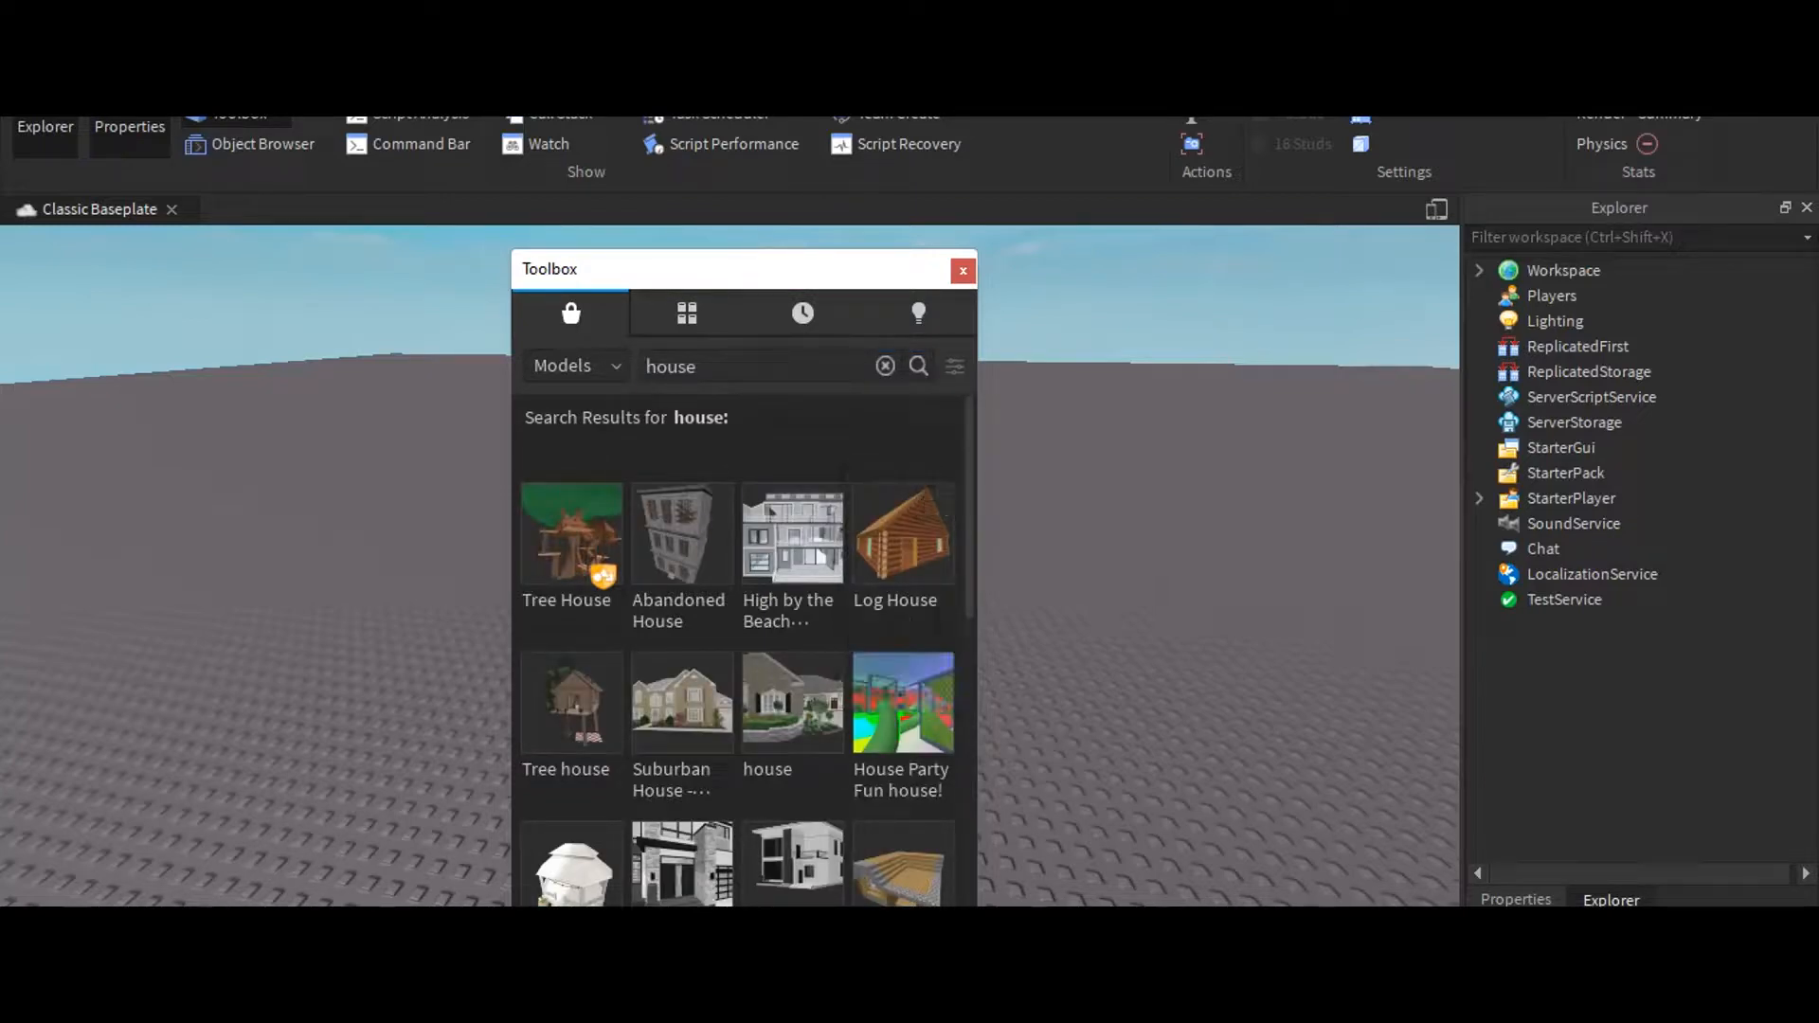
{"action": "scroll", "scroll_direction": "down", "scroll_amount": 3}
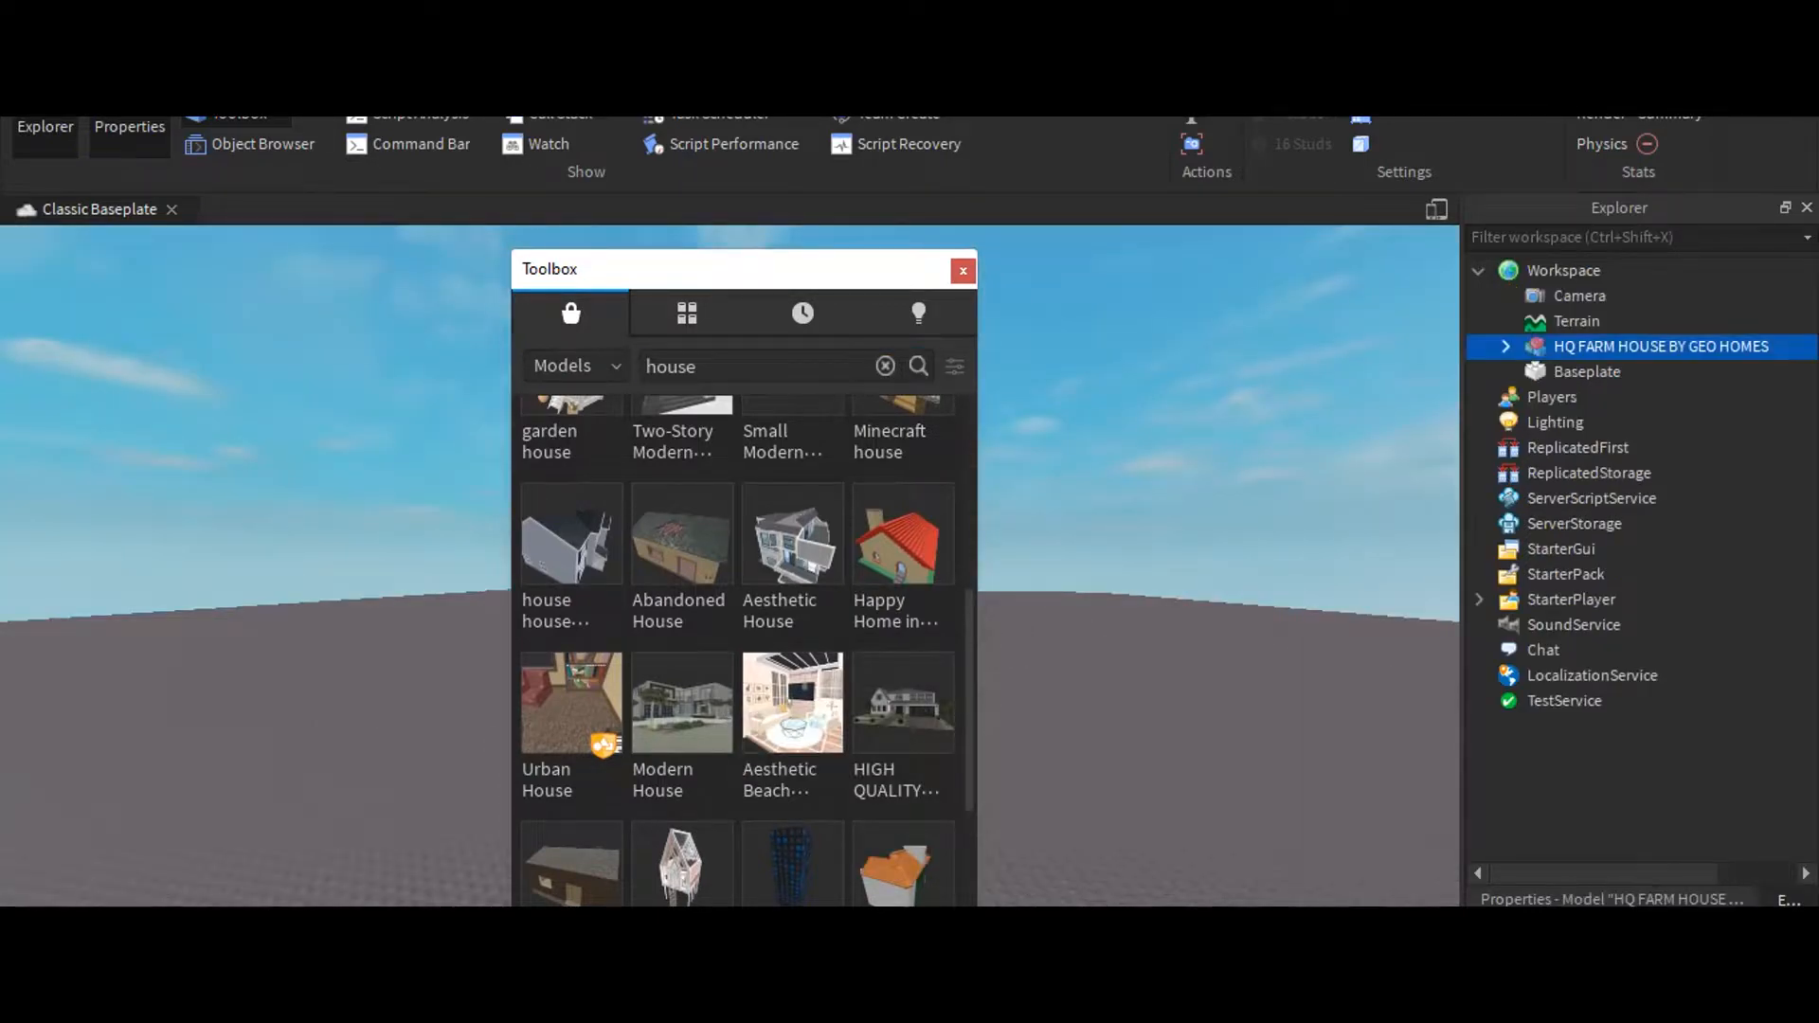
{"action": "left_click", "coordinate": [962, 271]}
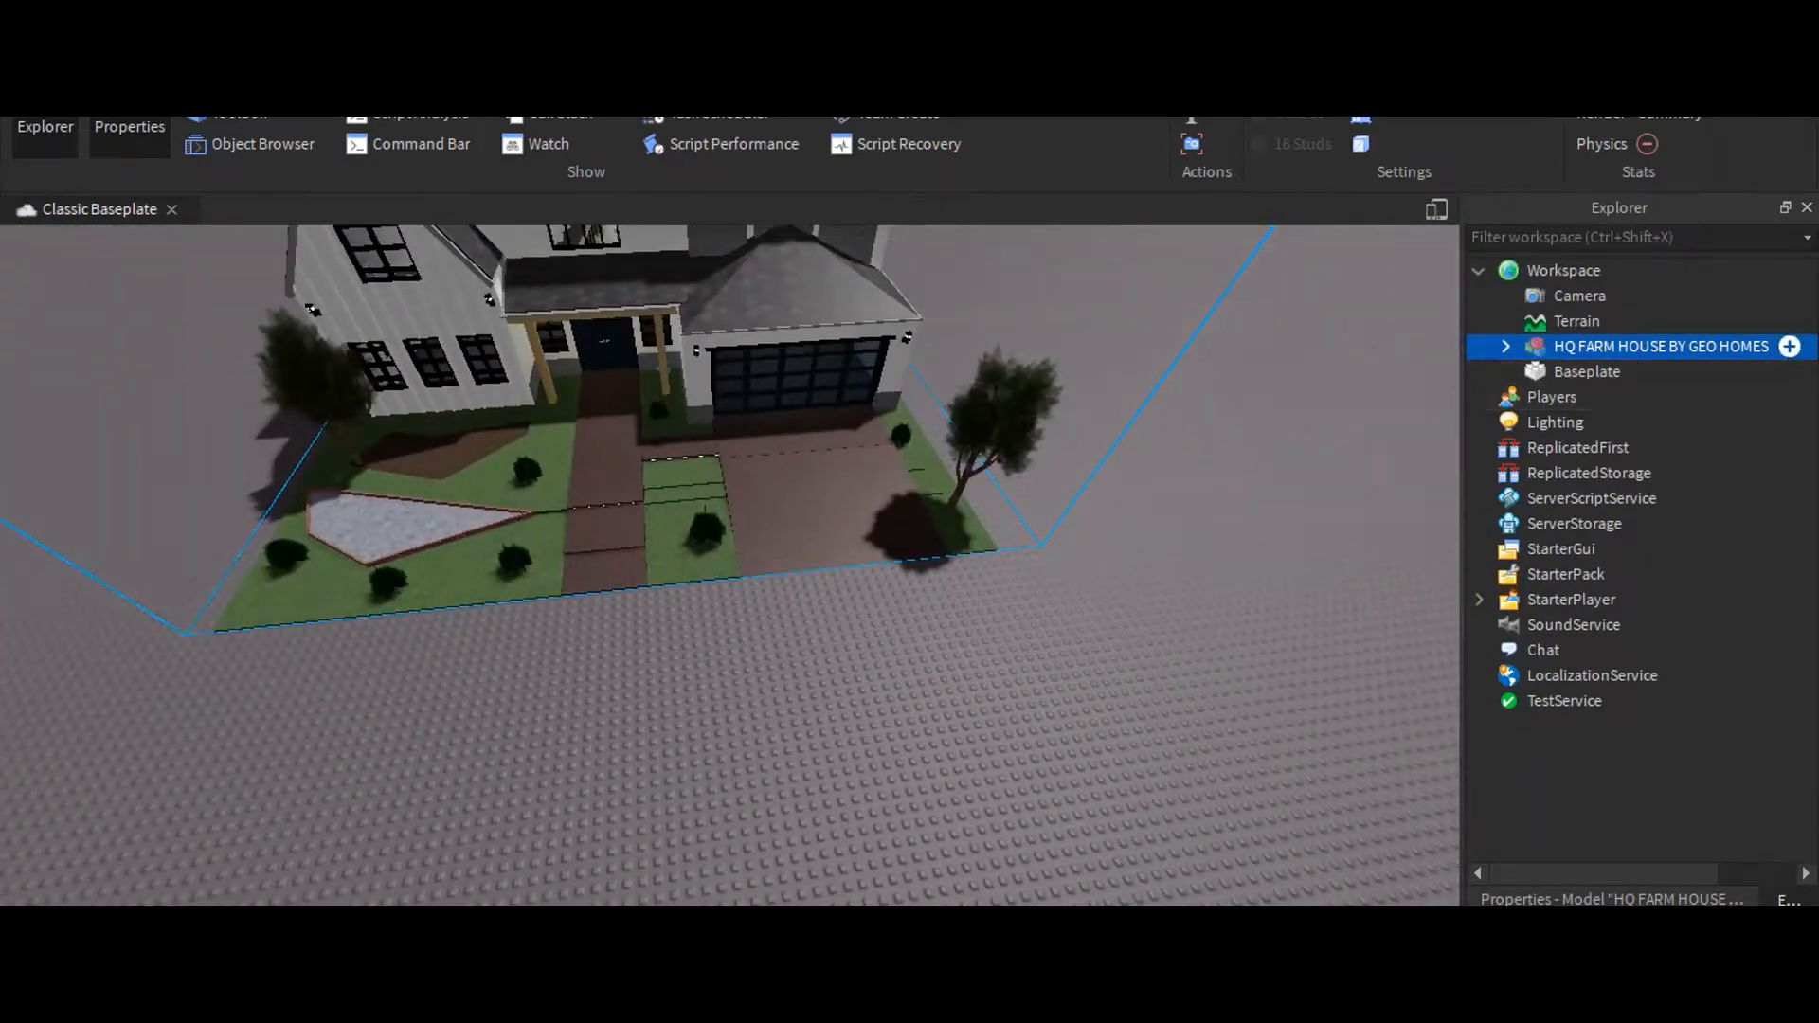
Rename the HQ FARM HOUSE BY GEO HOMES model to 'House'
{"action": "type", "text": "Hus"}
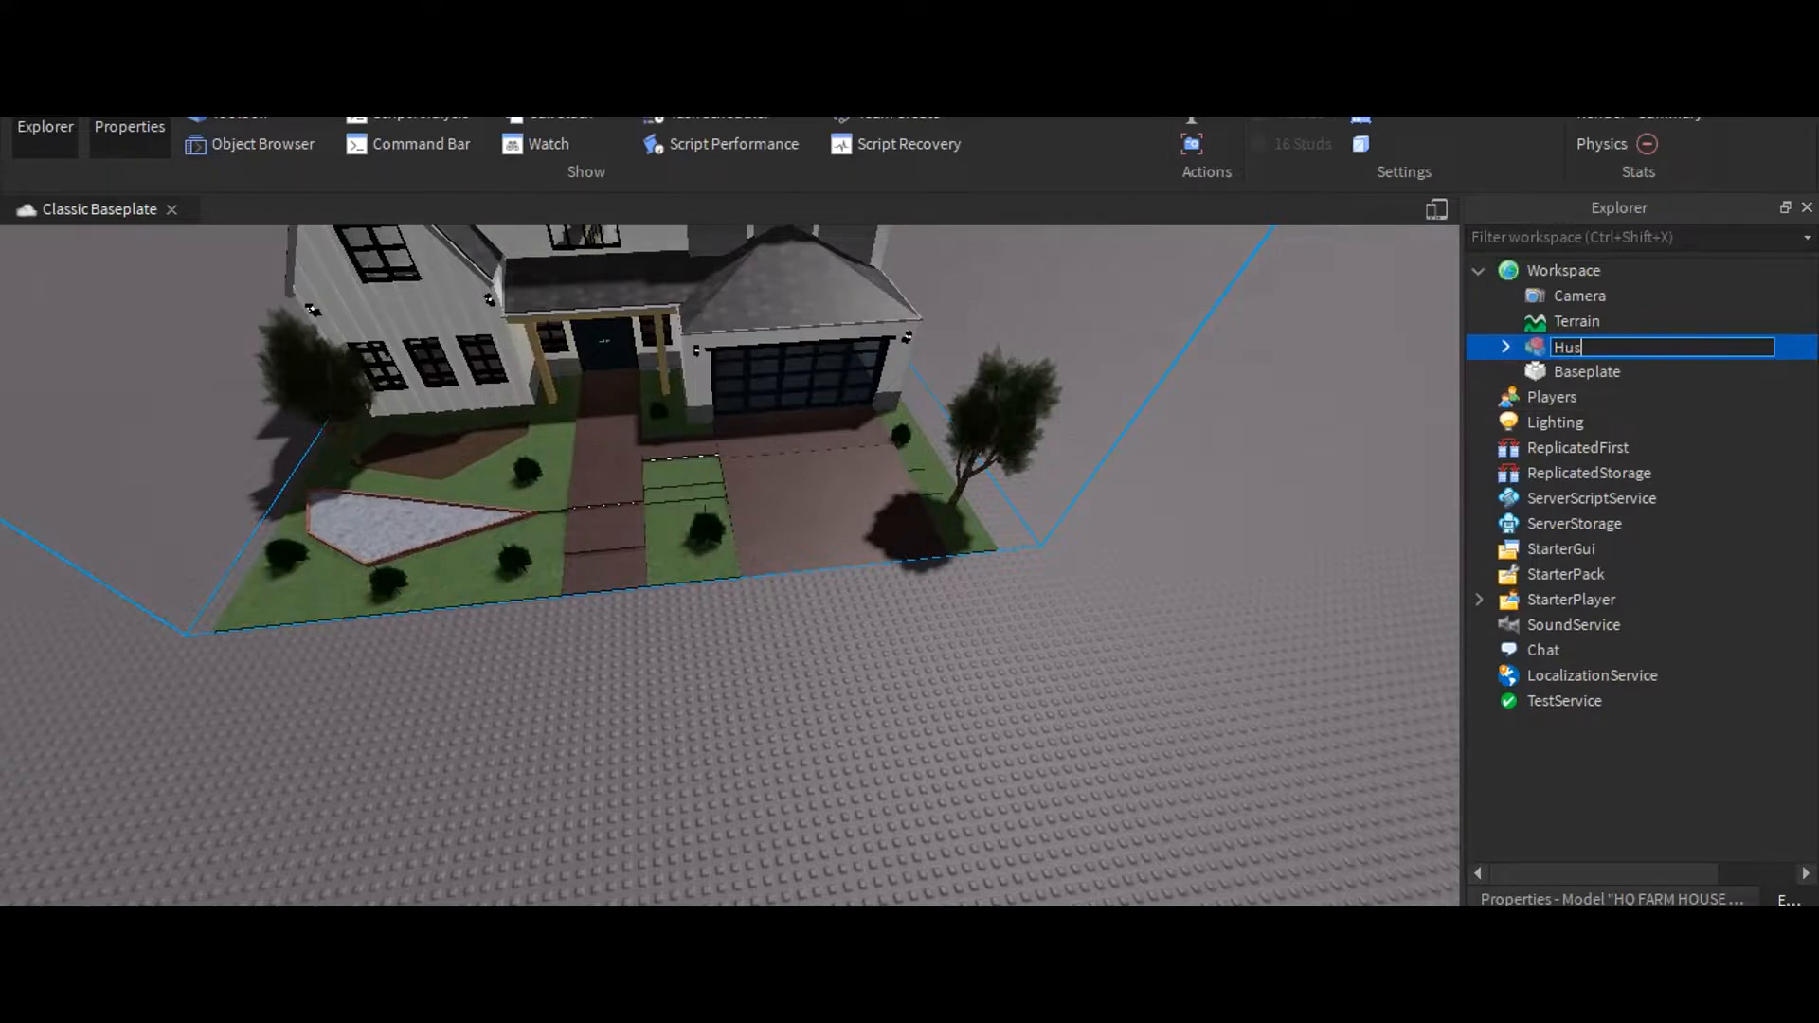
{"action": "type", "text": "House"}
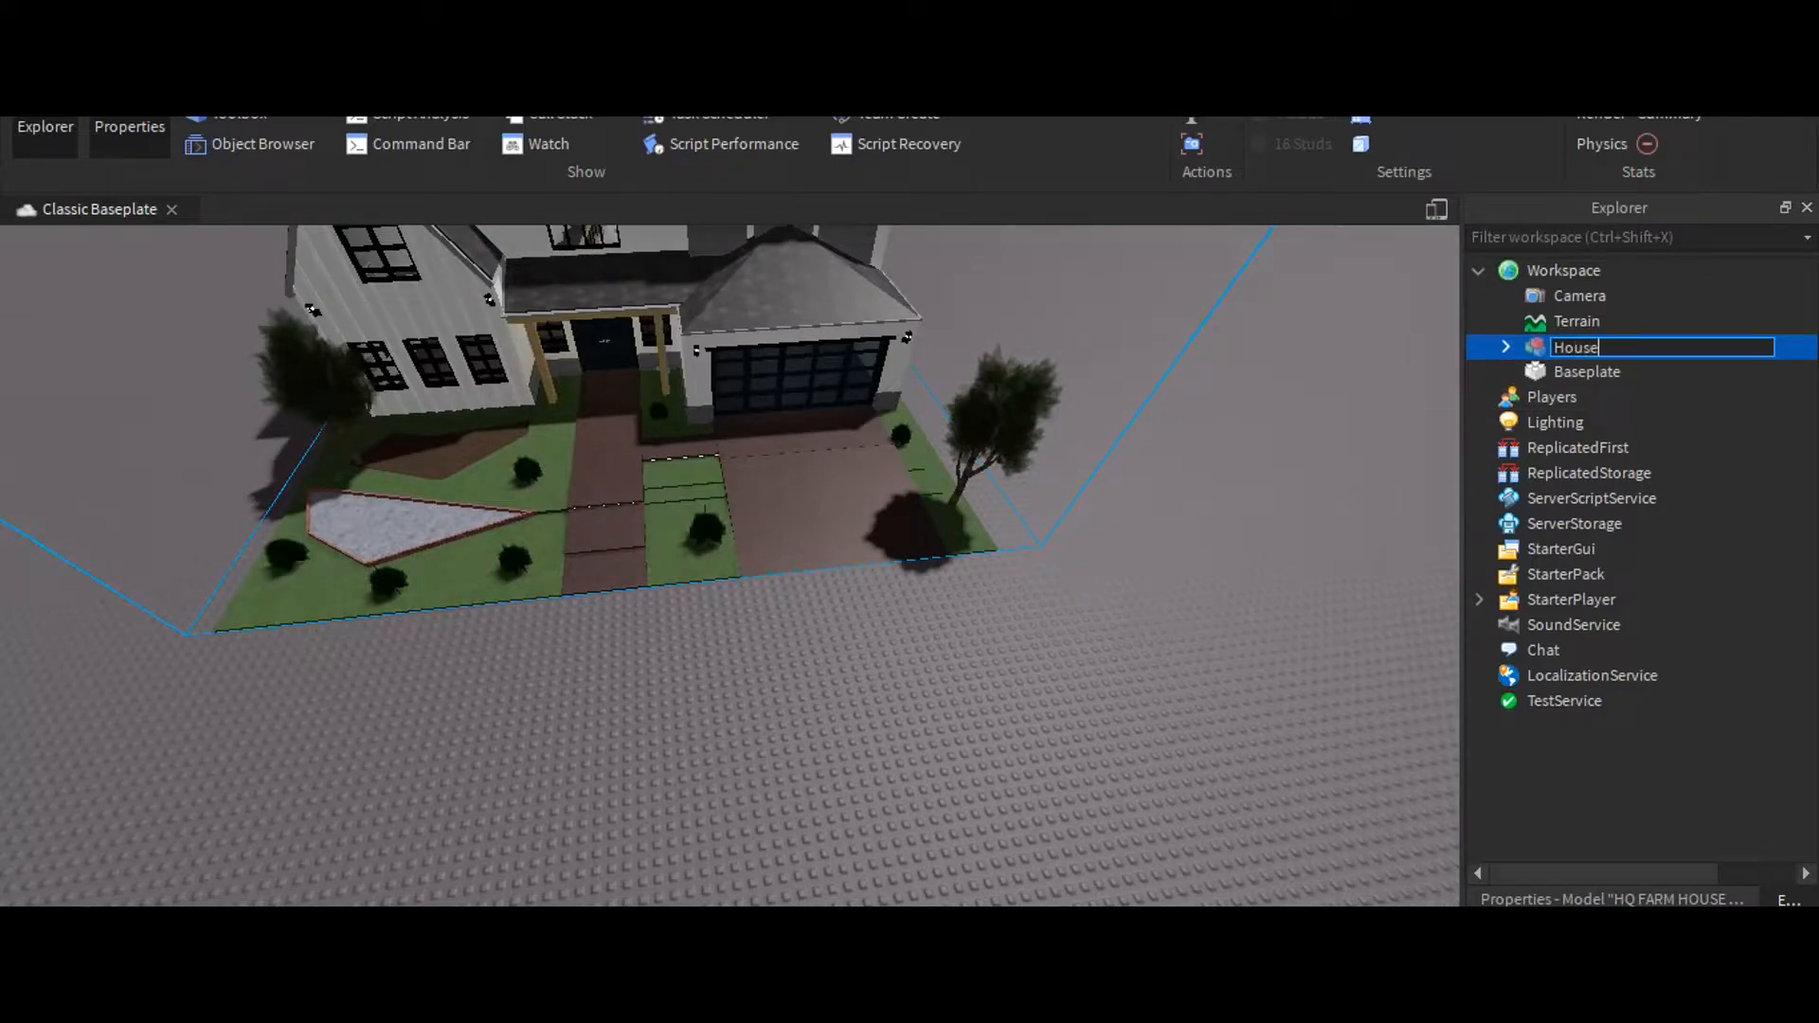
{"action": "left_click", "coordinate": [263, 143]}
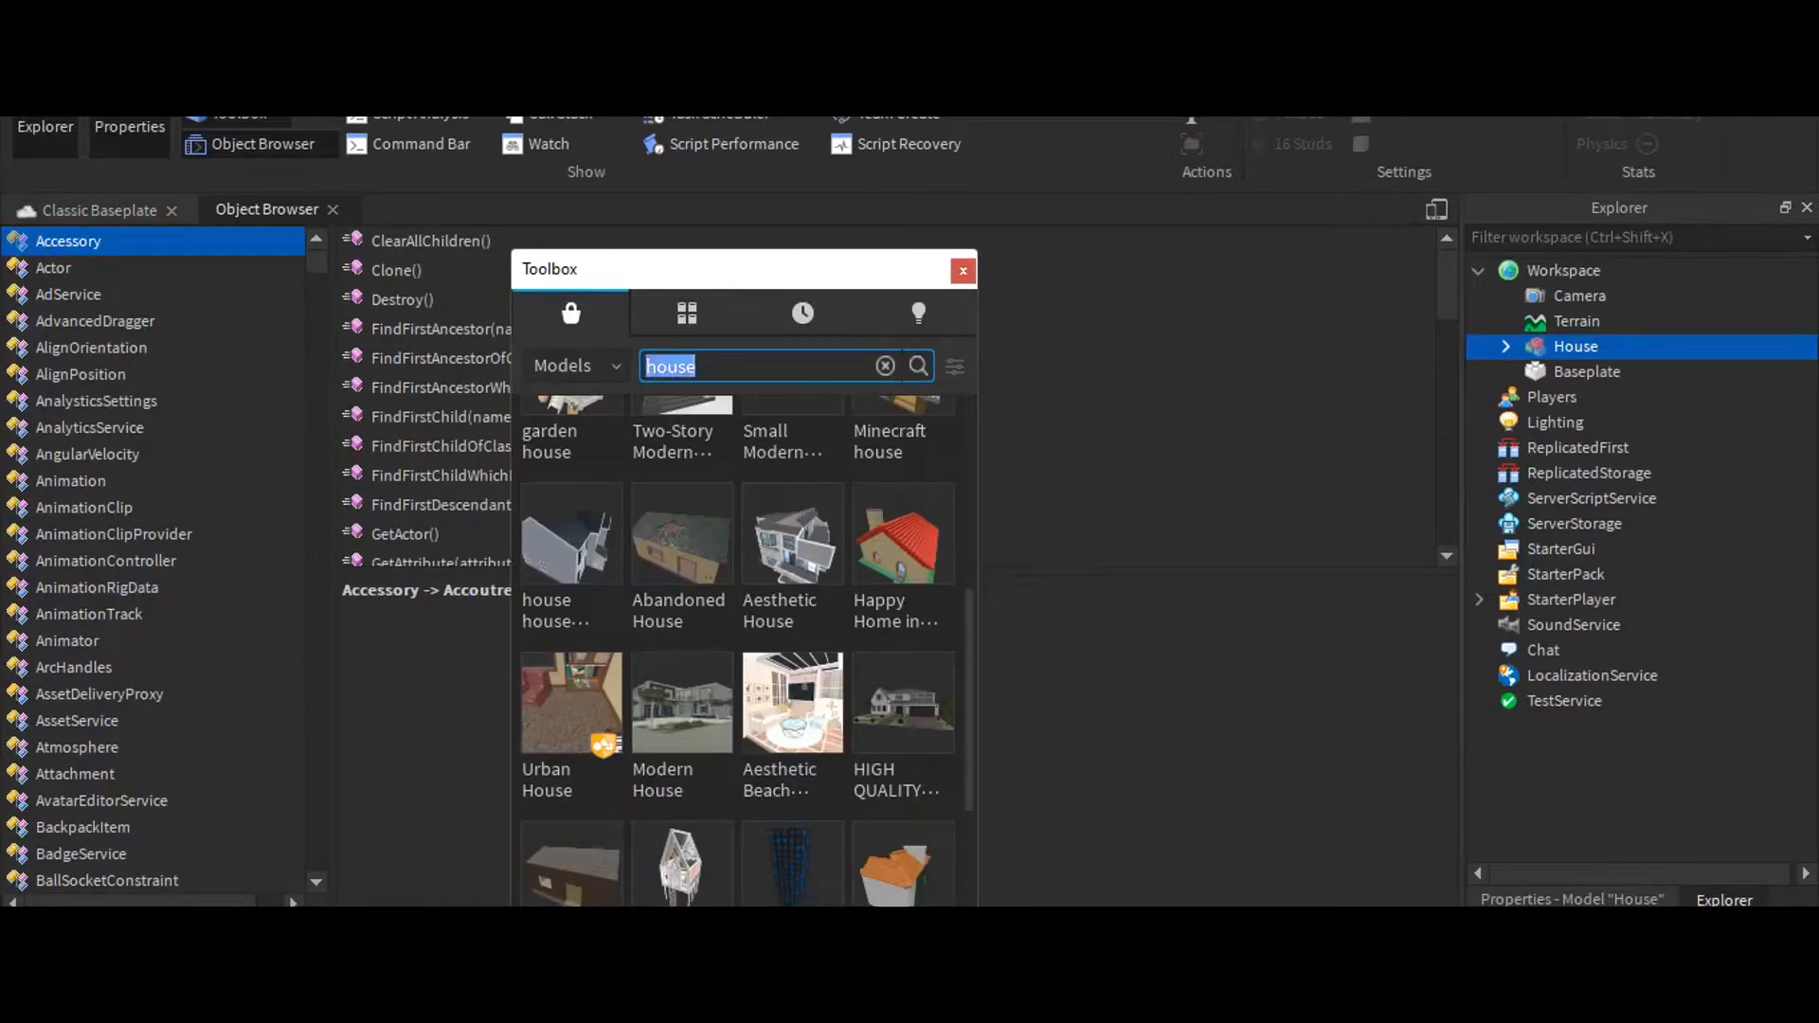
Search the Toolbox for 'mailbox' and insert the first Mailbox model into Workspace
{"action": "type", "text": "mailbox"}
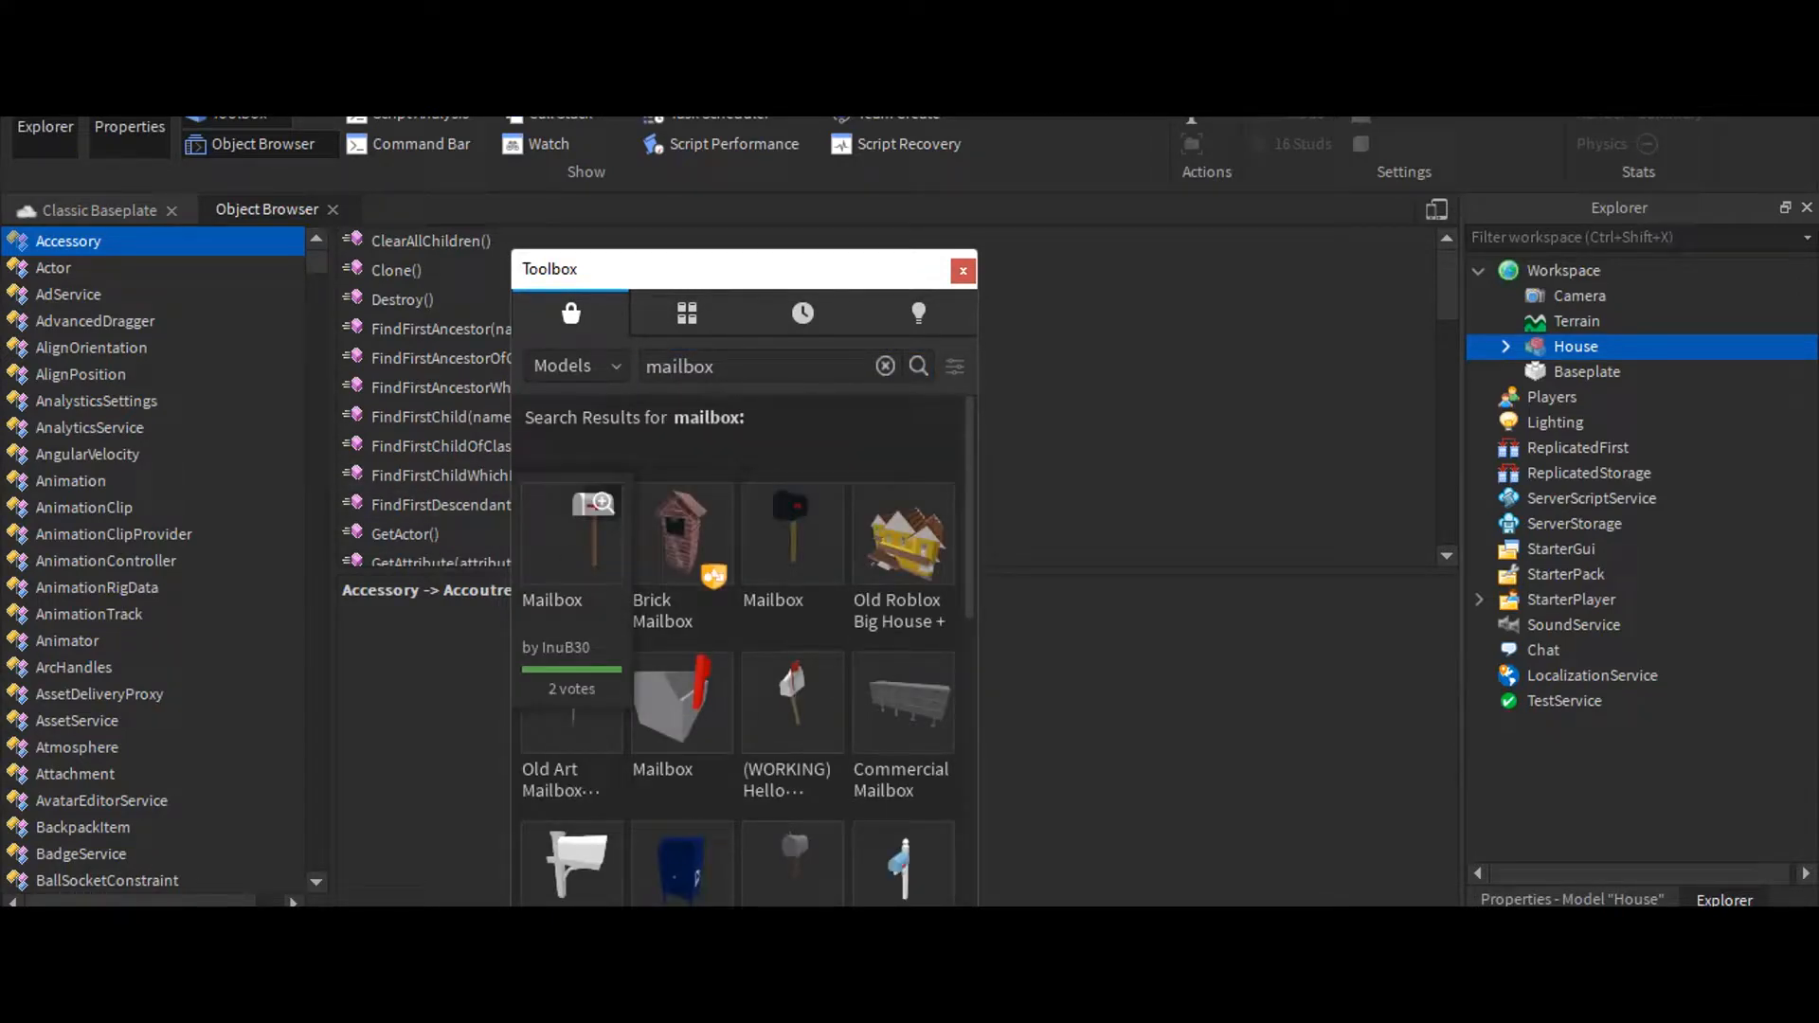
{"action": "left_click", "coordinate": [570, 534]}
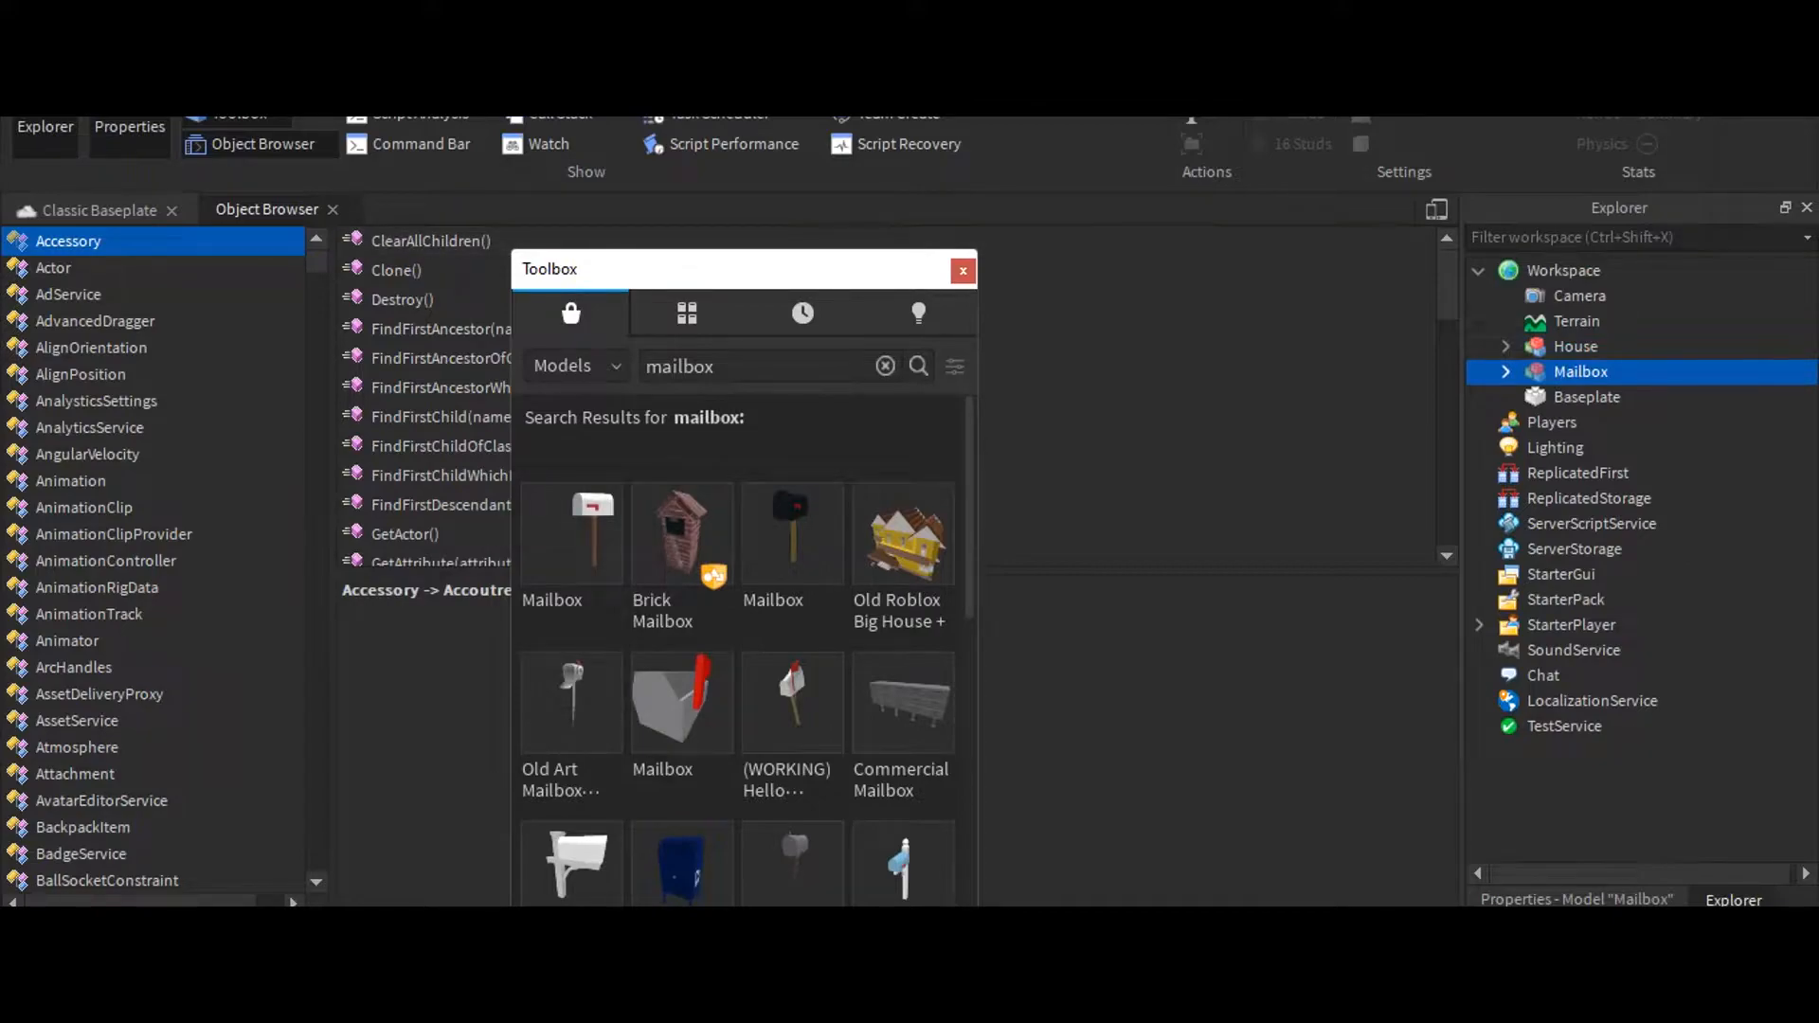
{"action": "left_click", "coordinate": [963, 271]}
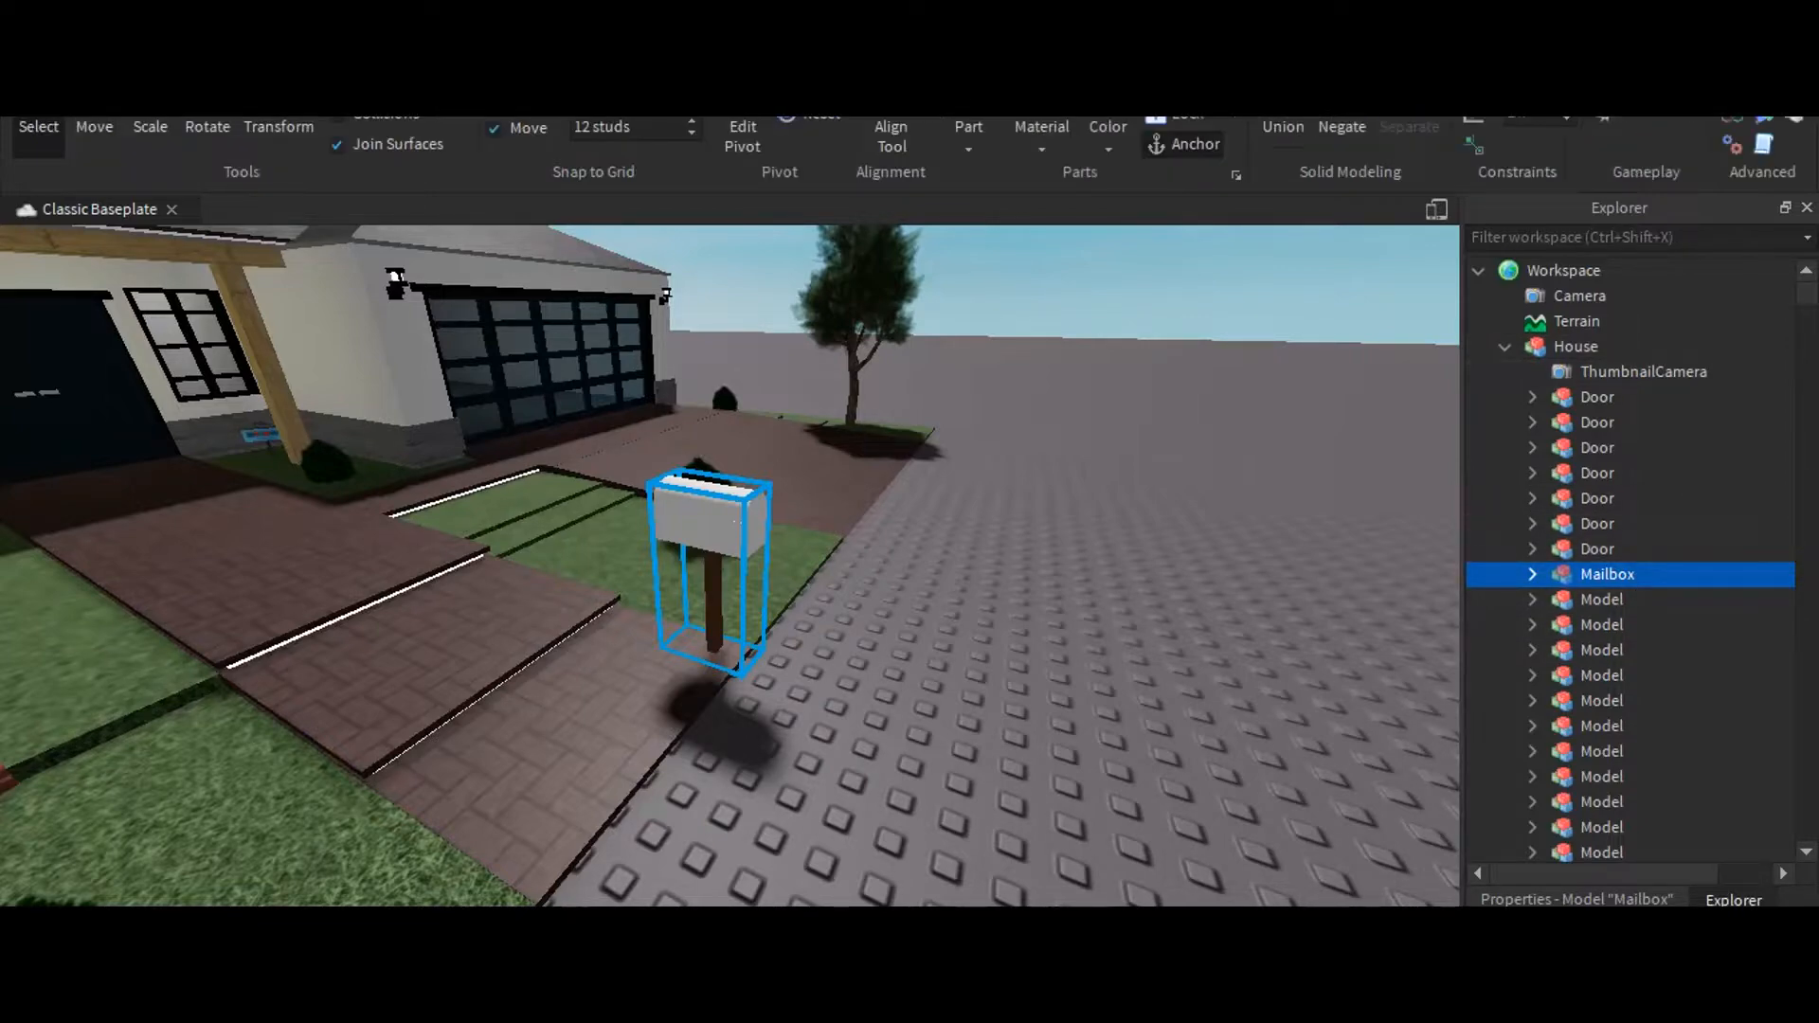
Insert a SurfaceGui into the box part under House > Mailbox
{"action": "left_click", "coordinate": [1532, 574]}
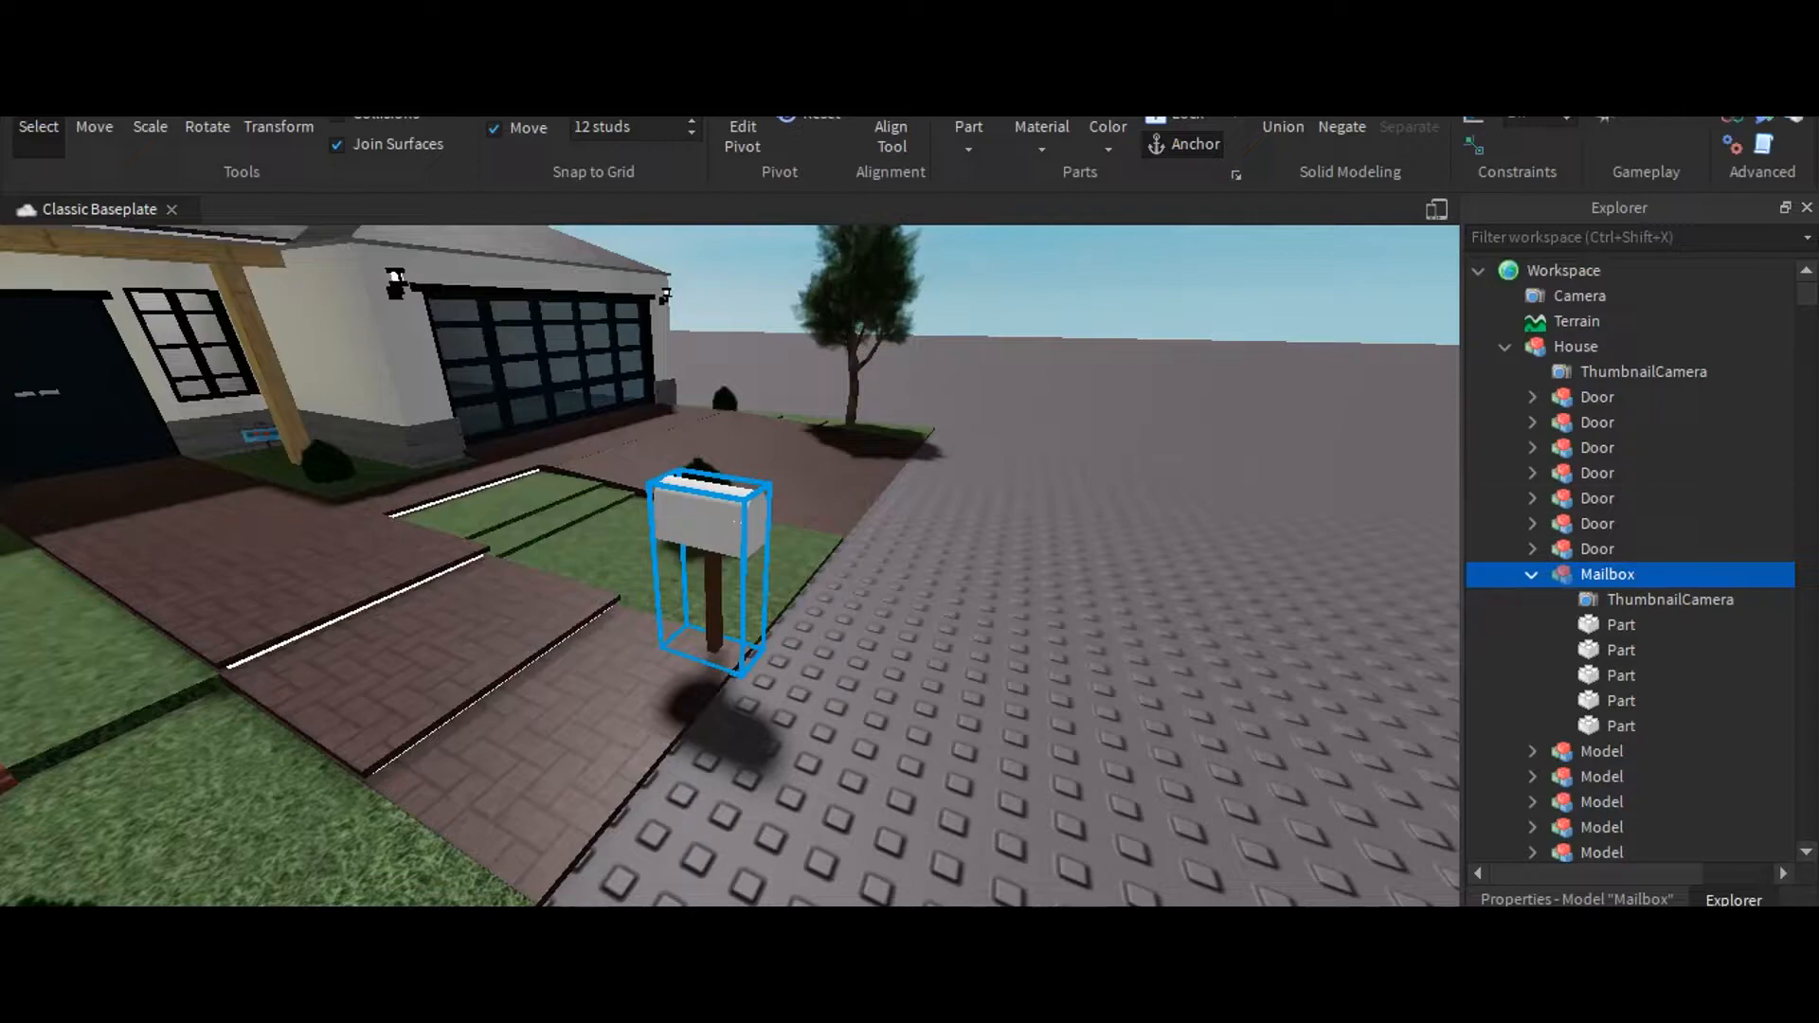
{"action": "left_click", "coordinate": [1621, 624]}
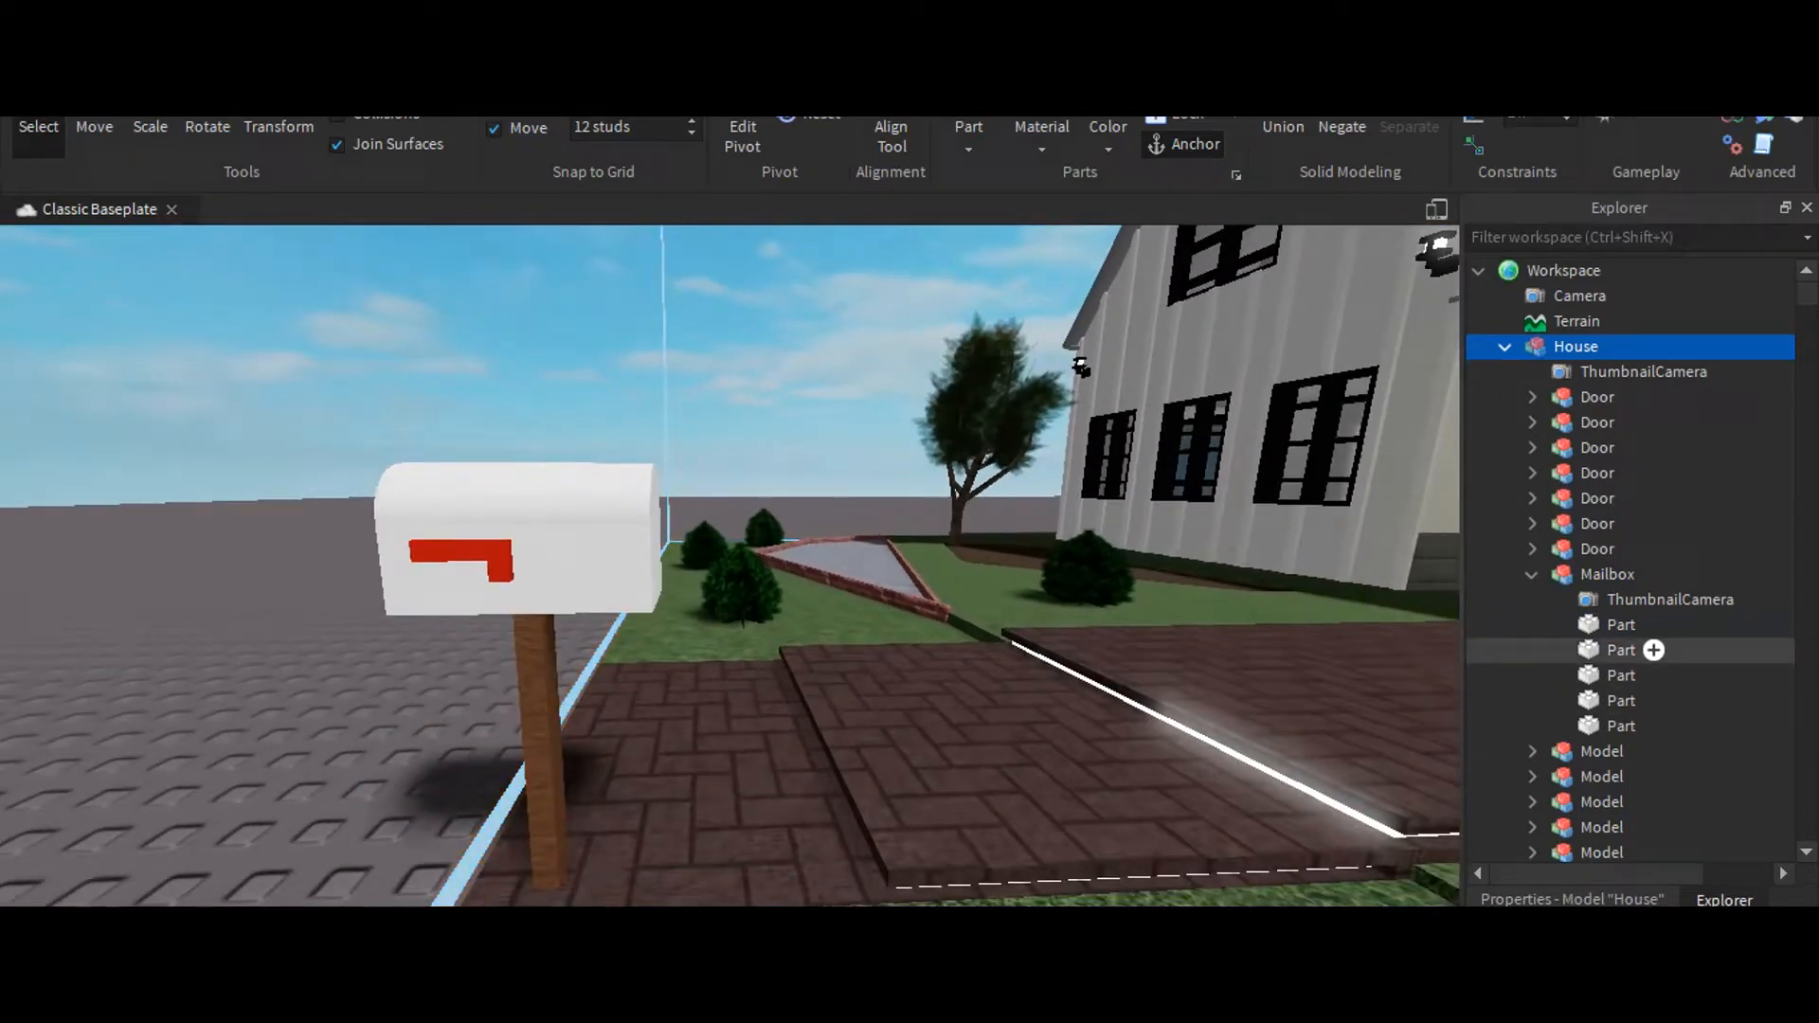
{"action": "left_click", "coordinate": [1620, 649]}
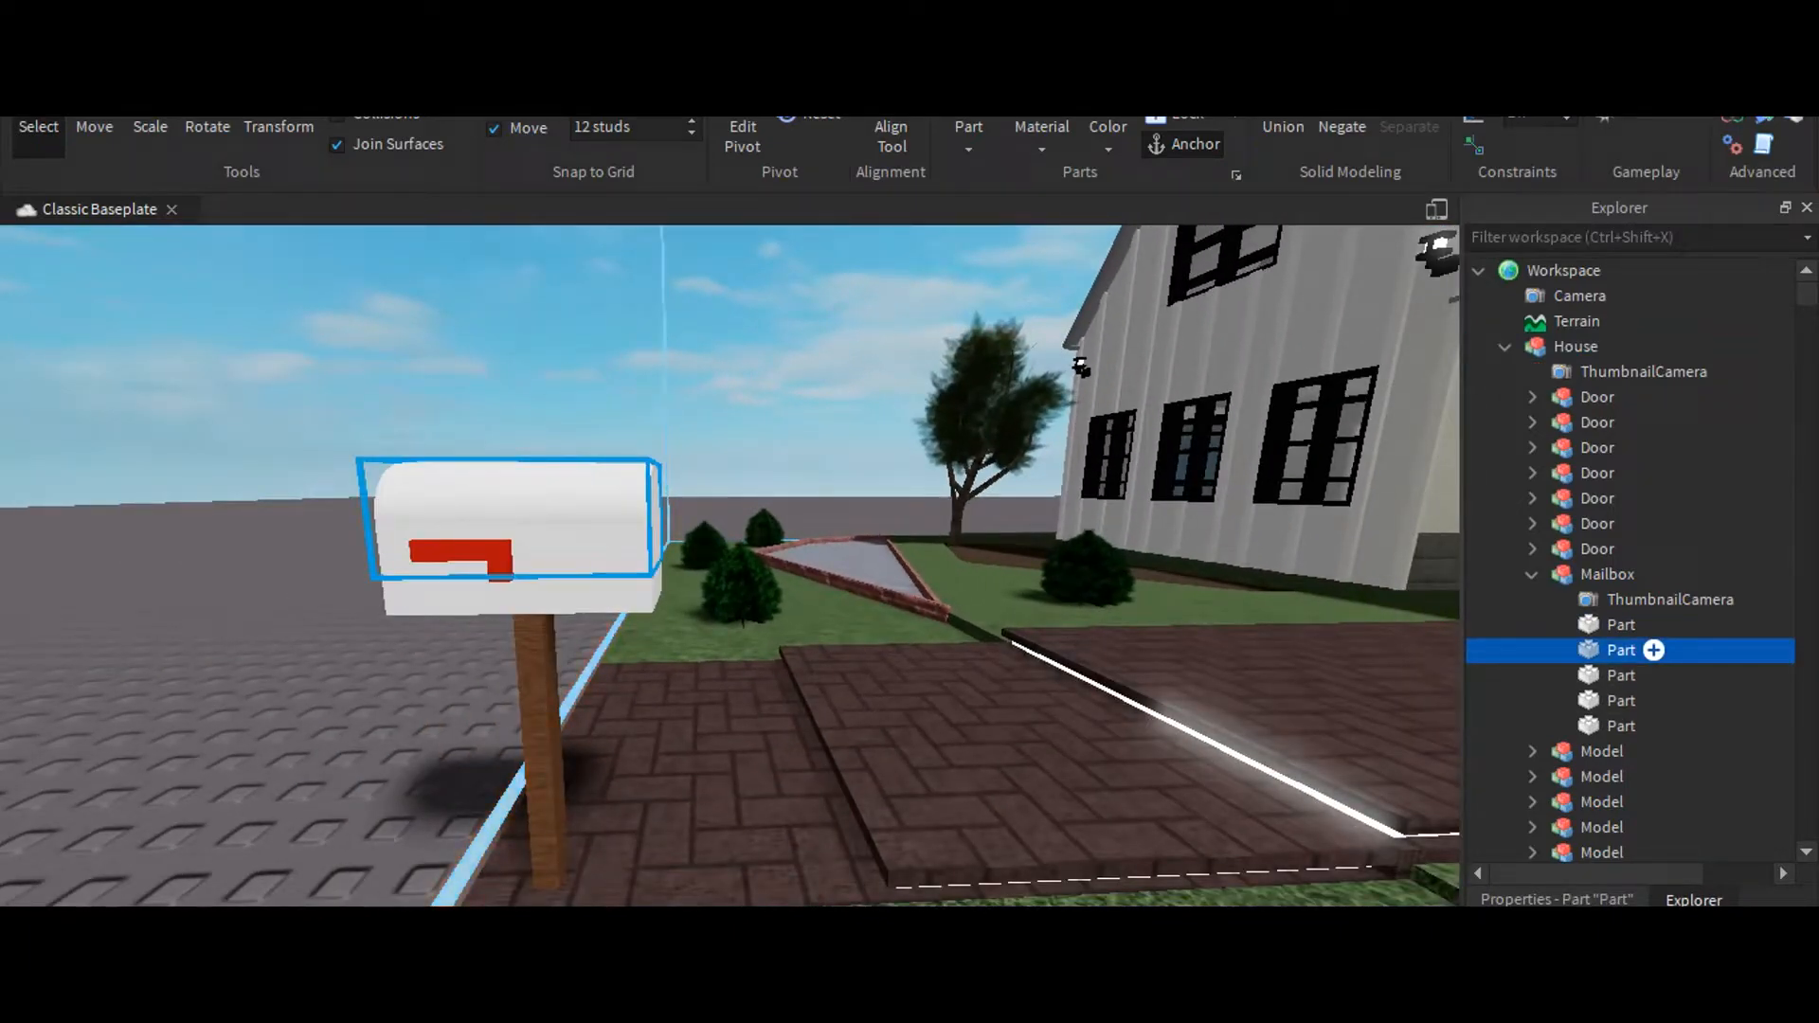
{"action": "left_click", "coordinate": [1651, 649]}
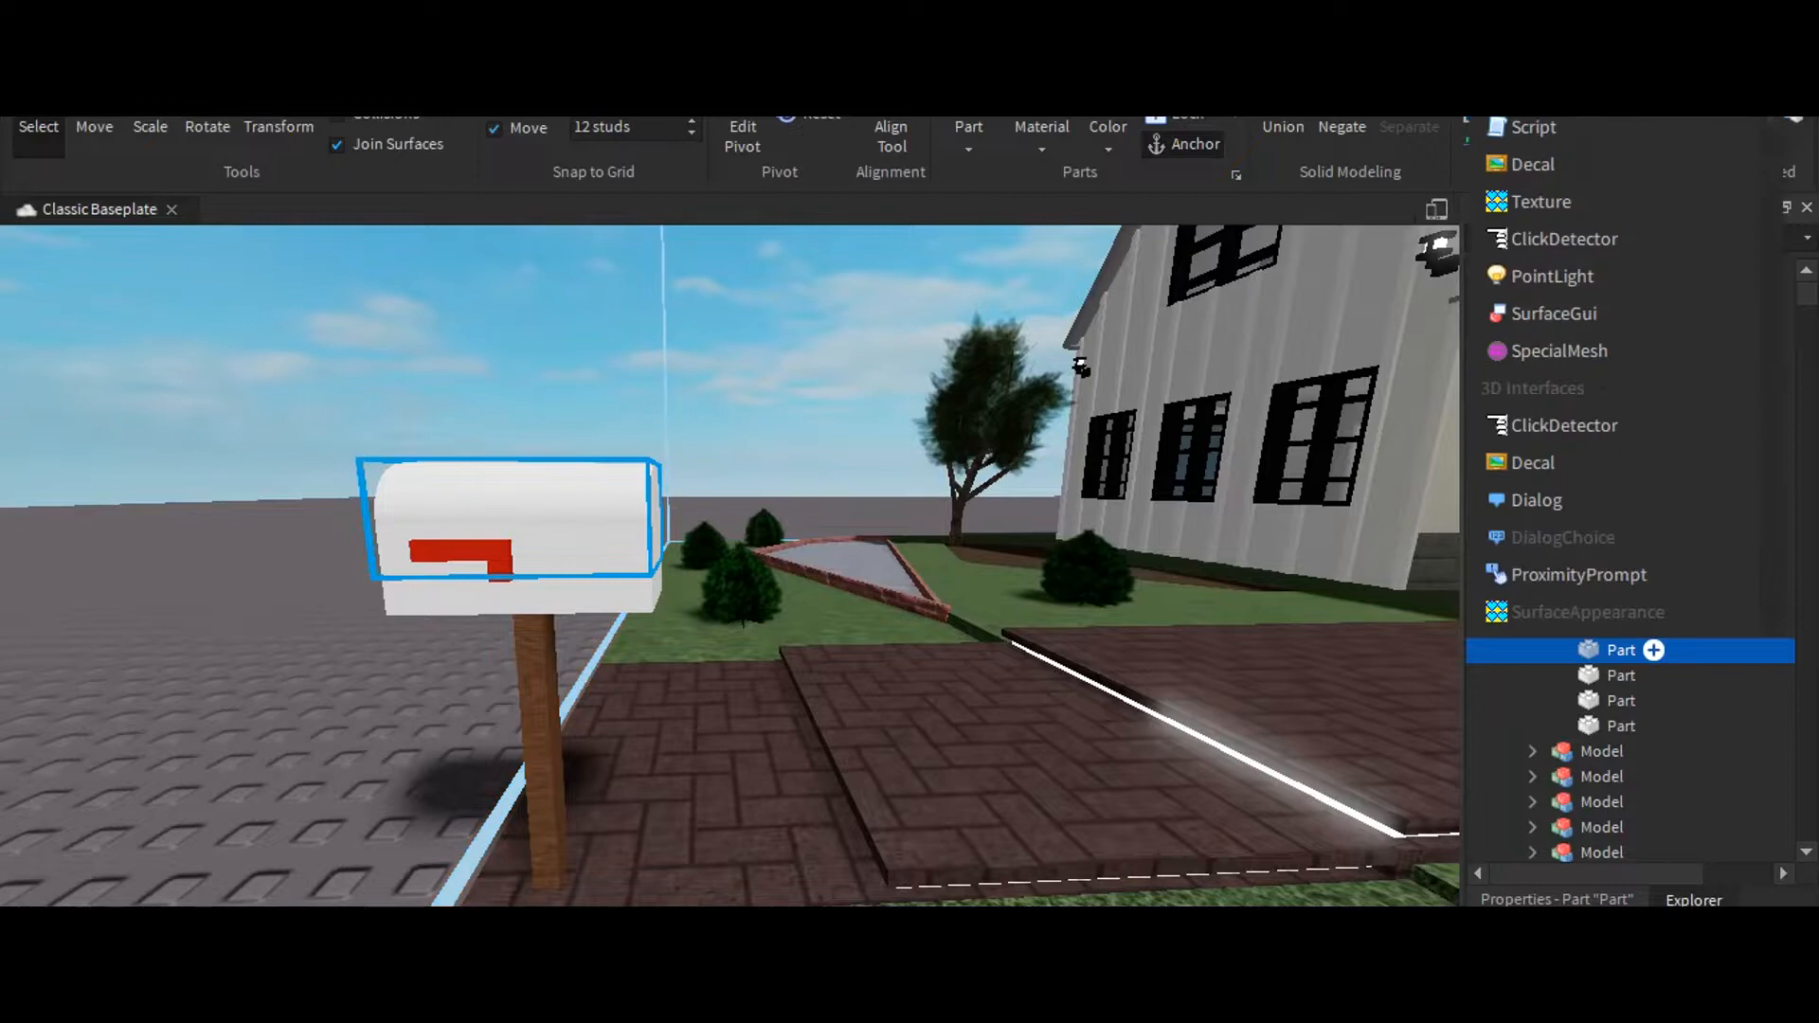
{"action": "scroll", "scroll_direction": "down", "scroll_amount": 3}
{"action": "type", "text": "1"}
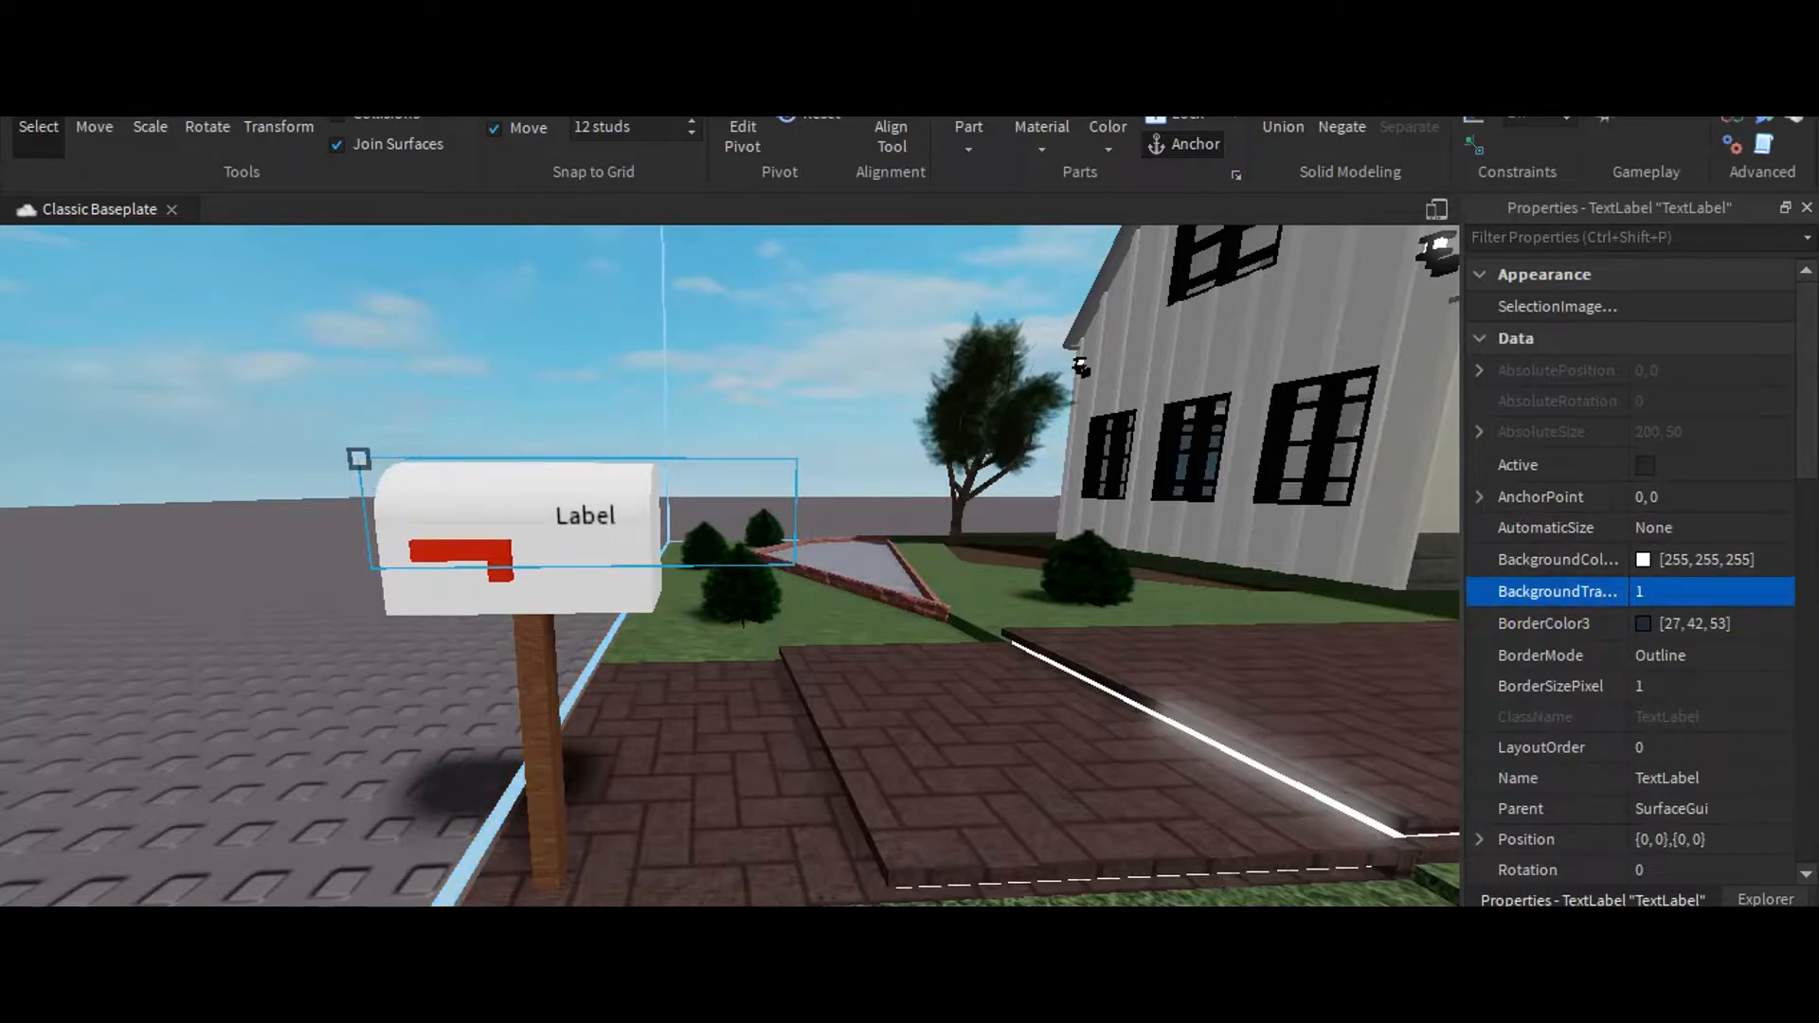
Add a TextLabel: BackgroundTransparency 1, Size {1,0},{1,0}, TextScaled on, Text 'Vacant'
{"action": "scroll", "scroll_direction": "down", "scroll_amount": 3}
{"action": "type", "text": "{1,0},{1,0}"}
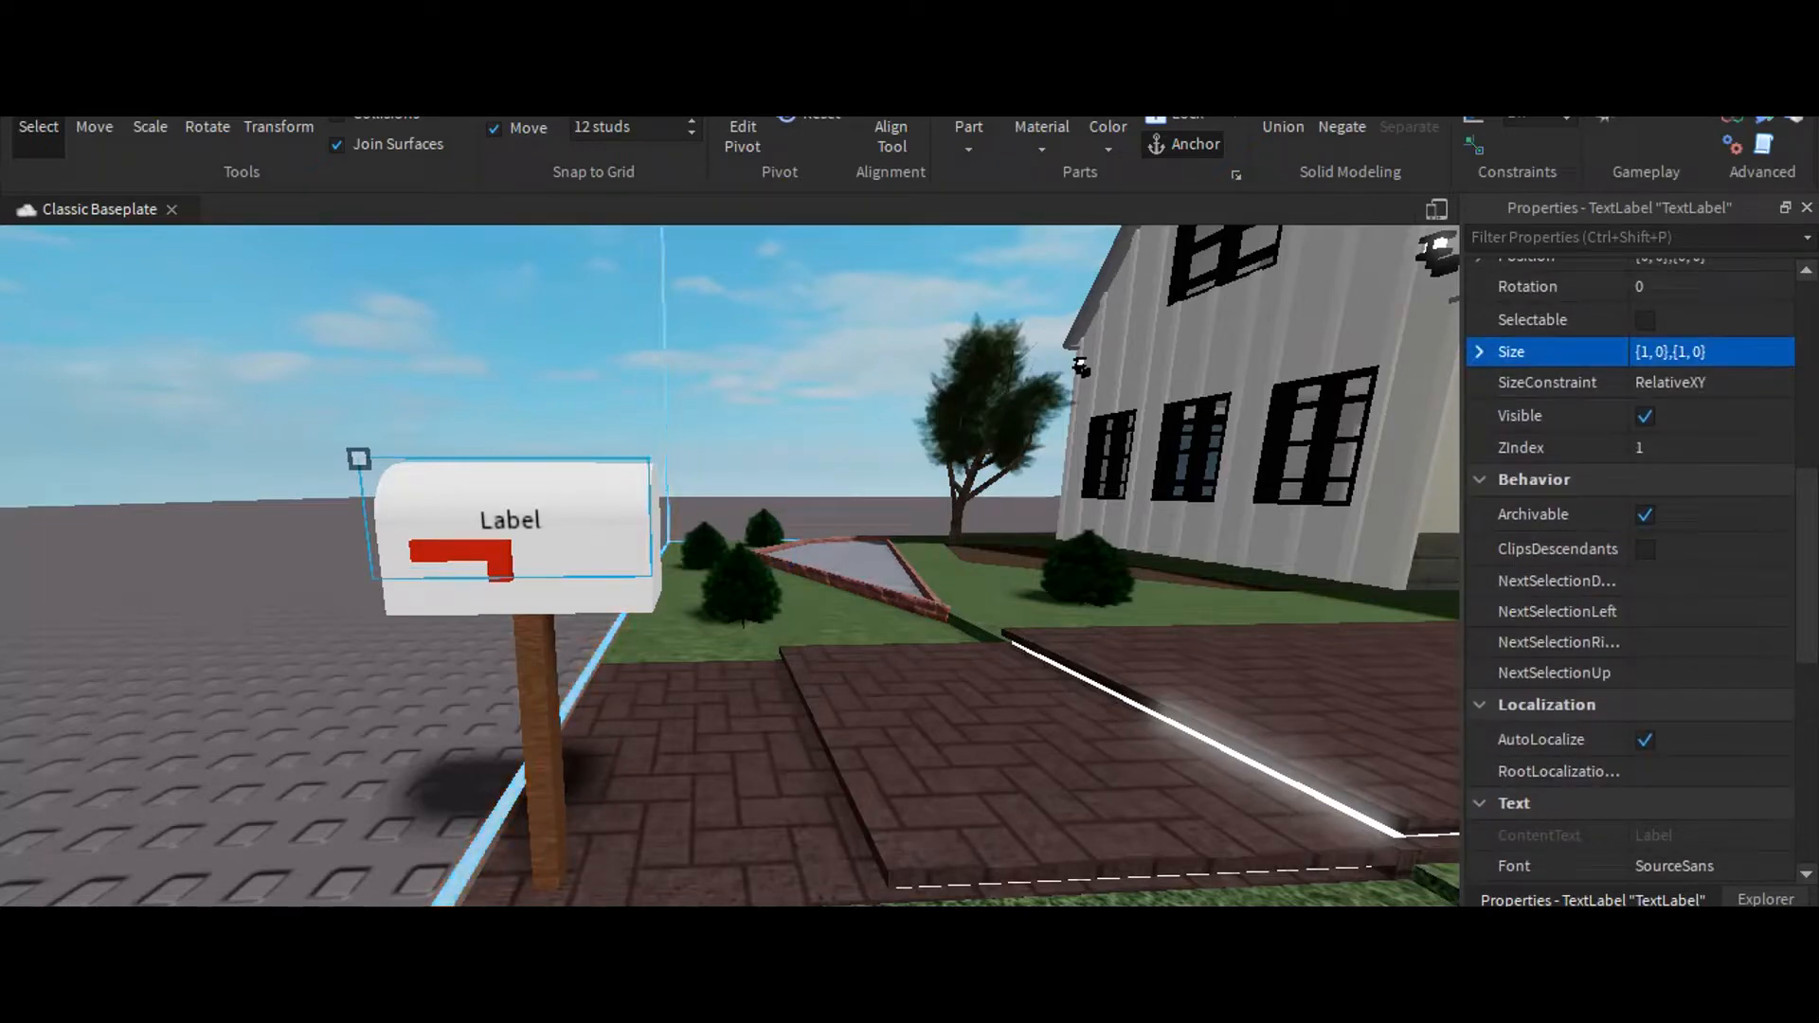
{"action": "scroll", "scroll_direction": "down", "scroll_amount": 3}
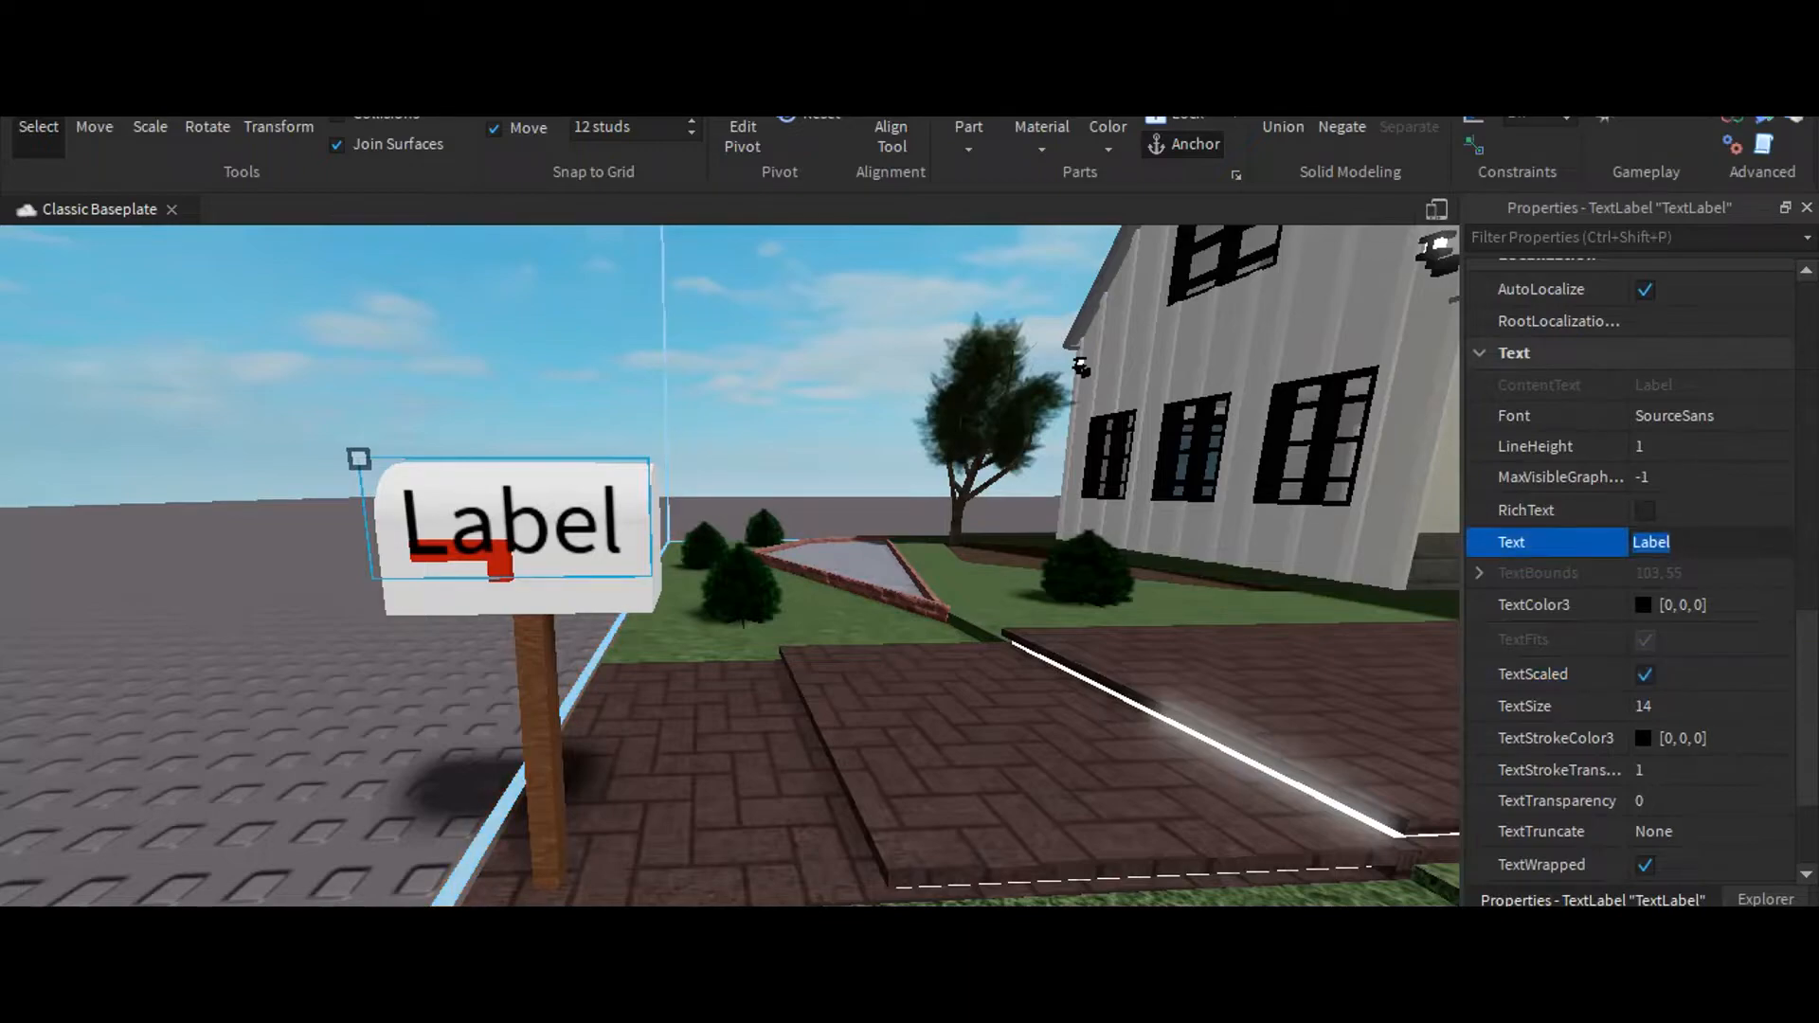
{"action": "type", "text": "Vacant"}
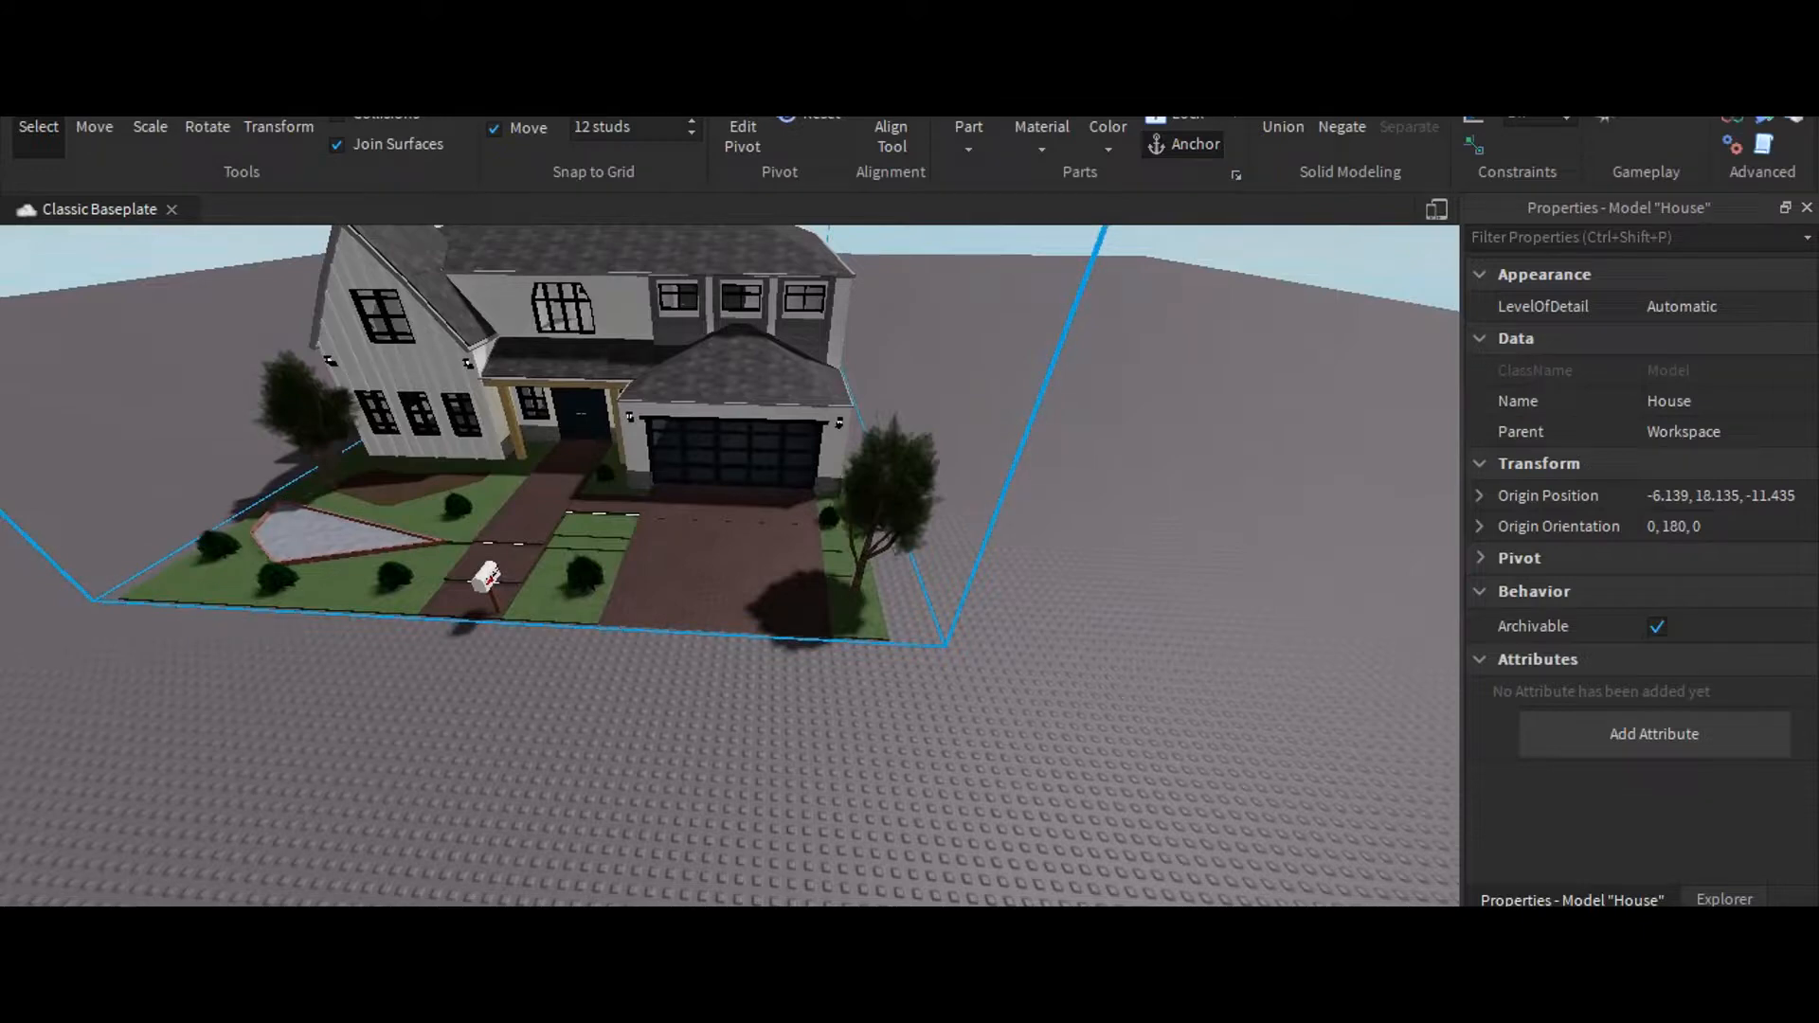
Duplicate the House twice with Ctrl+D and position the copies side by side
{"action": "left_click", "coordinate": [94, 126]}
{"action": "type", "text": "Houses"}
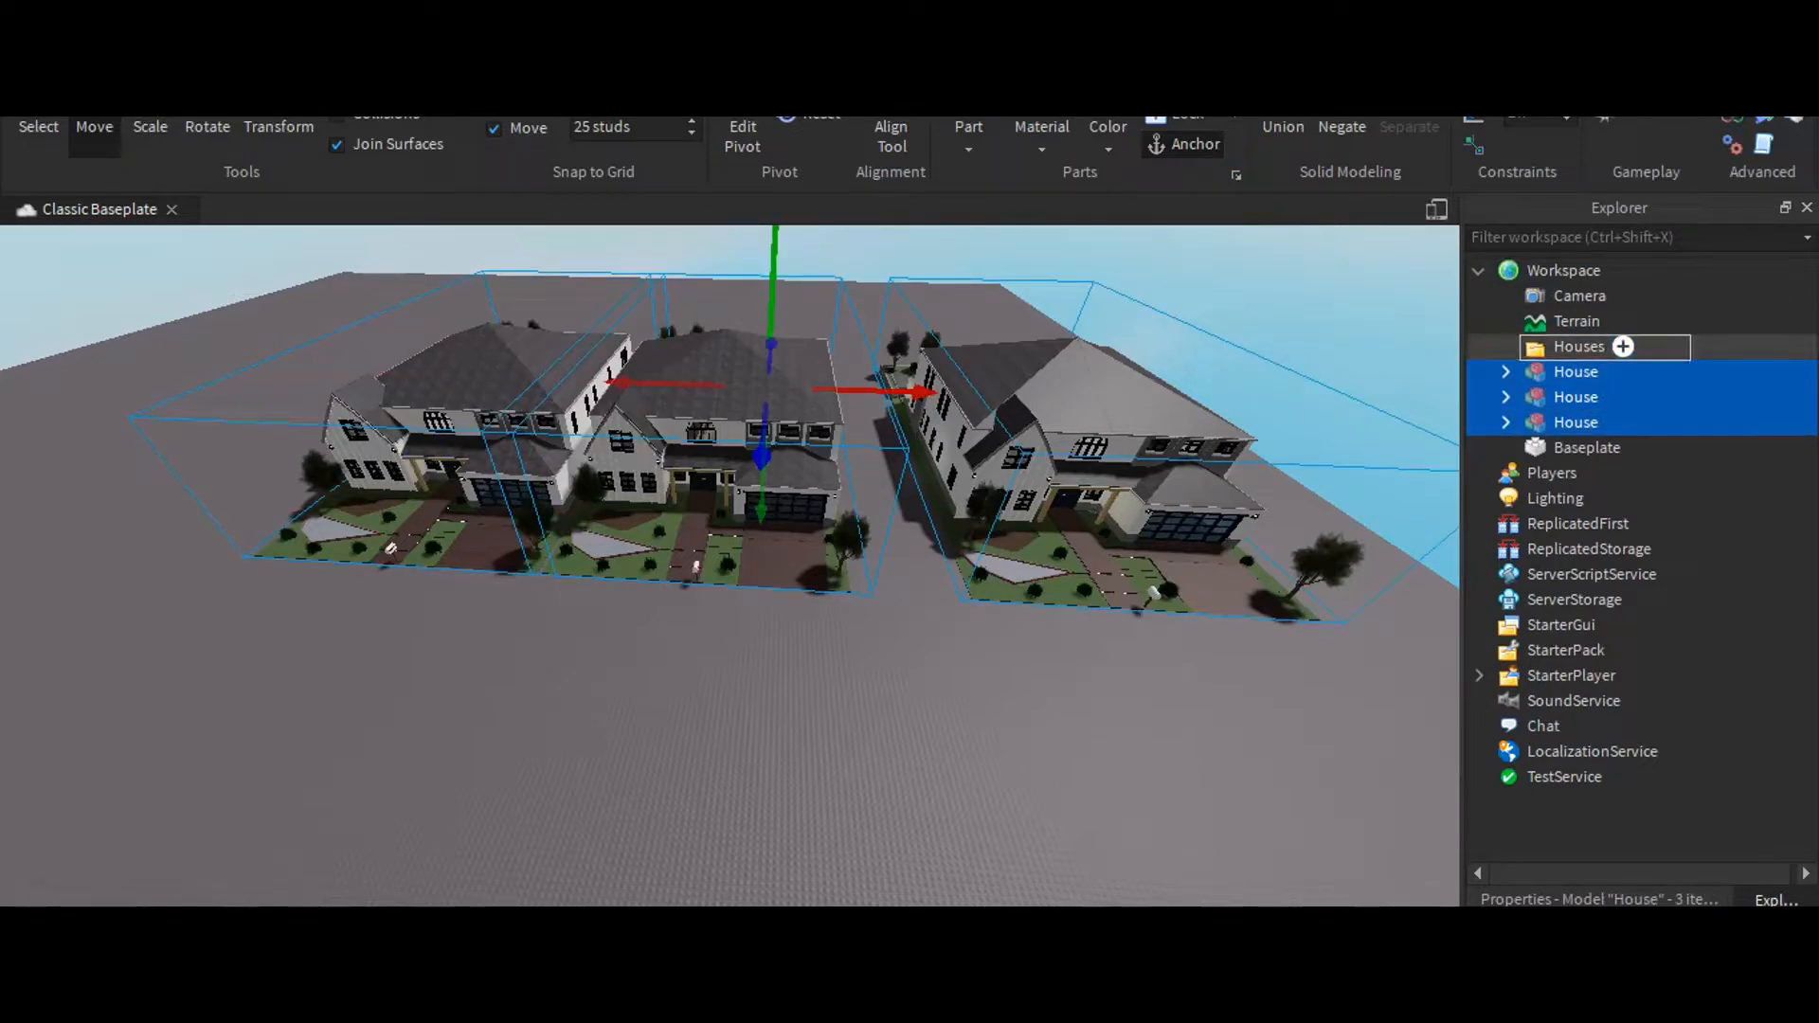
Move the three House models into the Houses folder and select the first House
{"action": "left_click", "coordinate": [1504, 347]}
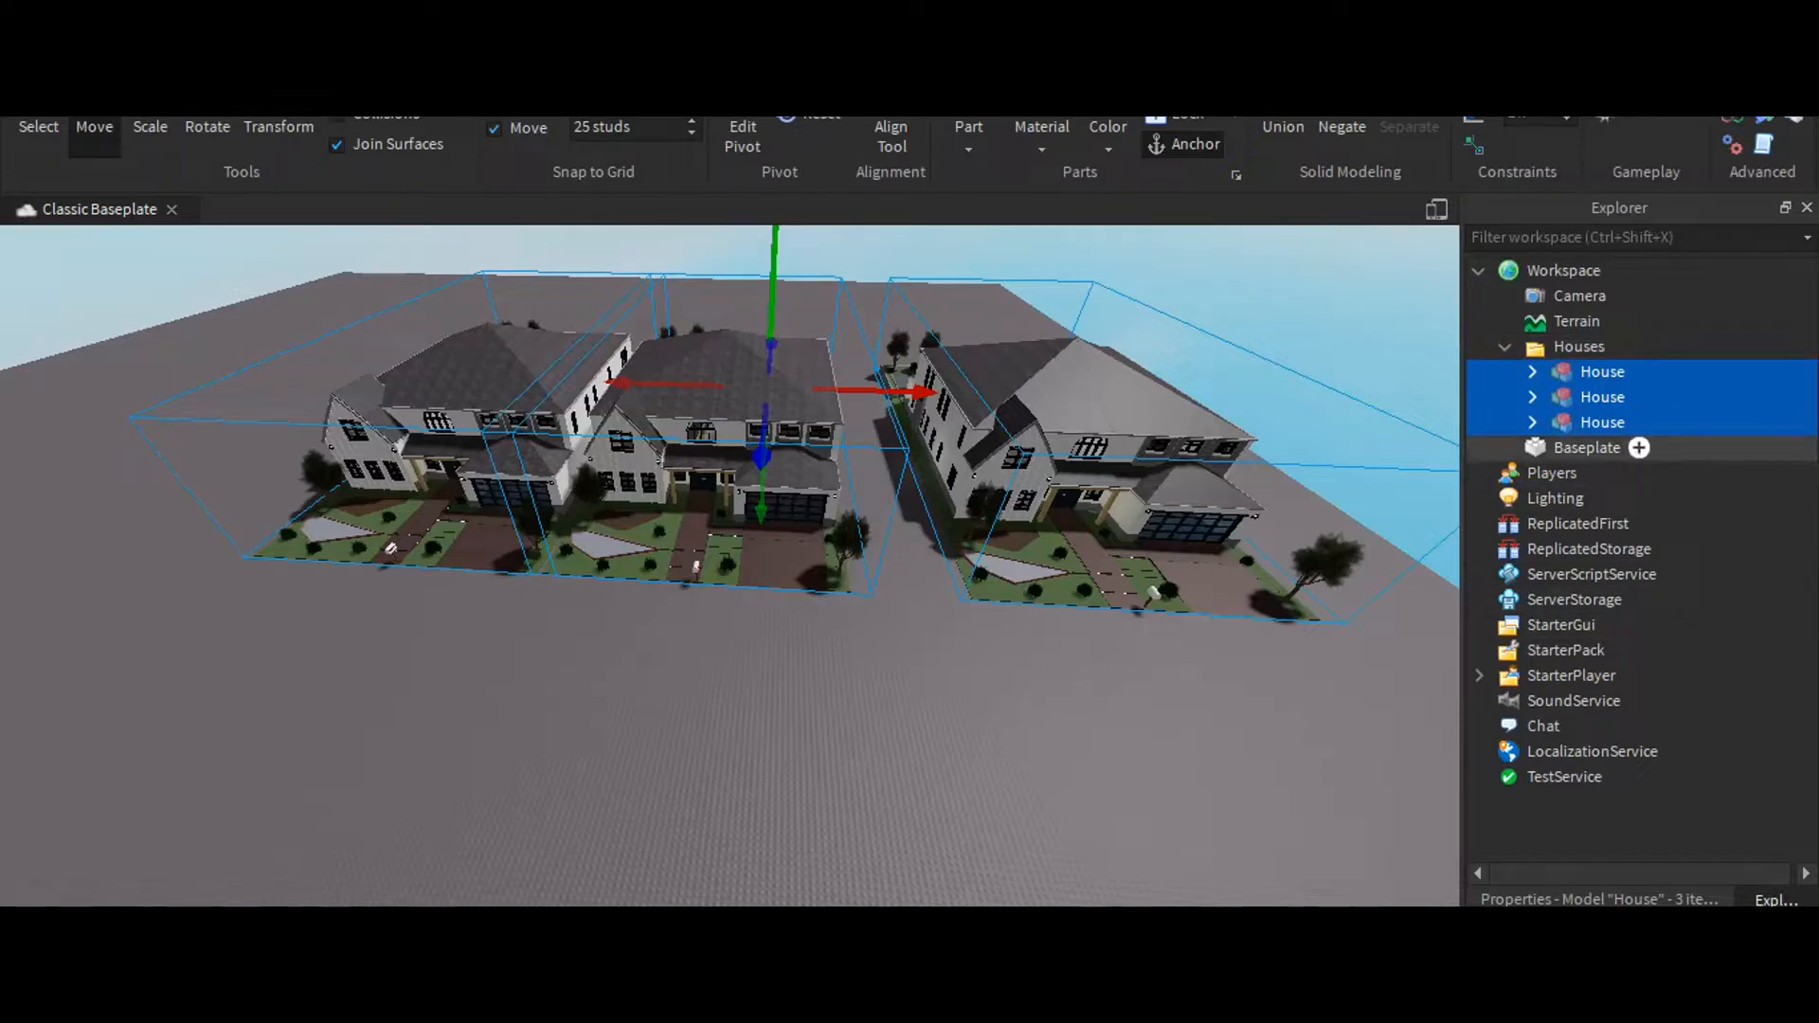
{"action": "left_click", "coordinate": [1530, 371]}
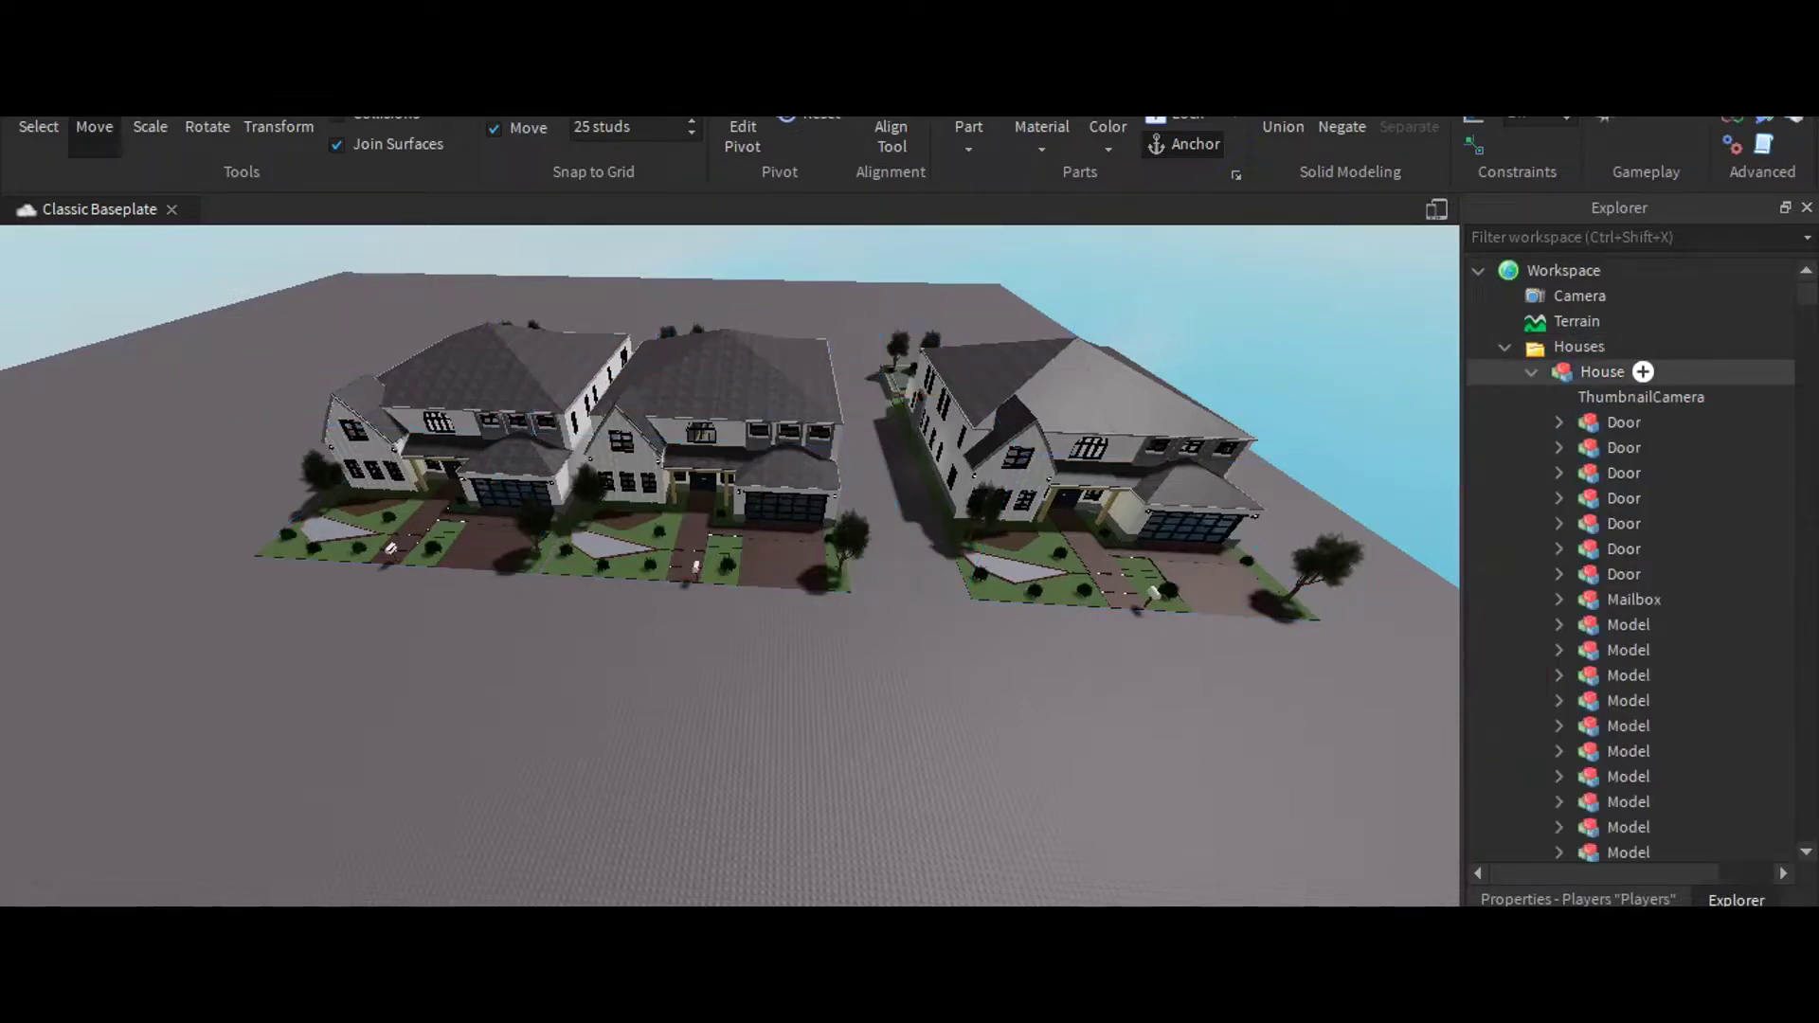
{"action": "left_click", "coordinate": [1602, 371]}
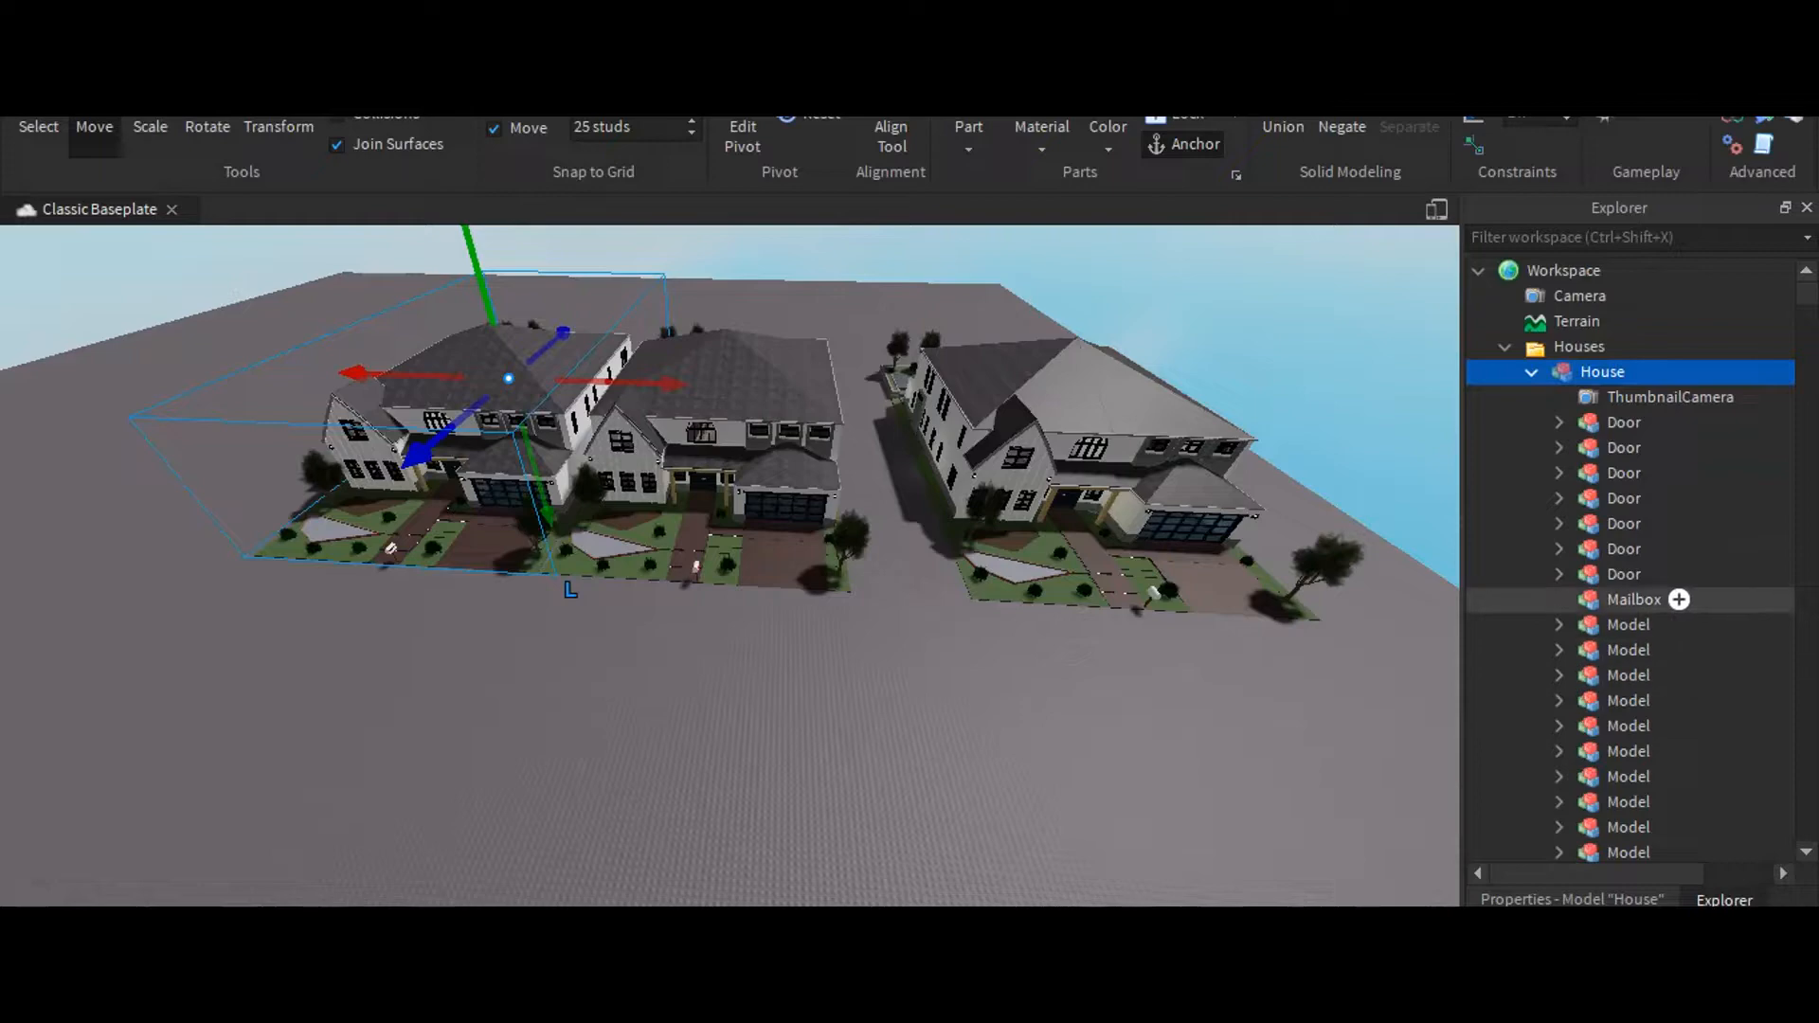
Give the mailbox a ProximityPrompt with line of sight off, 3-second hold, 15 max distance
{"action": "left_click", "coordinate": [1647, 675]}
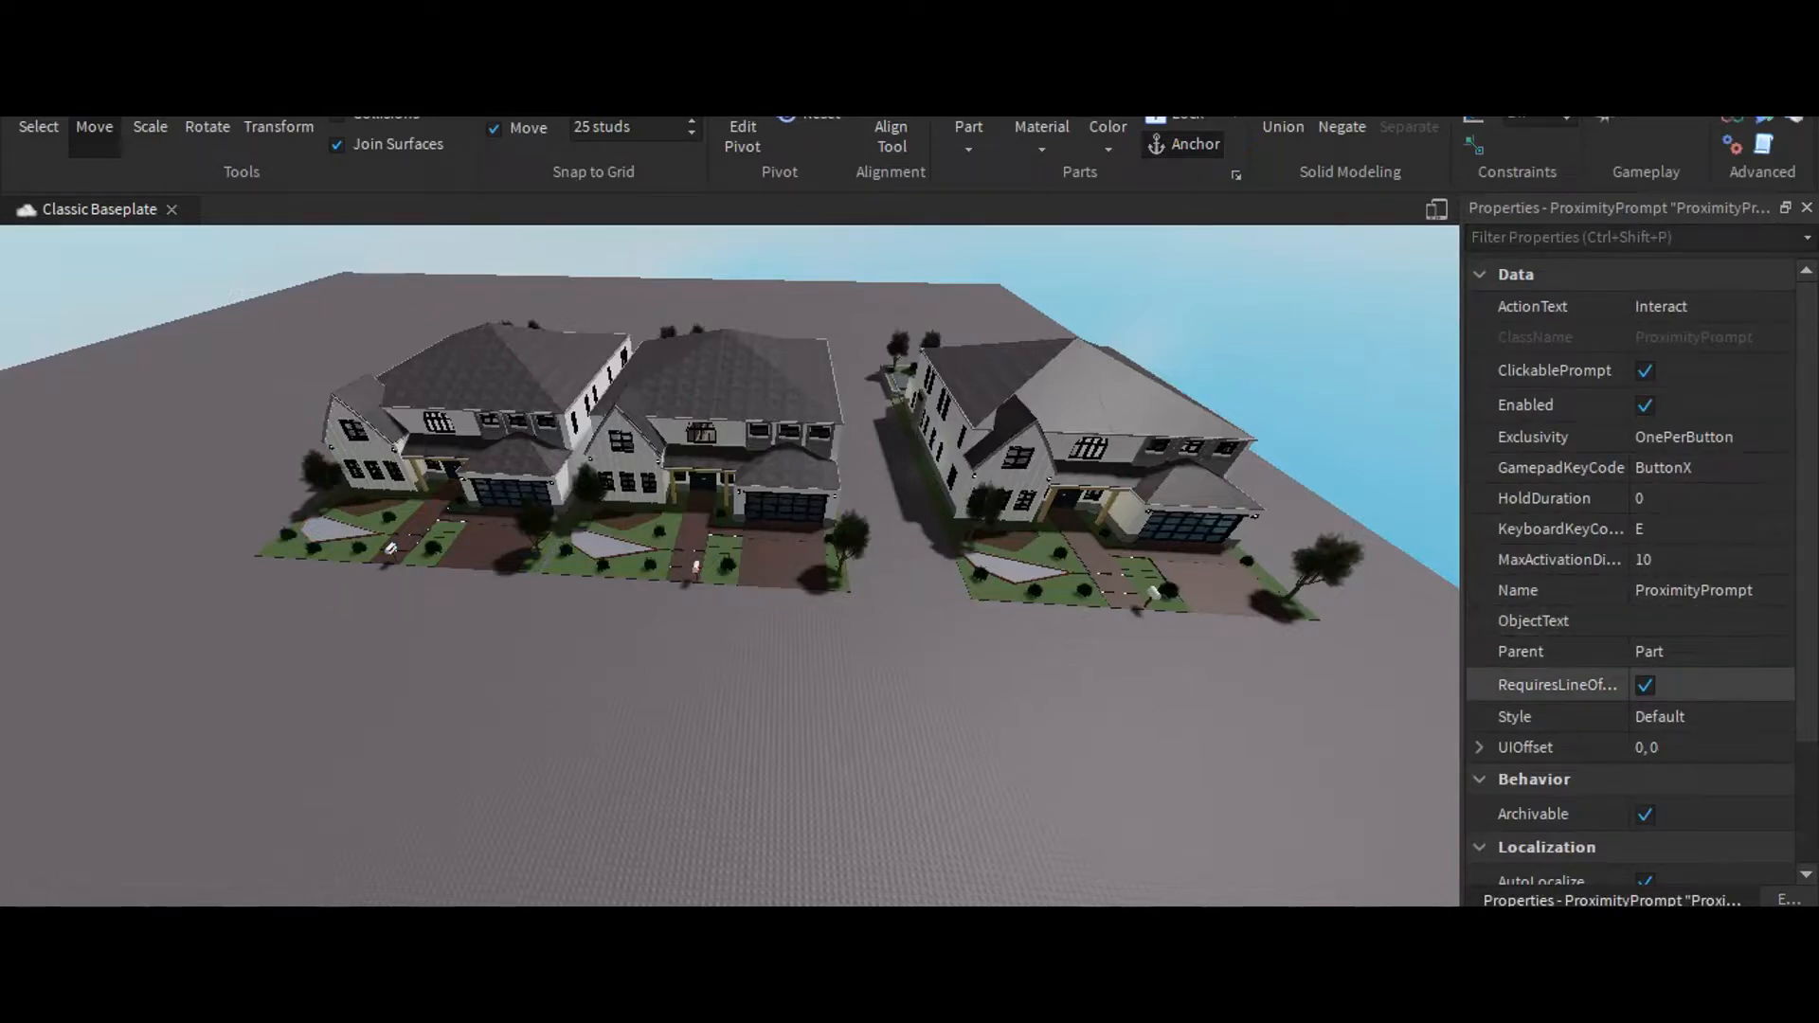
{"action": "left_click", "coordinate": [1643, 685]}
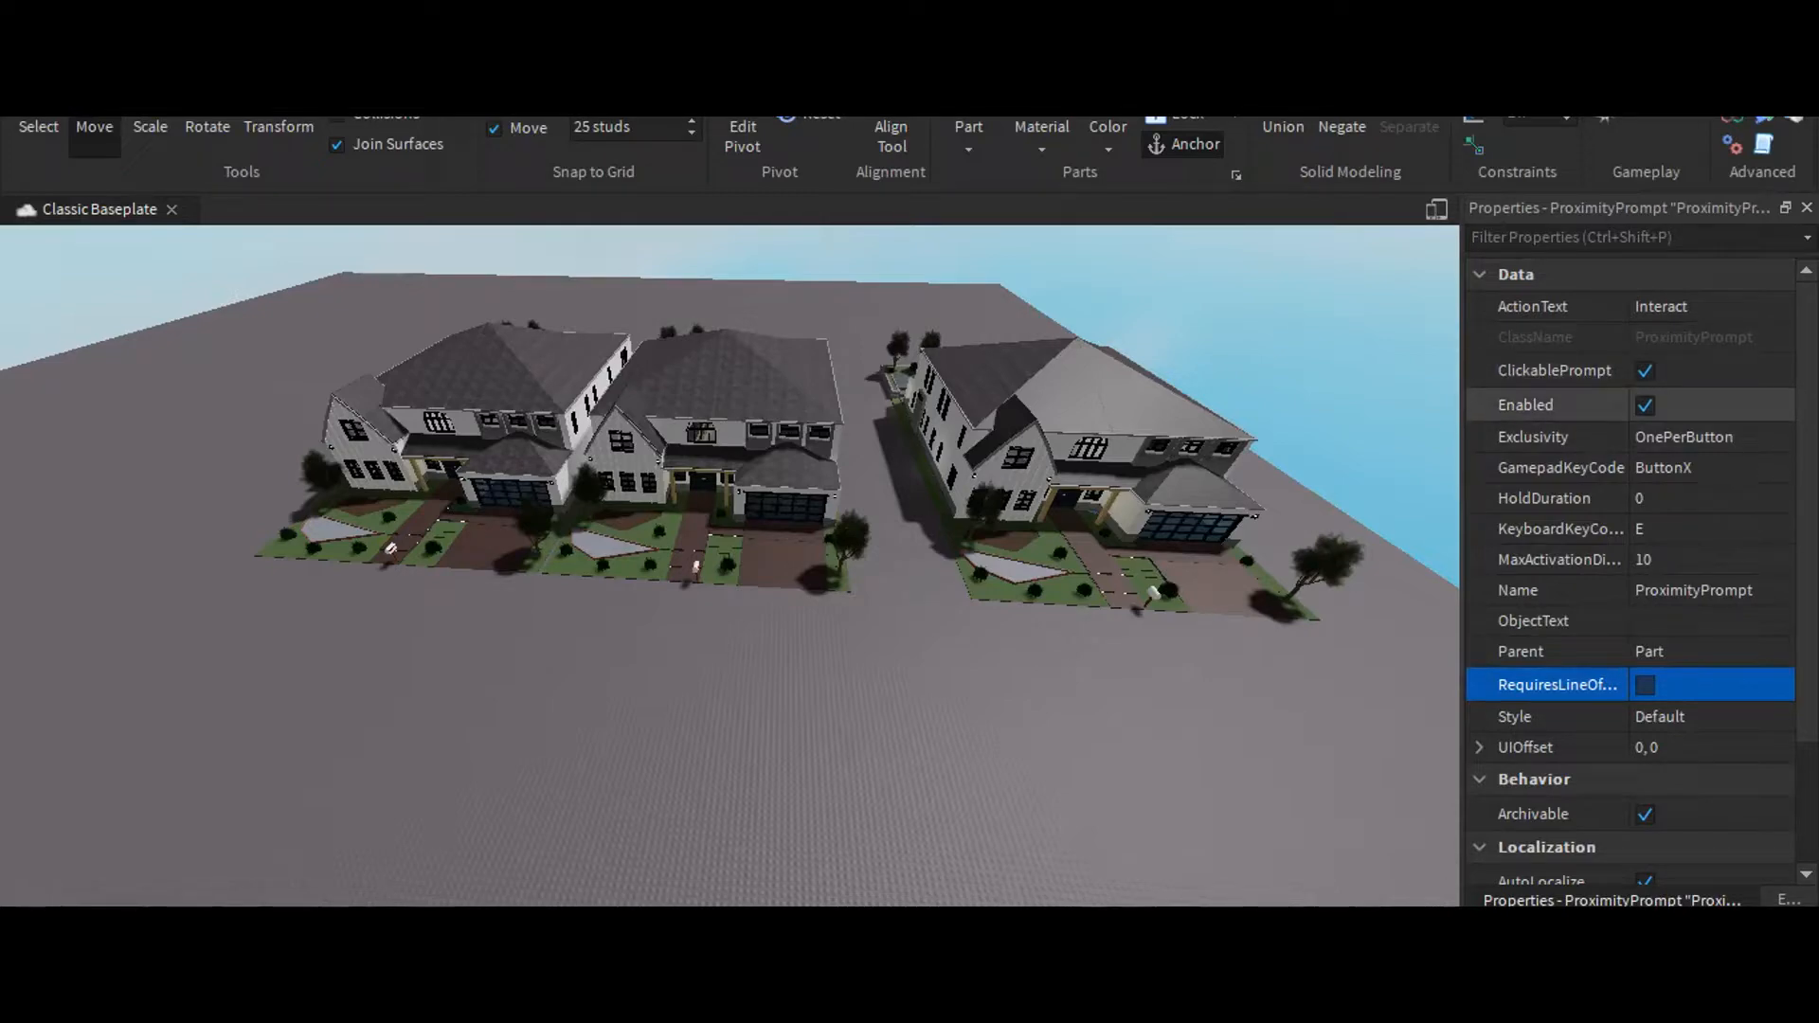
{"action": "left_click", "coordinate": [1704, 499]}
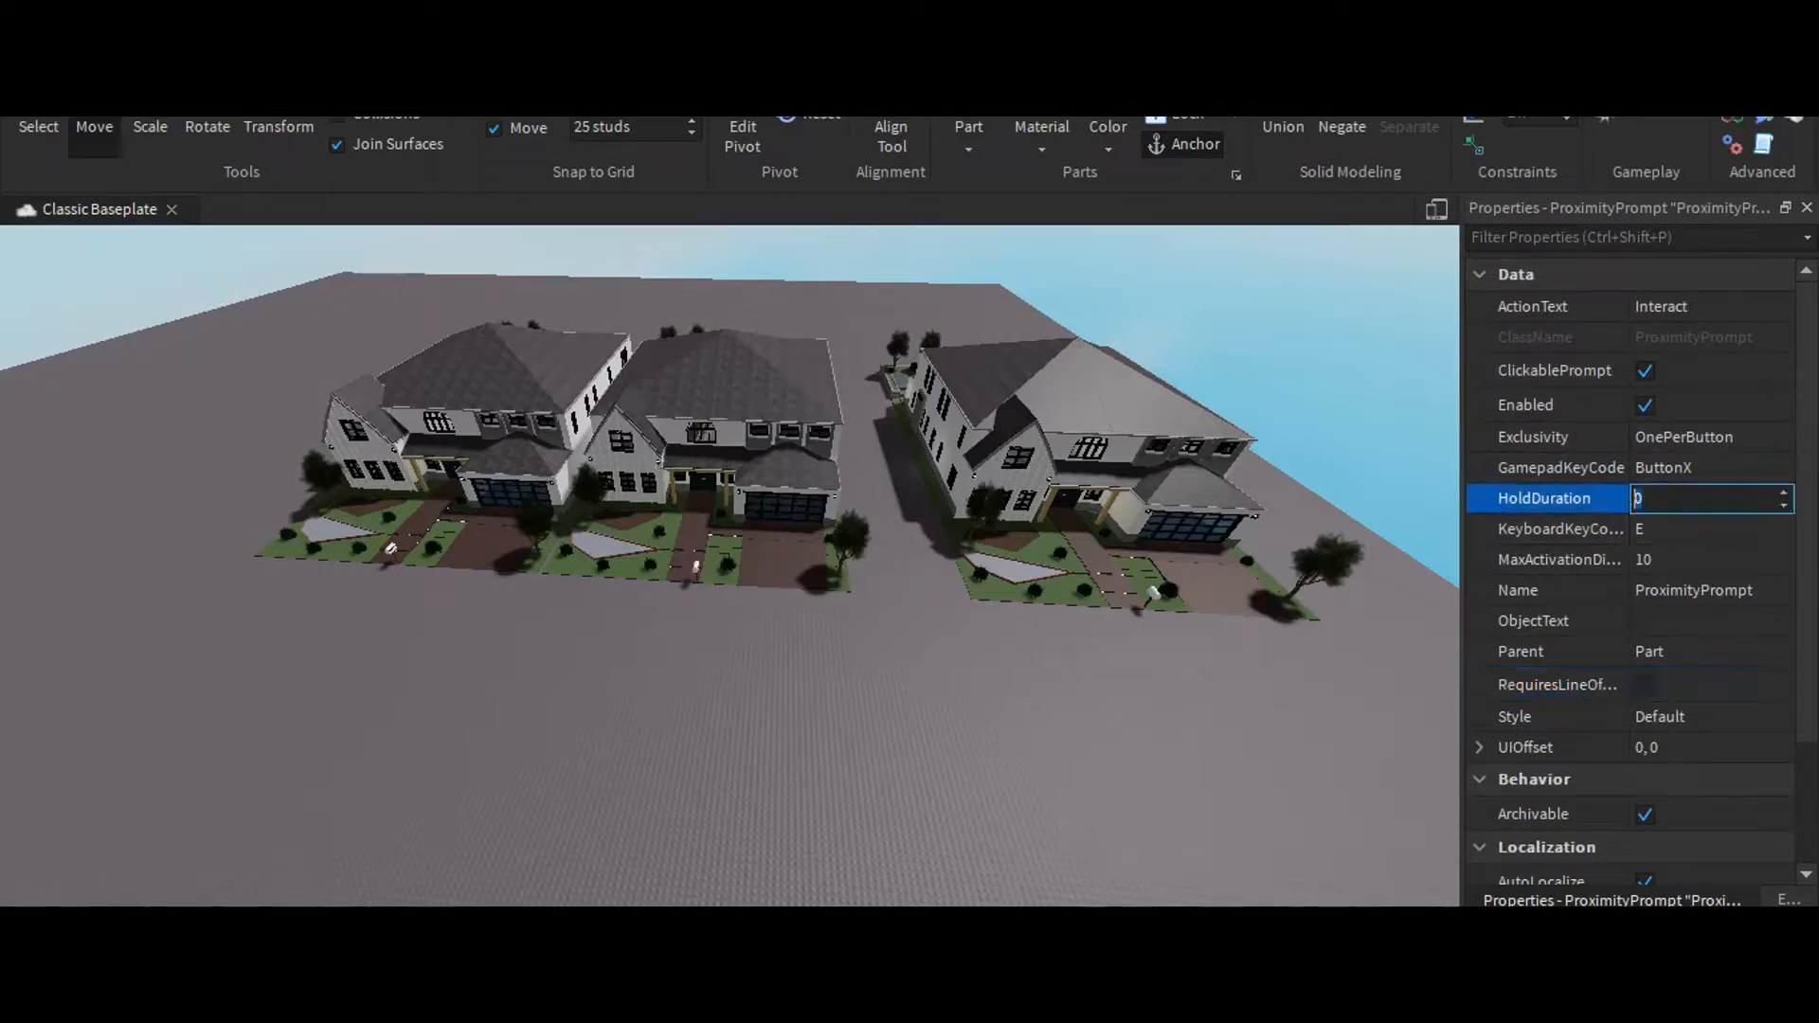
{"action": "type", "text": "3"}
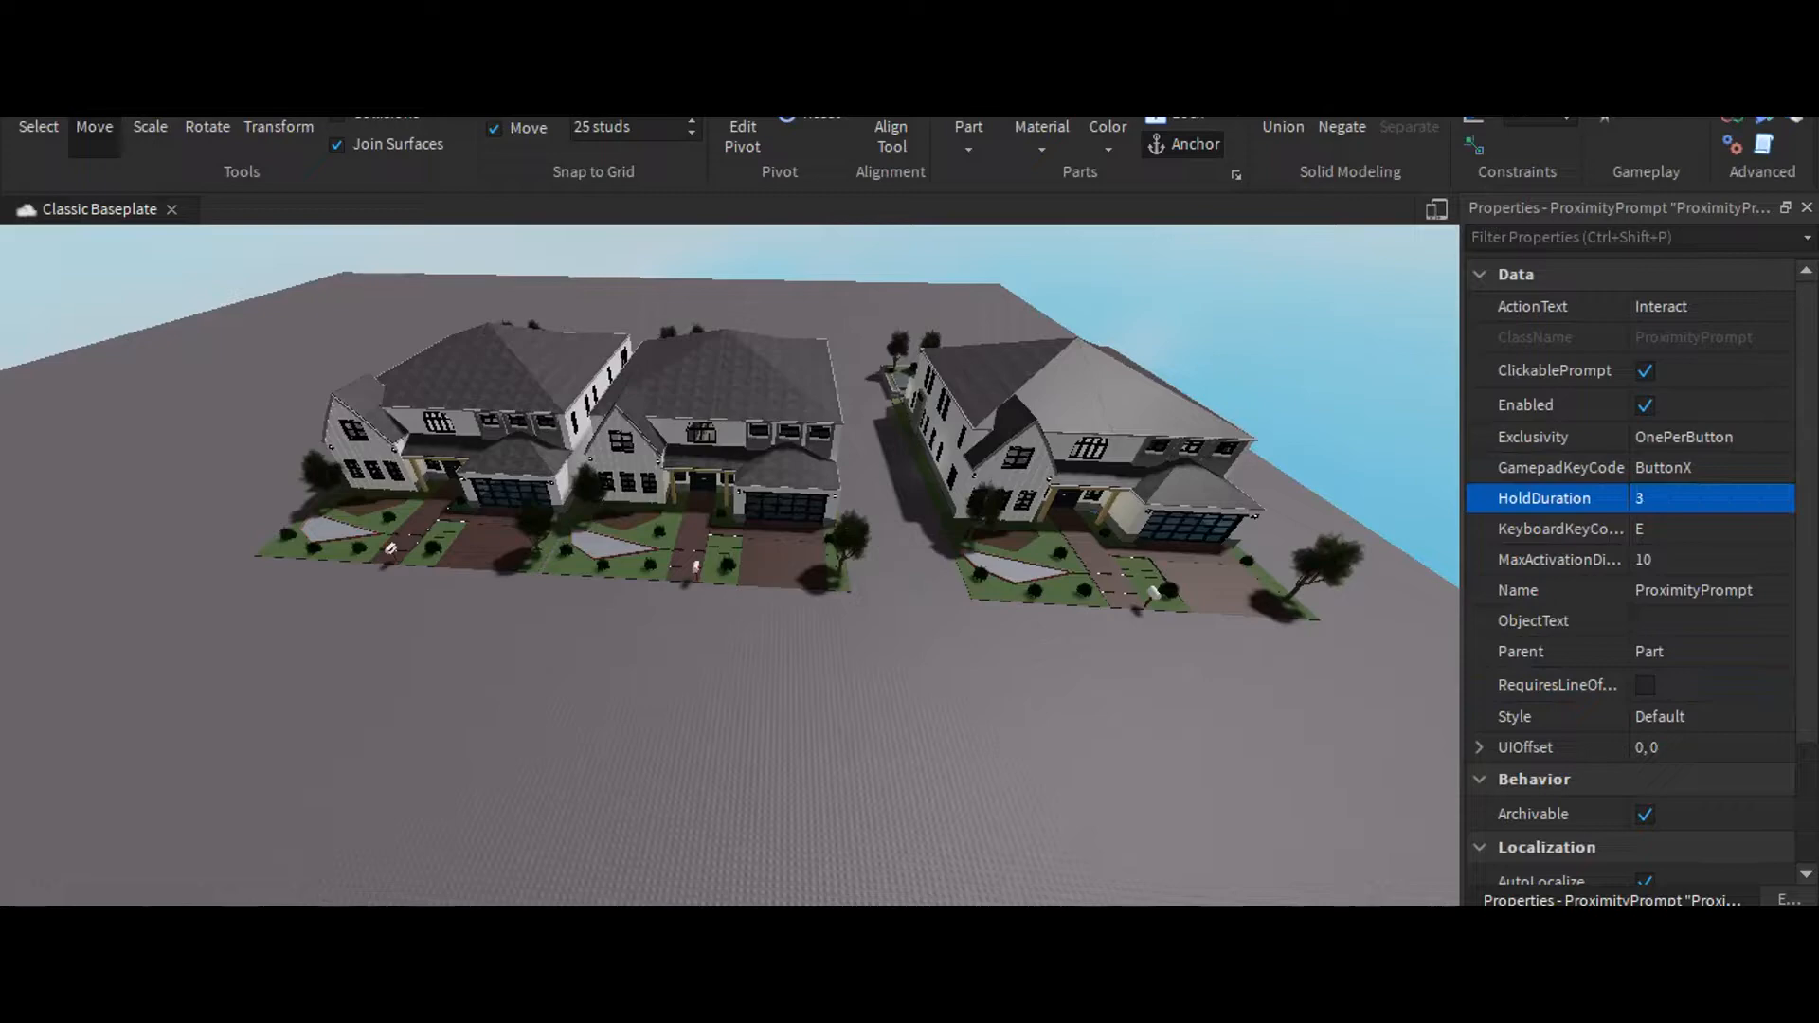
{"action": "left_click", "coordinate": [1705, 559]}
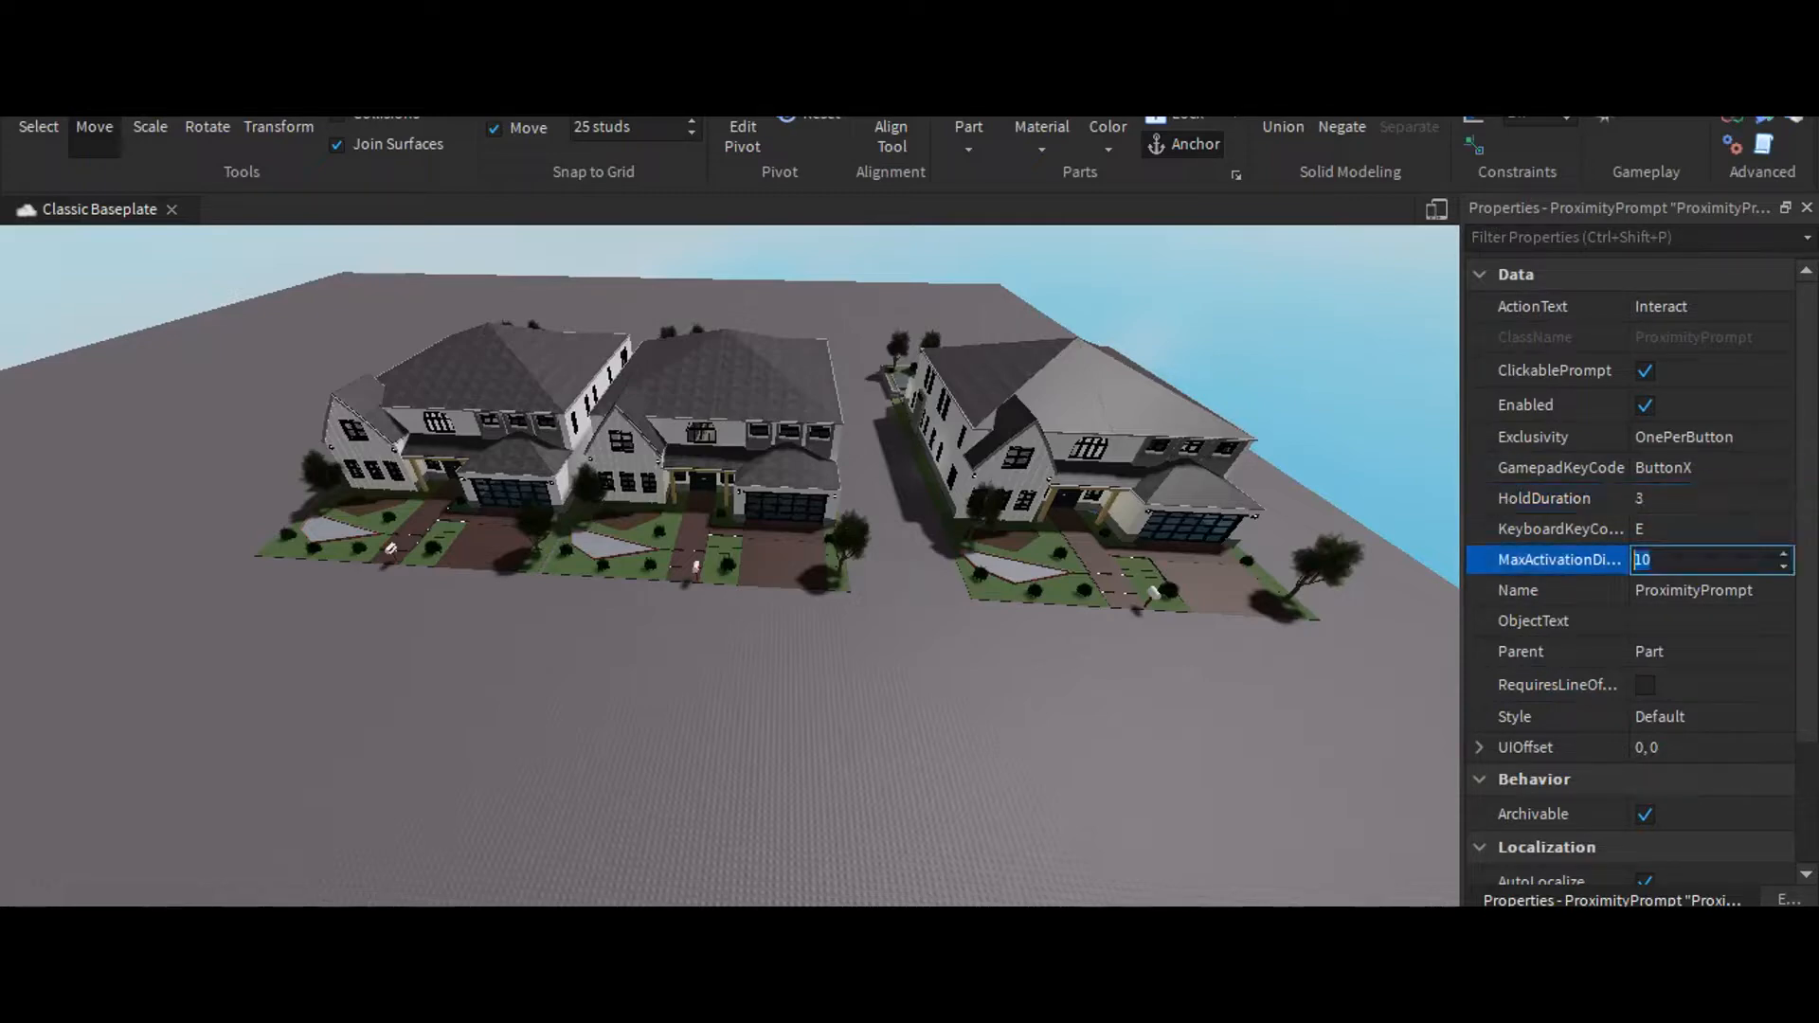
{"action": "type", "text": "15"}
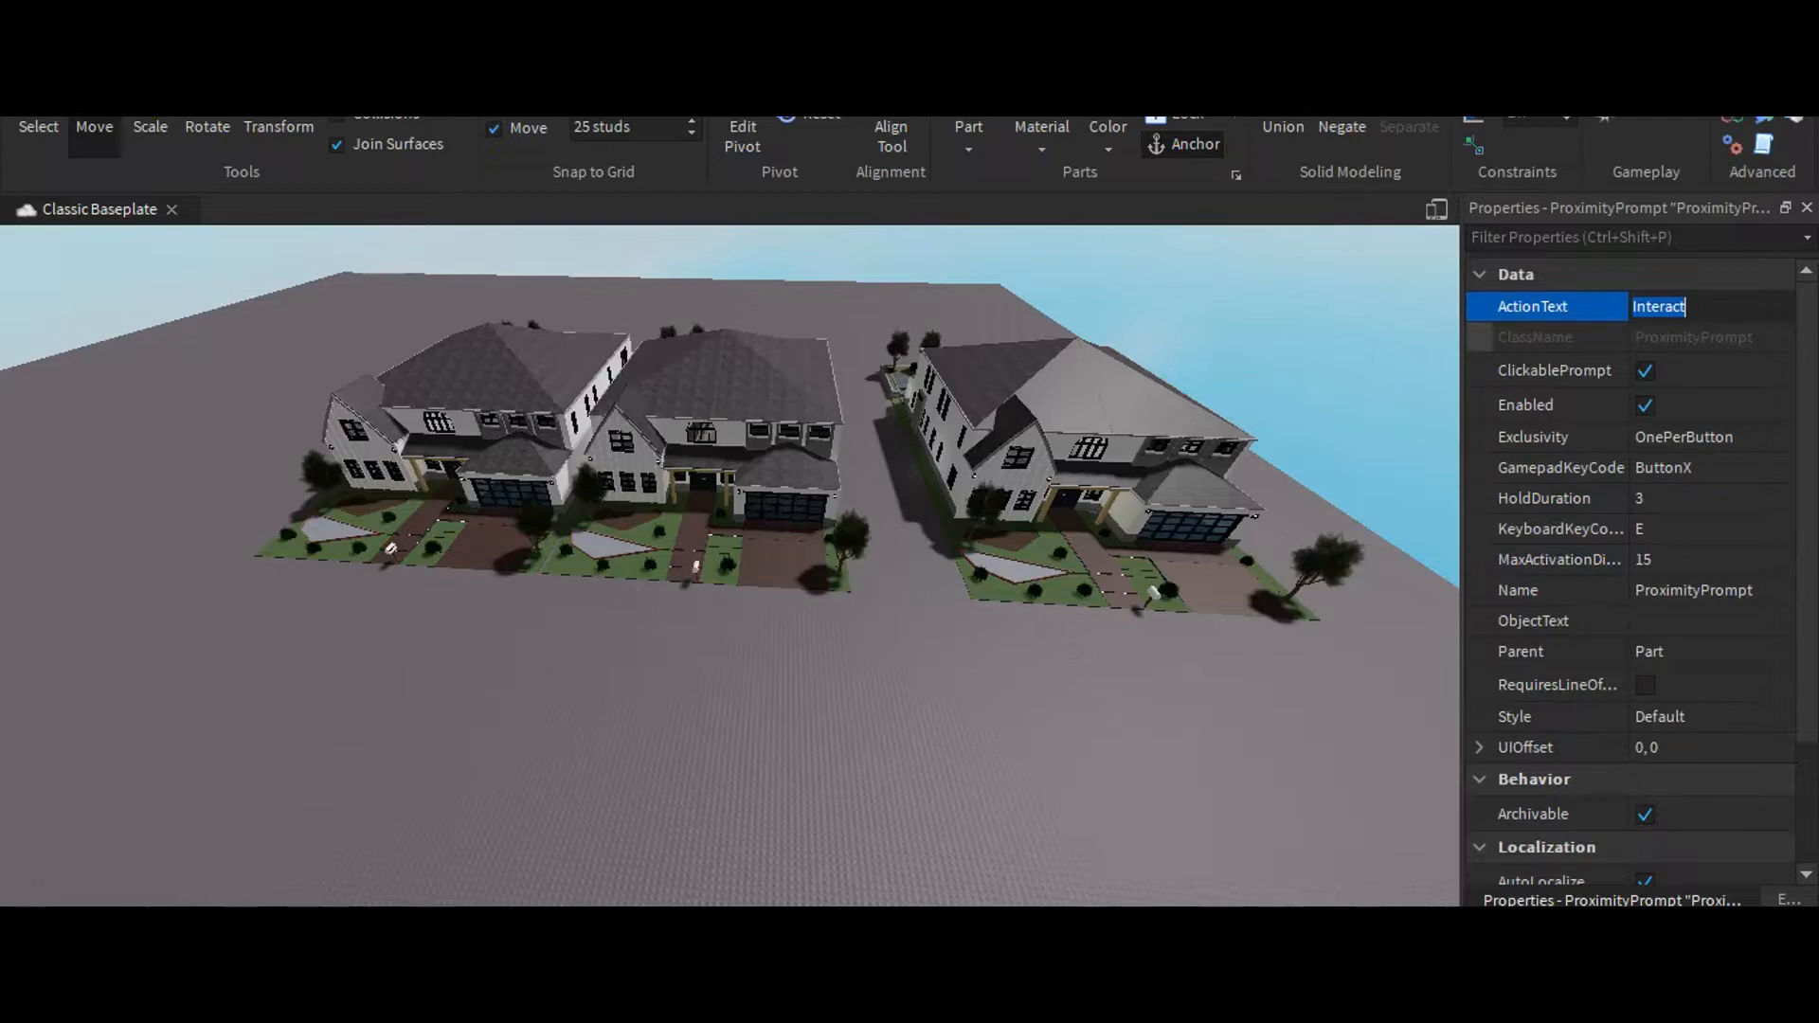
Set the prompt's ActionText to 'Own' and ObjectText to 'House'
{"action": "type", "text": "Own"}
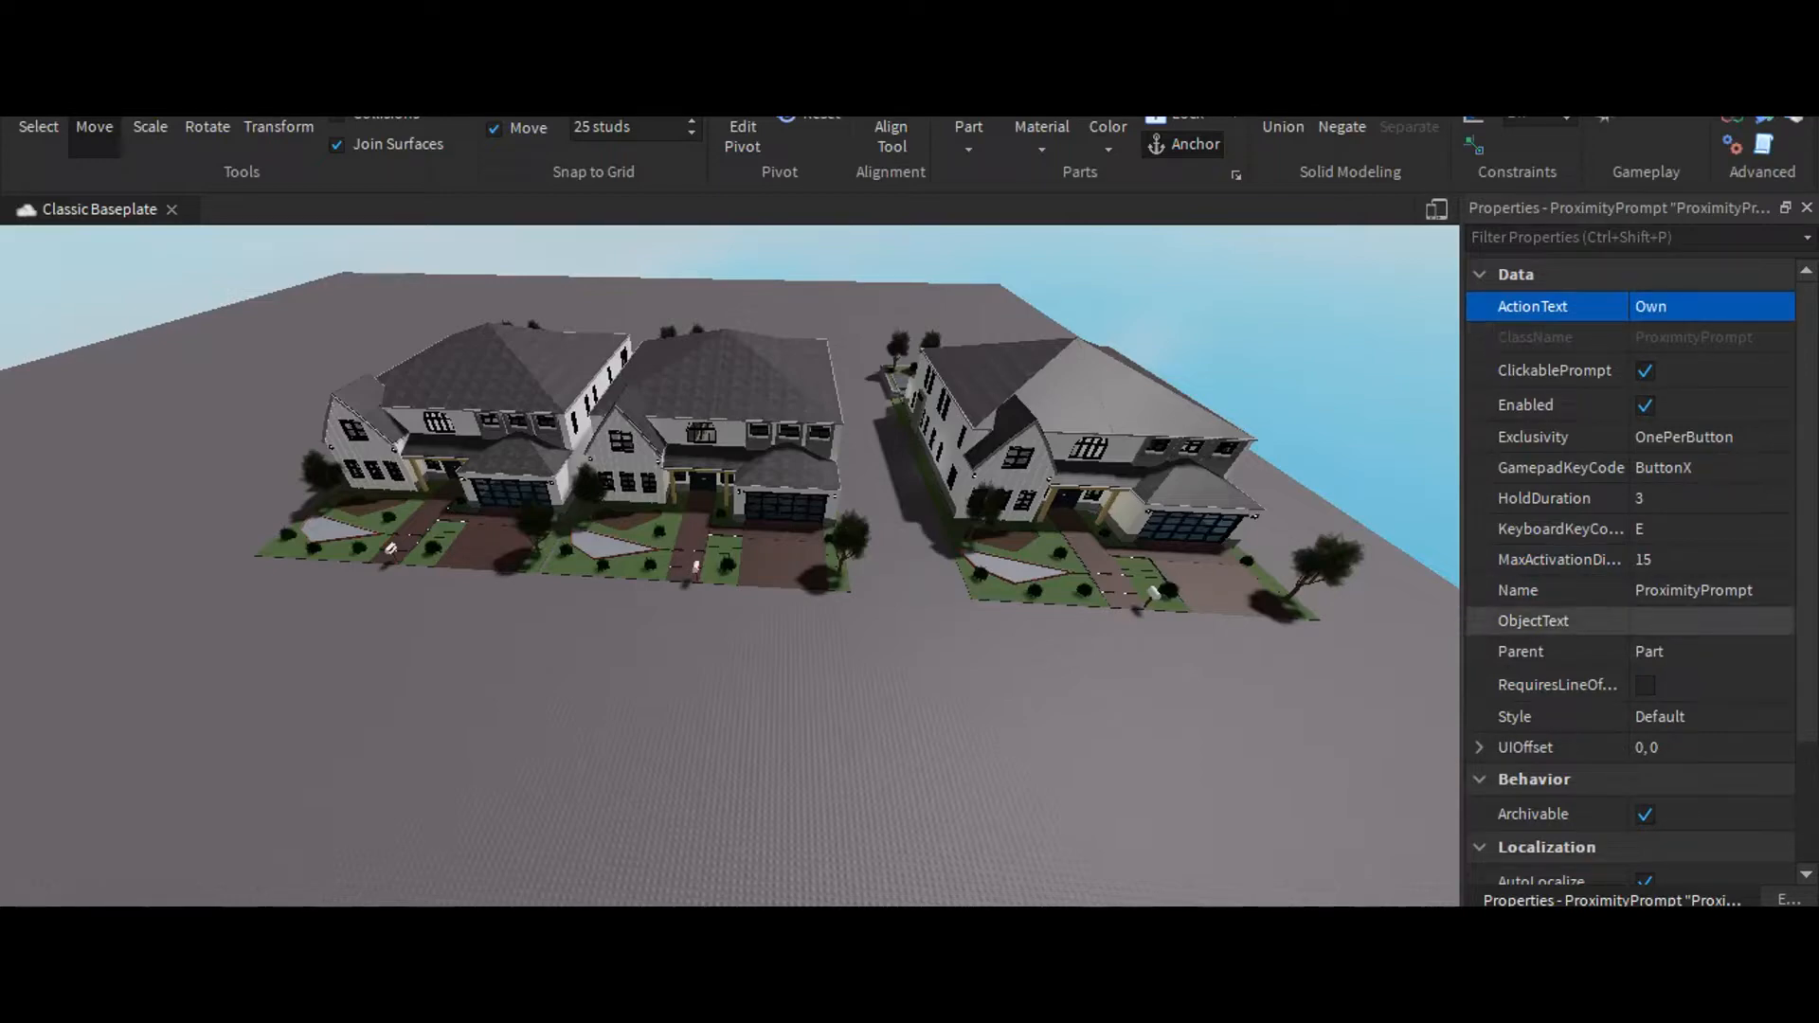
{"action": "type", "text": "Hose"}
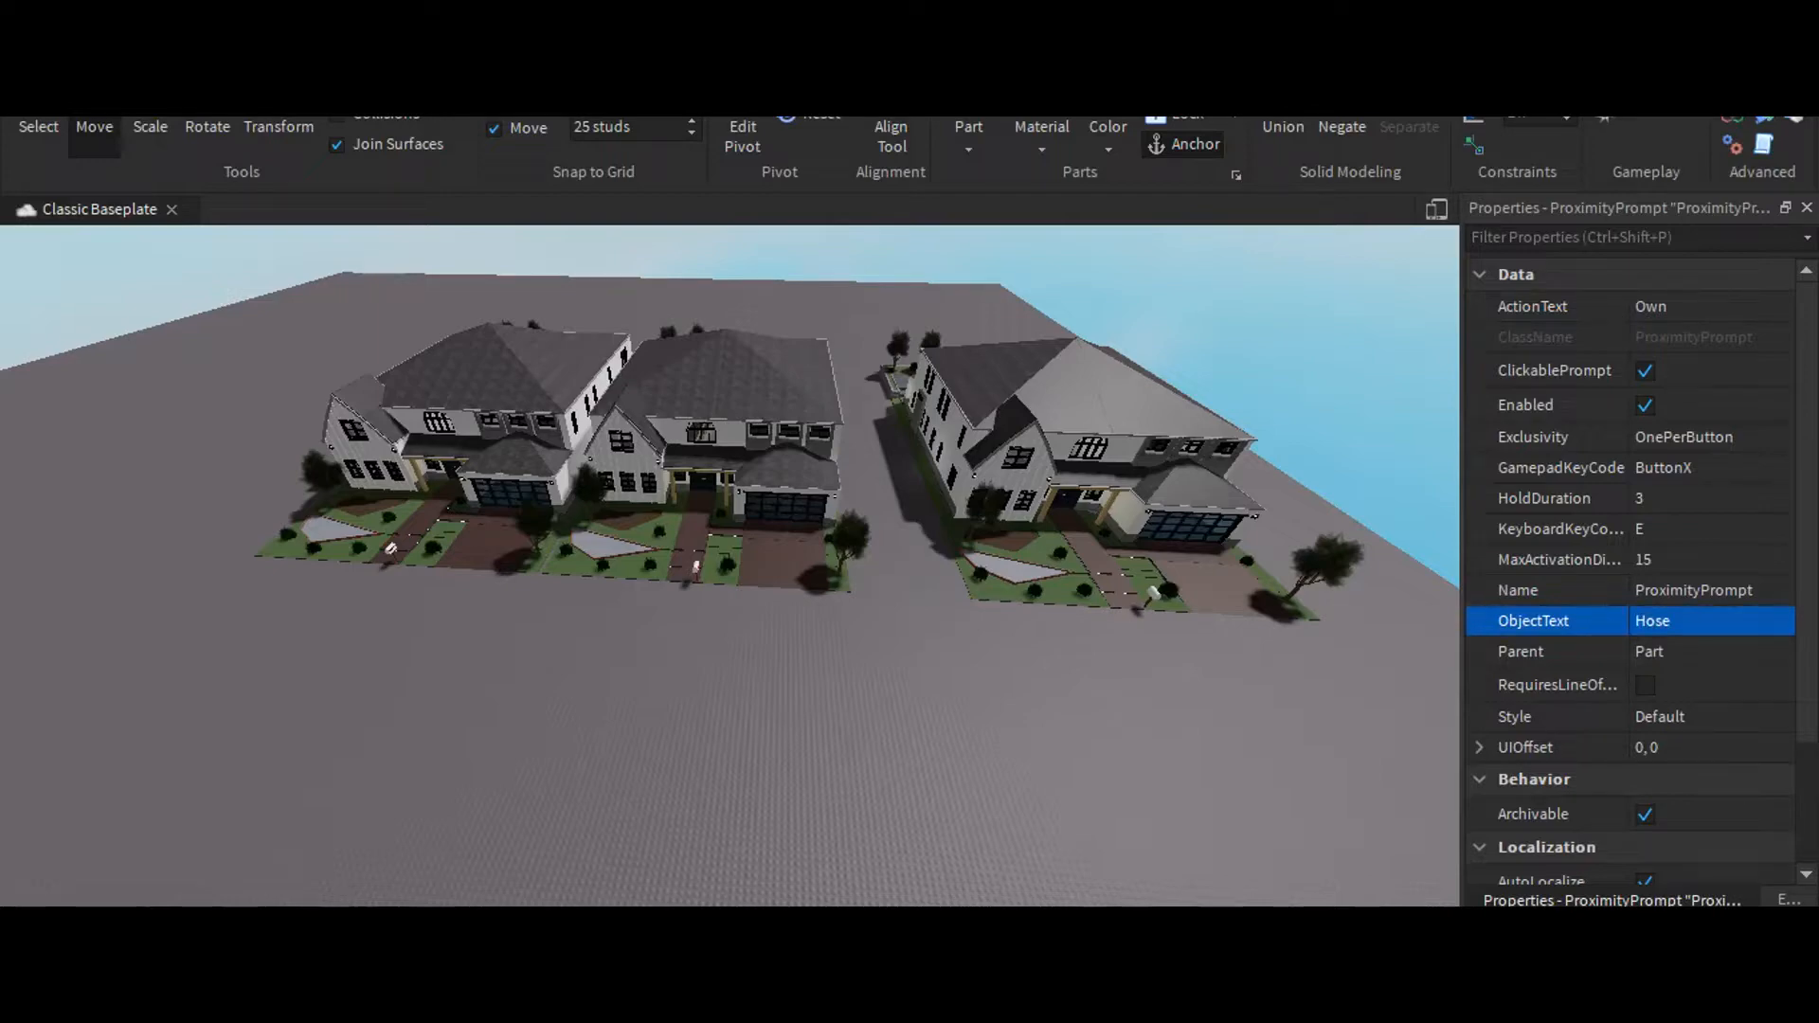
{"action": "type", "text": "House"}
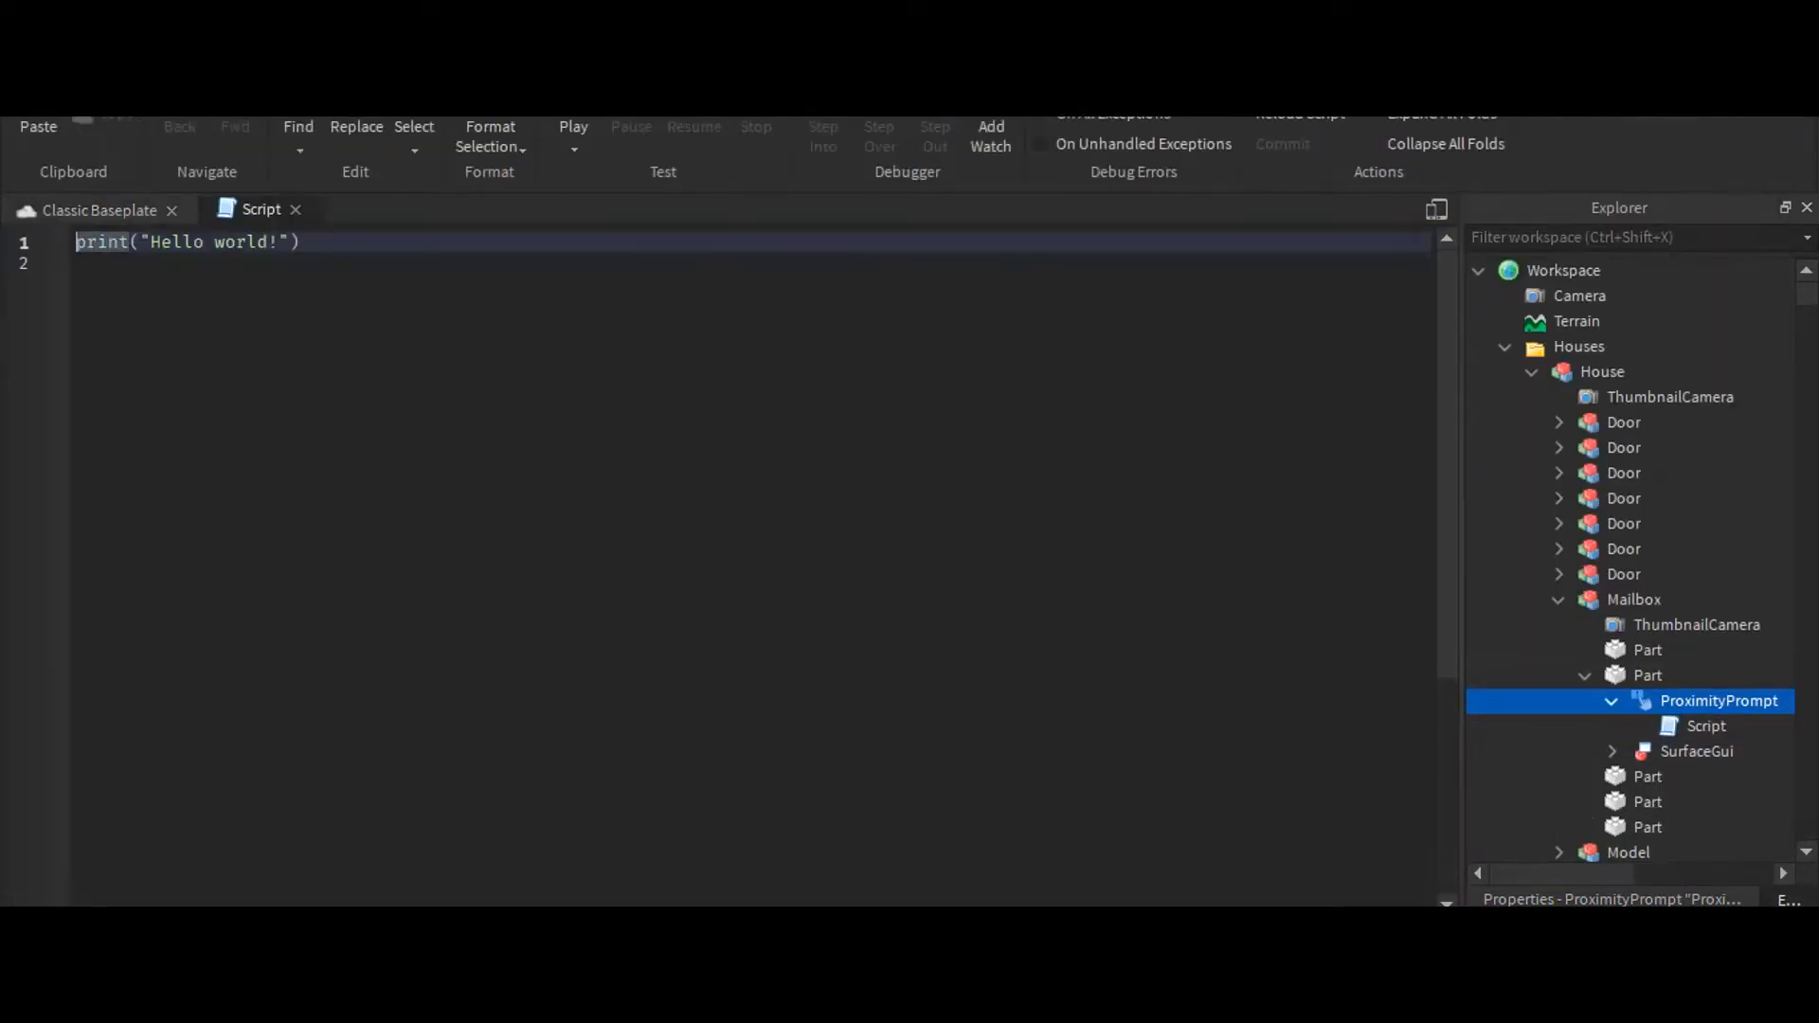
Replace print("Hello world!") with script.Parent.Triggered:Connect(function(plr) … end)
{"action": "type", "text": "script.p"}
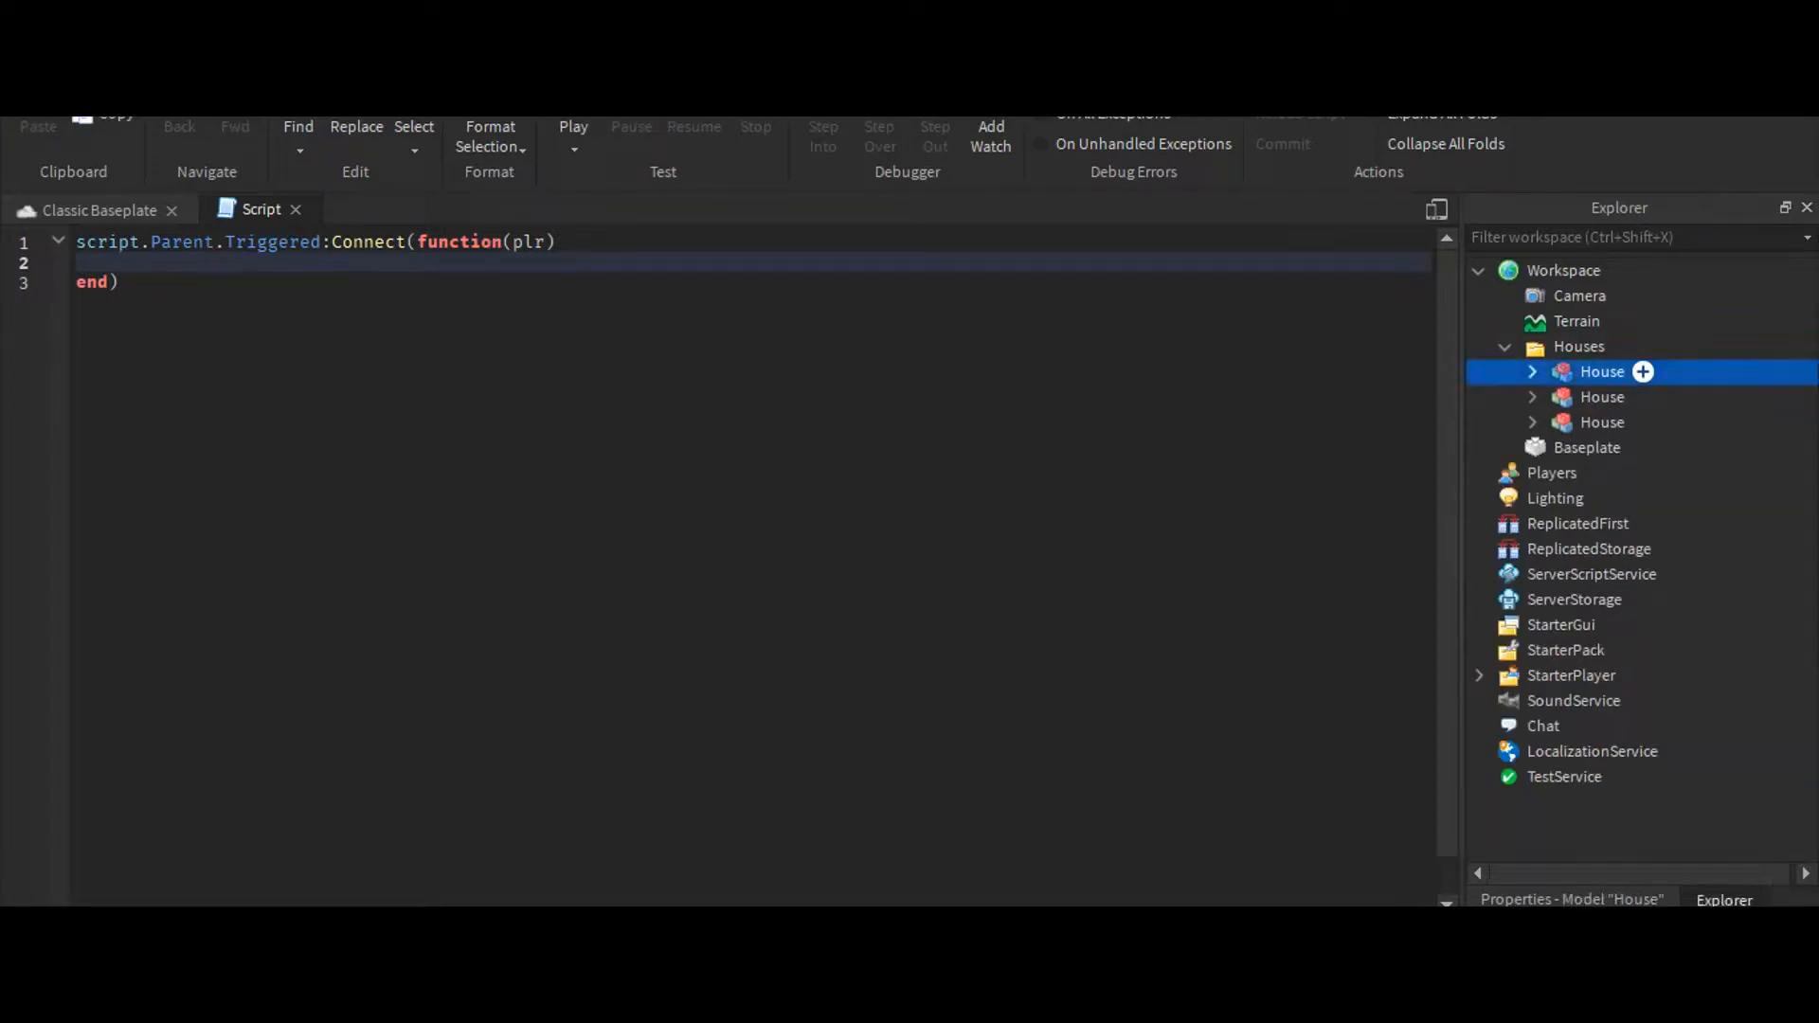
Rename the houses House1, House2 and House3, then expand House1
{"action": "double_click", "coordinate": [1601, 371]}
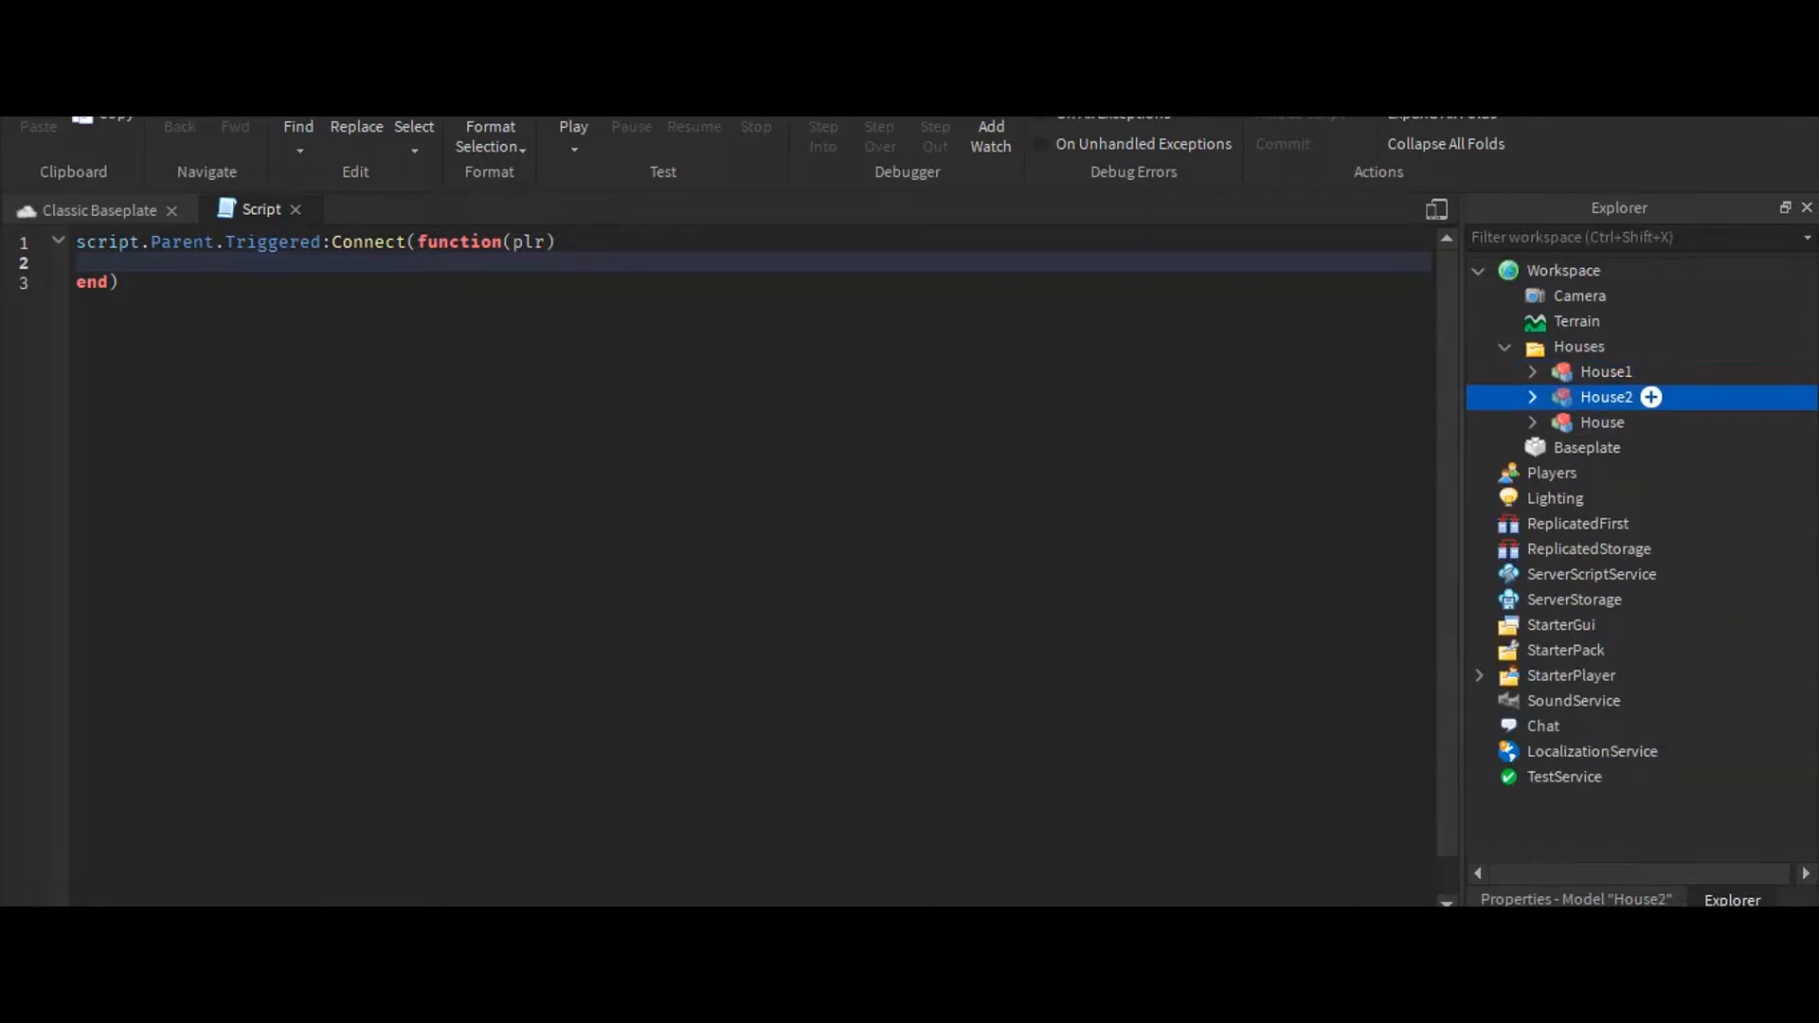
{"action": "double_click", "coordinate": [1601, 422]}
{"action": "type", "text": "3"}
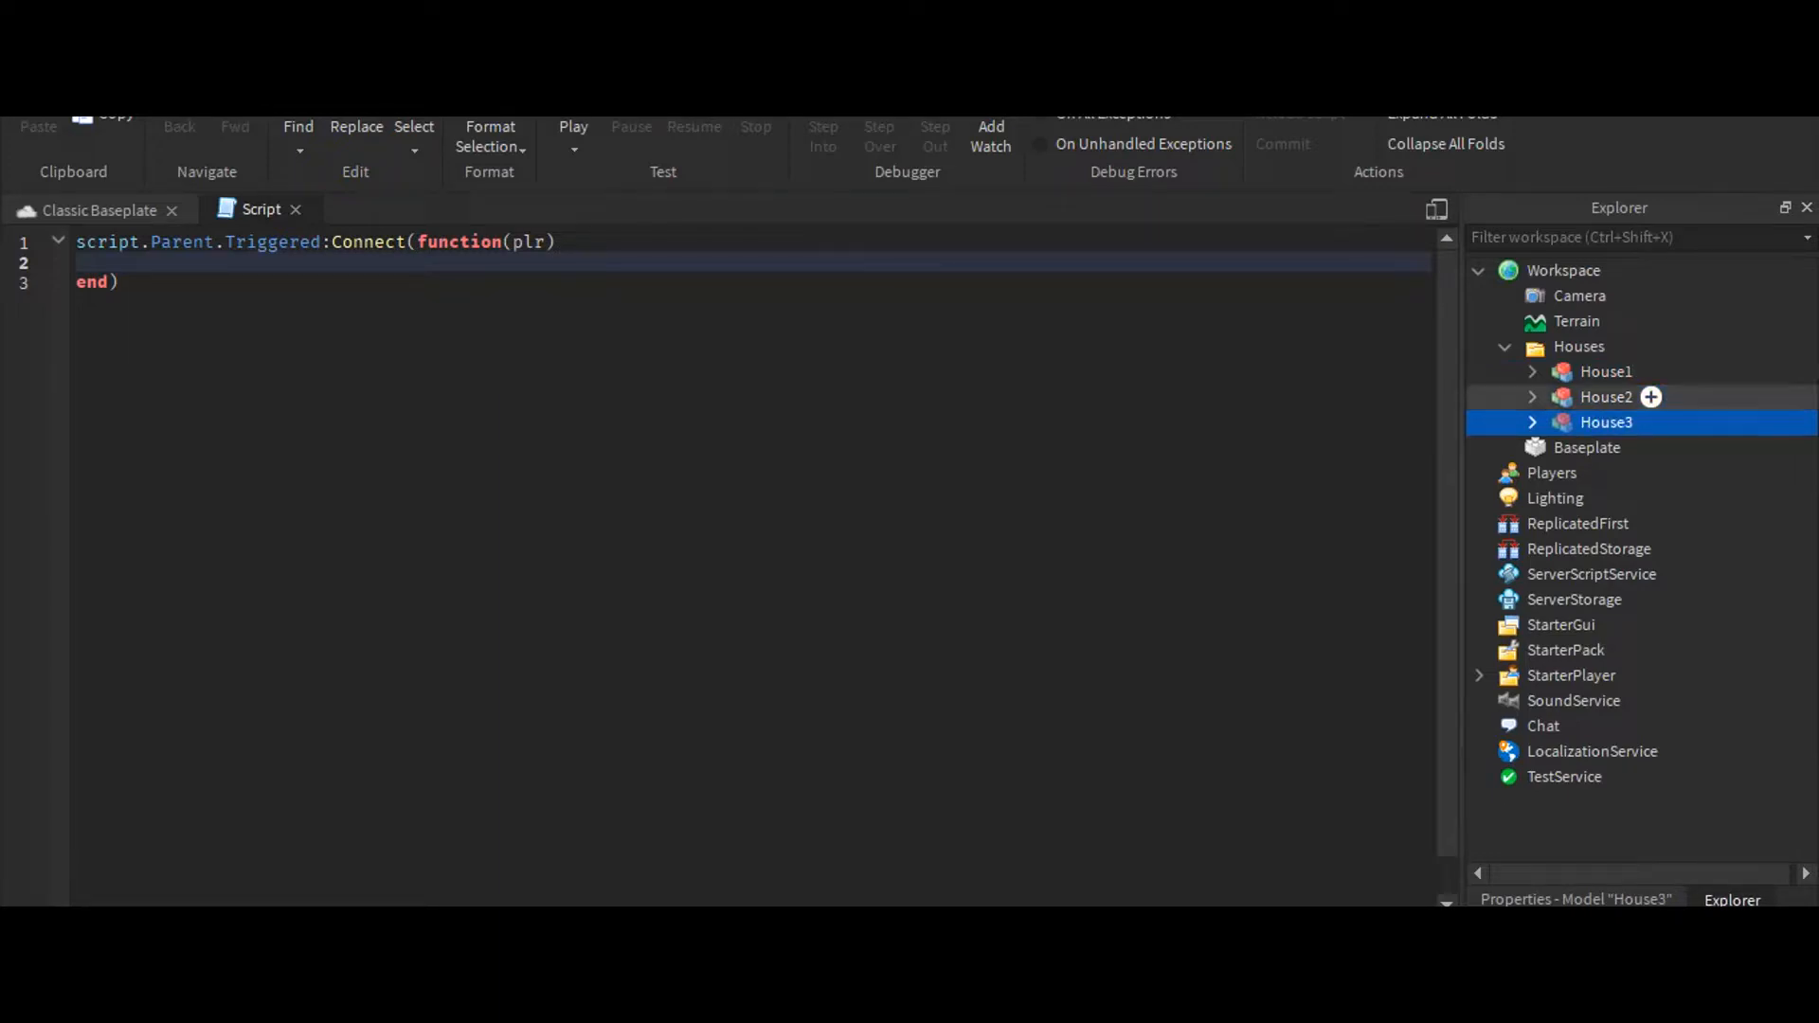
{"action": "left_click", "coordinate": [1531, 372]}
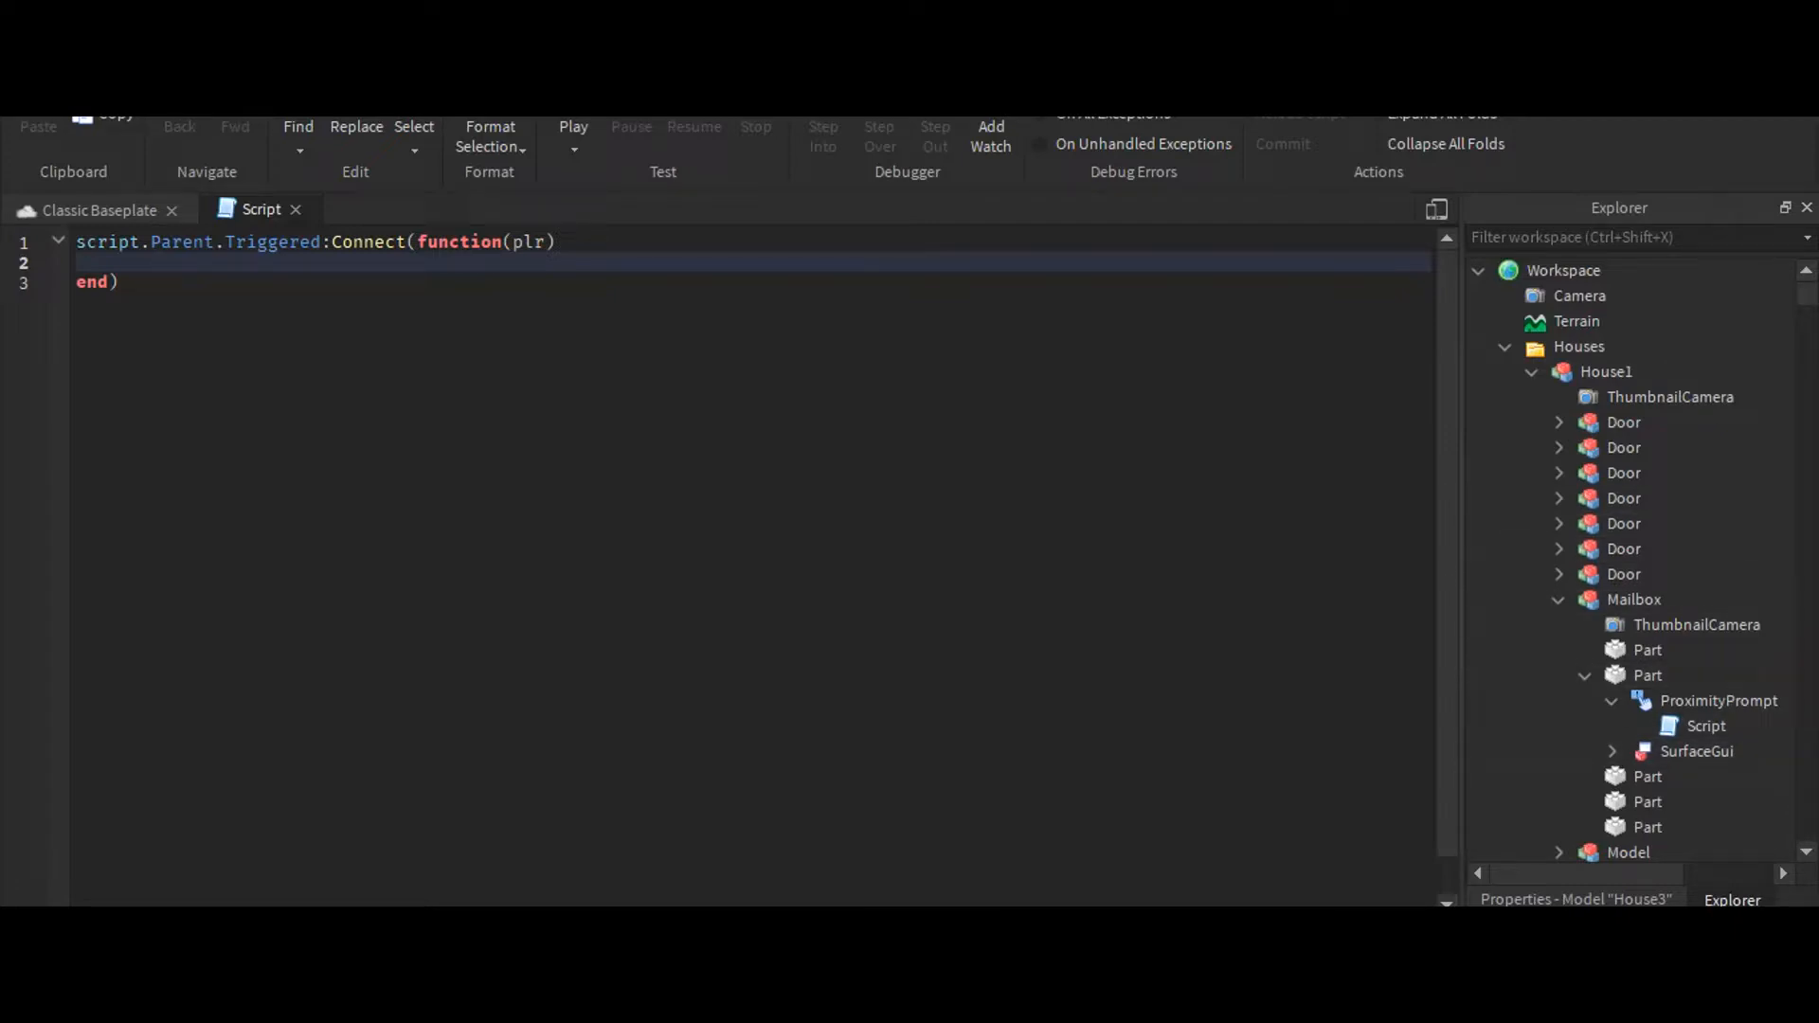
Type 'if script.Parent.Parent.Parent.Parent.Parent.House1.Mailbox' and rename the prompt's part to Text
{"action": "type", "text": "i"}
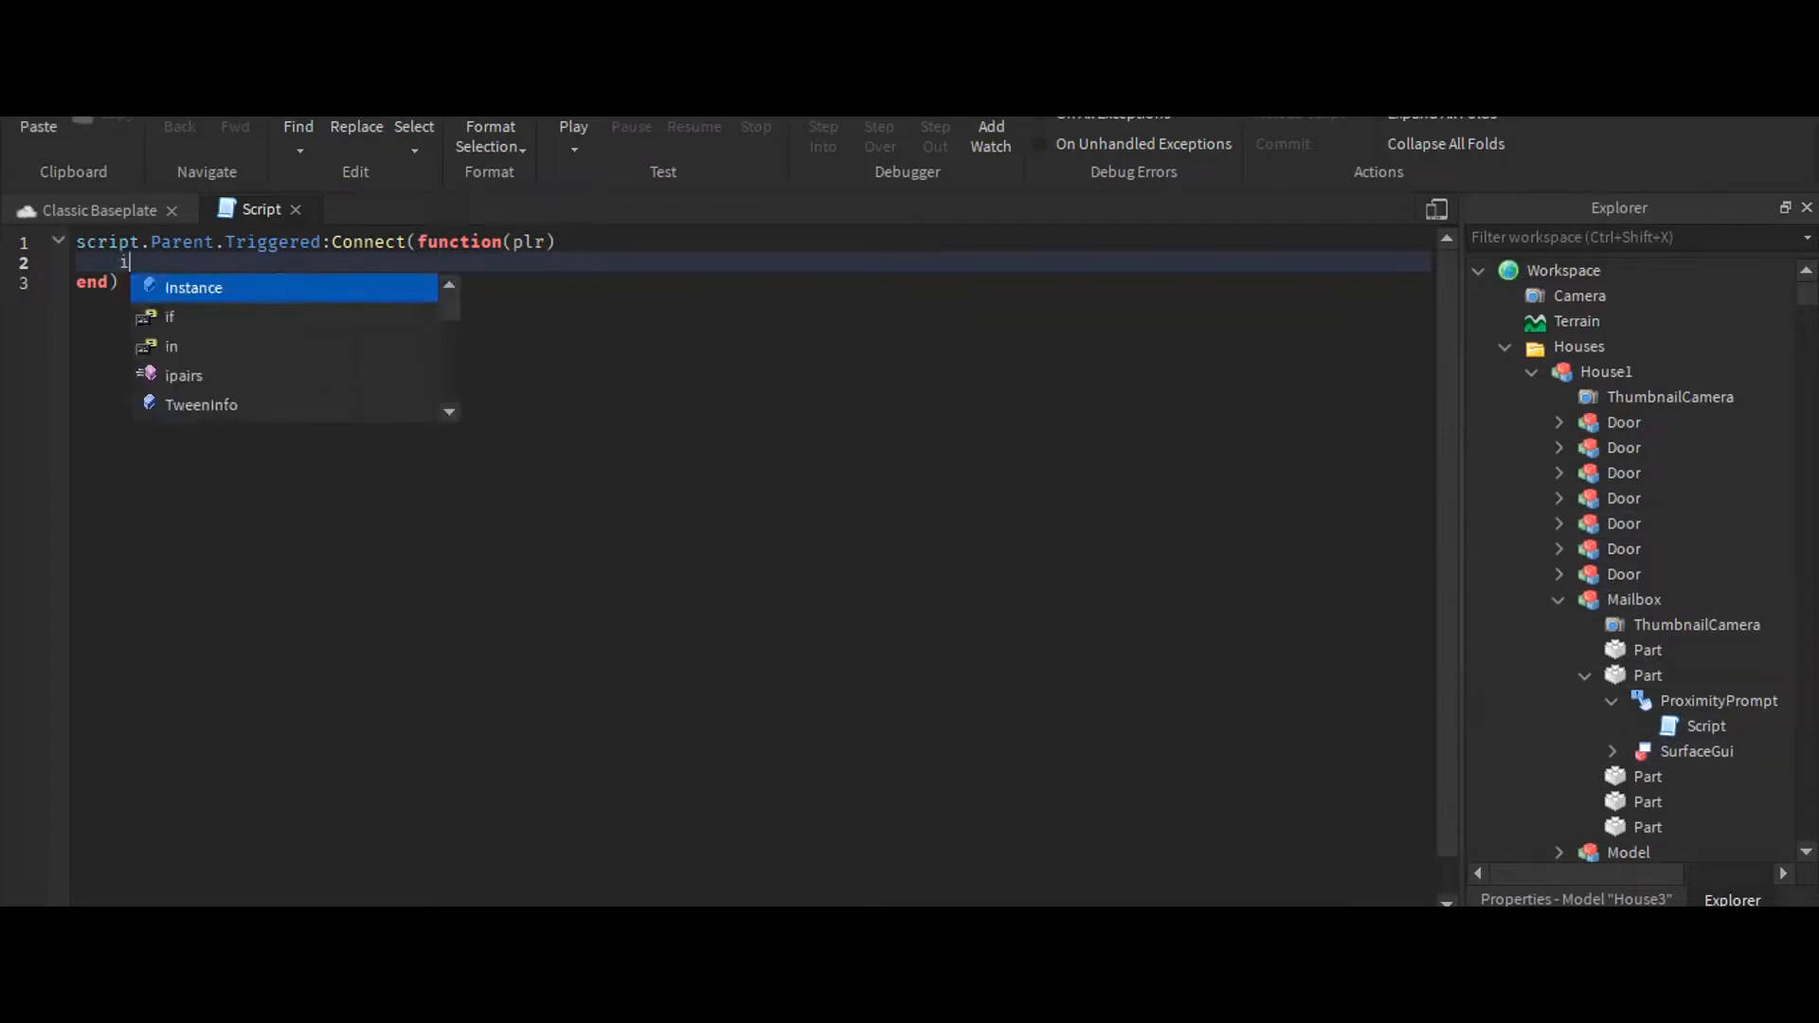
{"action": "type", "text": "f script.Parent"}
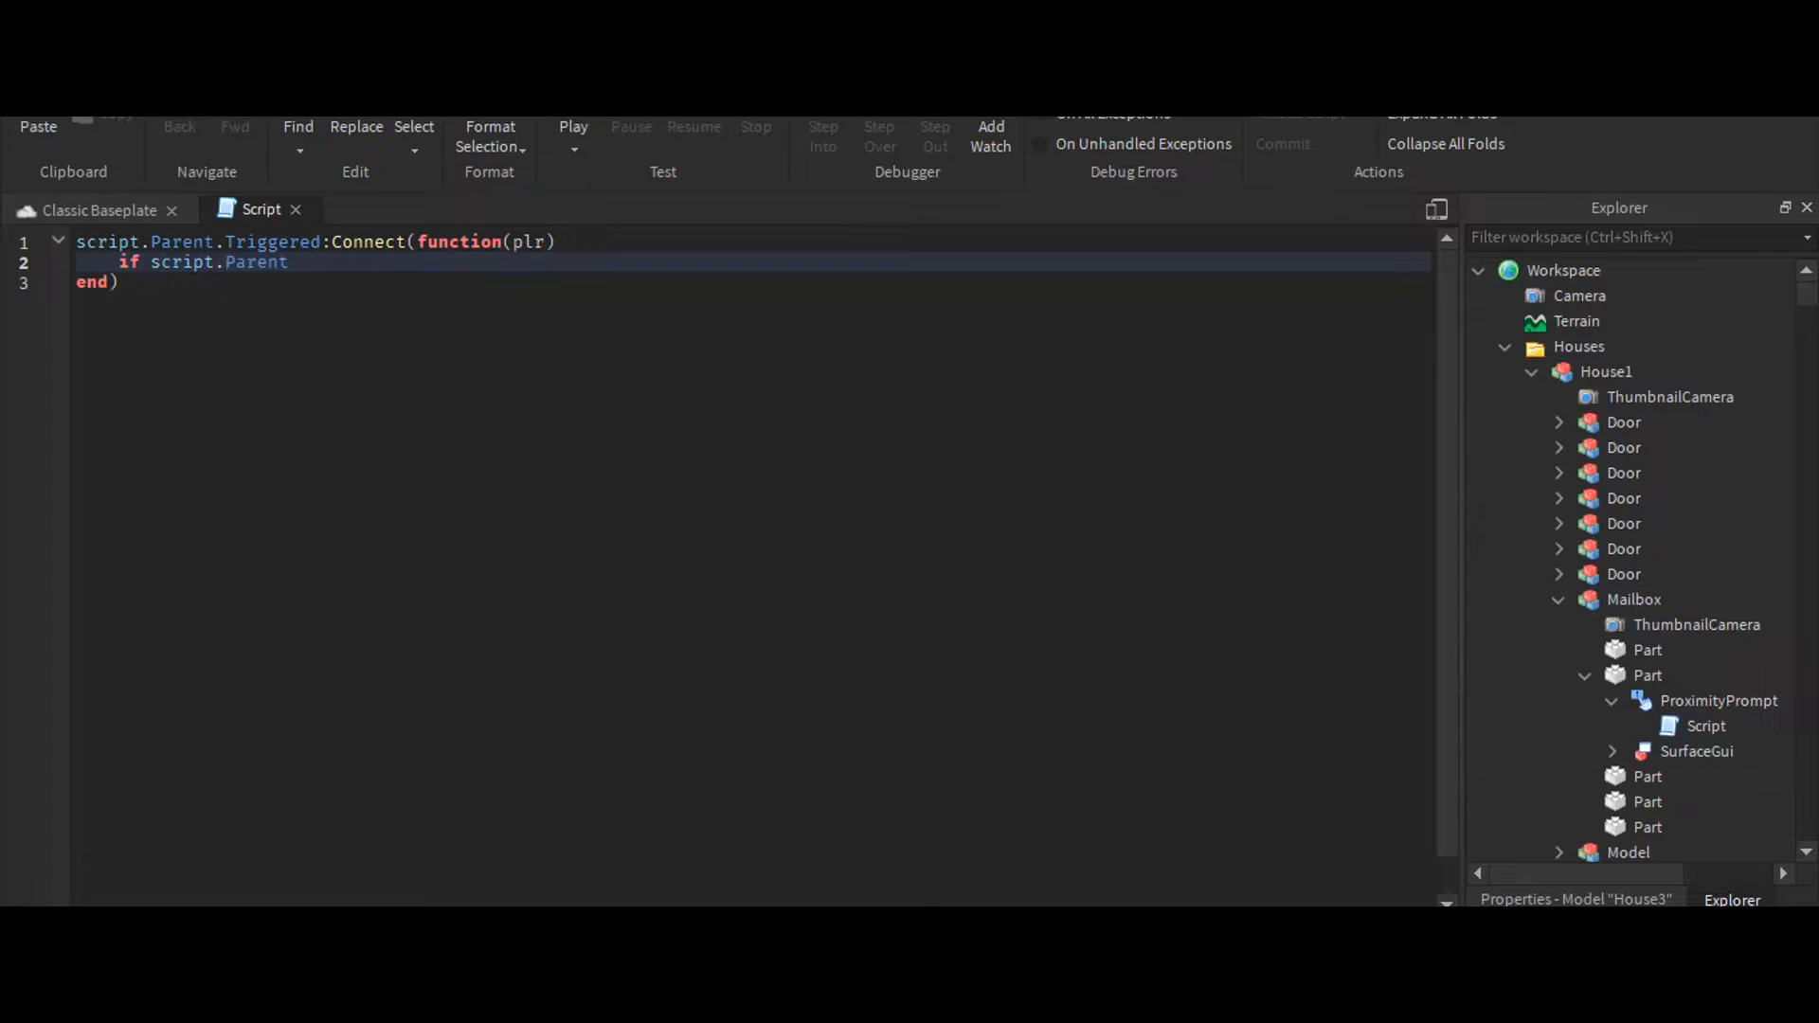
{"action": "type", "text": ".Parent."}
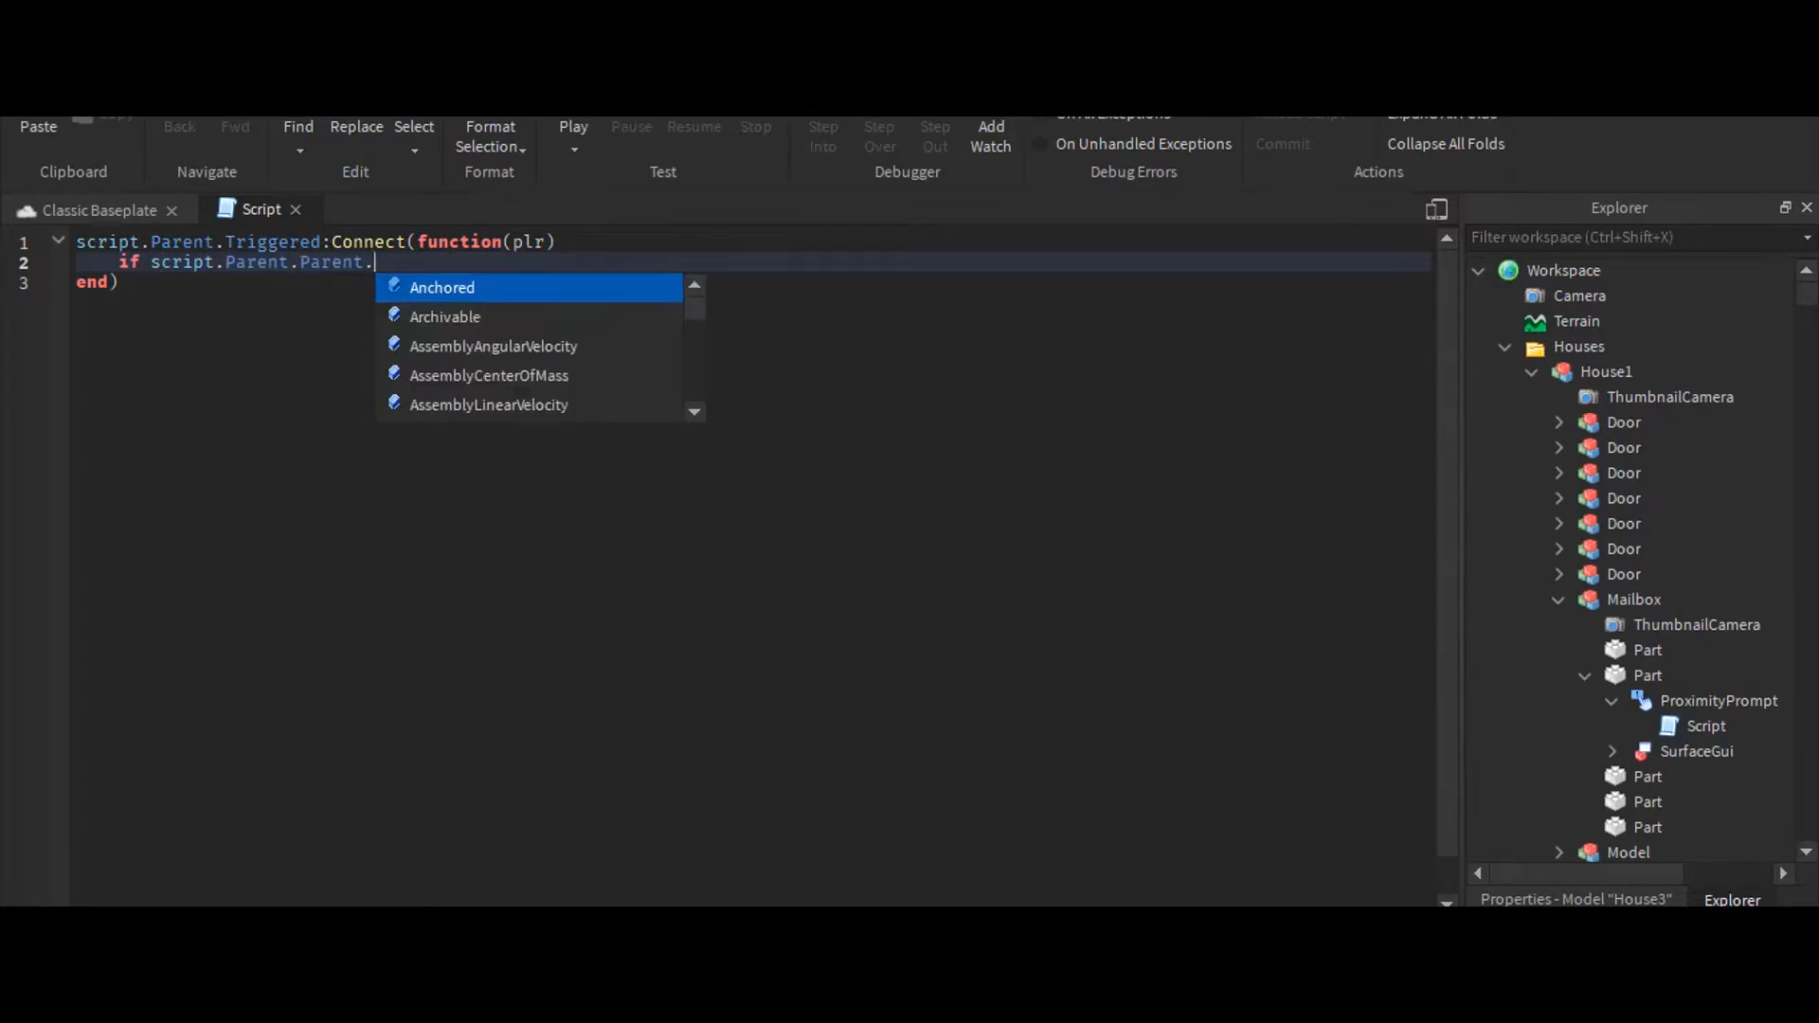
{"action": "type", "text": "p"}
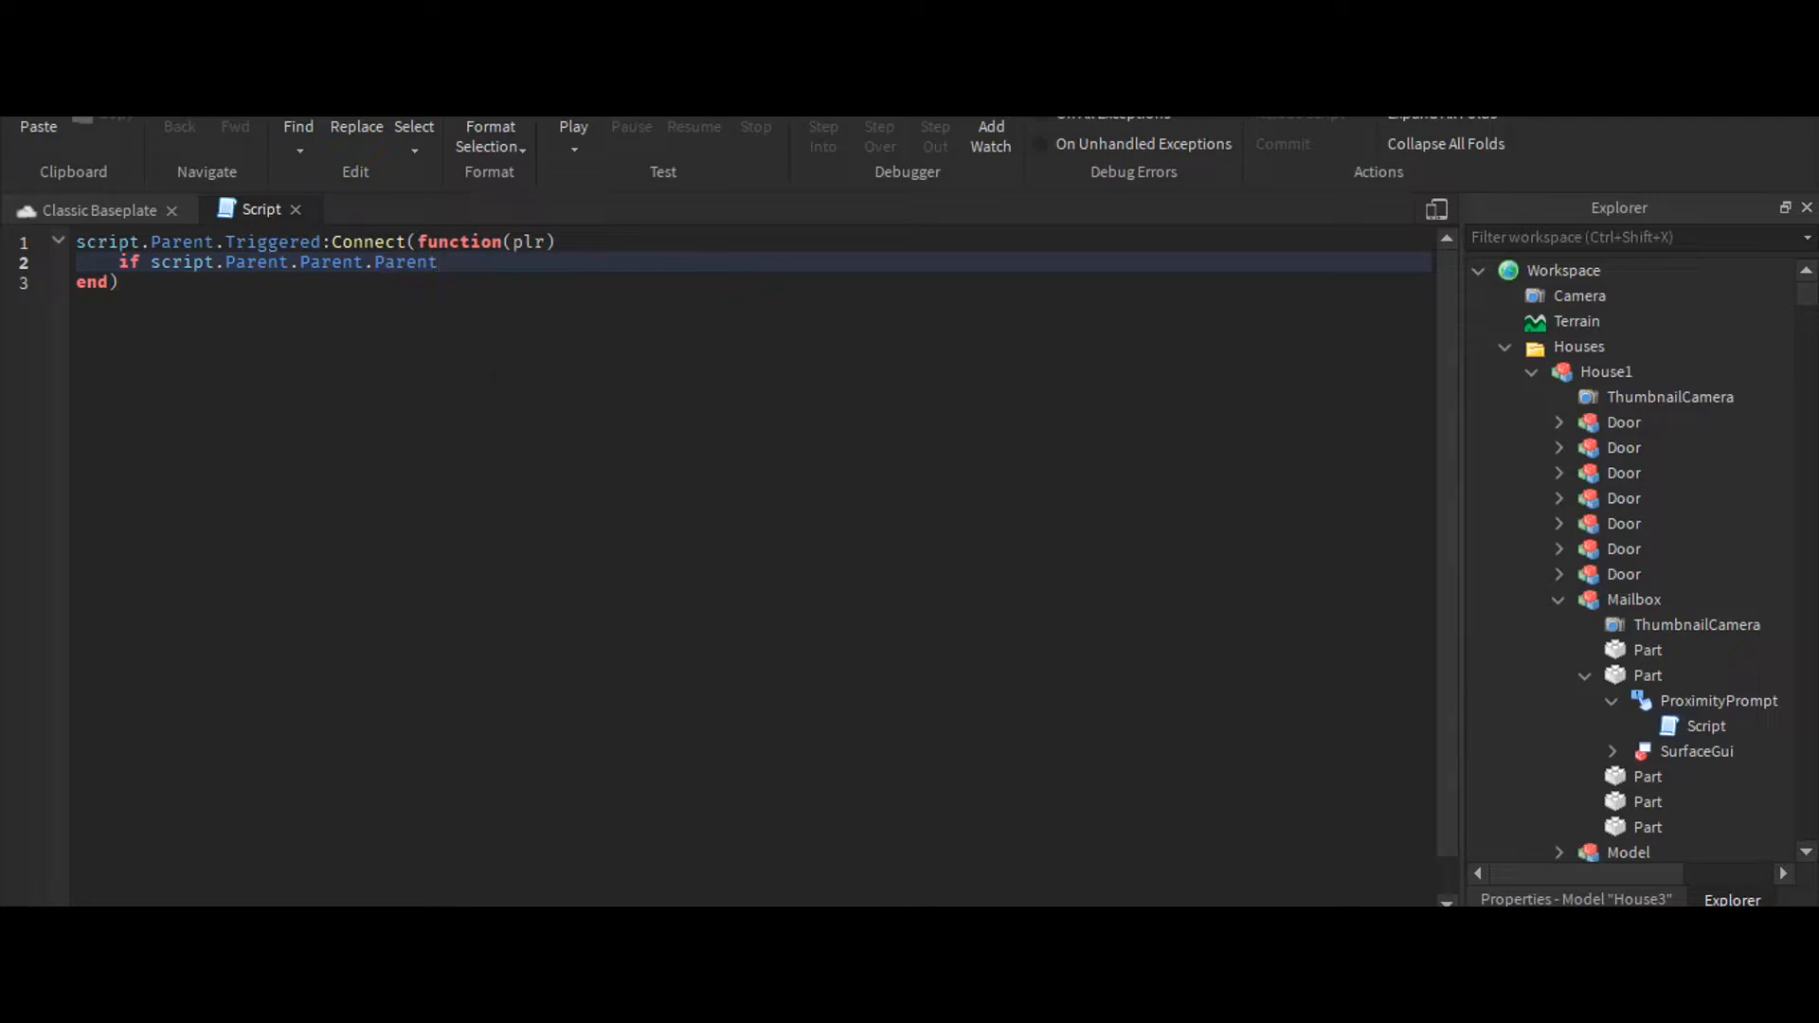
{"action": "type", "text": ".Parent.Parent.h"}
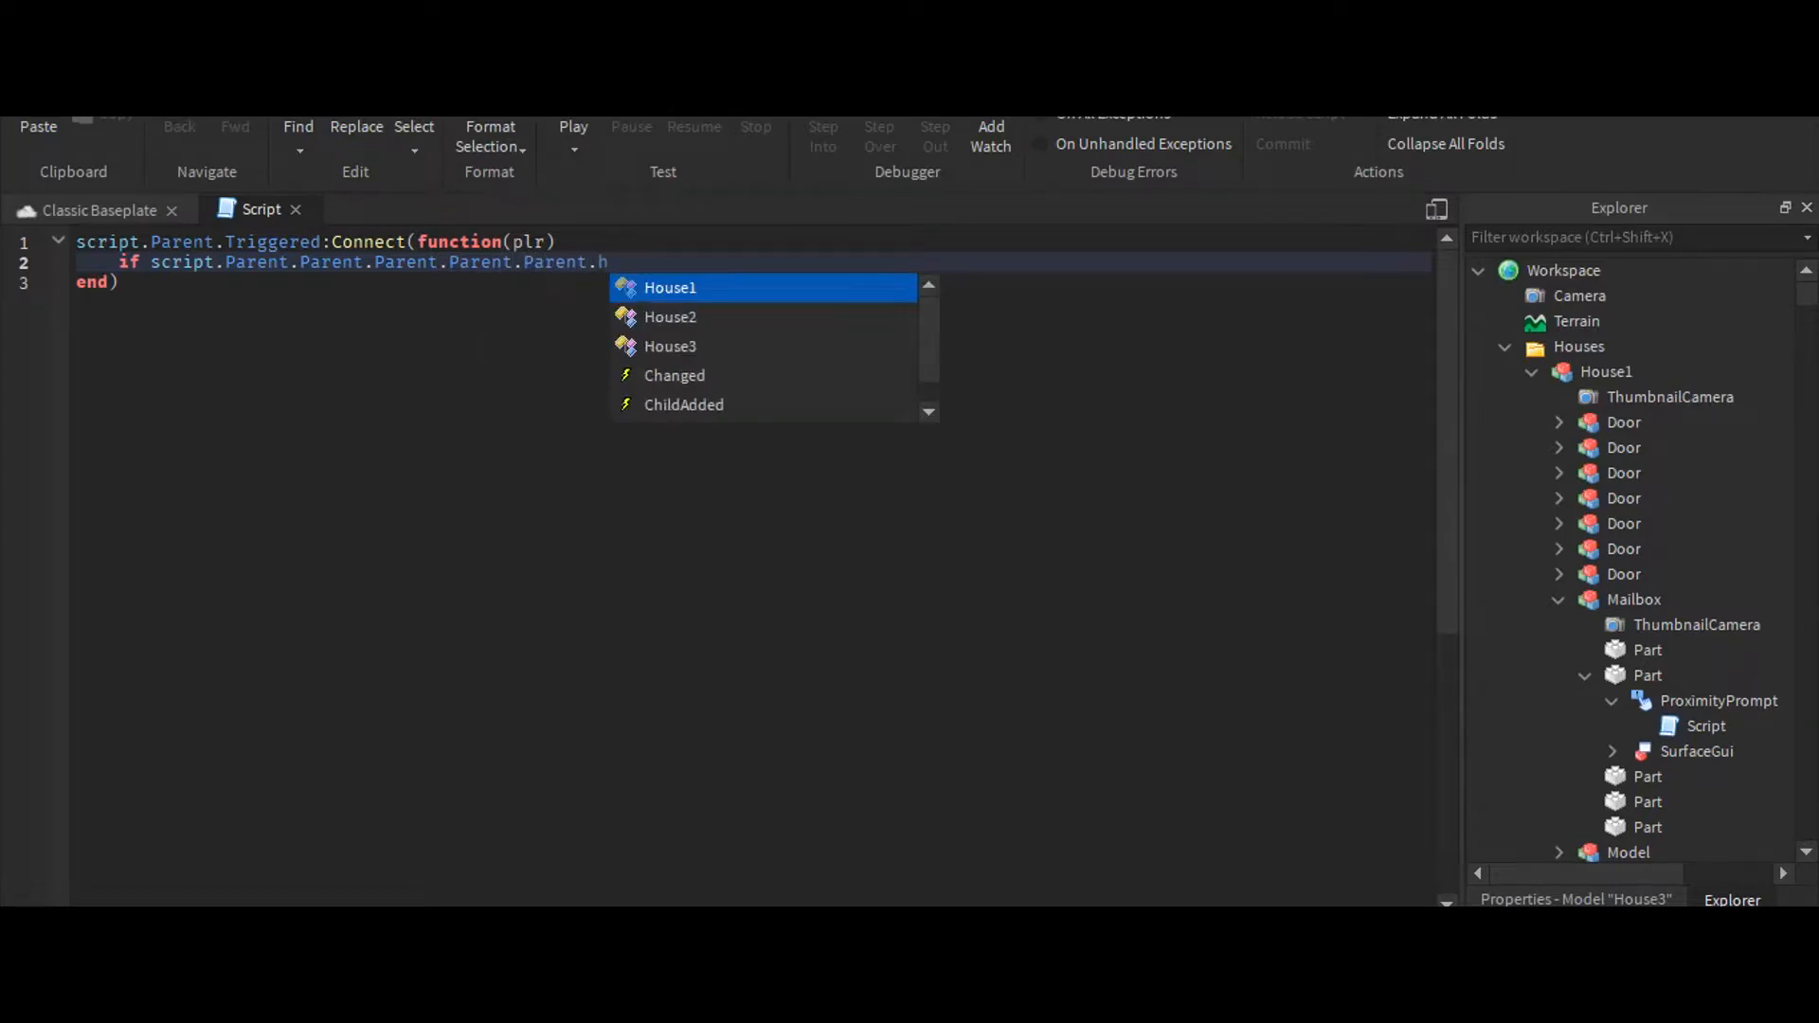
{"action": "left_click", "coordinate": [669, 287]}
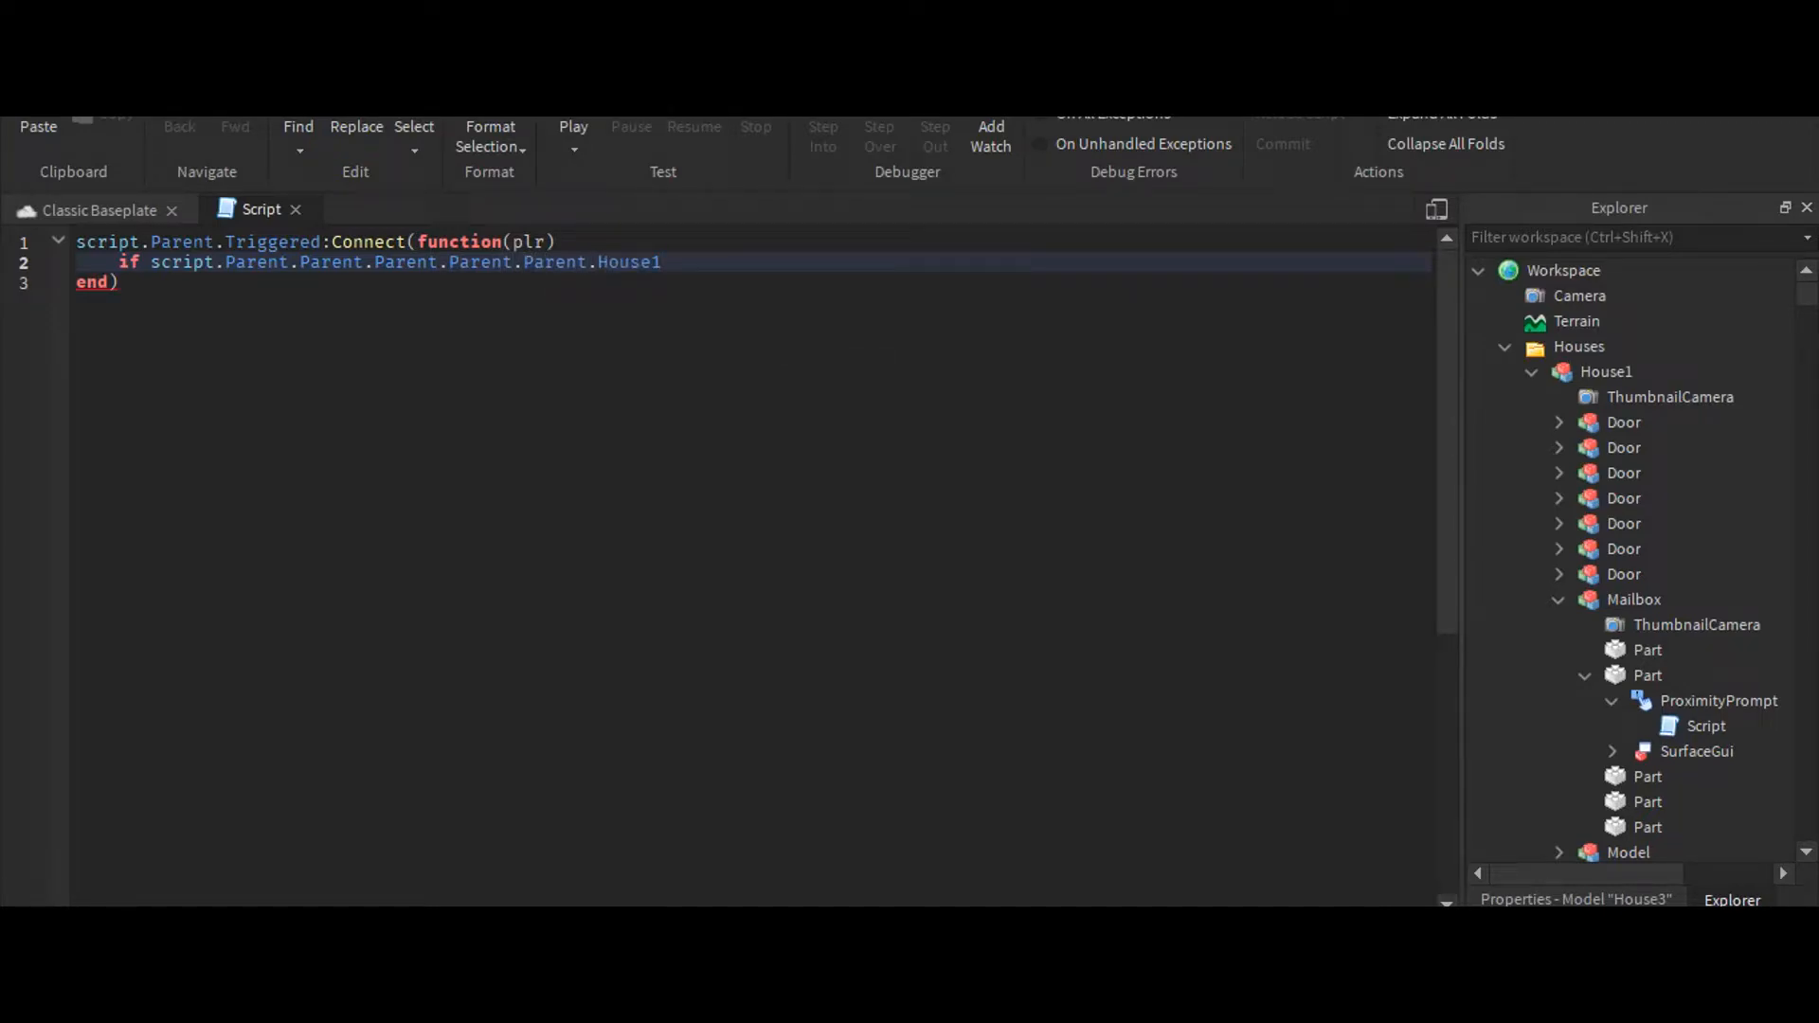
{"action": "type", "text": ".Mailbox"}
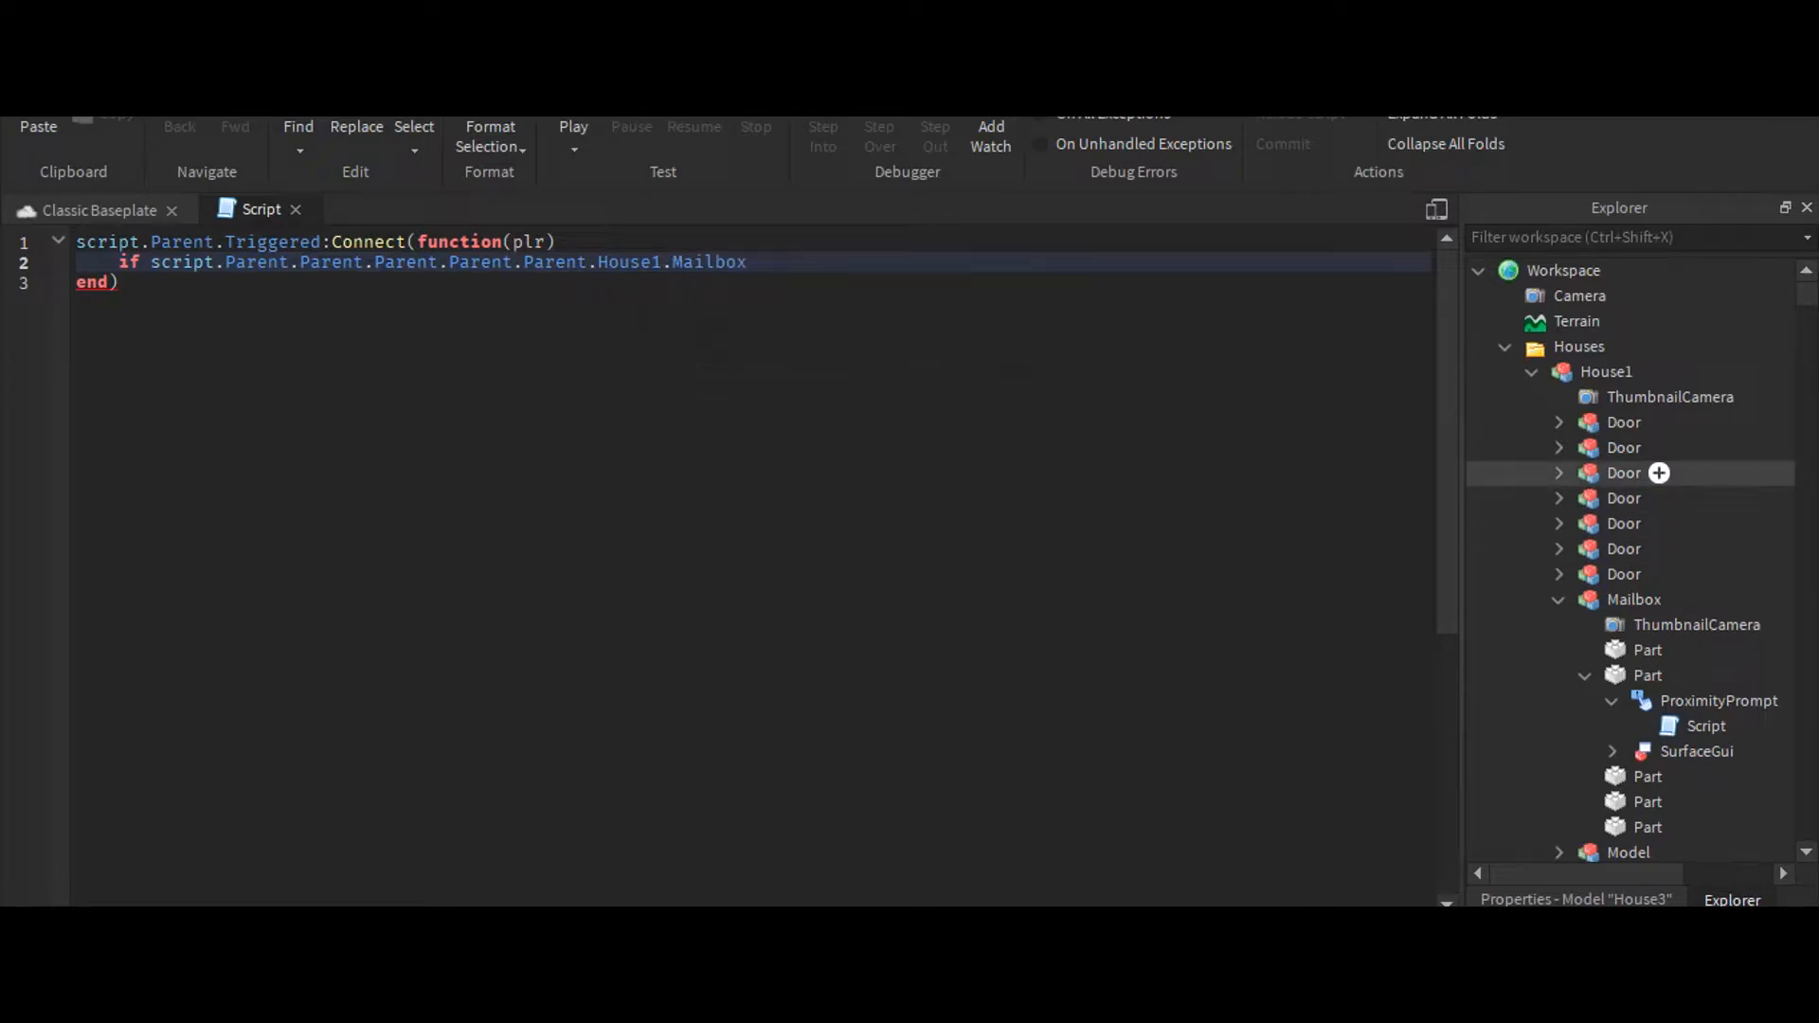
{"action": "left_click", "coordinate": [1647, 675]}
{"action": "type", "text": "Text"}
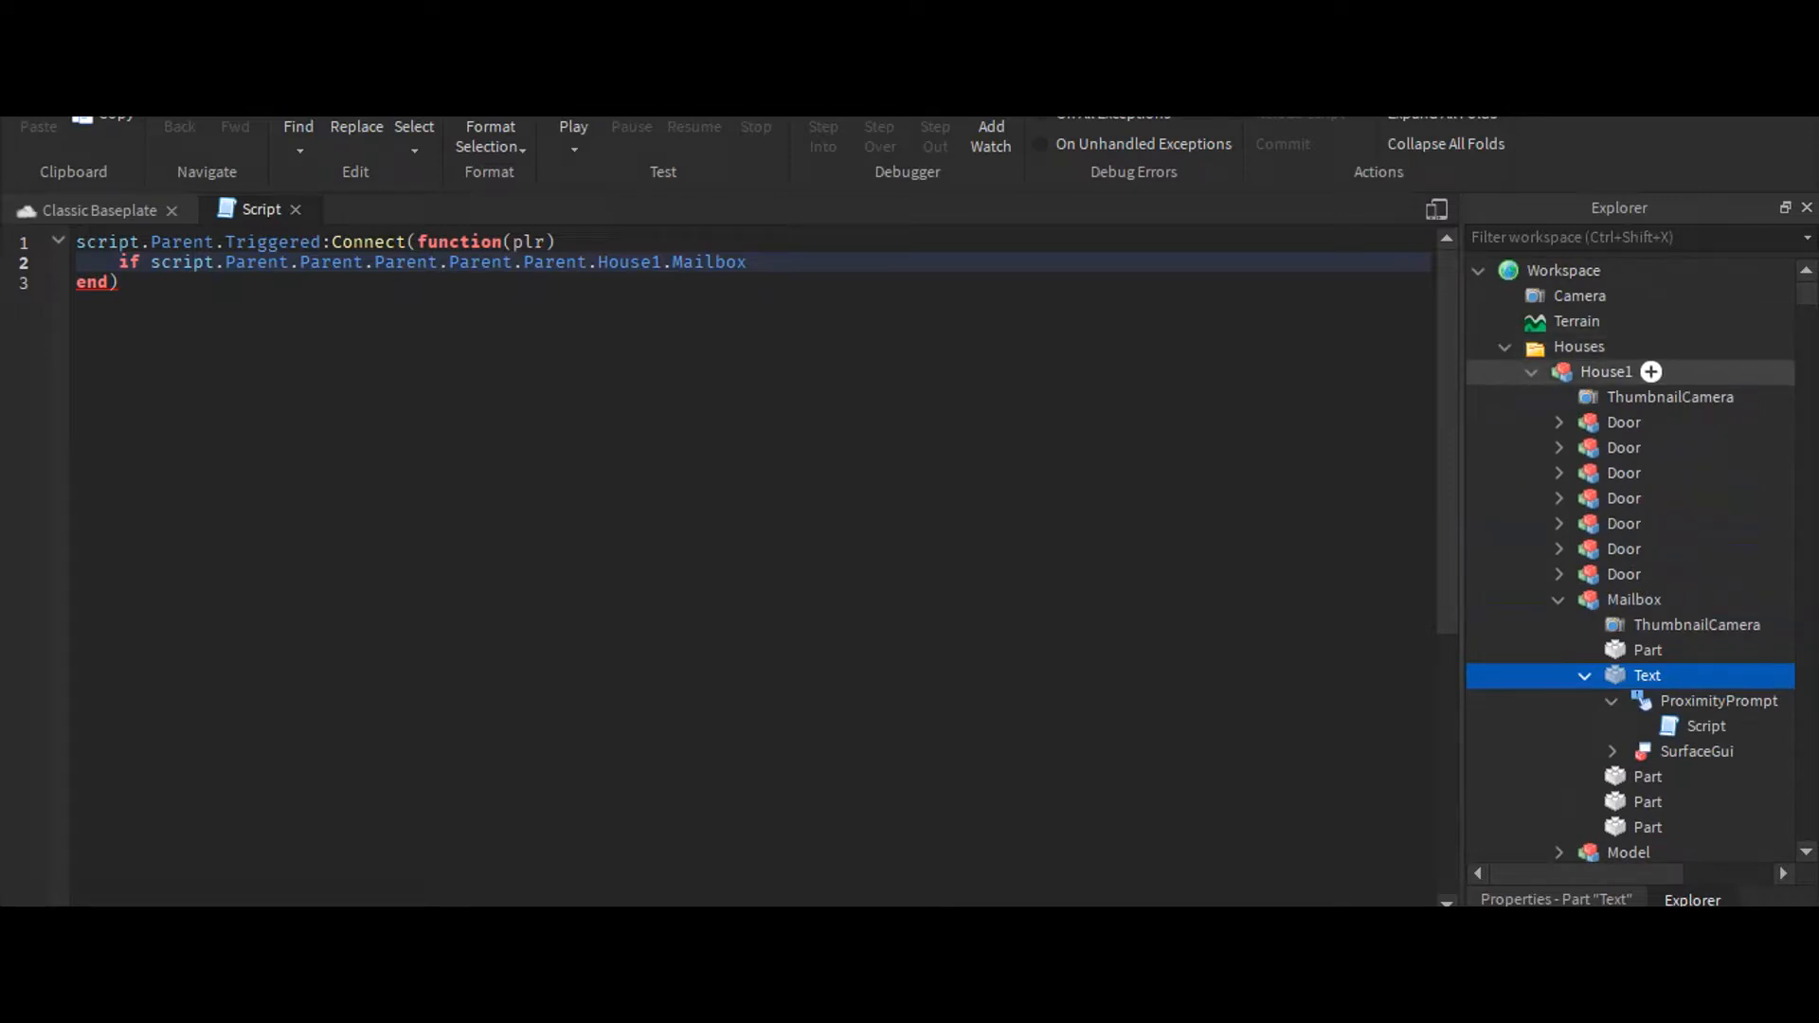
{"action": "left_click", "coordinate": [1531, 372]}
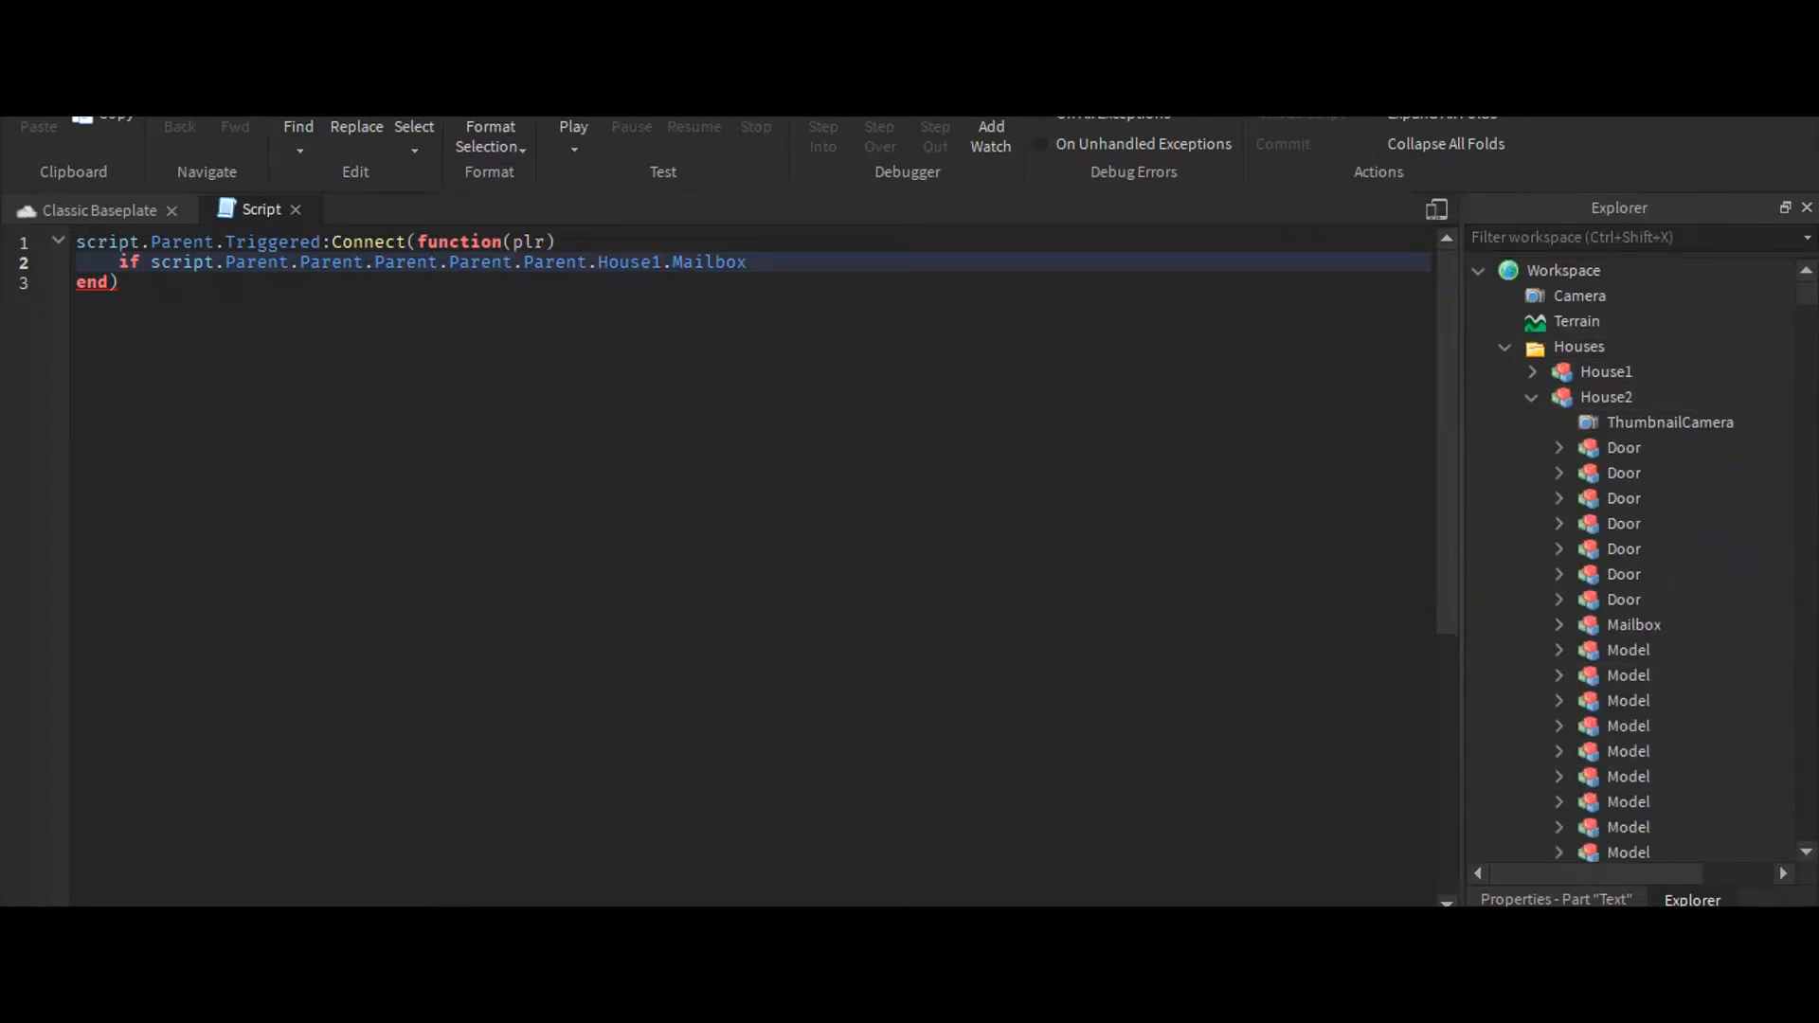
{"action": "left_click", "coordinate": [1558, 625]}
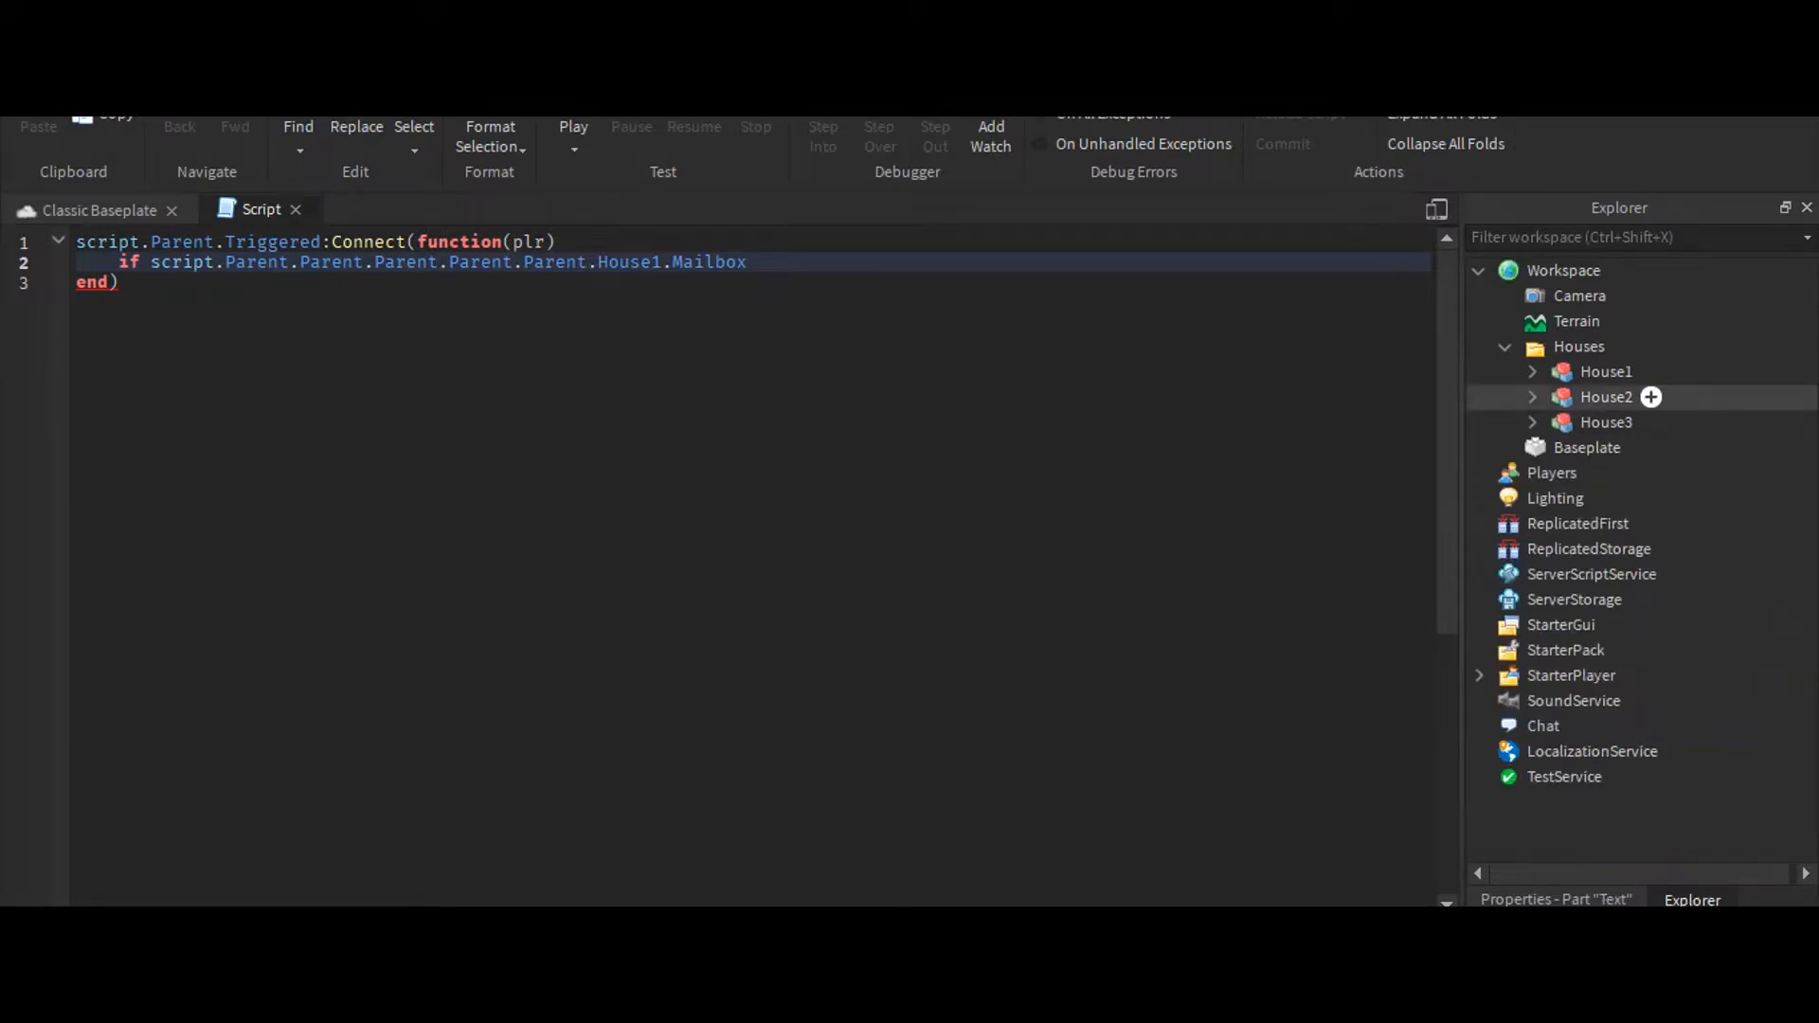
{"action": "left_click", "coordinate": [1531, 422]}
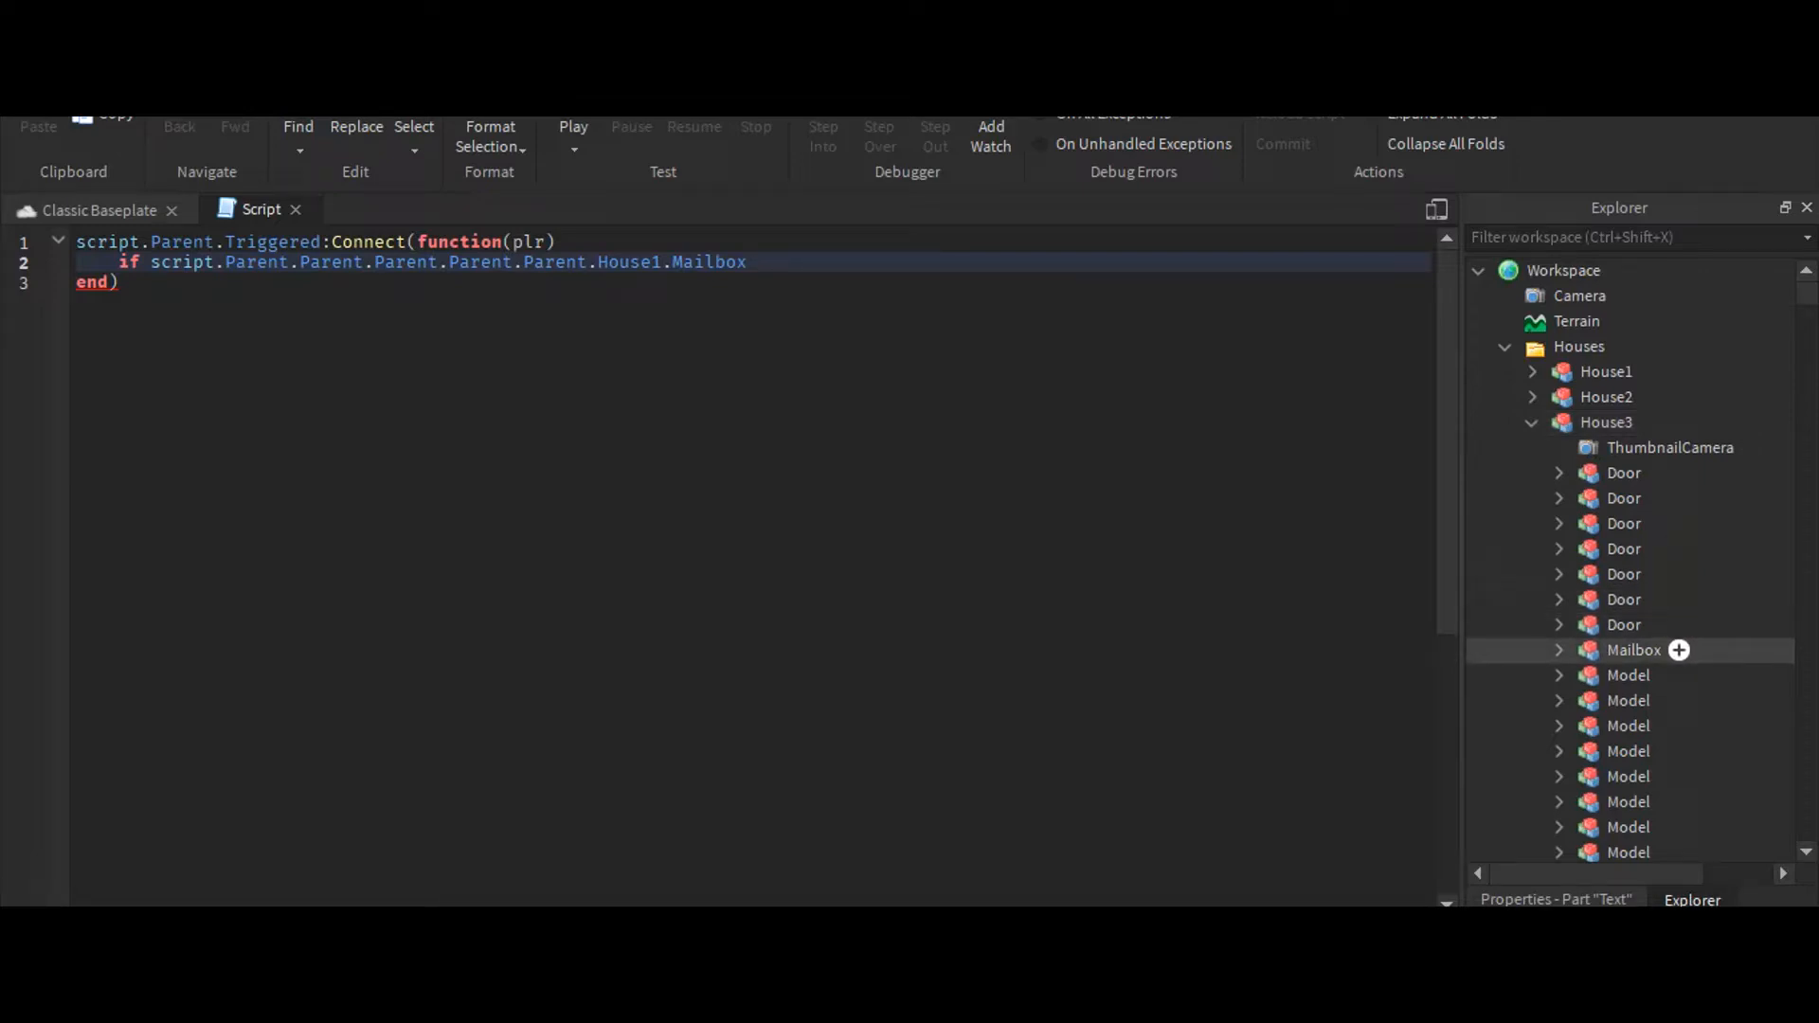
{"action": "left_click", "coordinate": [1558, 649]}
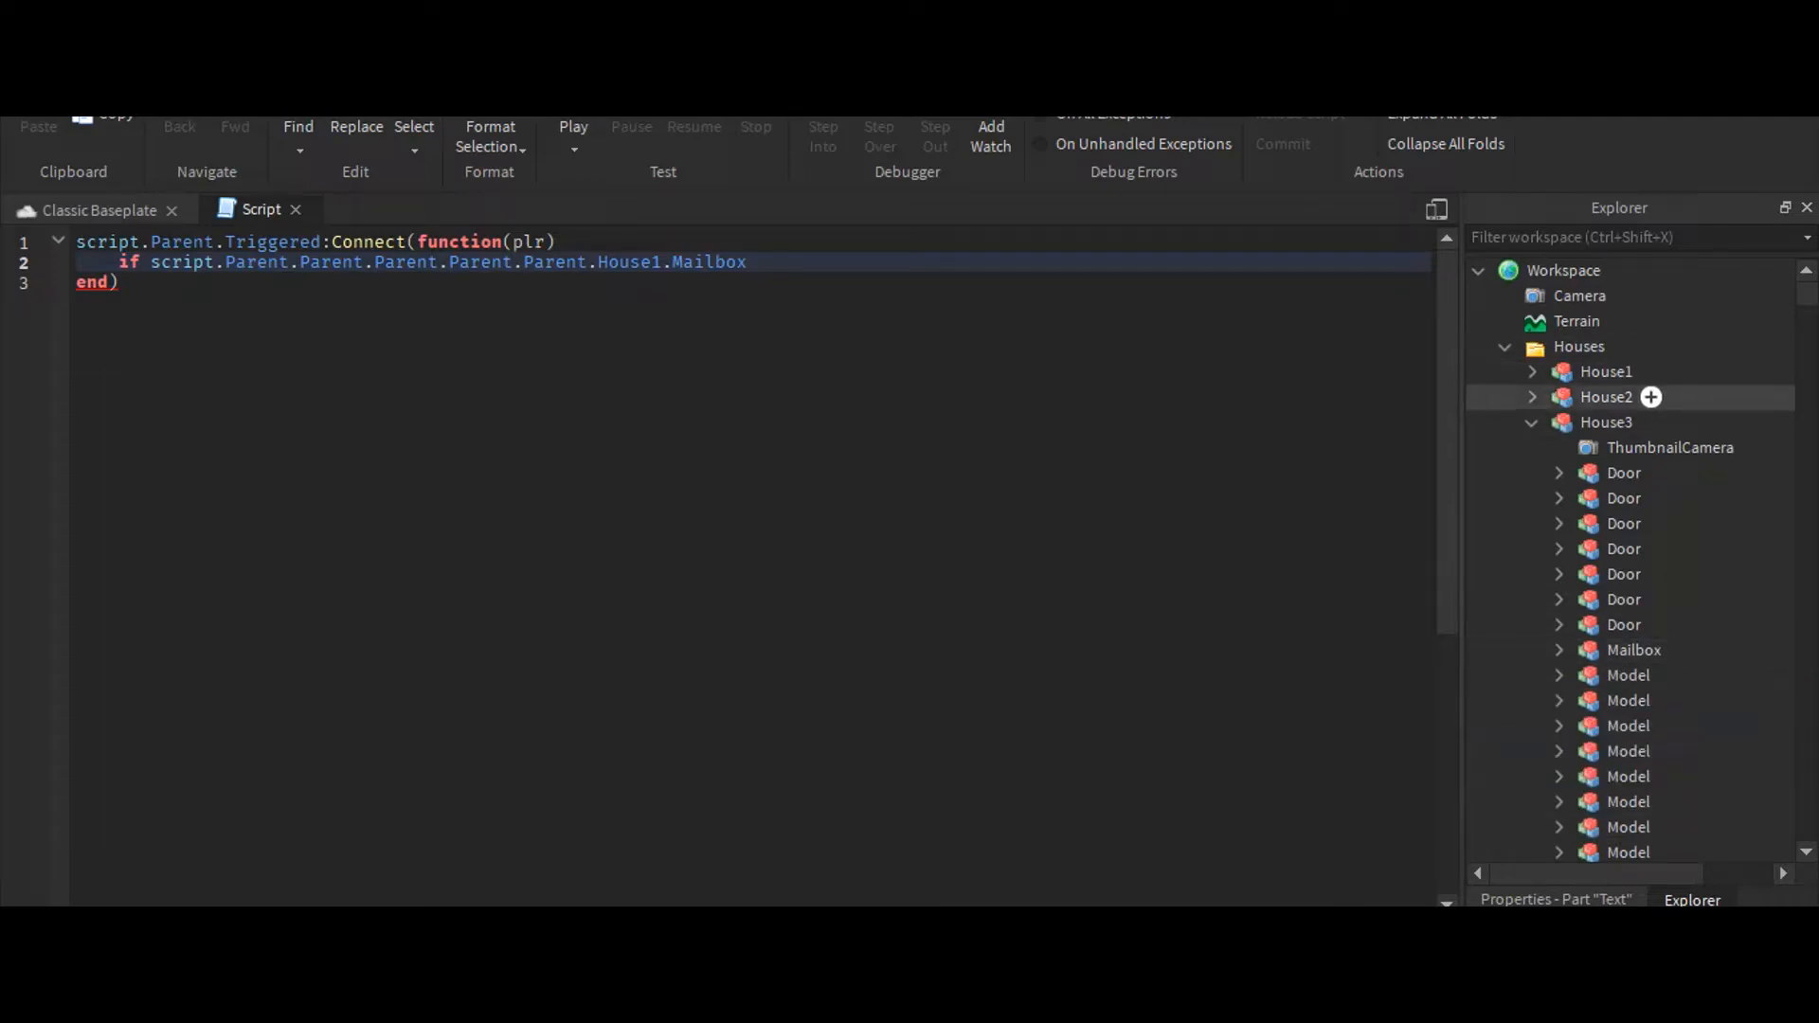
{"action": "left_click", "coordinate": [1531, 371]}
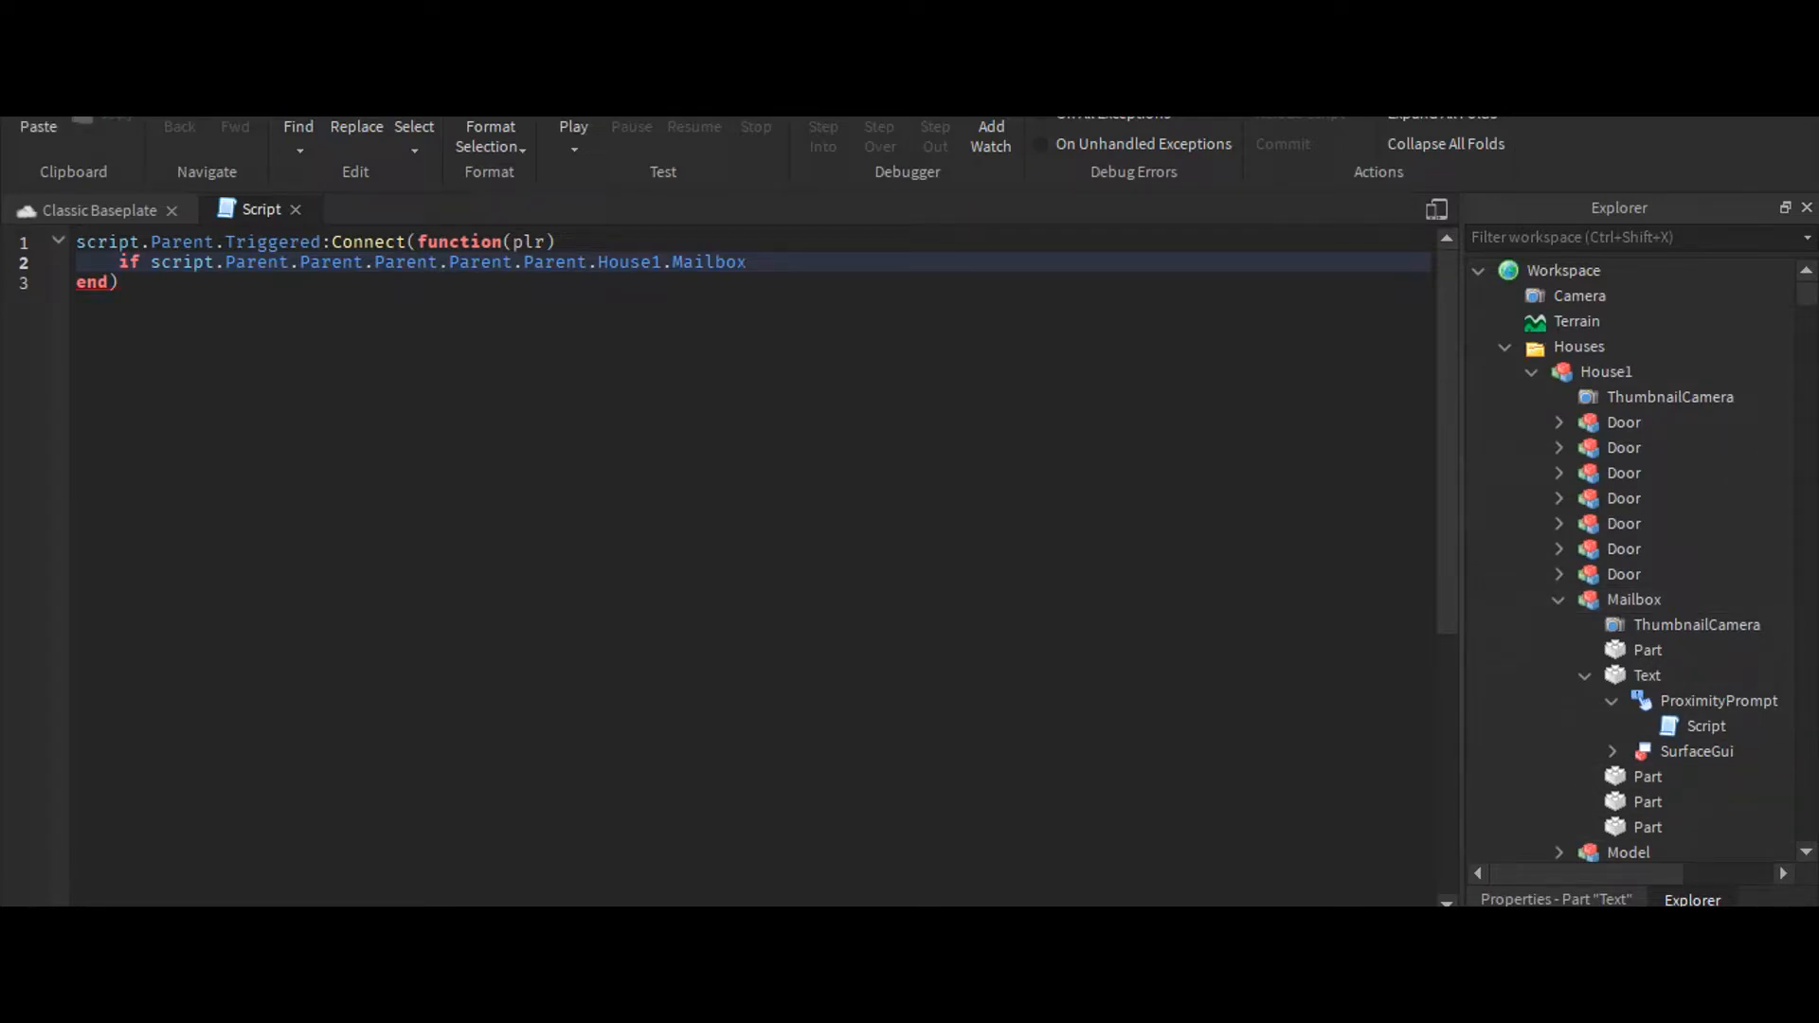
Return early if House1, House2 or House3 Mailbox TextLabel.Text equals plr.Name
{"action": "type", "text": ".Text"}
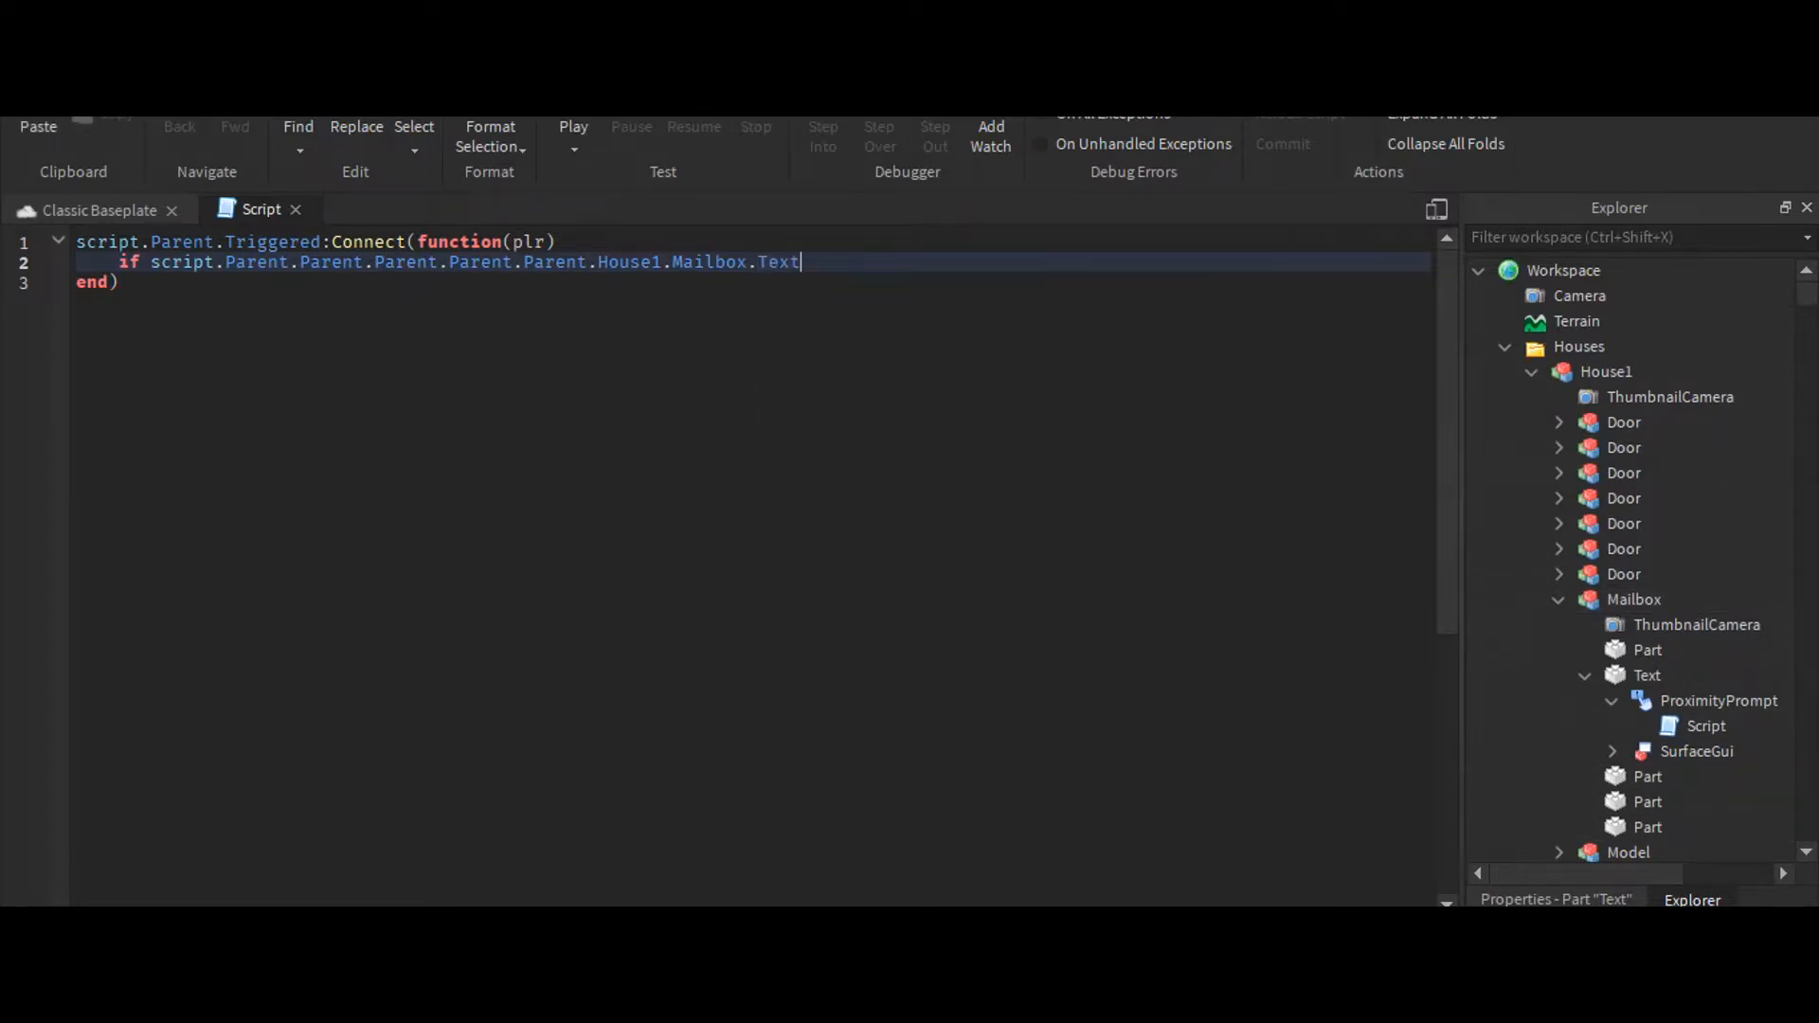
{"action": "type", "text": ".sd"}
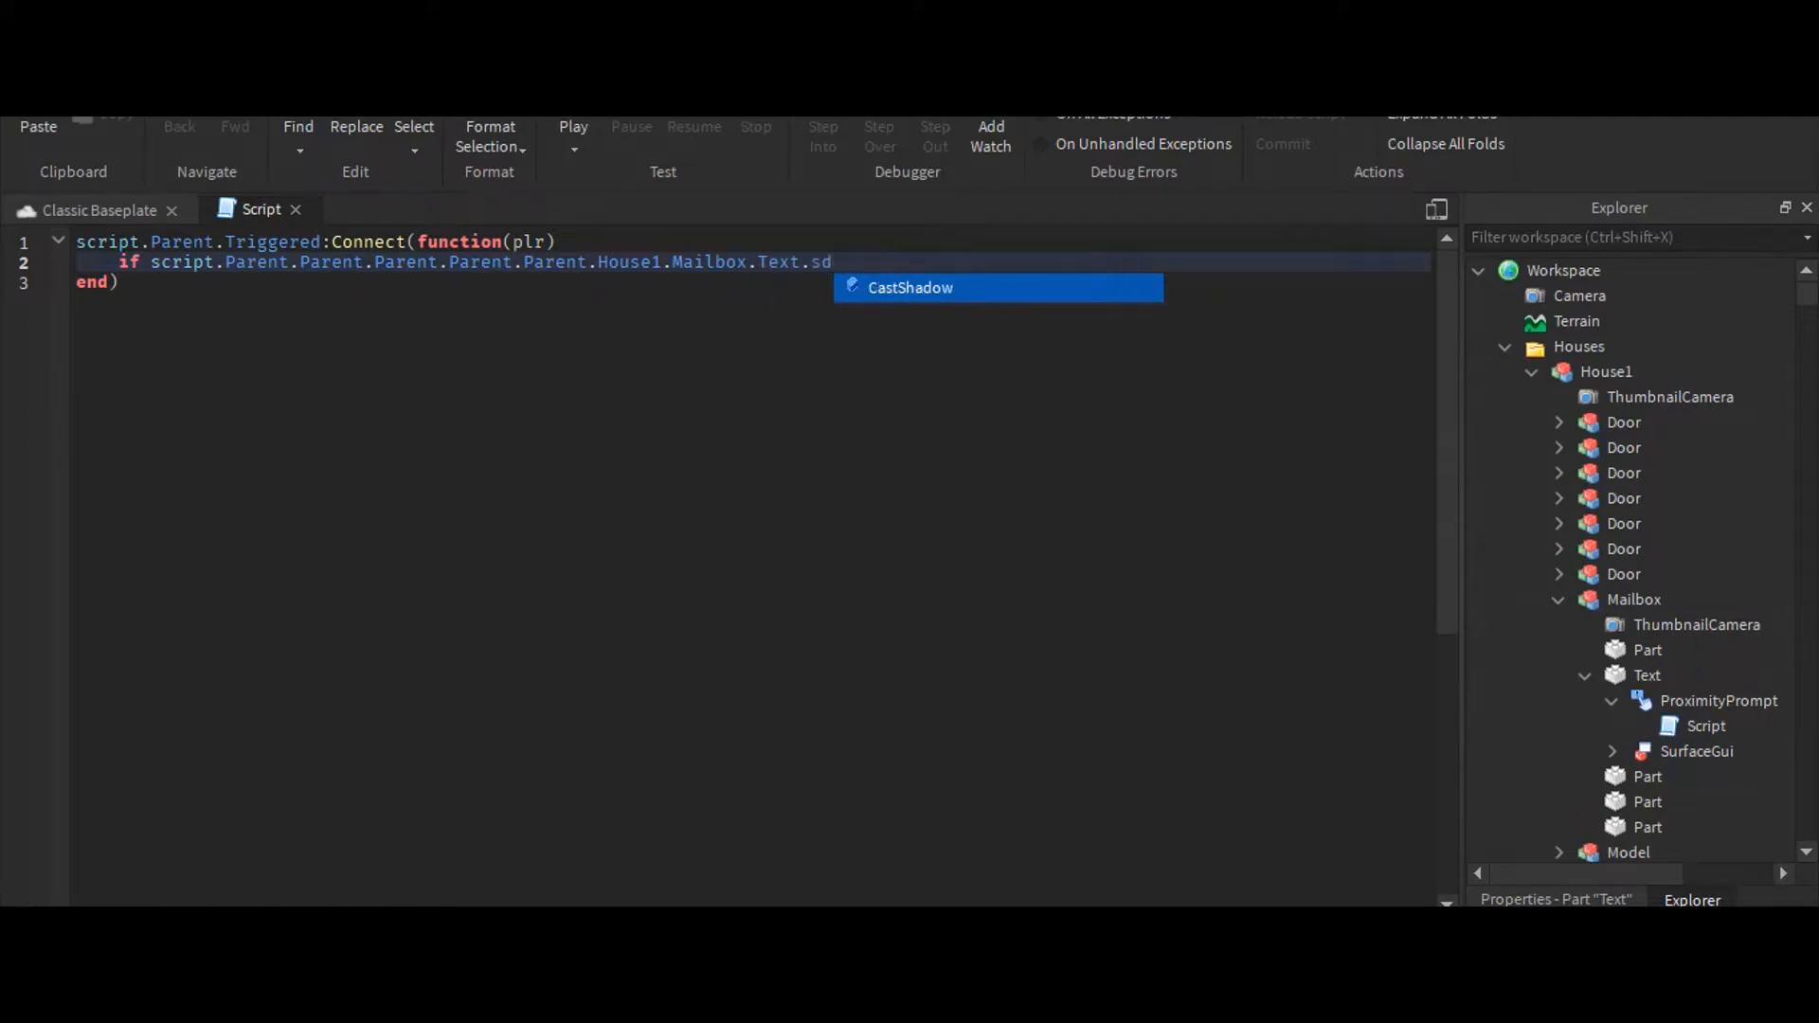
{"action": "type", "text": "SurfaceGui."}
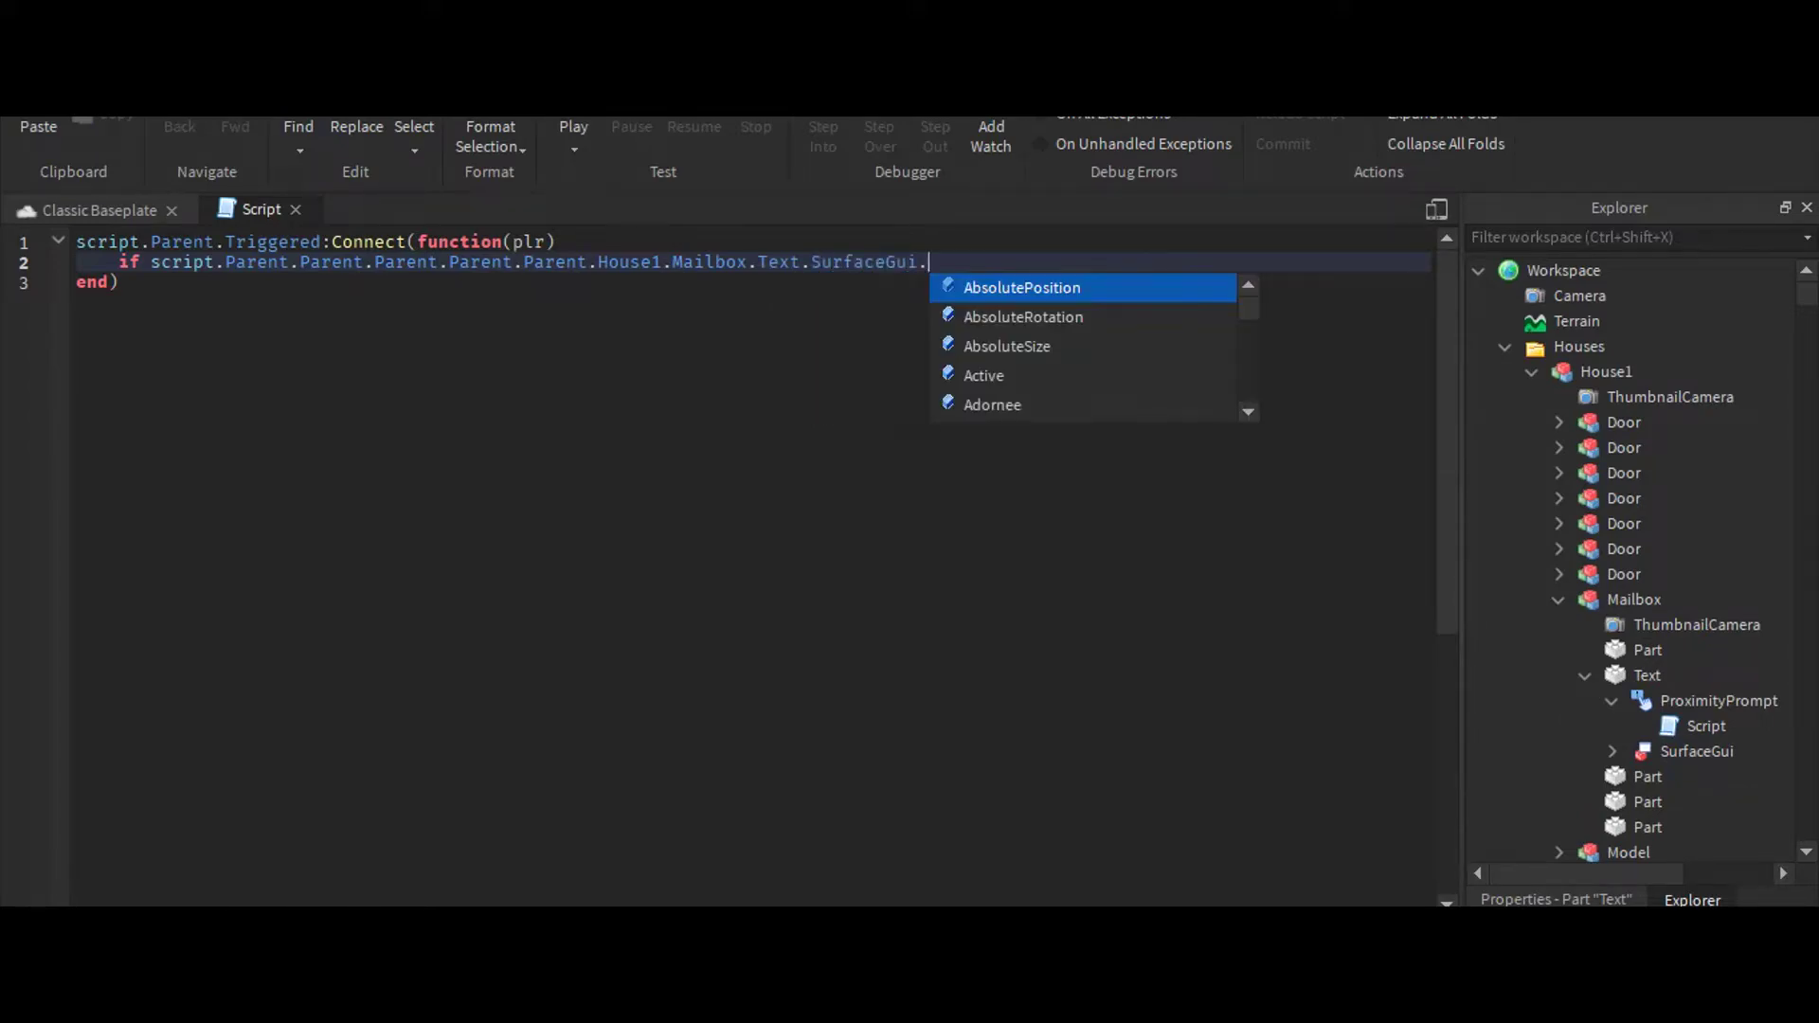
{"action": "type", "text": "TextLabel.t"}
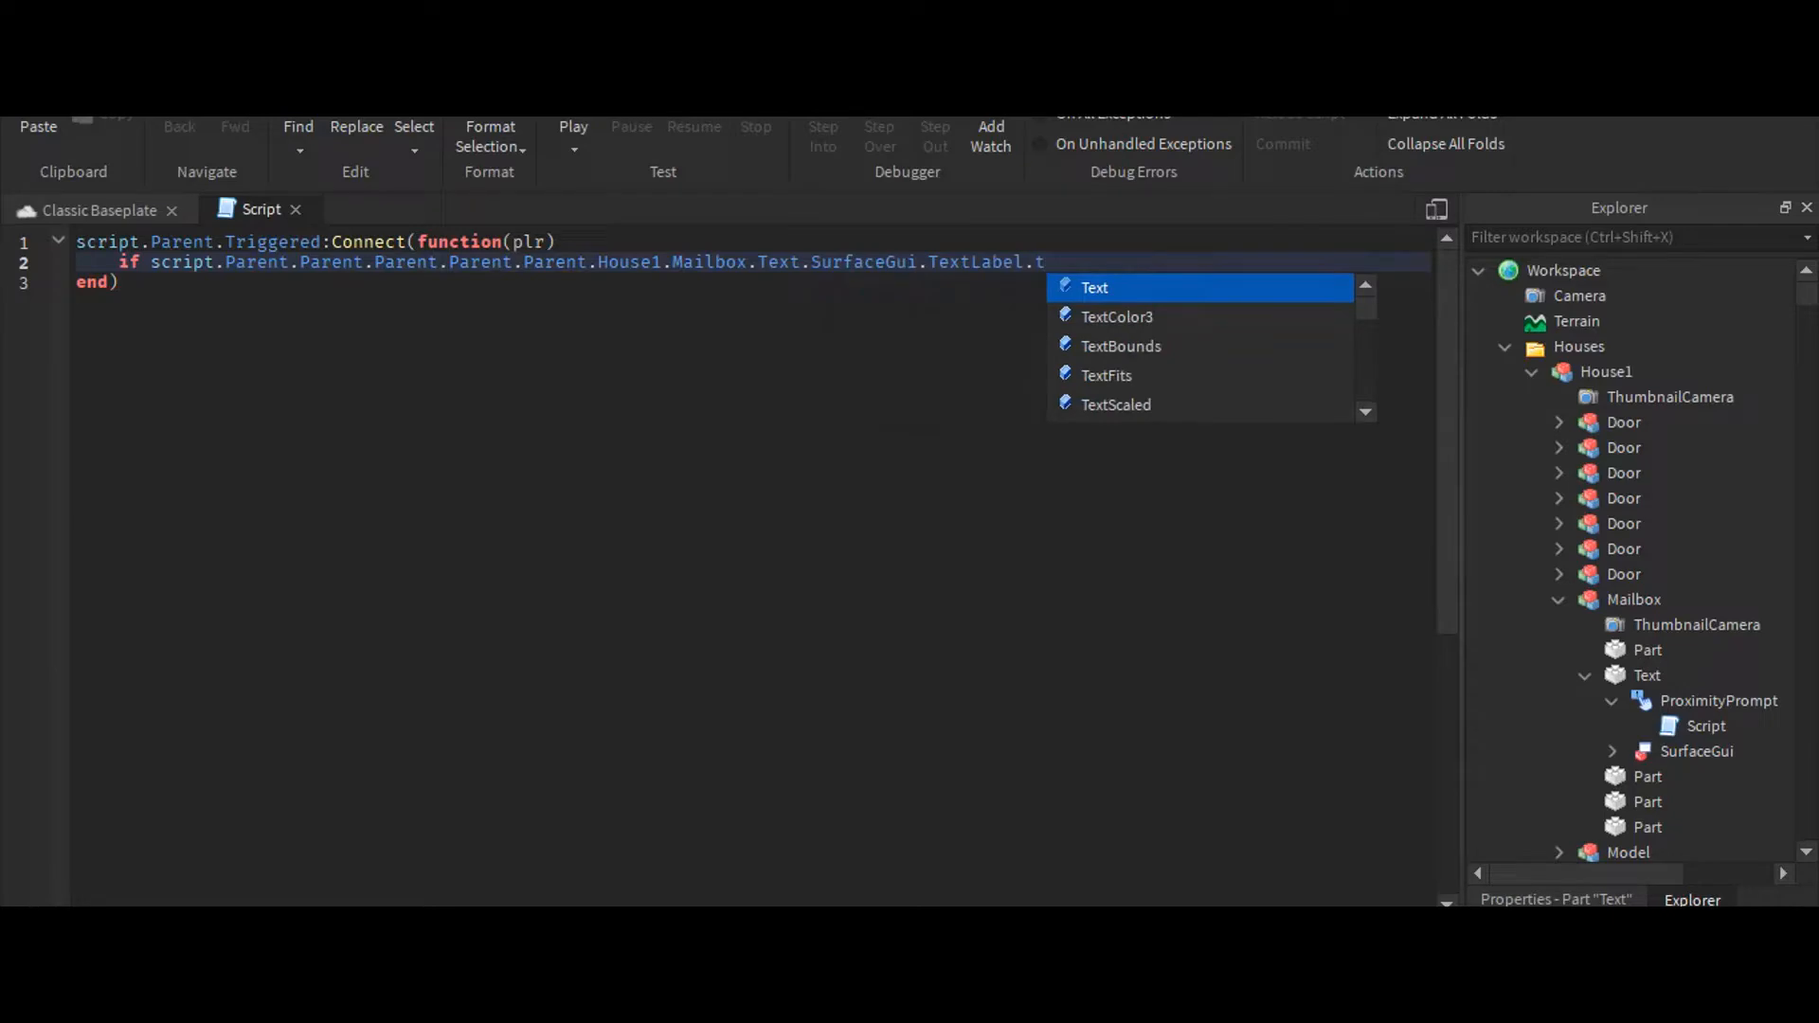
{"action": "key", "text": "Tab"}
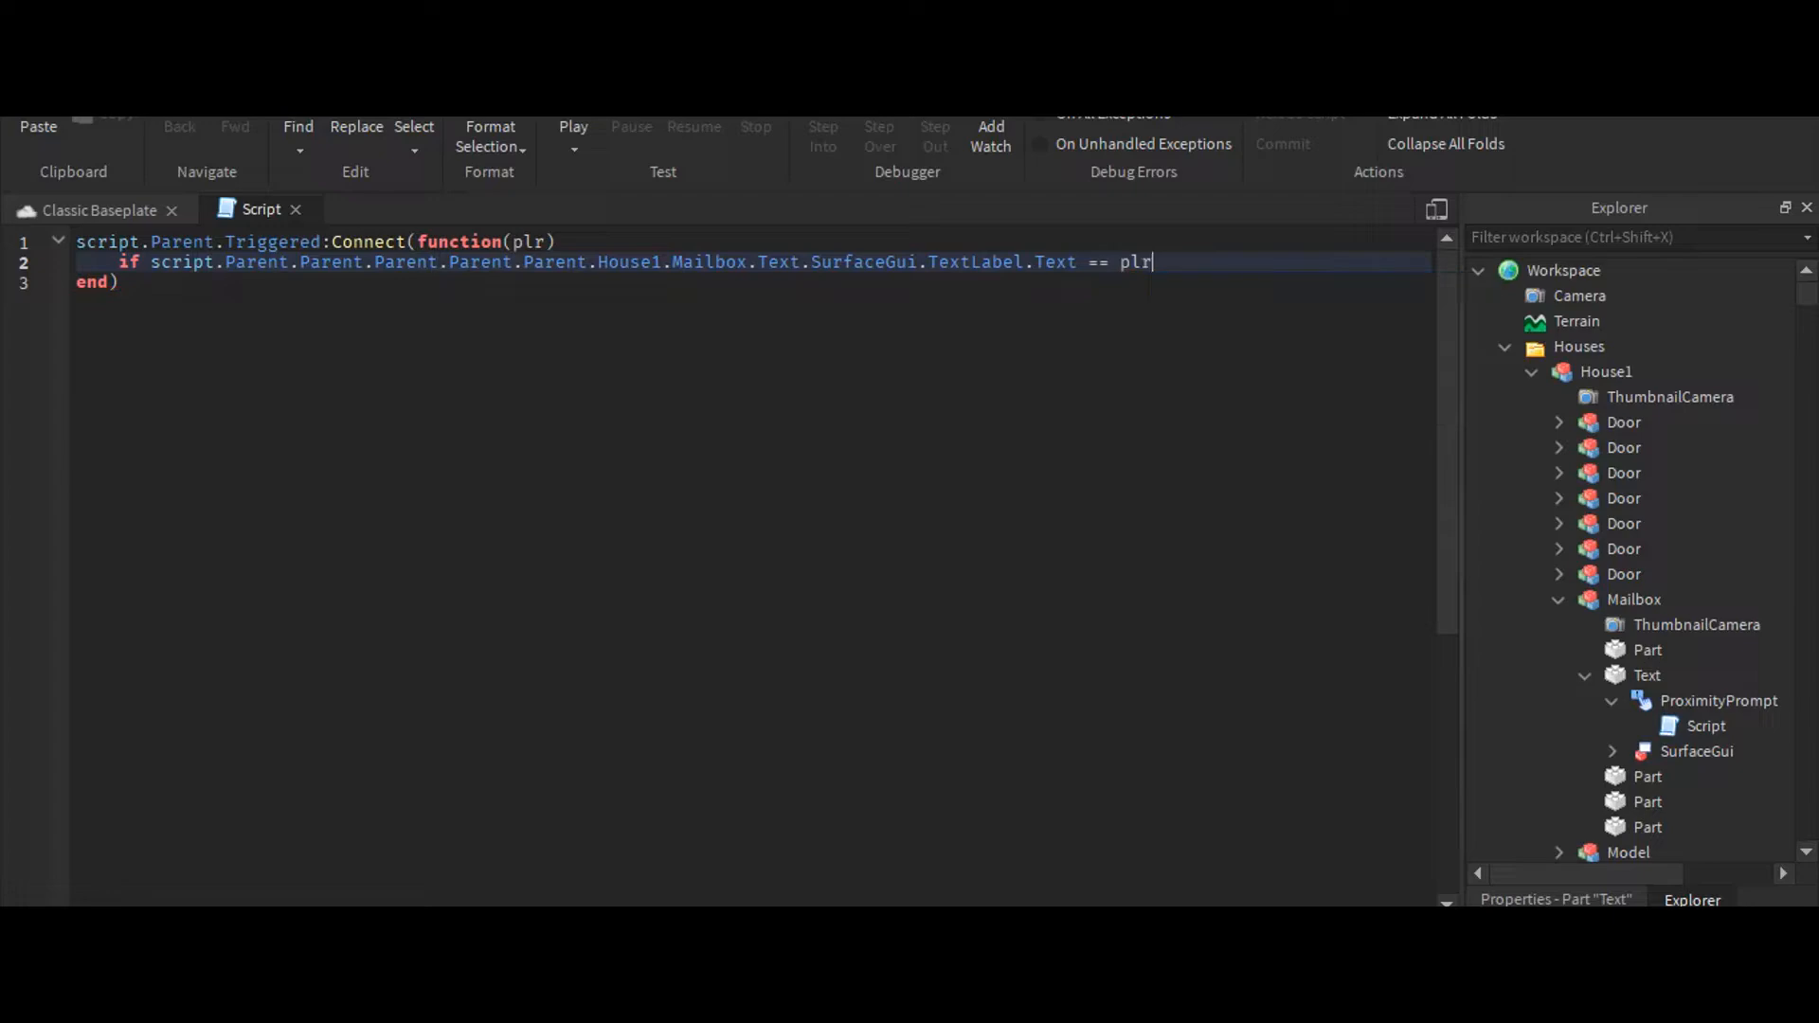
{"action": "type", "text": ".Name then"}
{"action": "type", "text": "e;"}
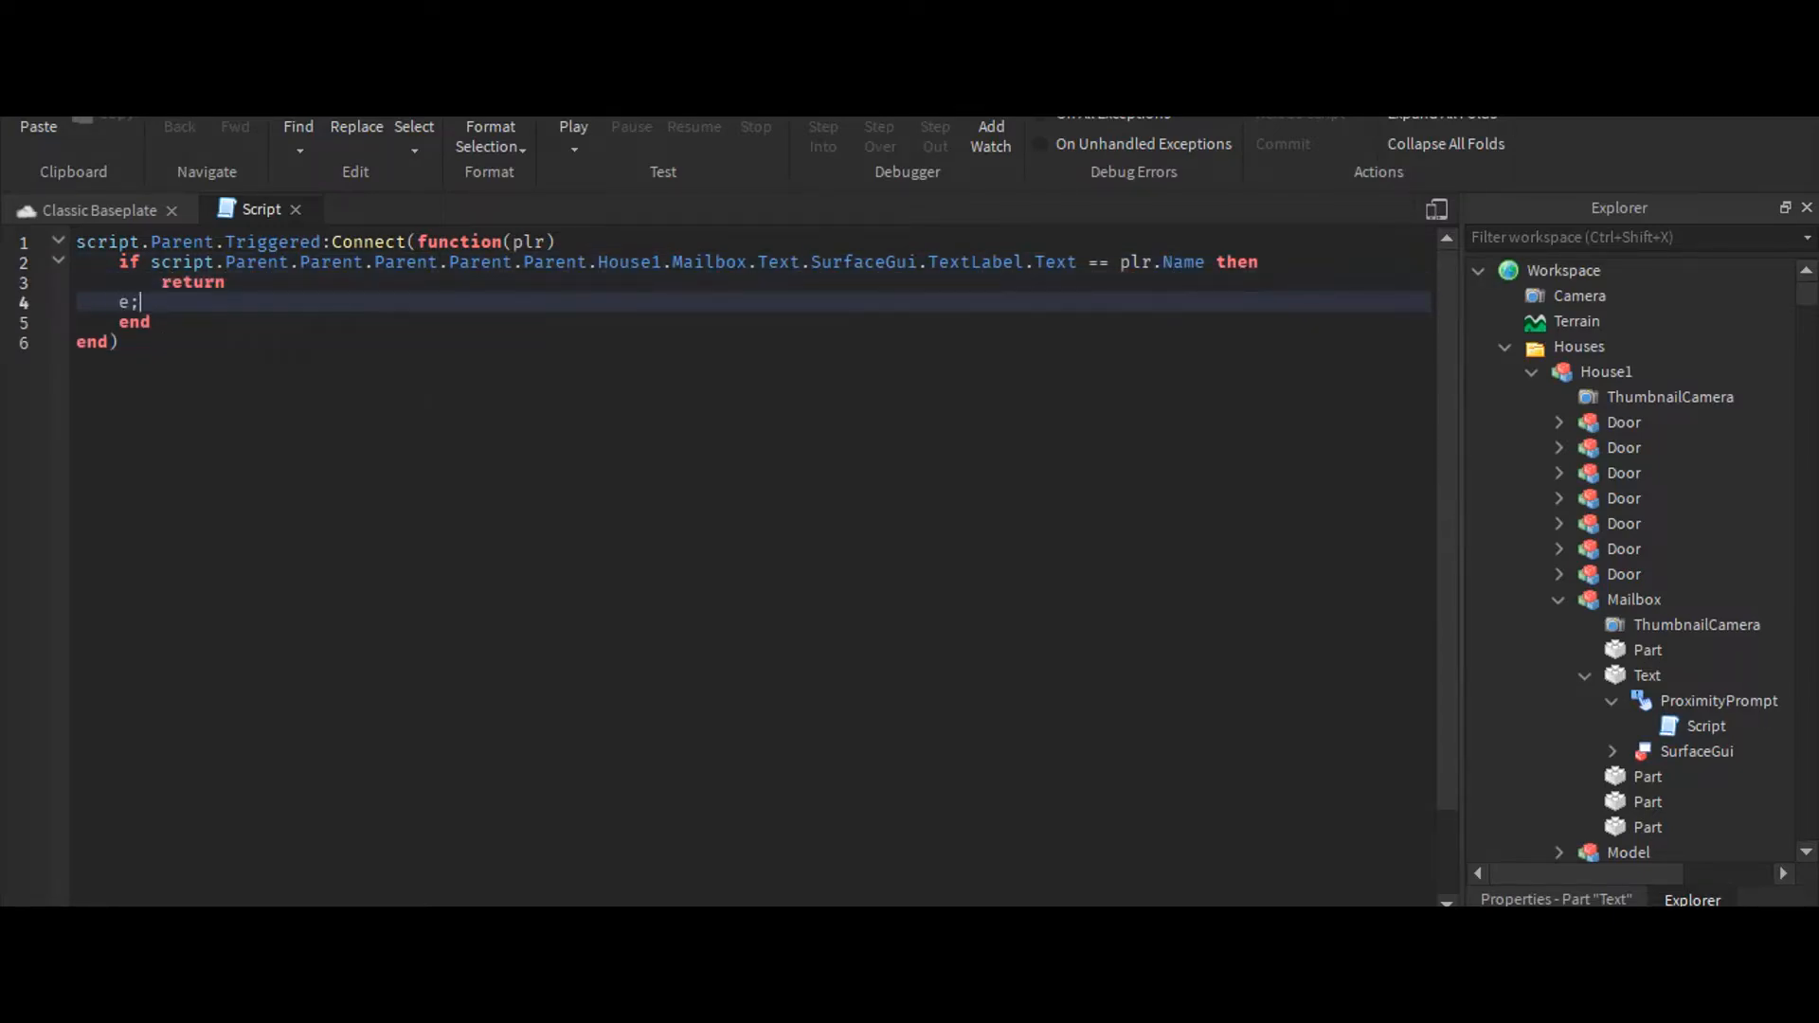
{"action": "type", "text": "lseif"}
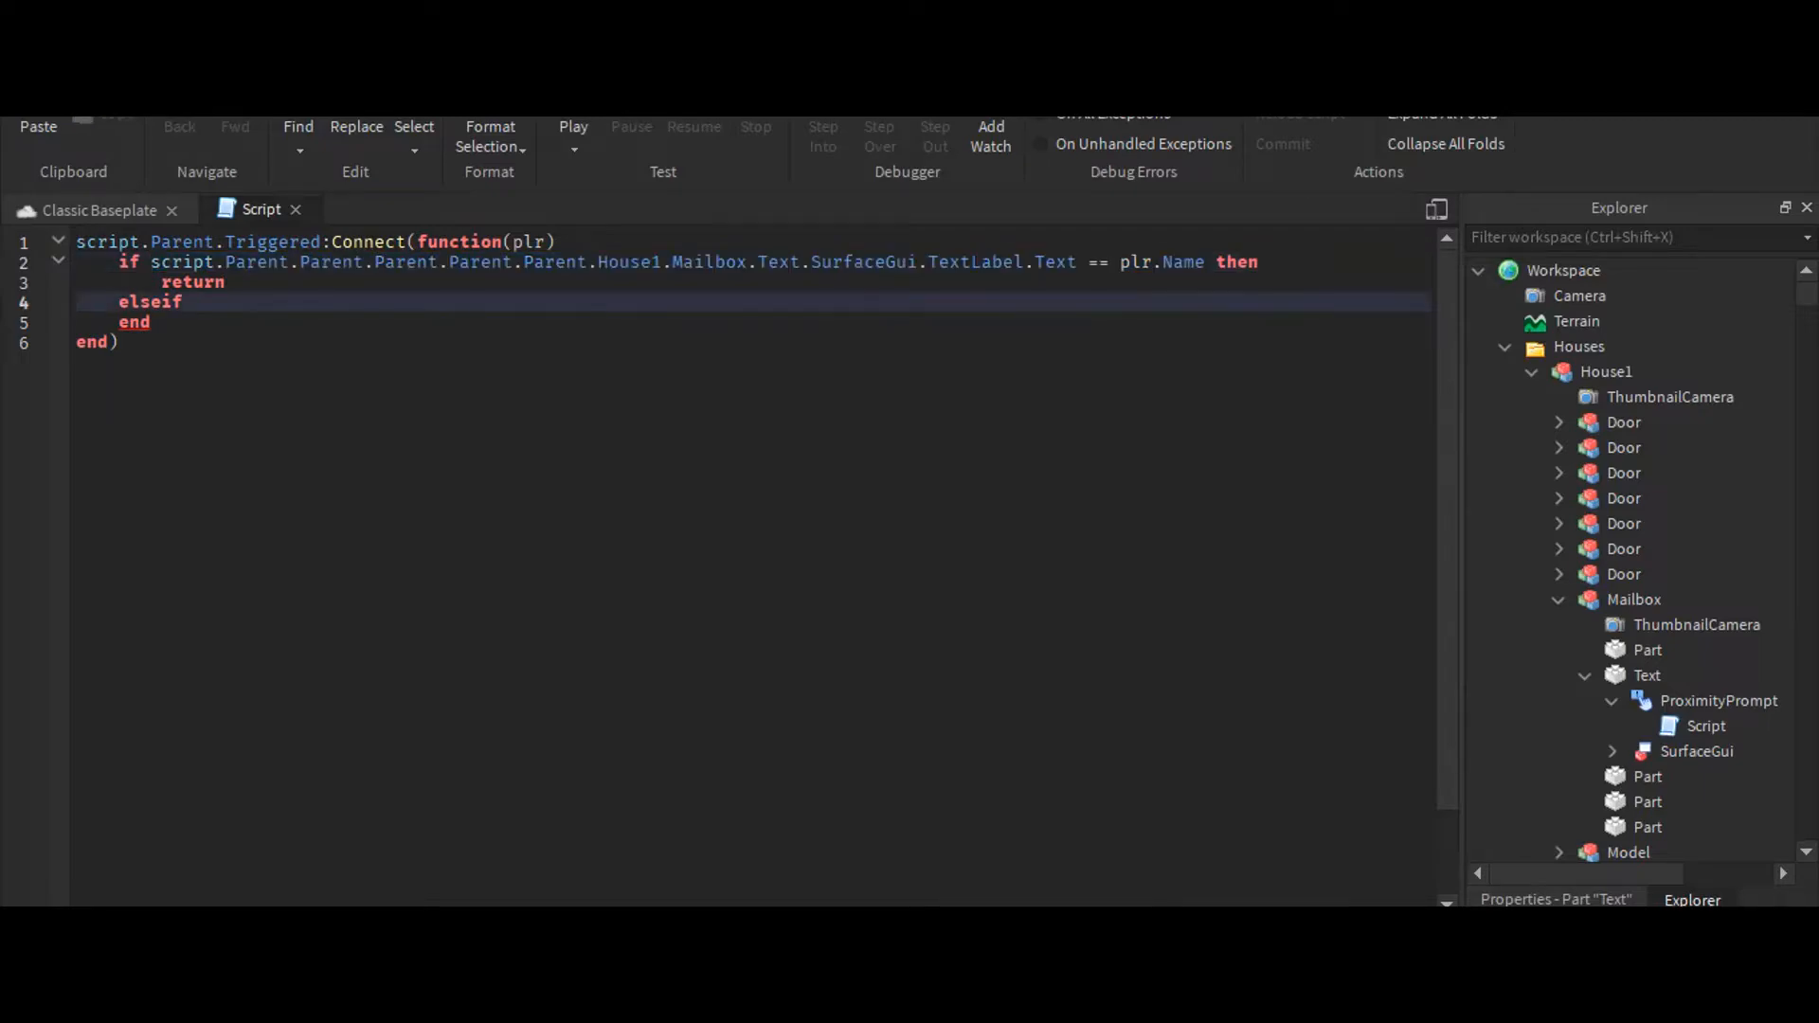
{"action": "type", "text": "script.Parent.Parent.Parent.Parent.Parent.House1.Mailbox.Text.SurfaceGui.TextLabel.Text == plr.Name then"}
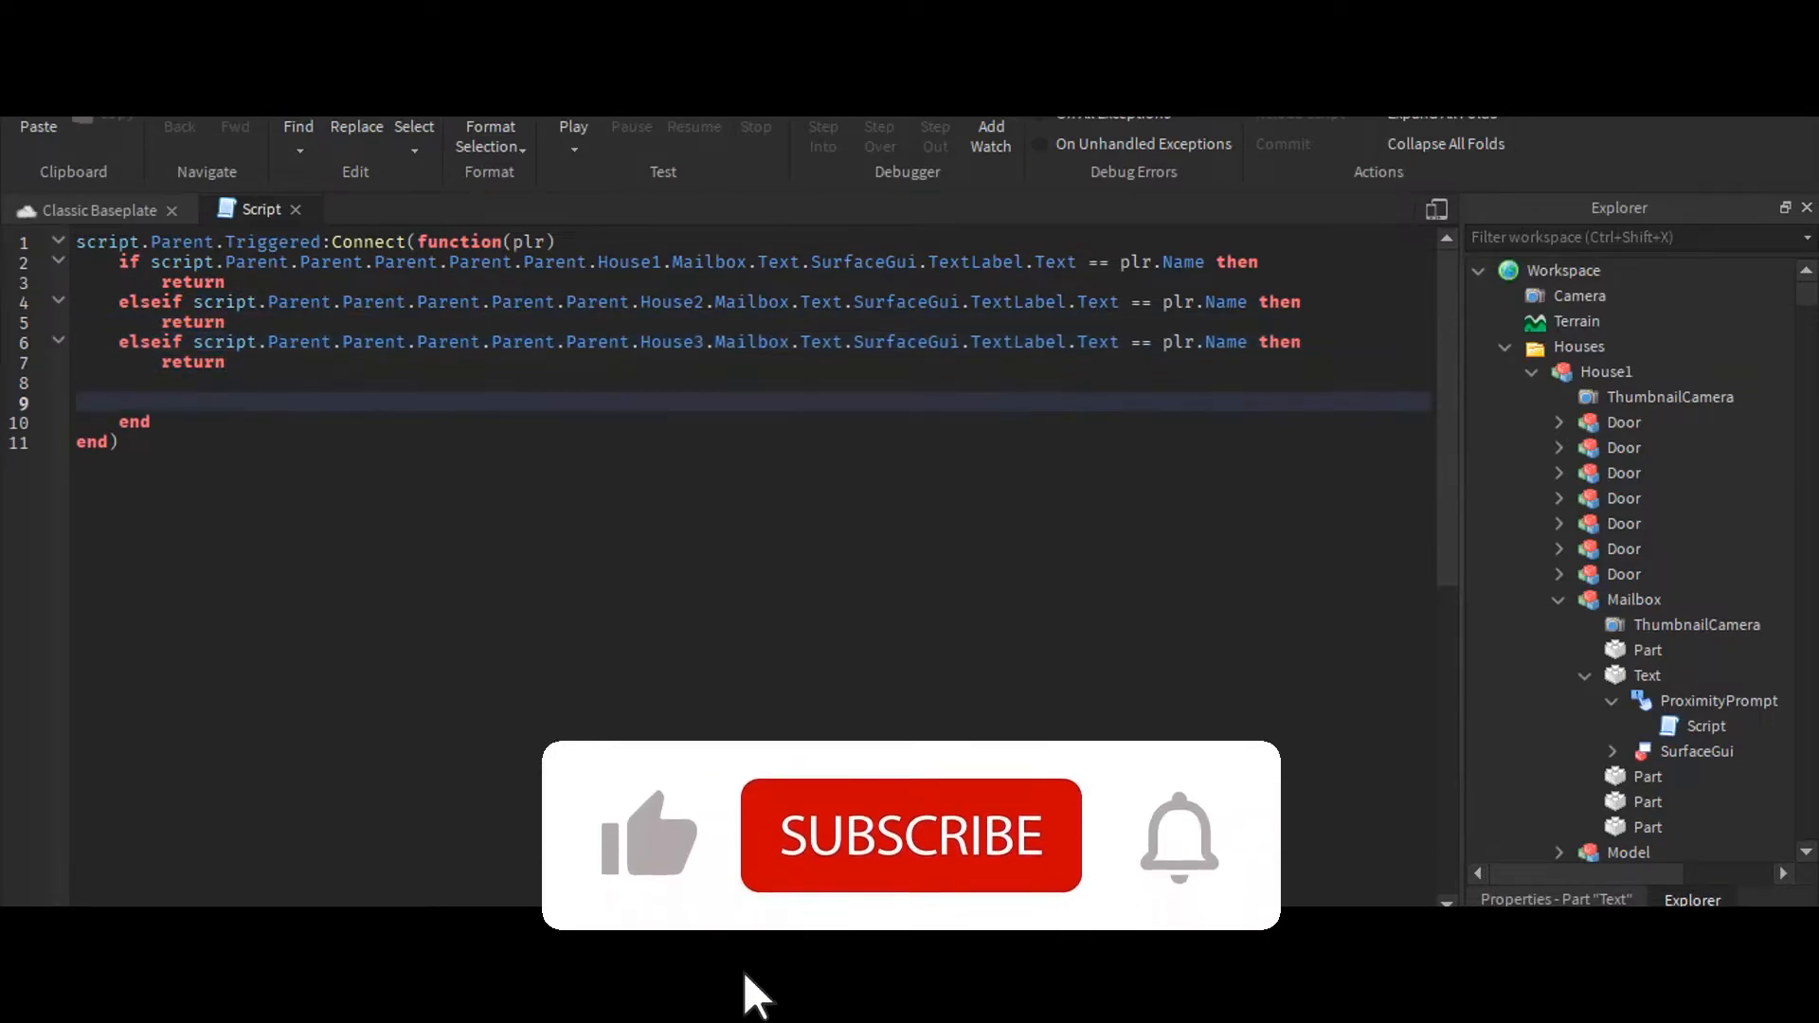
{"action": "left_click", "coordinate": [912, 836]}
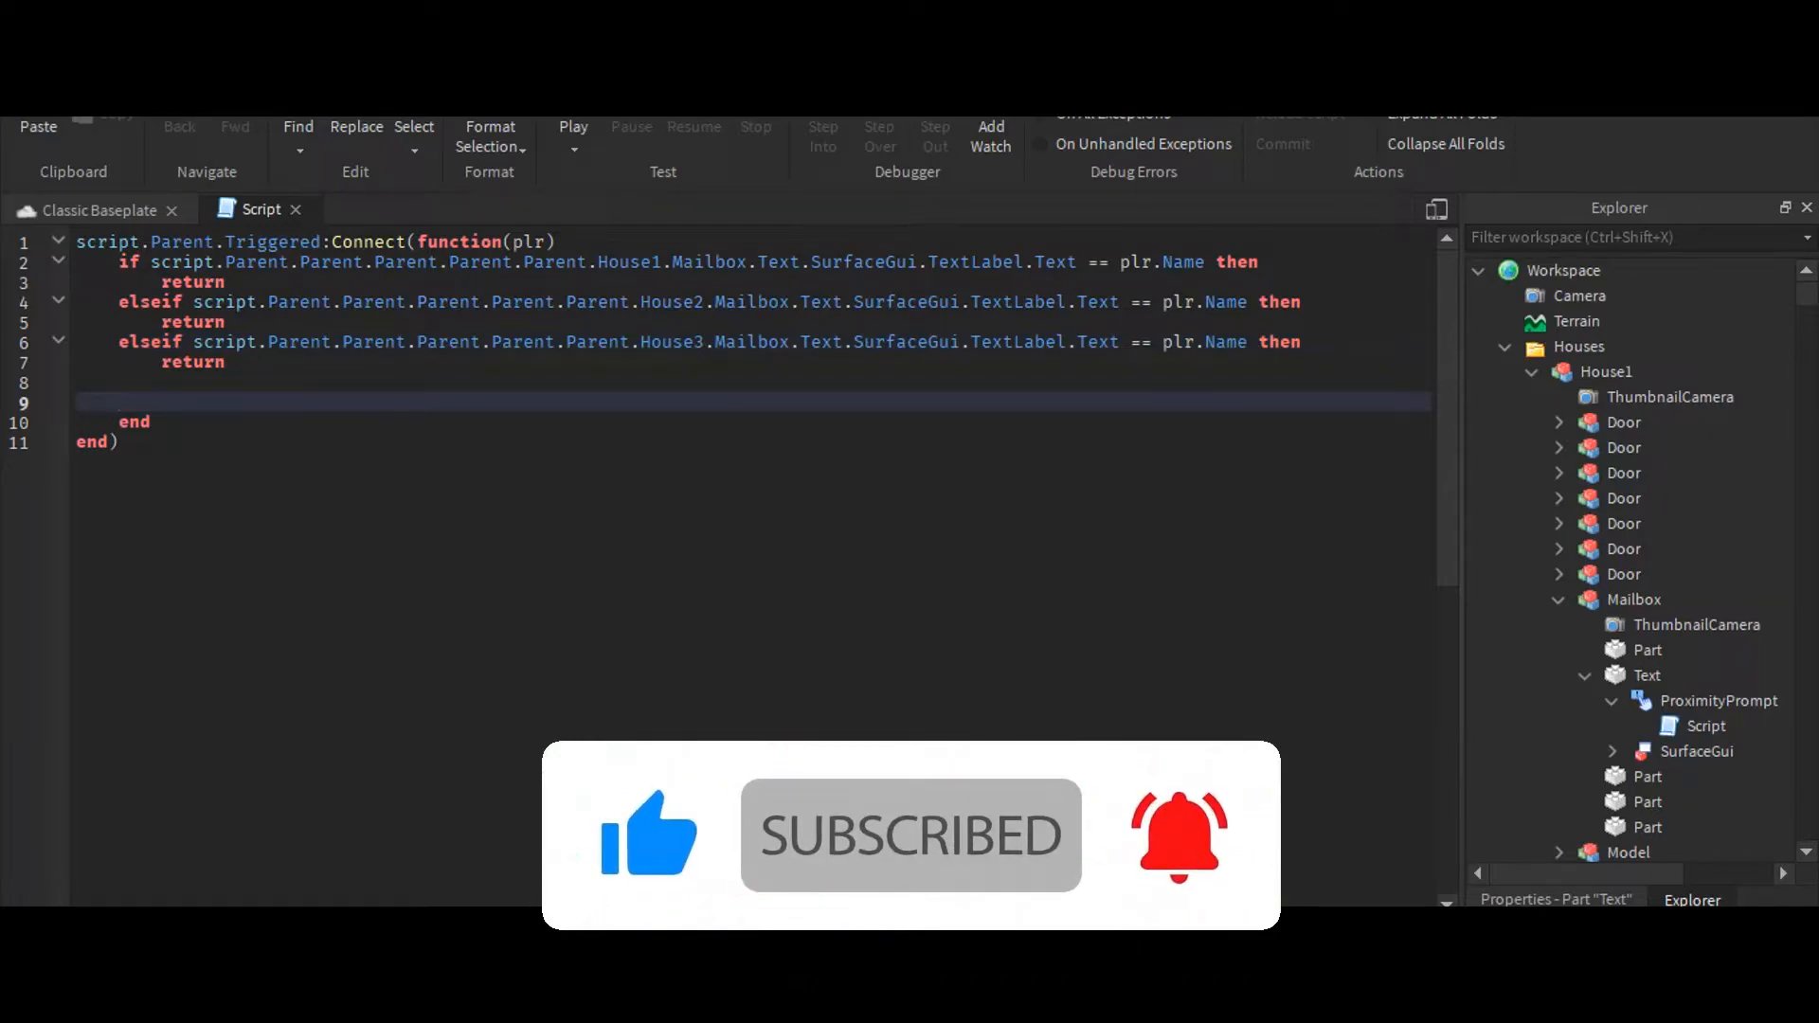
Add an else branch setting script.Parent.Parent.SurfaceGui.TextLabel.Text to plr.Name
{"action": "type", "text": "else"}
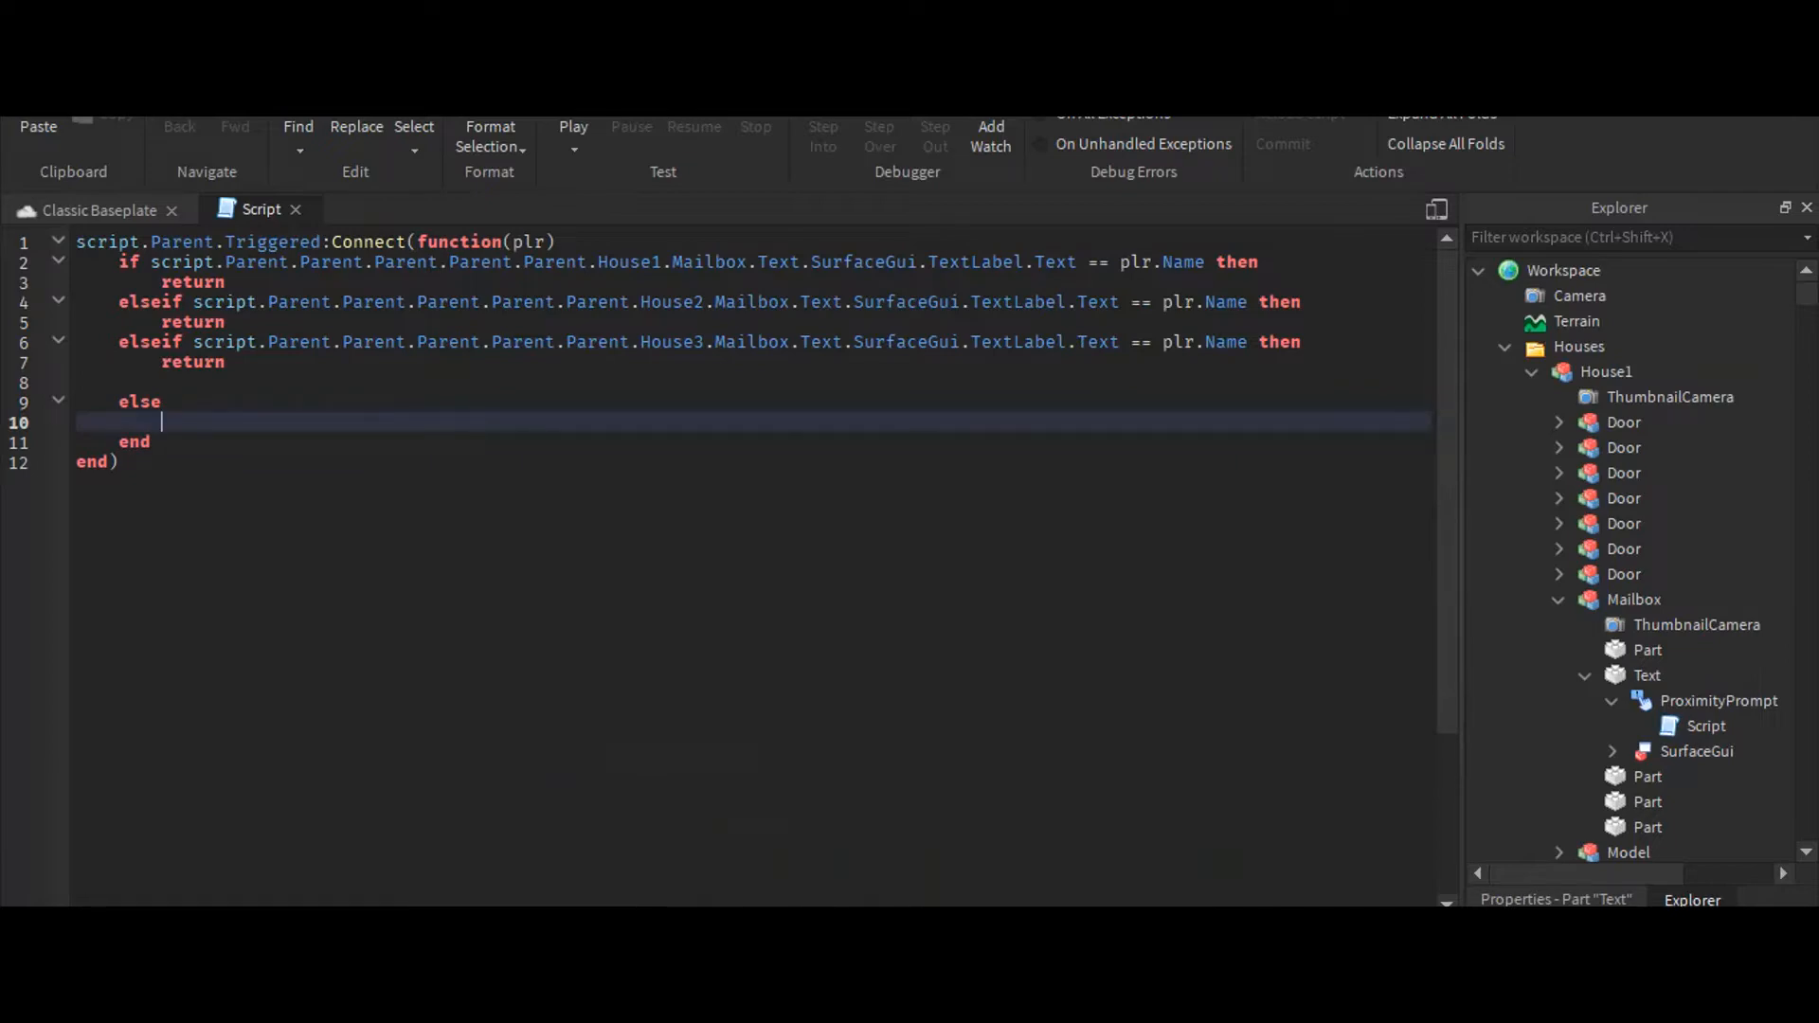
{"action": "type", "text": "s"}
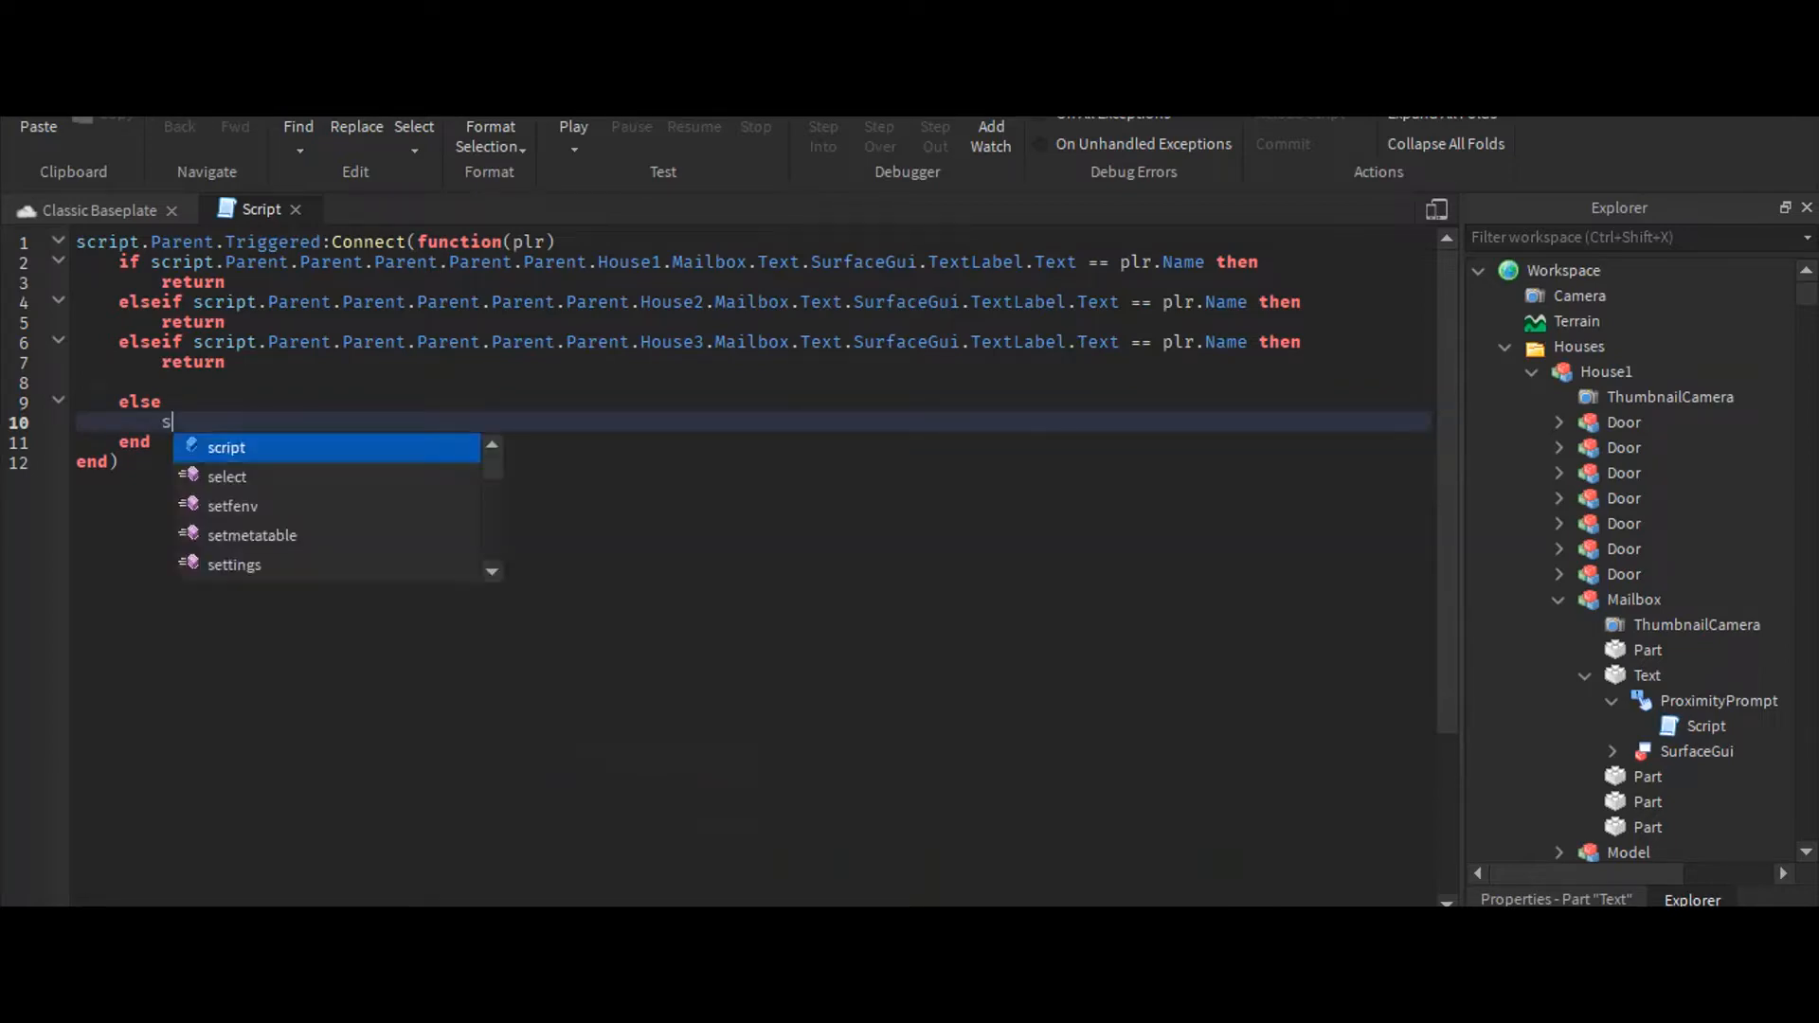
{"action": "type", "text": "script.Parent.Parent."}
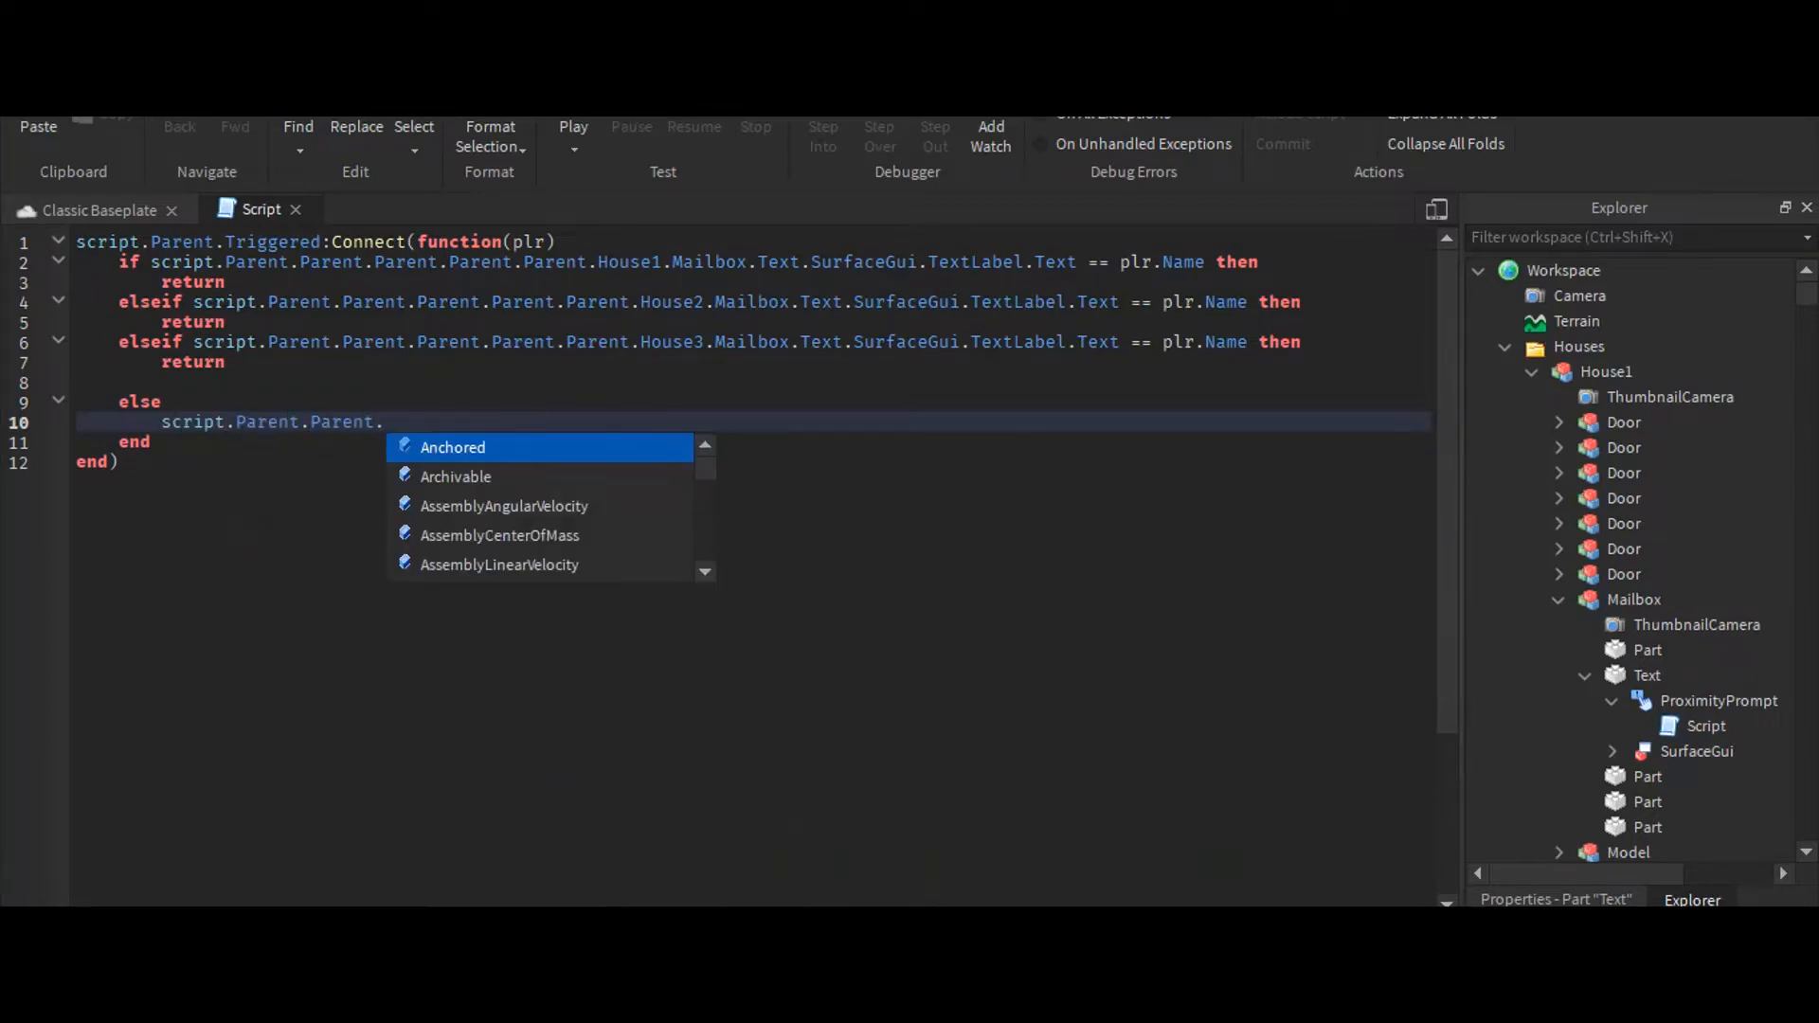
{"action": "type", "text": "SurfaceGui.TextLabel."}
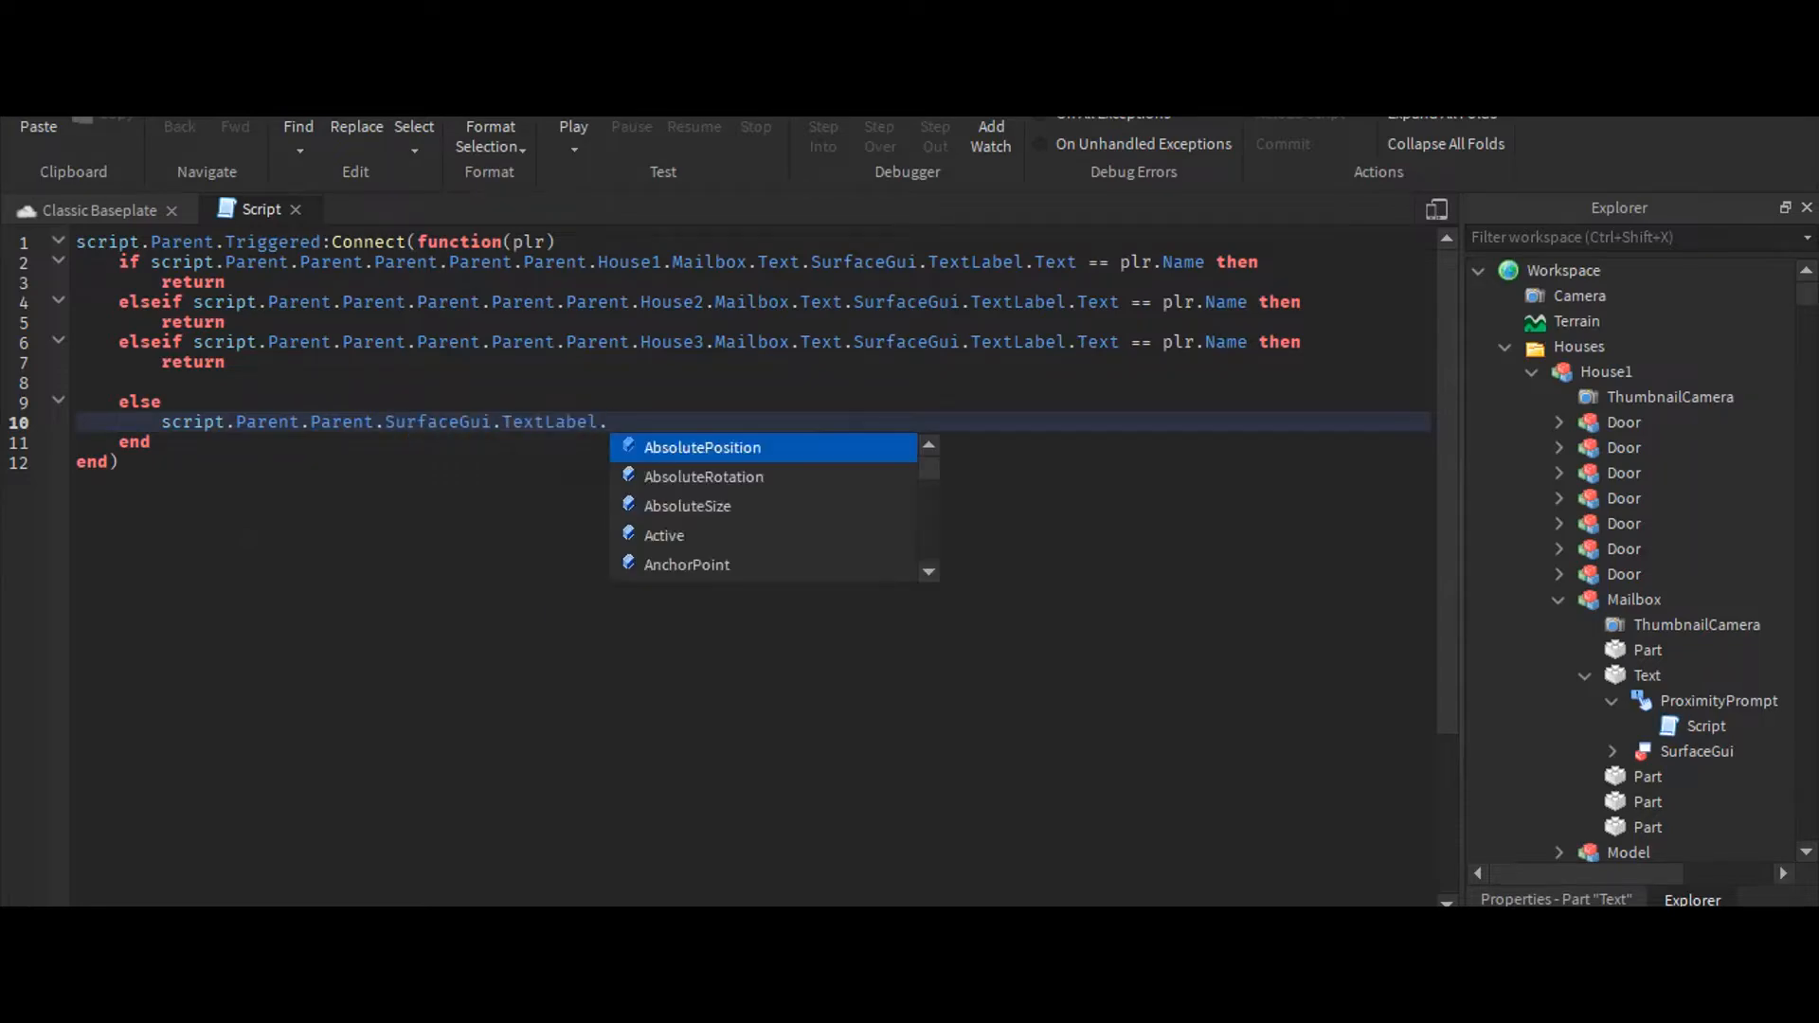
{"action": "type", "text": "Text = \""}
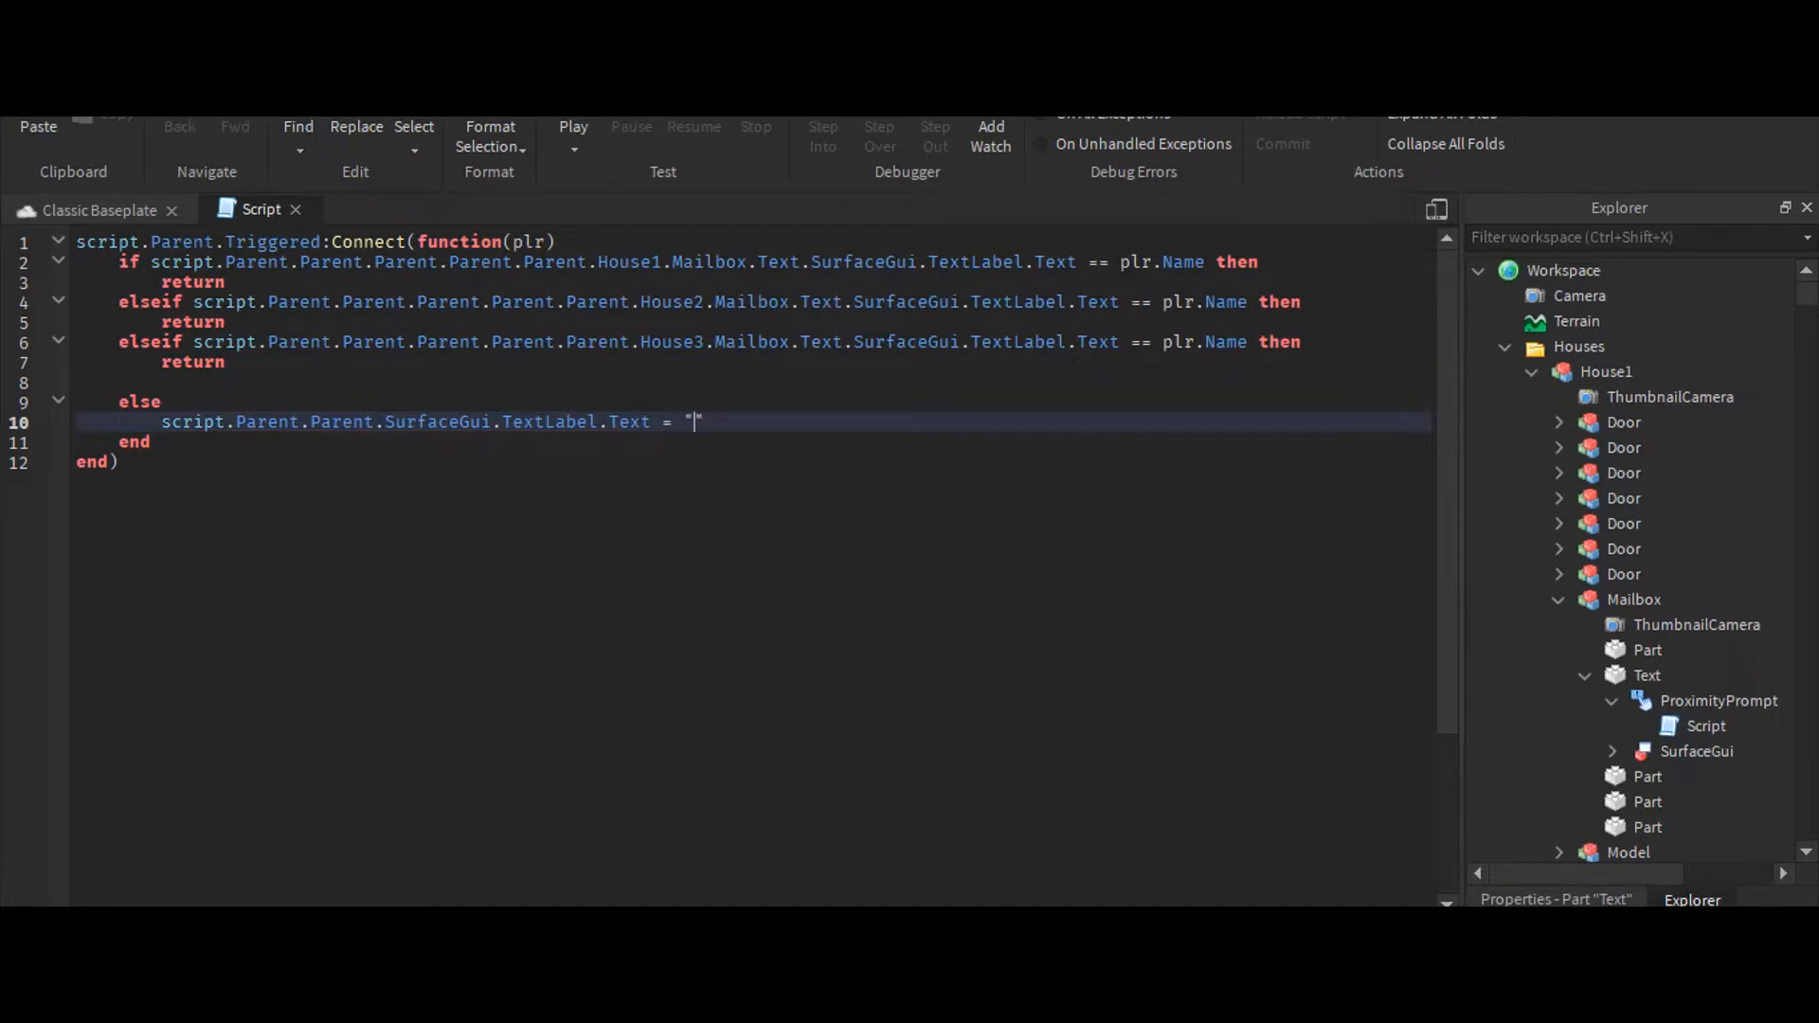
{"action": "type", "text": "plr."}
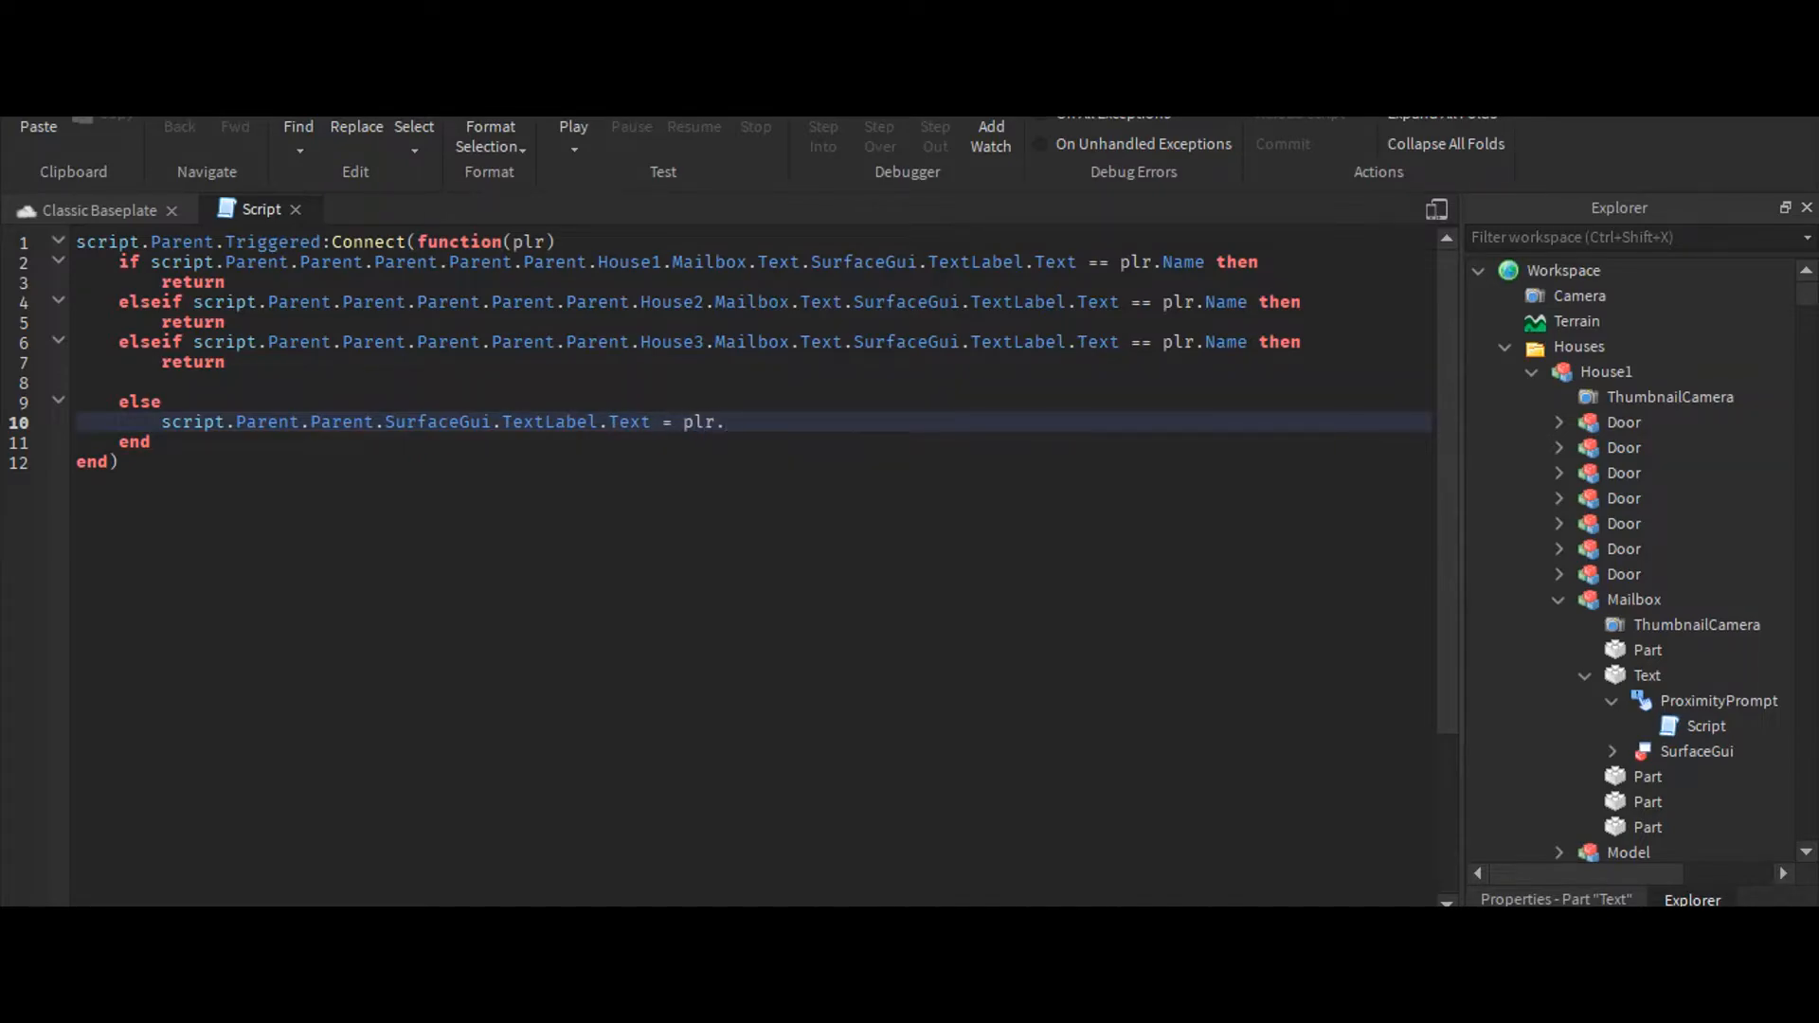
{"action": "type", "text": "Name"}
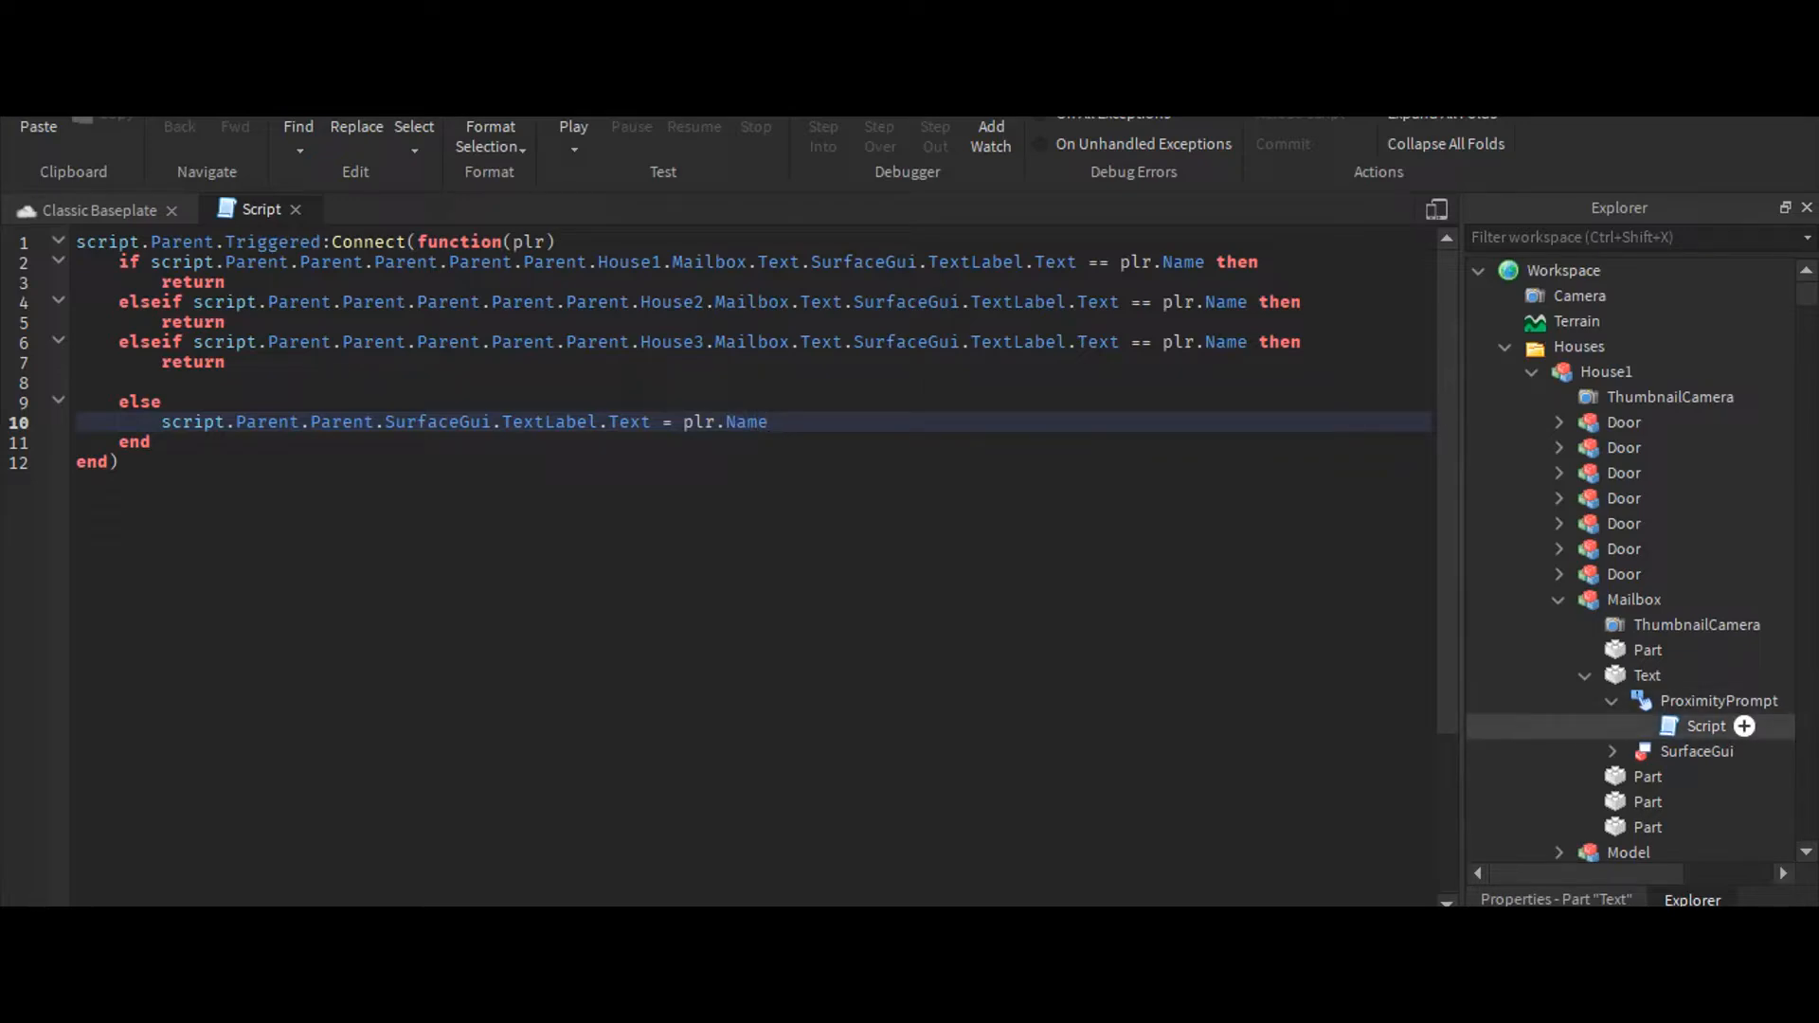
Disable the proximity prompt with script.Parent.Enabled = false
{"action": "left_click", "coordinate": [1705, 725]}
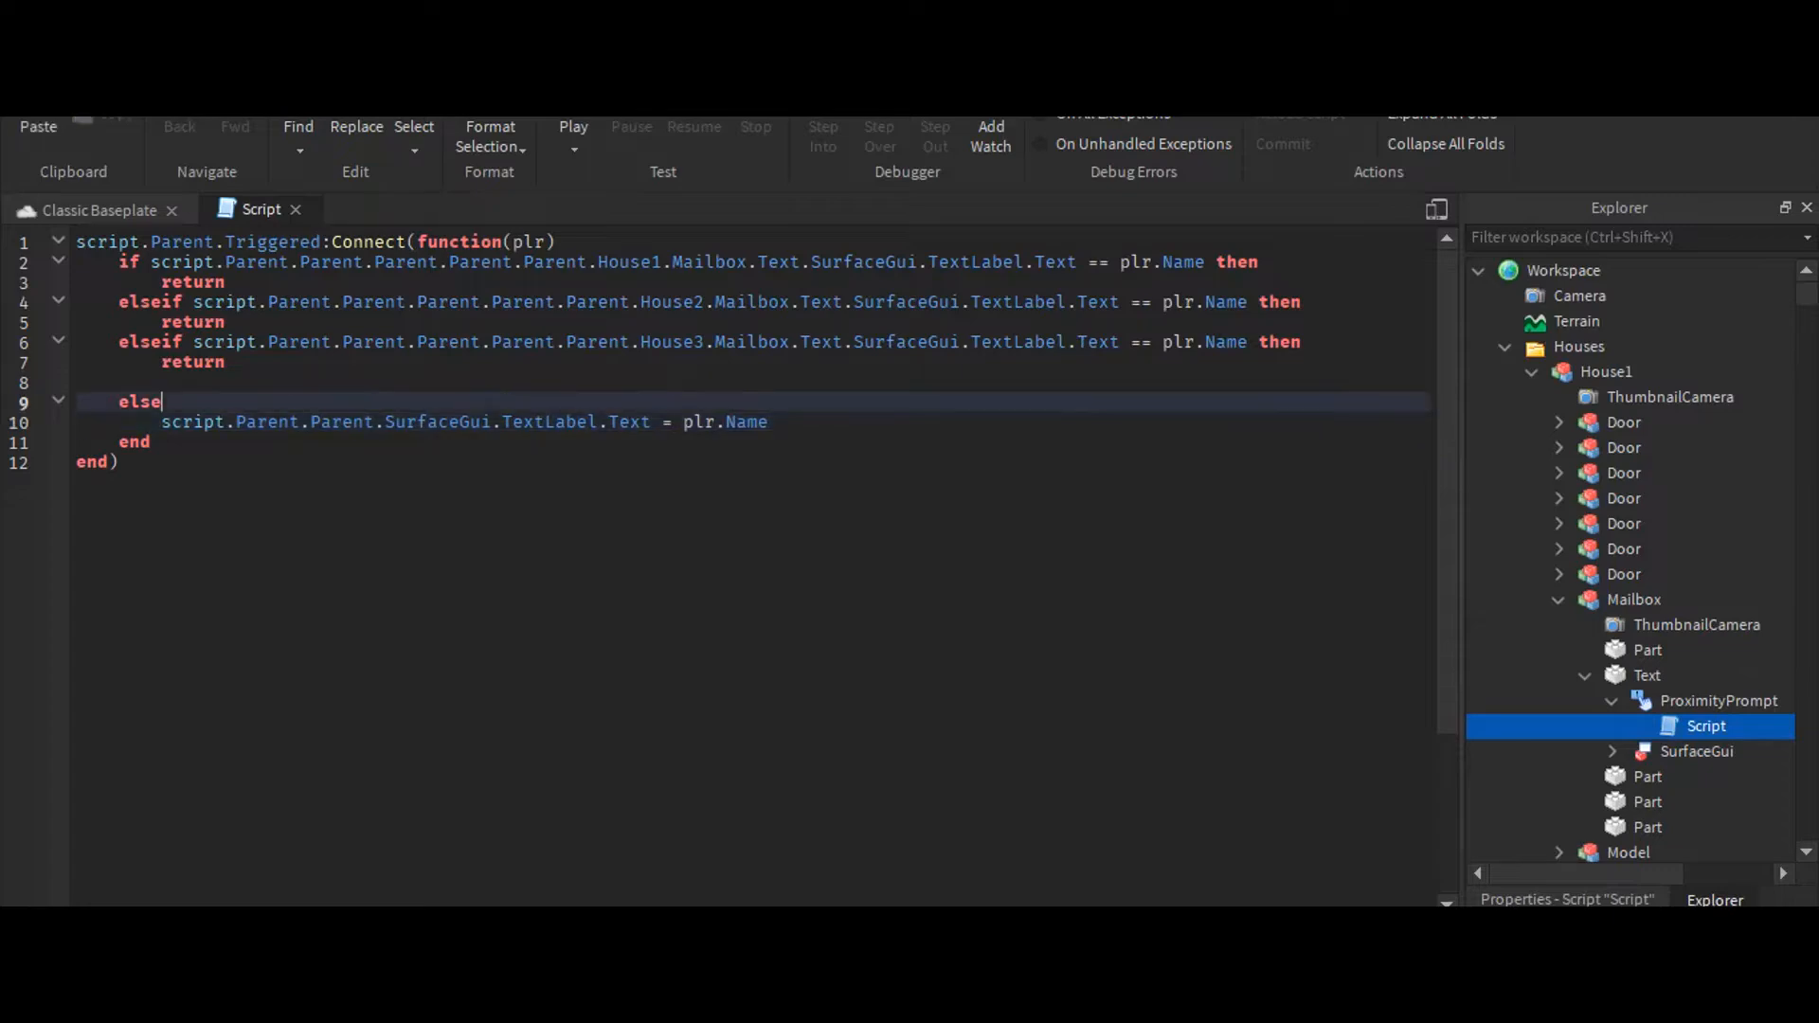
{"action": "type", "text": "script.Parent.en"}
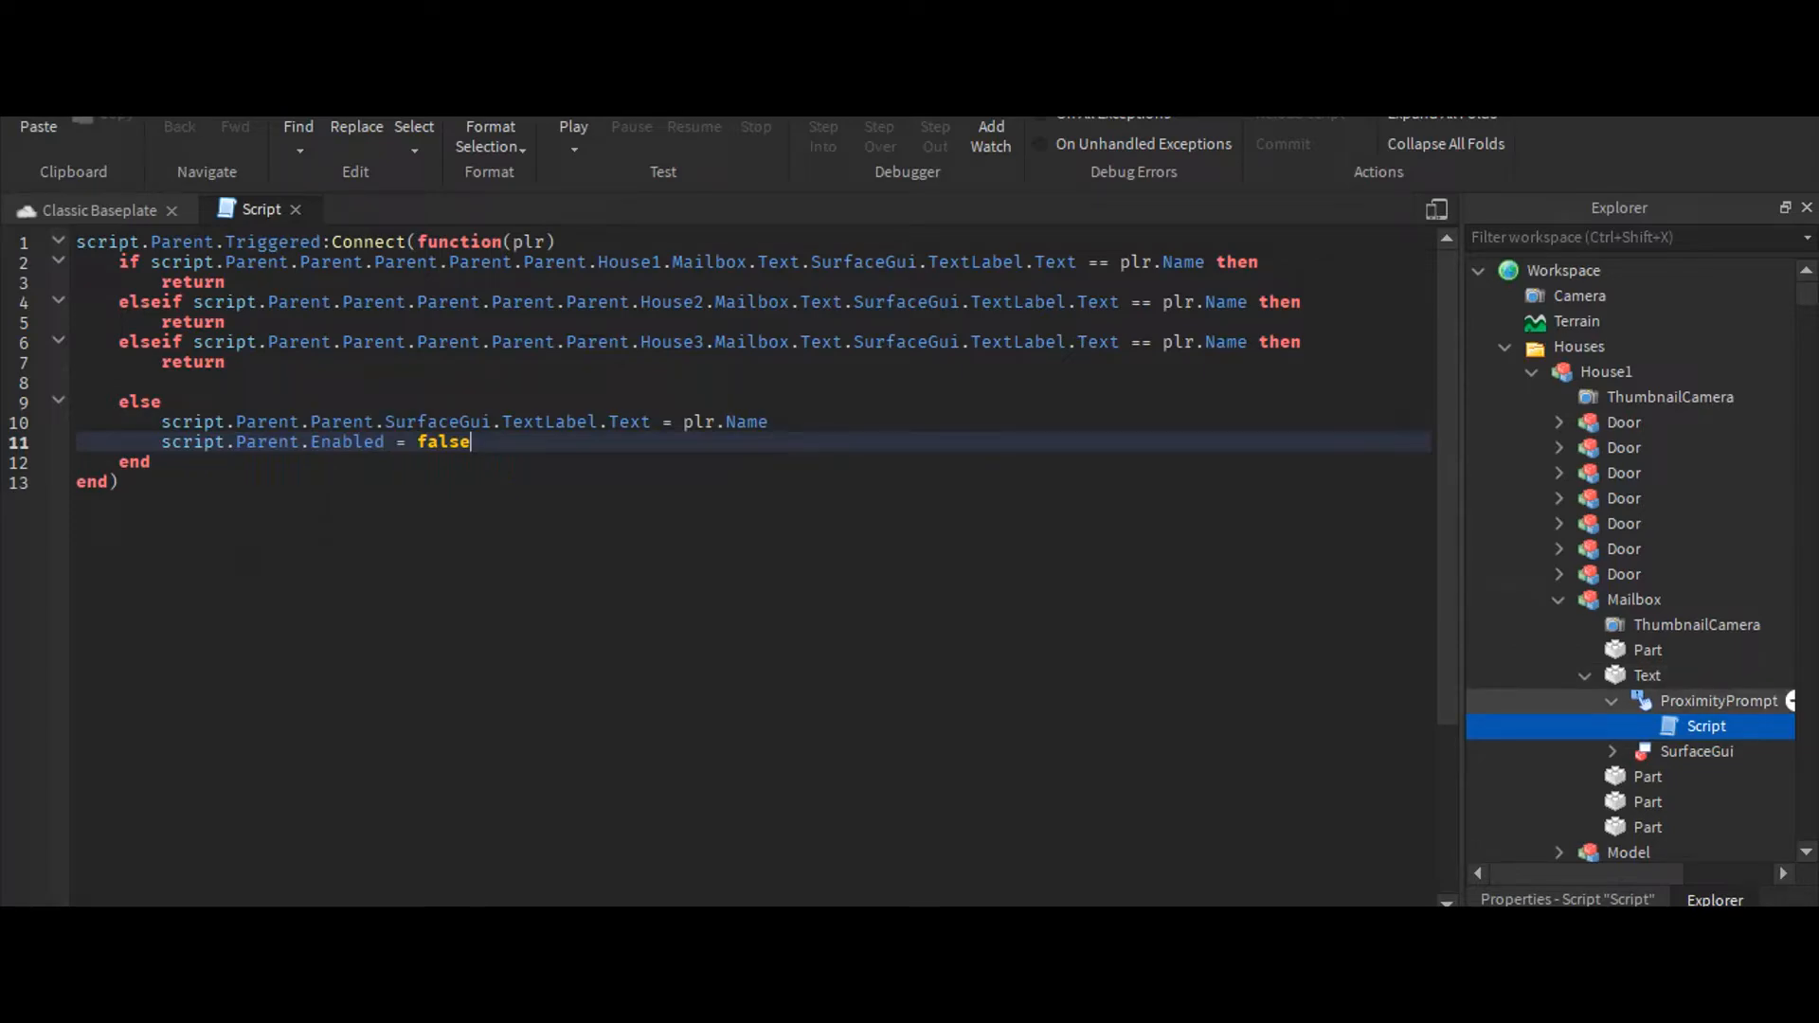
{"action": "left_click", "coordinate": [1718, 700]}
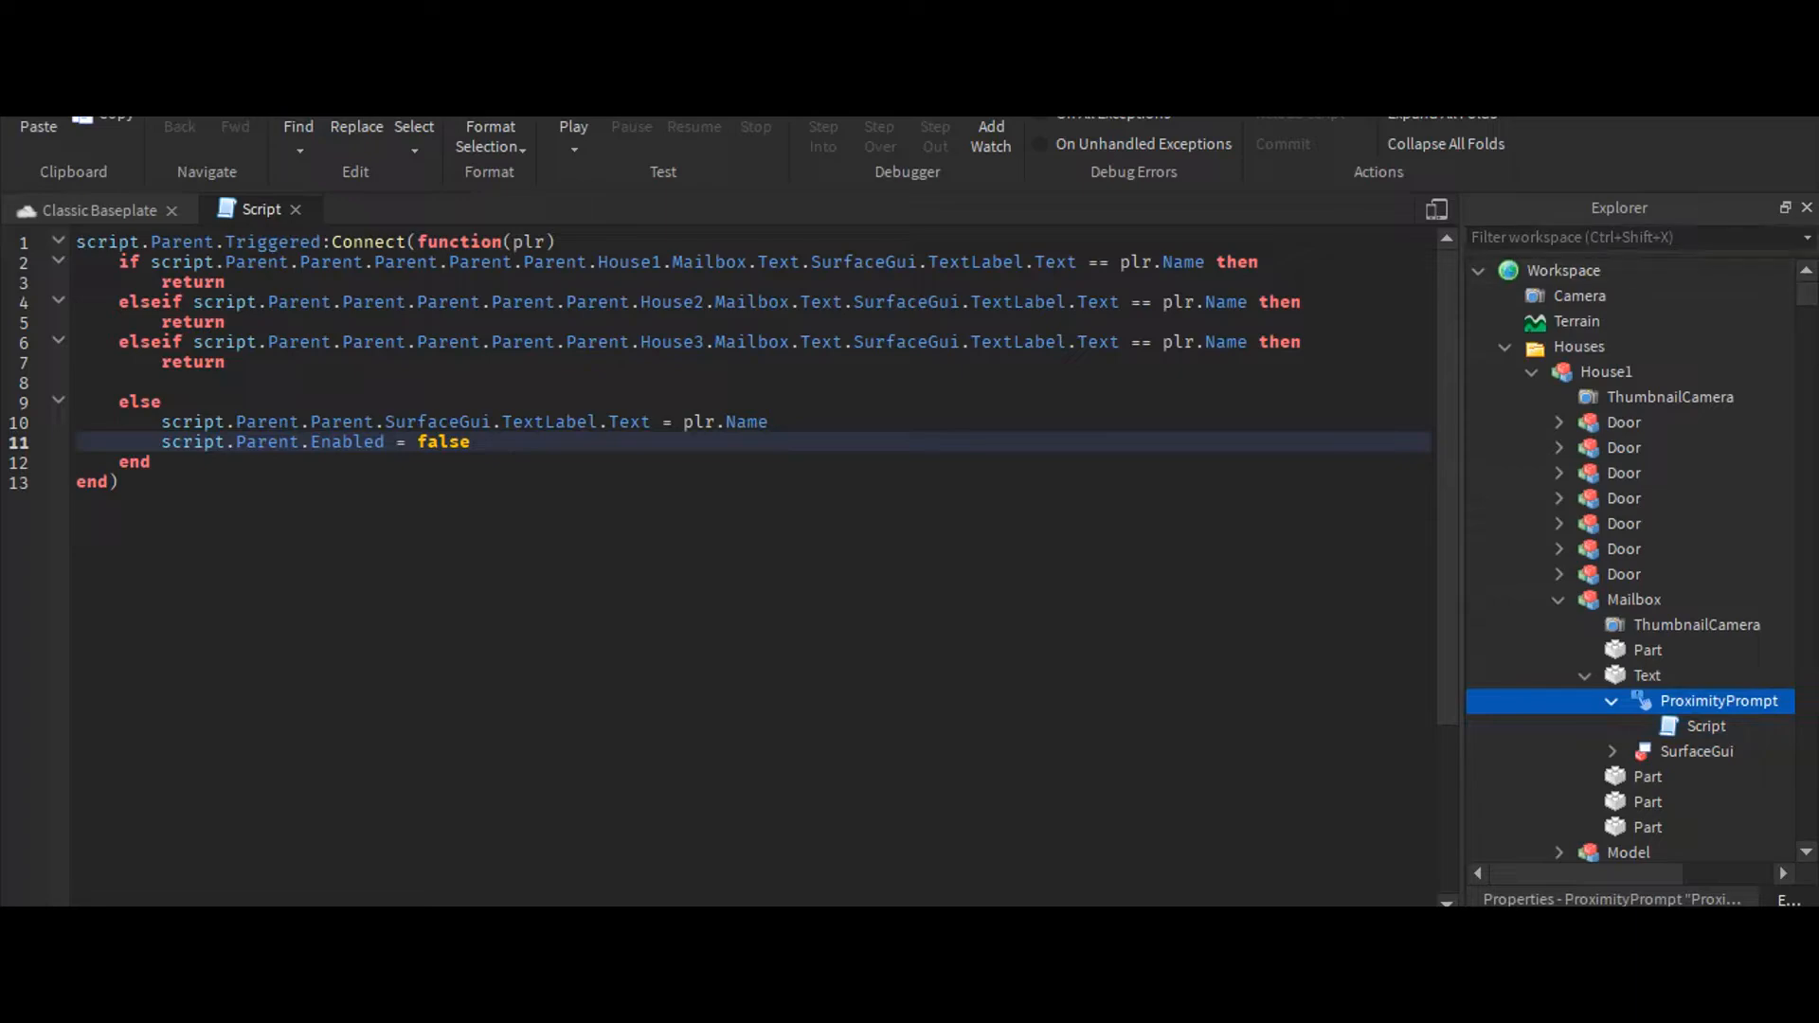
Clear the Explorer filter, collapse House2 and Houses, and insert a Script in ServerScriptService
{"action": "type", "text": "text"}
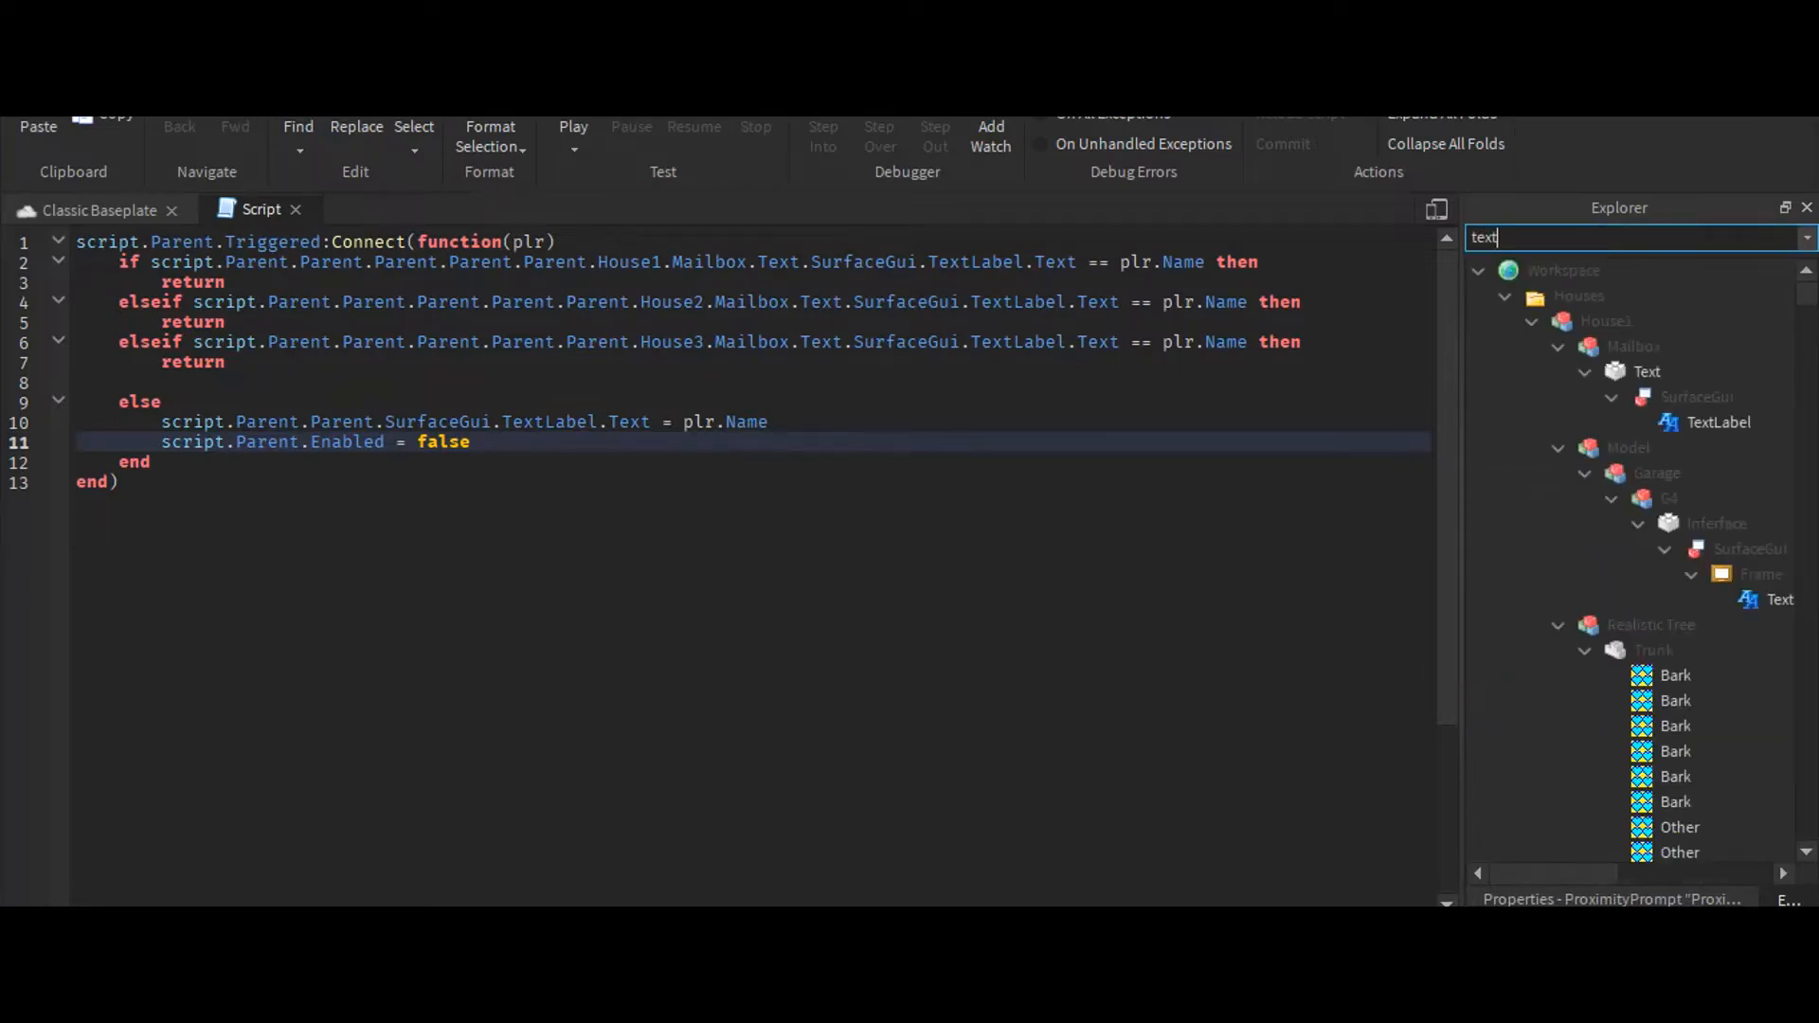
{"action": "key", "text": "Backspace"}
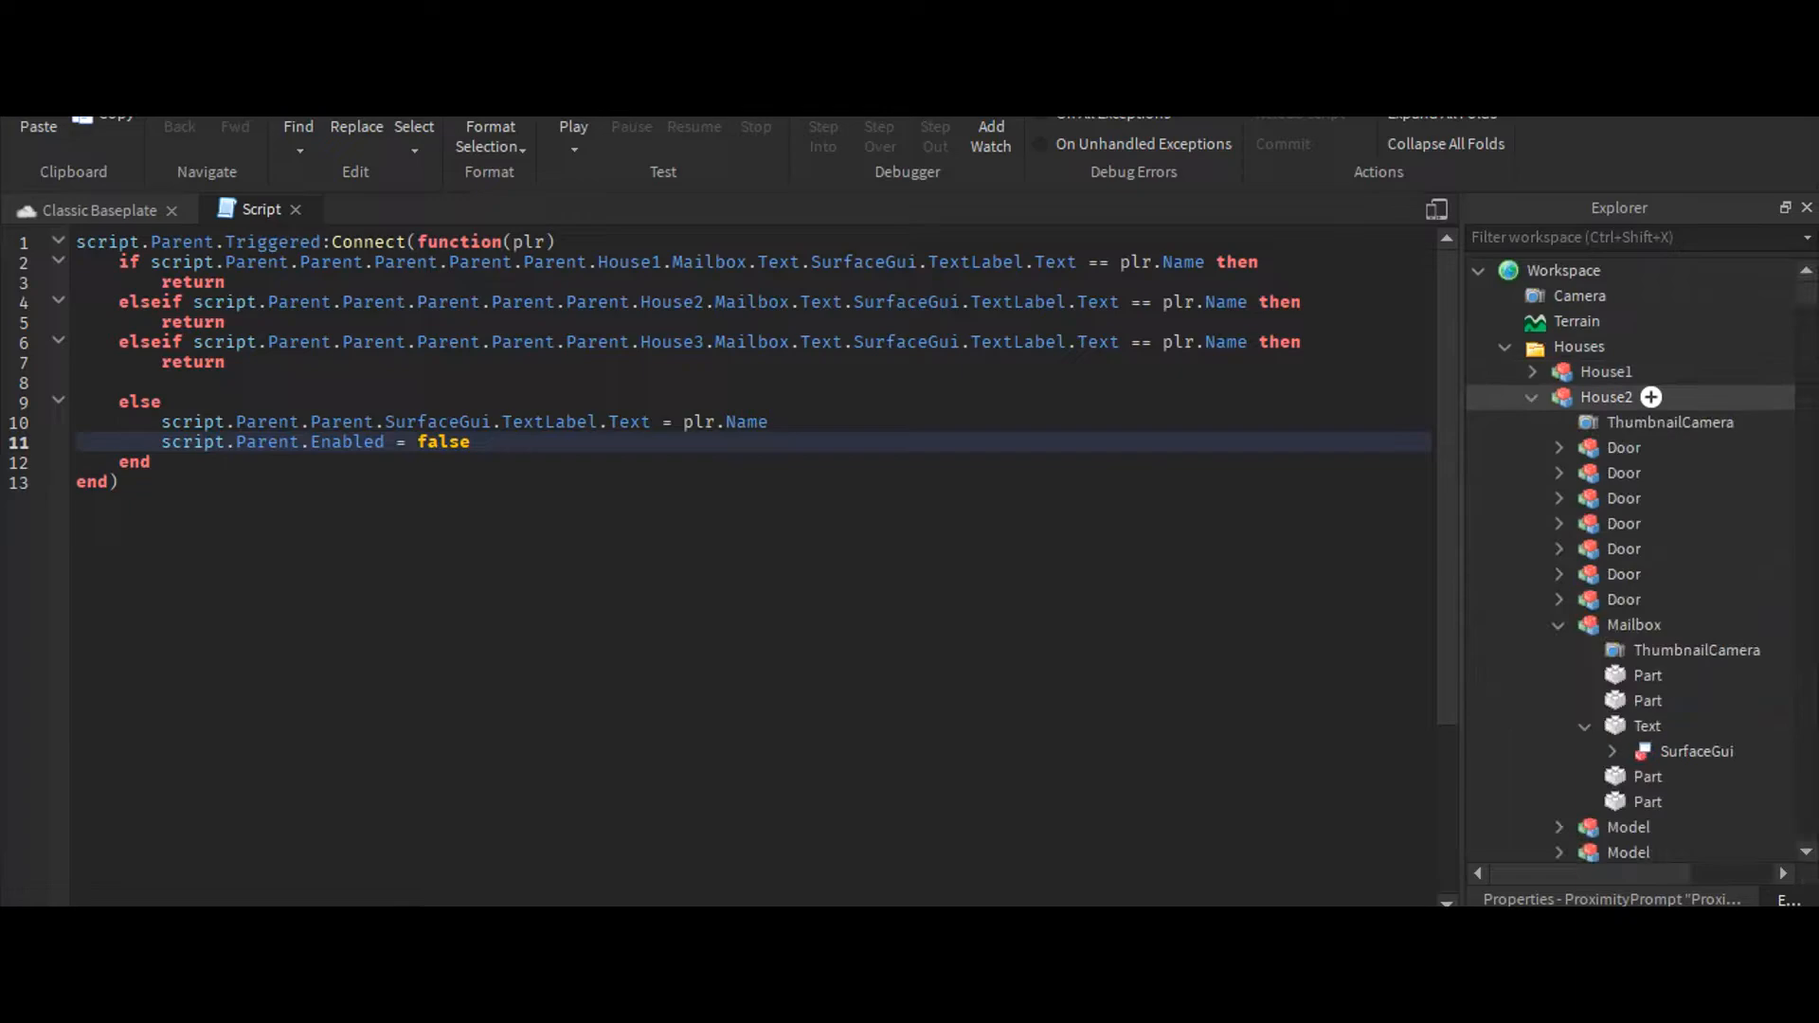
{"action": "left_click", "coordinate": [1645, 725]}
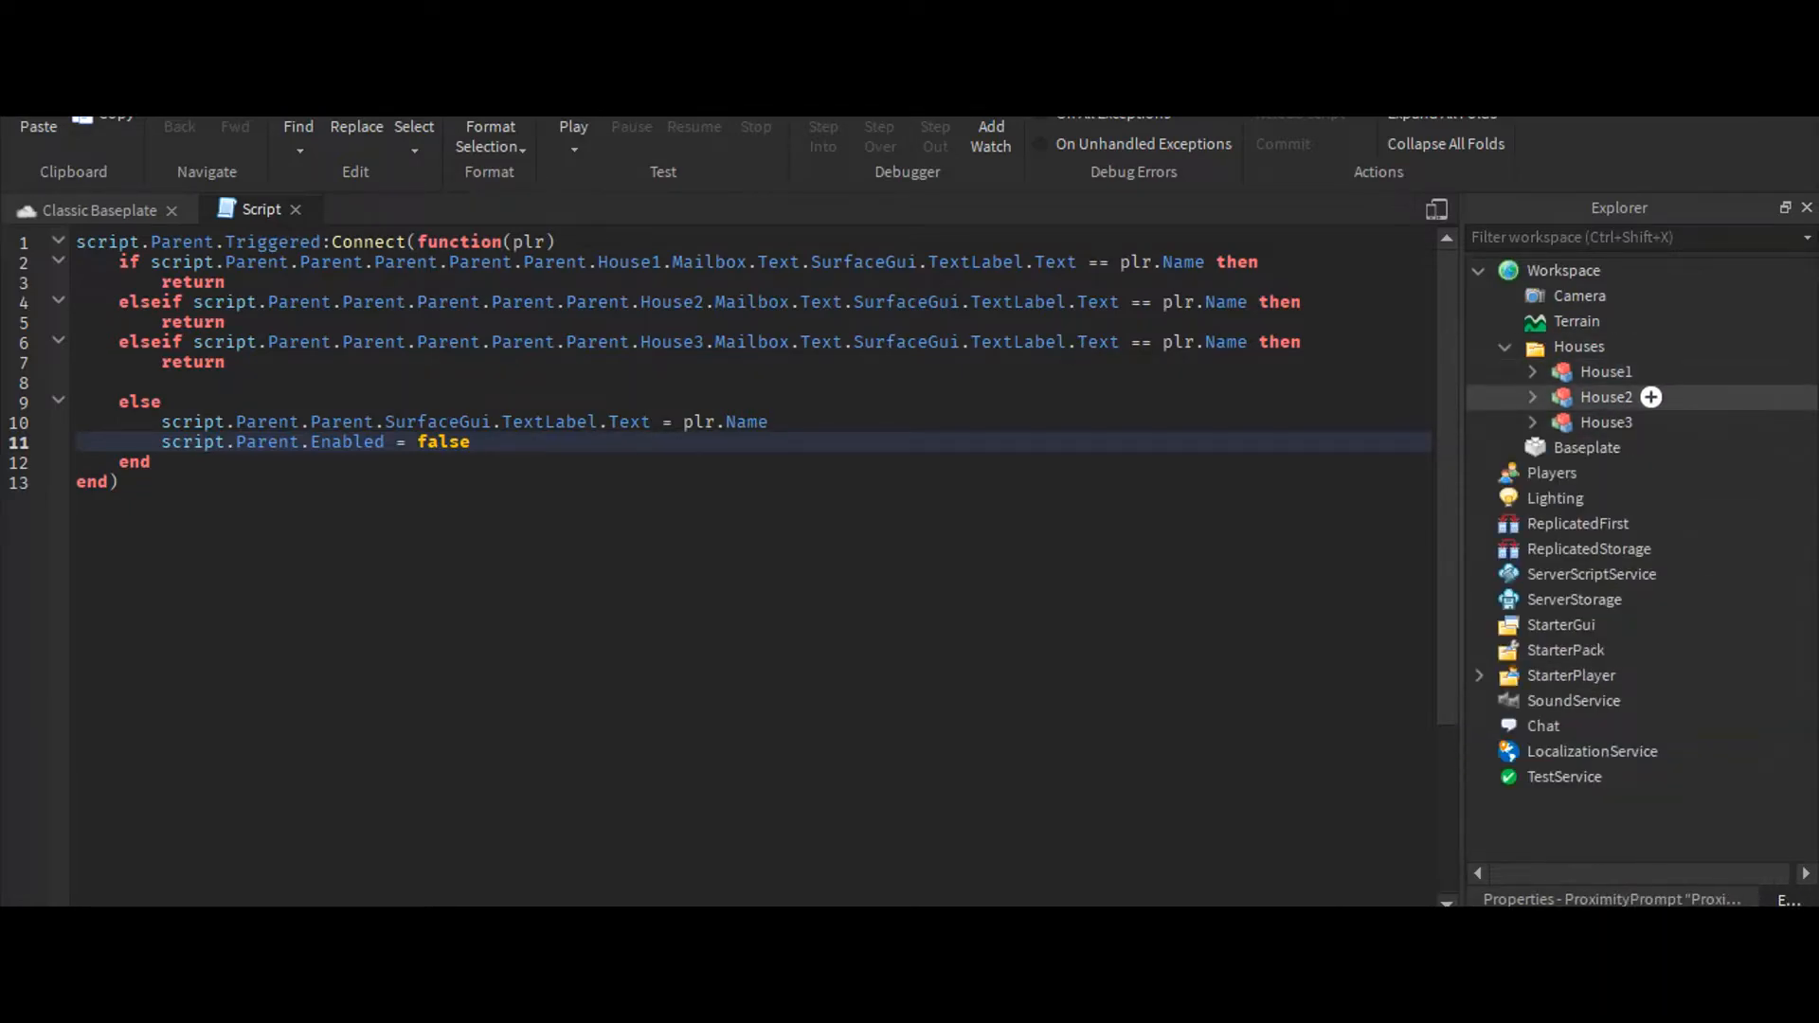
{"action": "left_click", "coordinate": [1532, 421]}
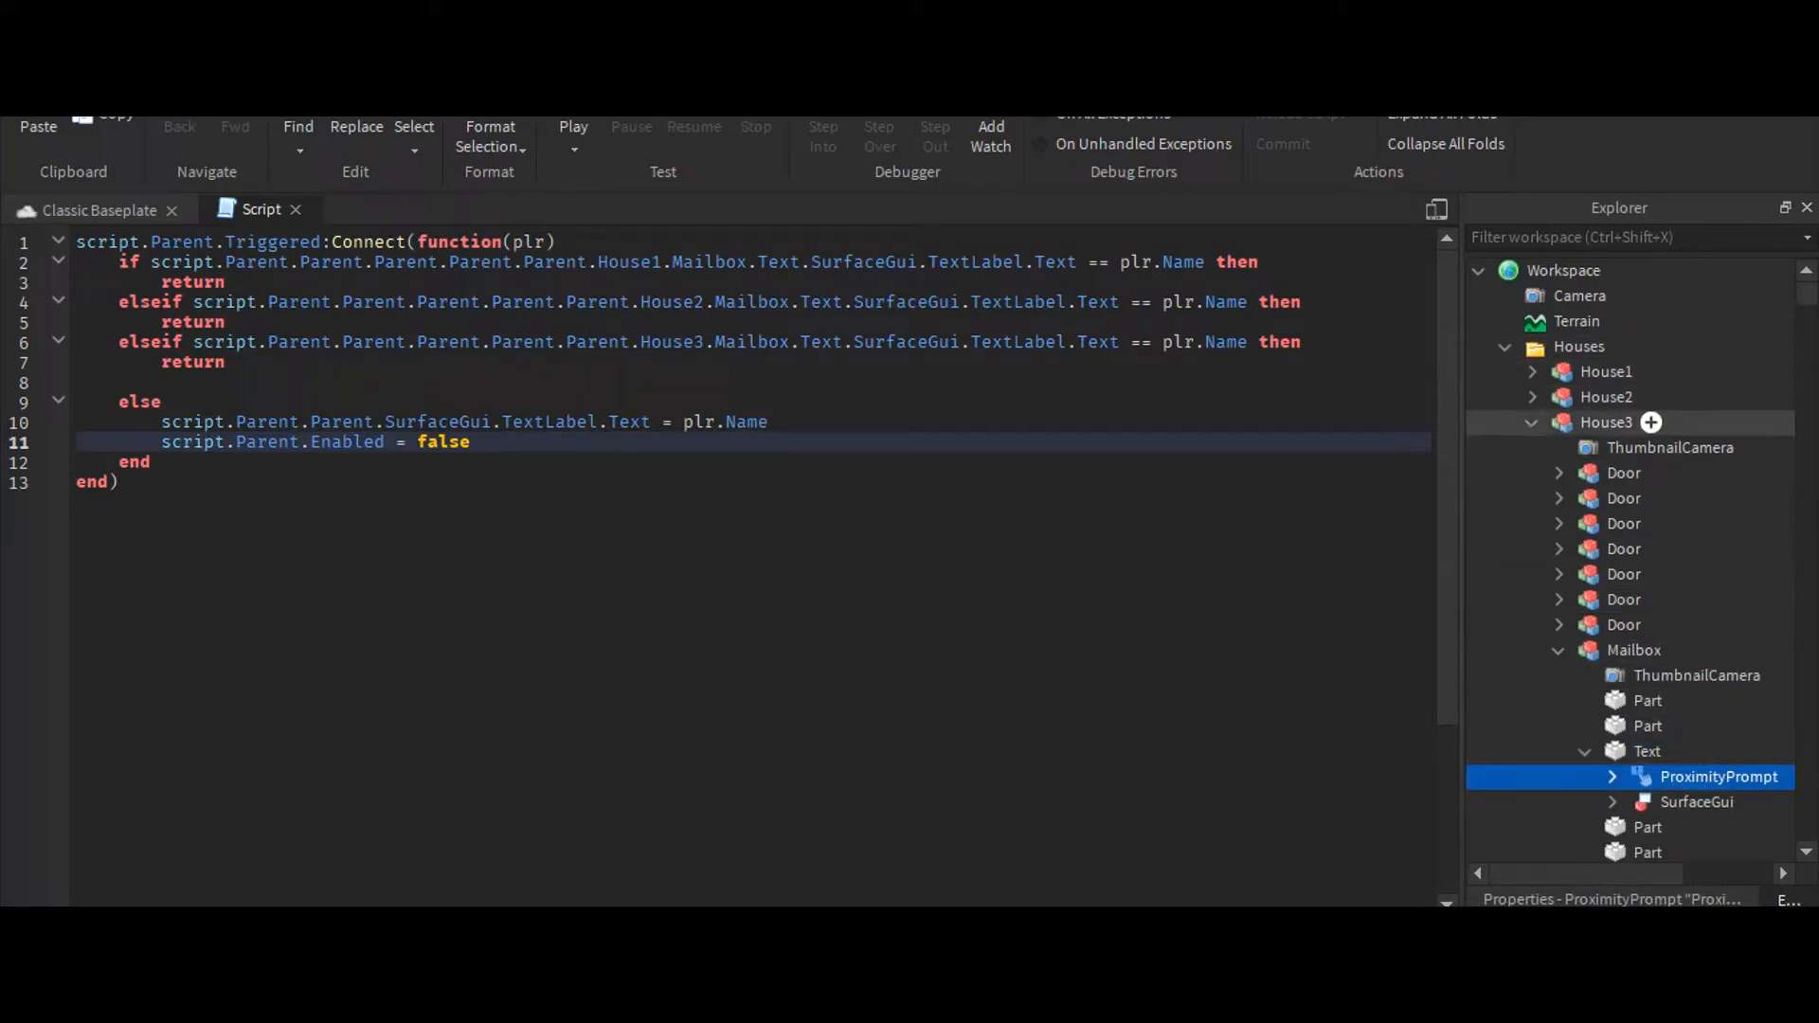
{"action": "left_click", "coordinate": [1532, 347]}
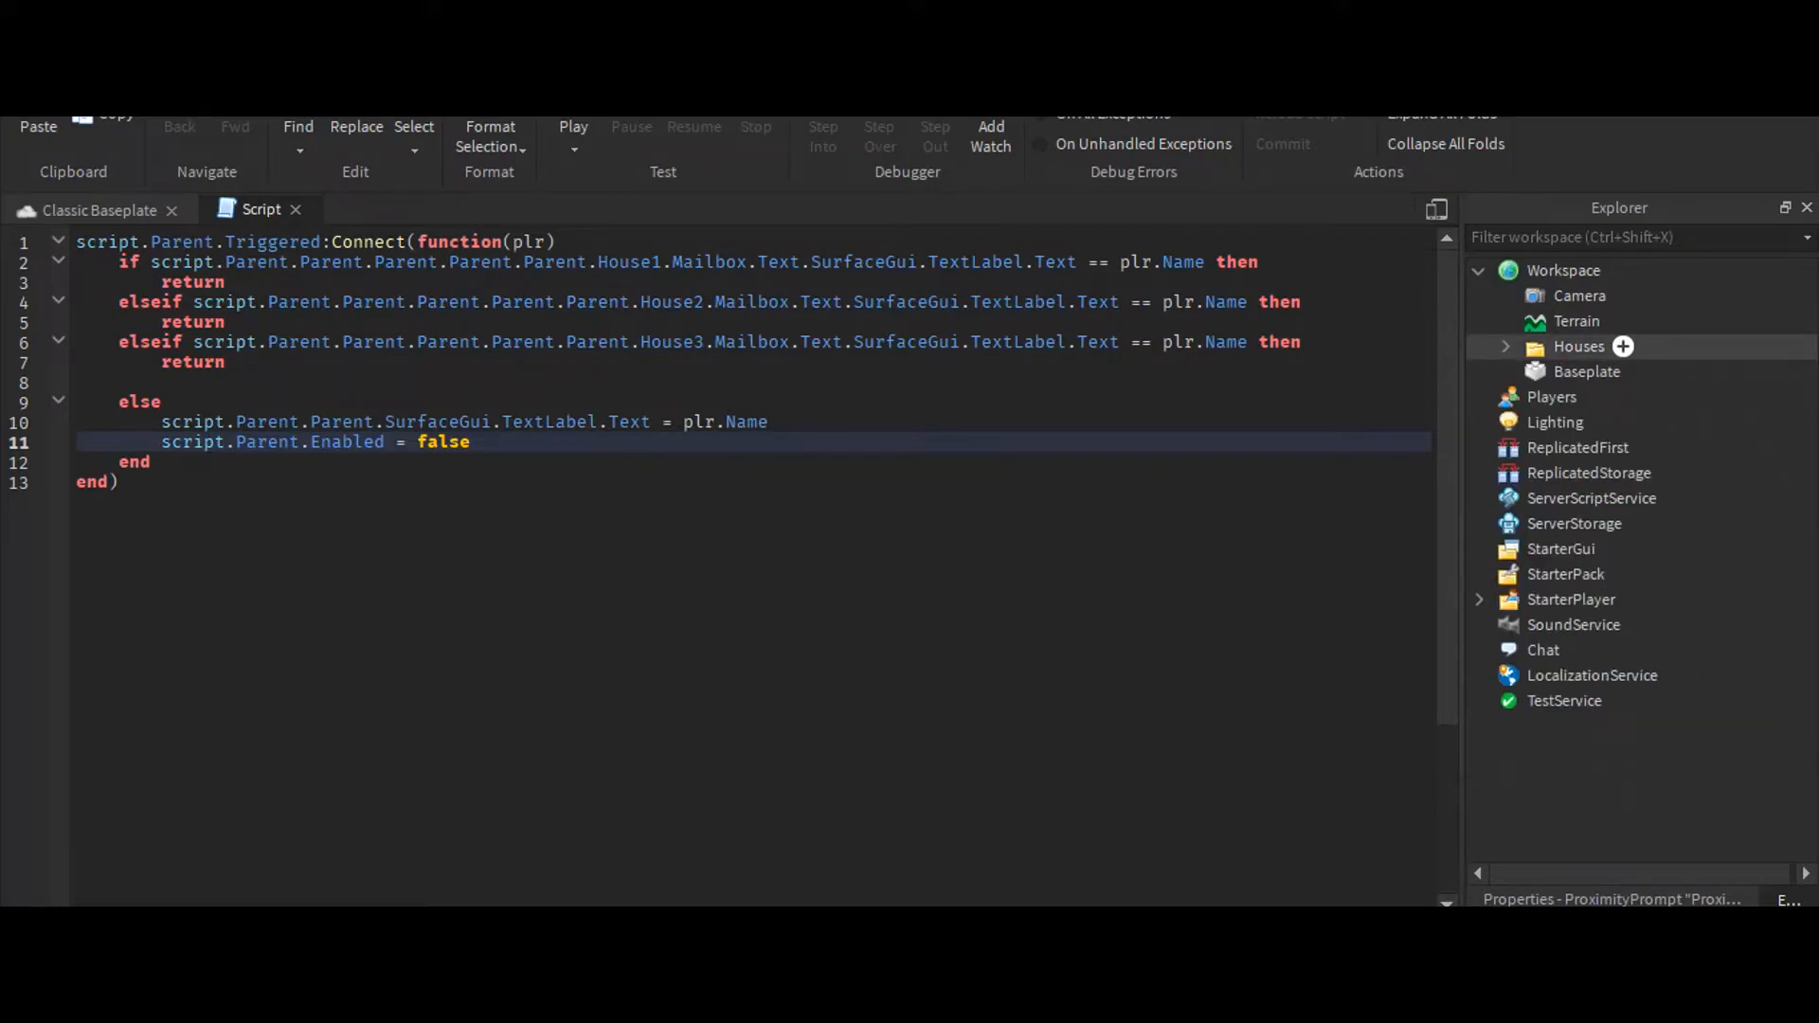
{"action": "left_click", "coordinate": [98, 210]}
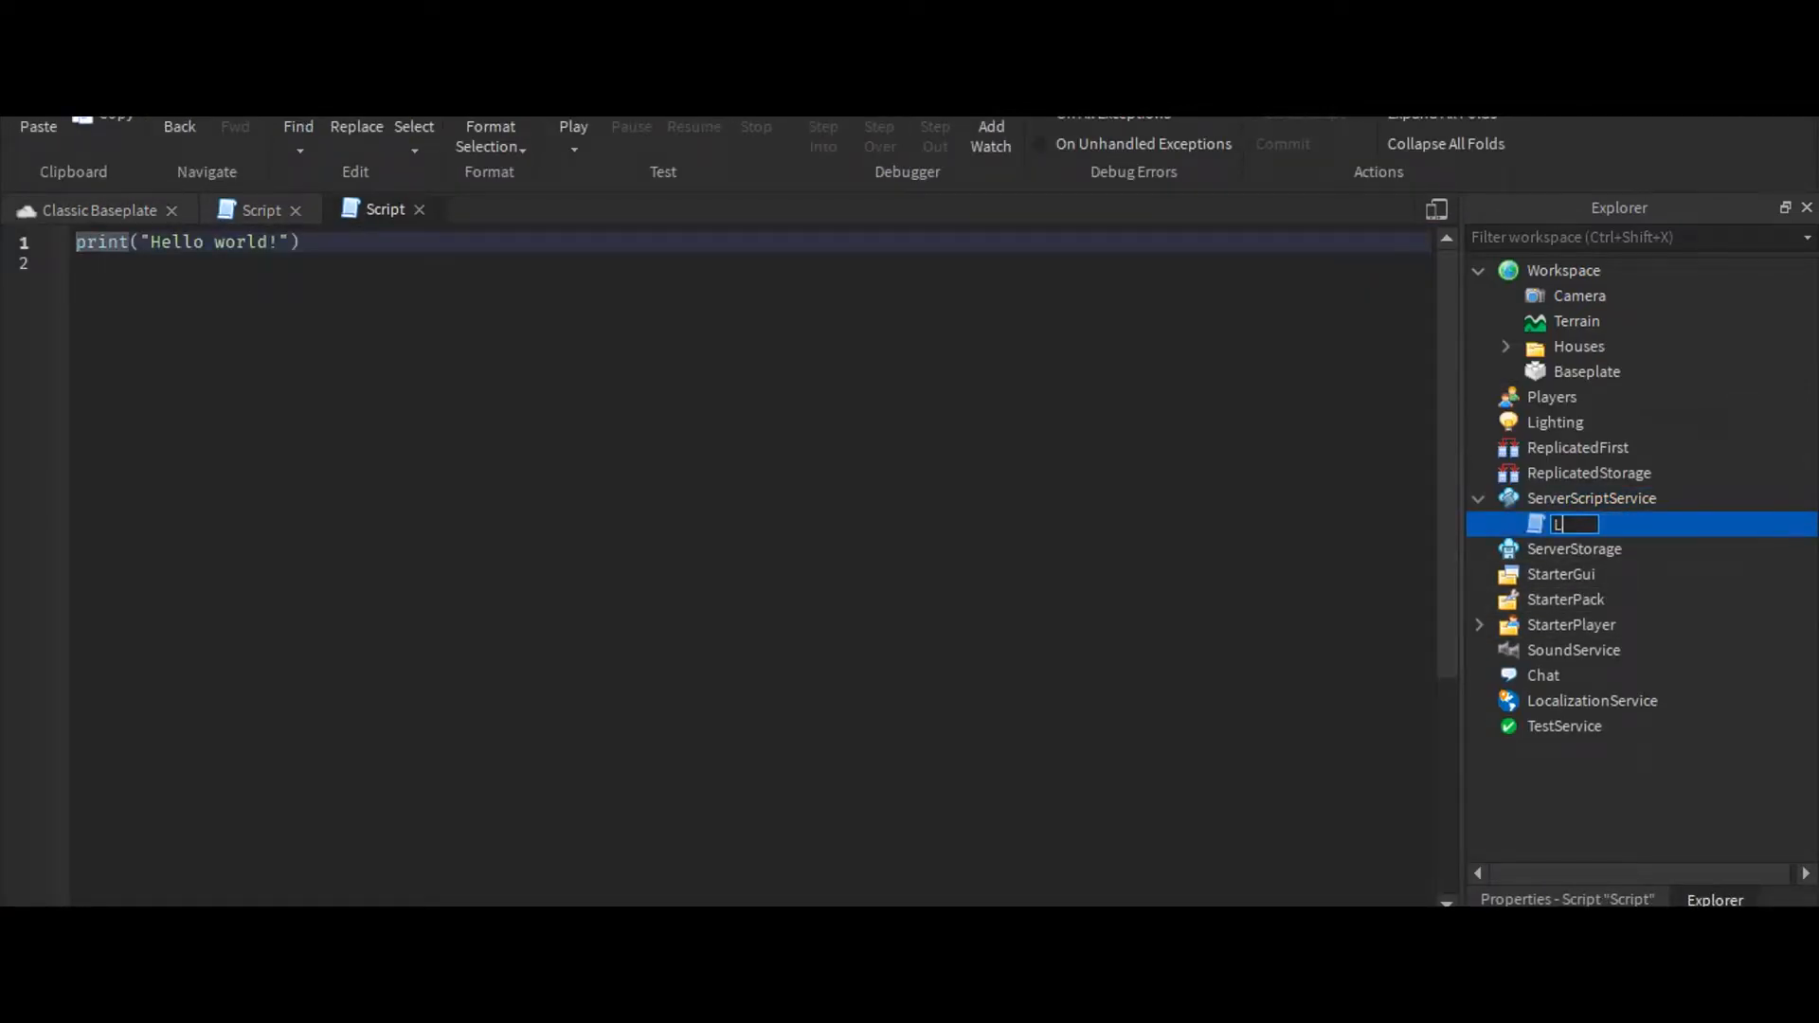
Rename the script Leave and connect game.Players.PlayerRemoving with a plr function
{"action": "type", "text": "Leave"}
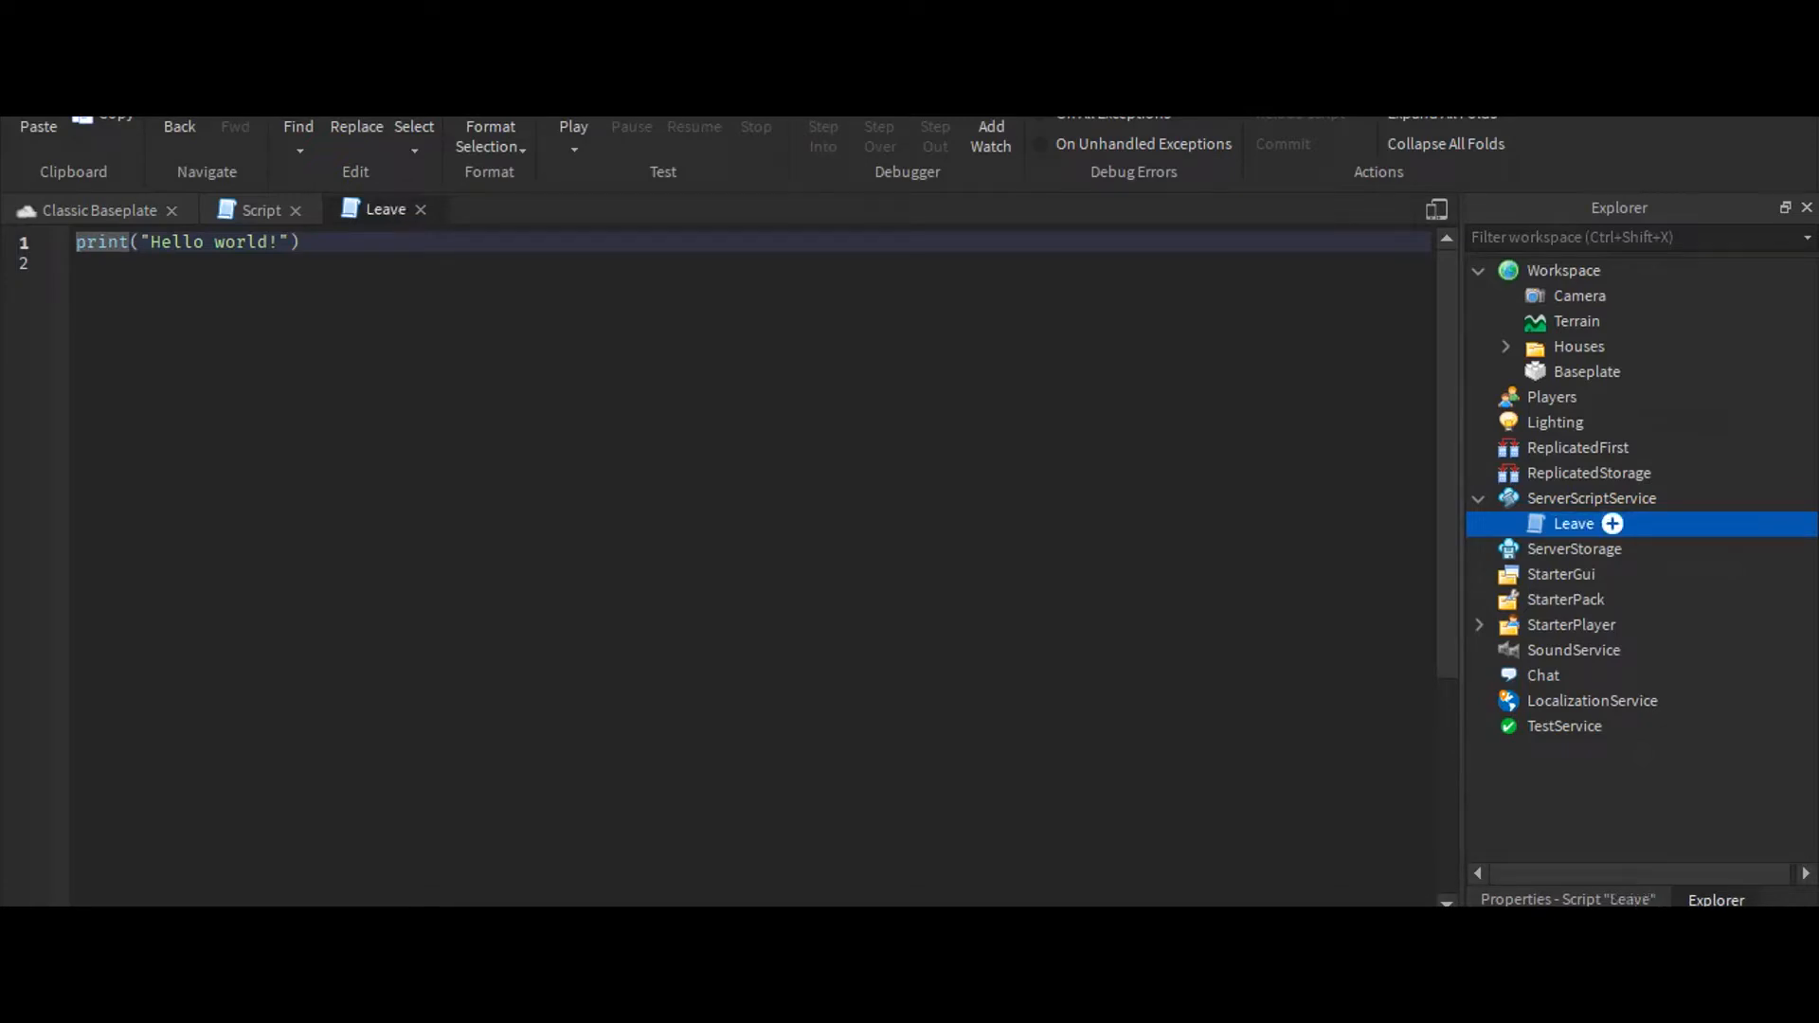
{"action": "type", "text": "game."}
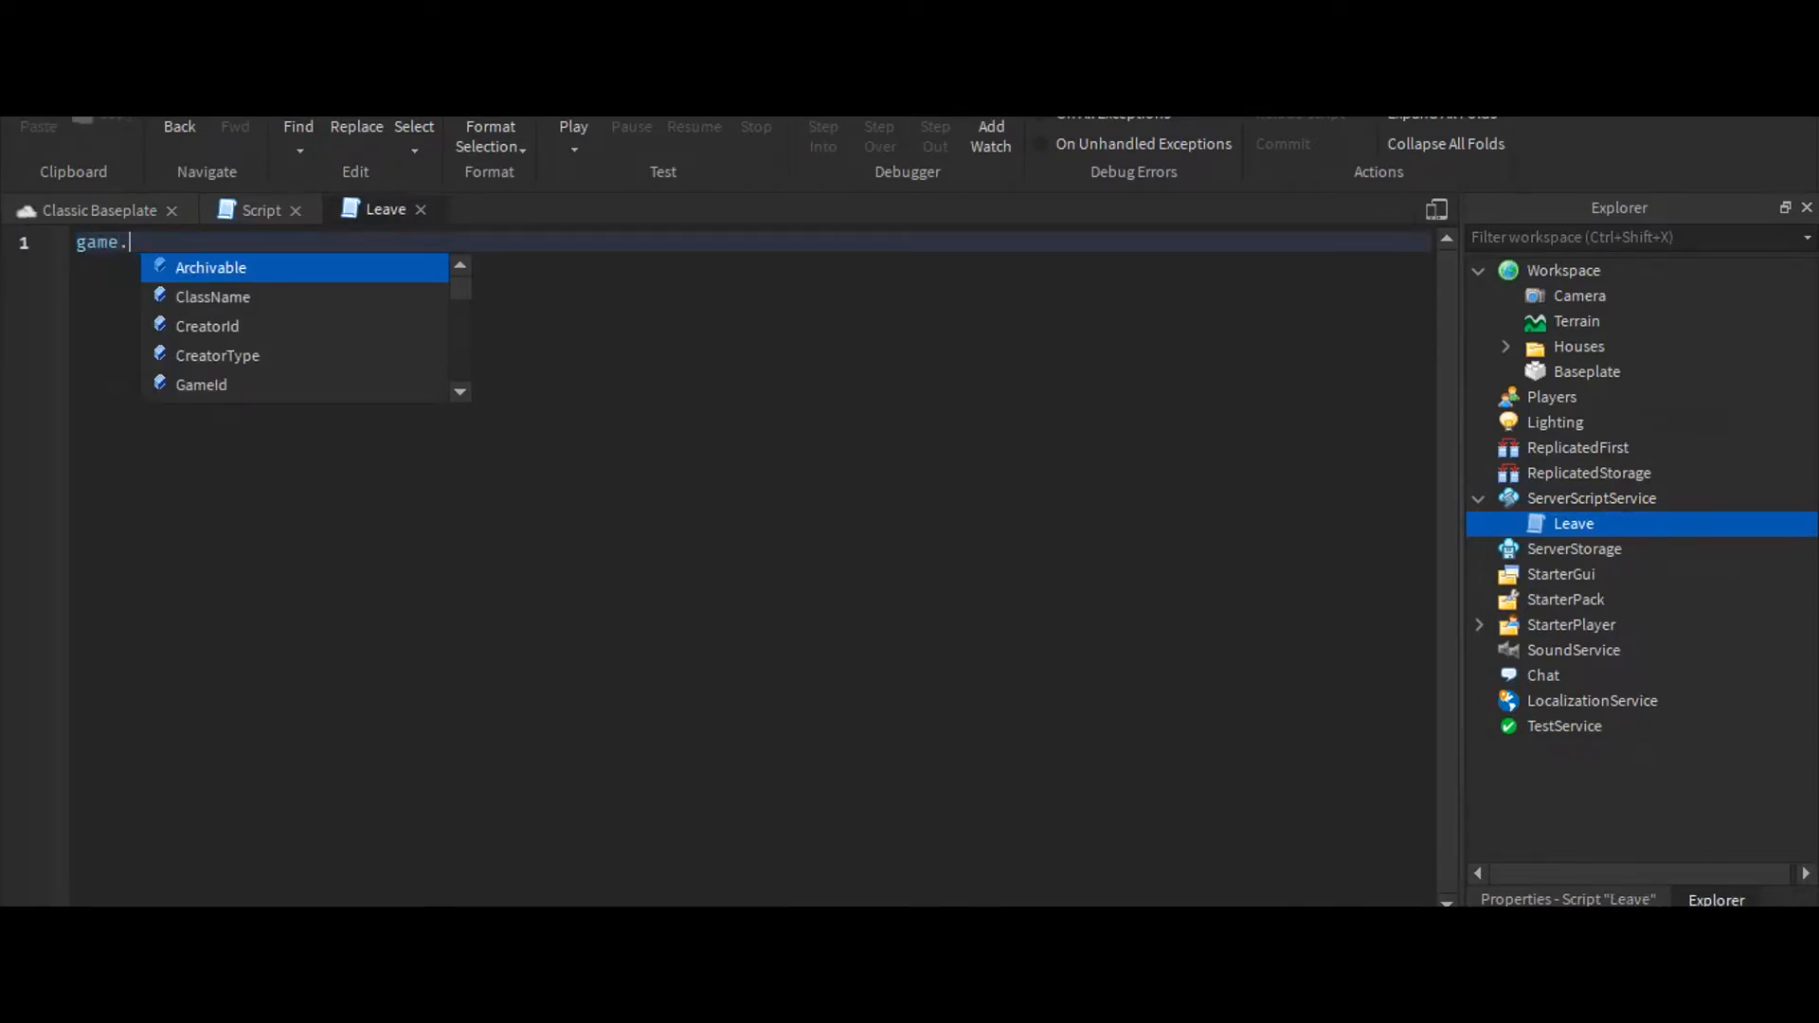
{"action": "type", "text": "Players.pl"}
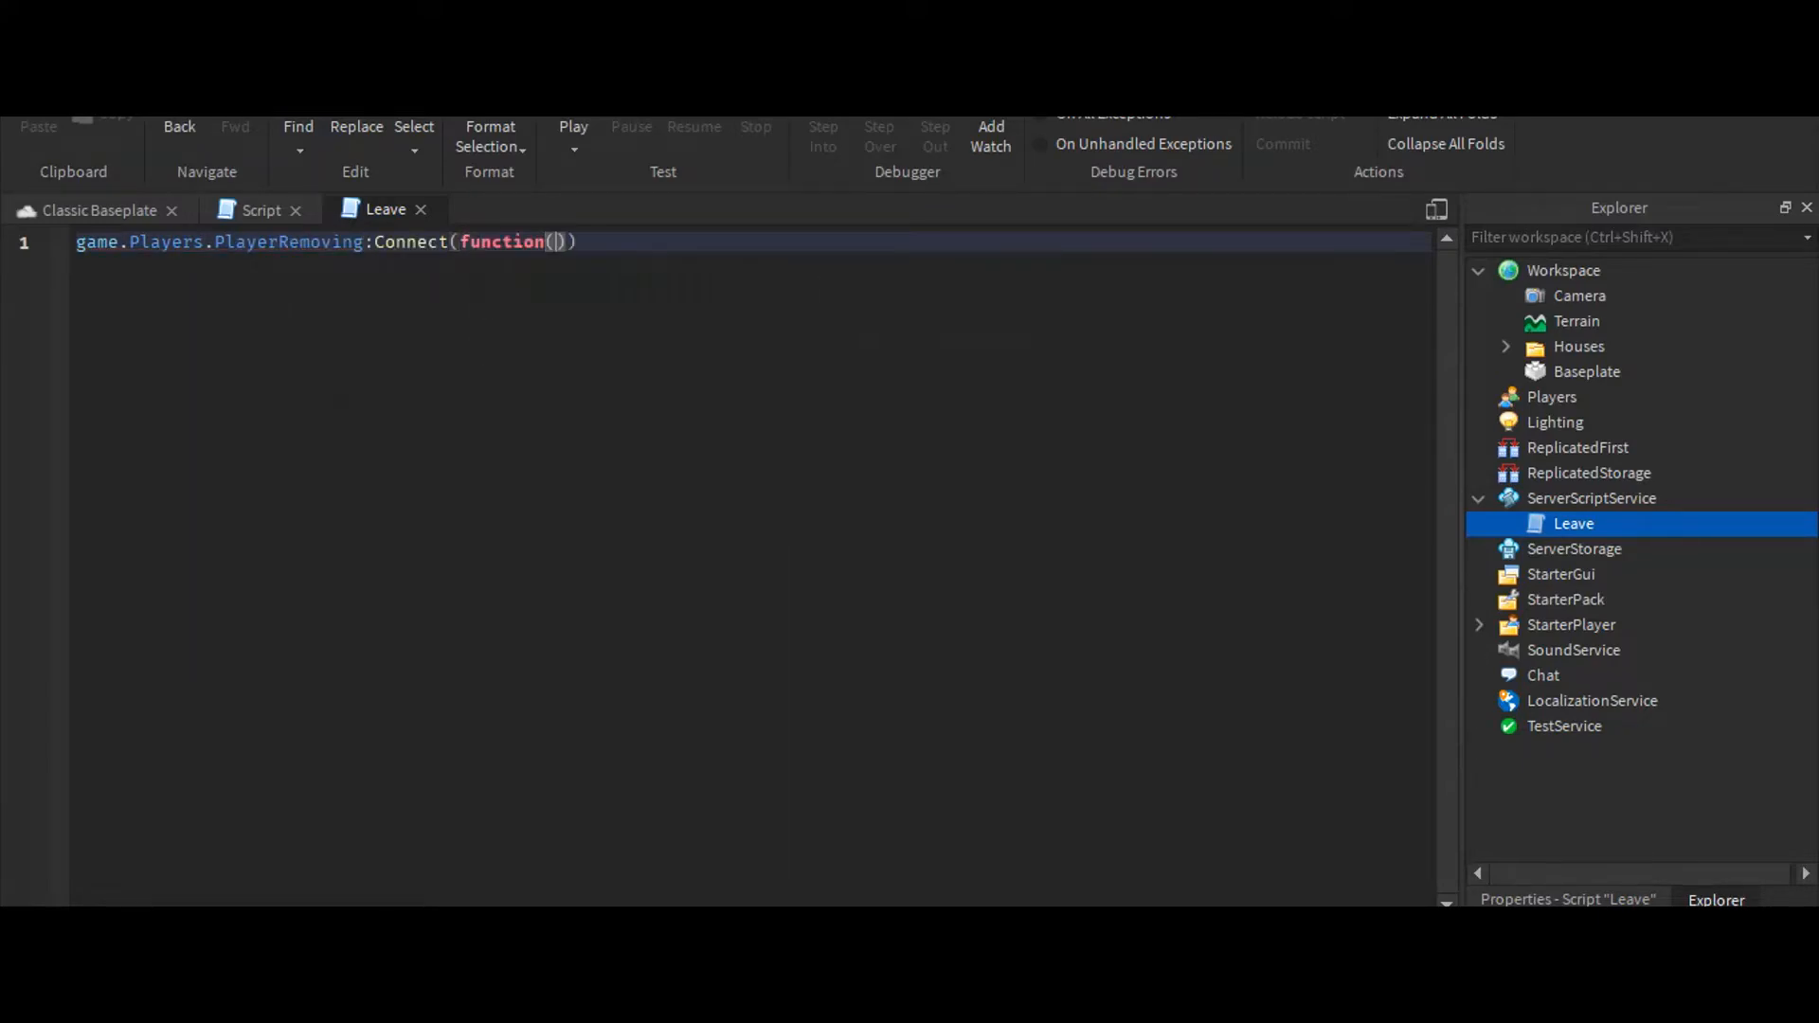
{"action": "type", "text": "plr"}
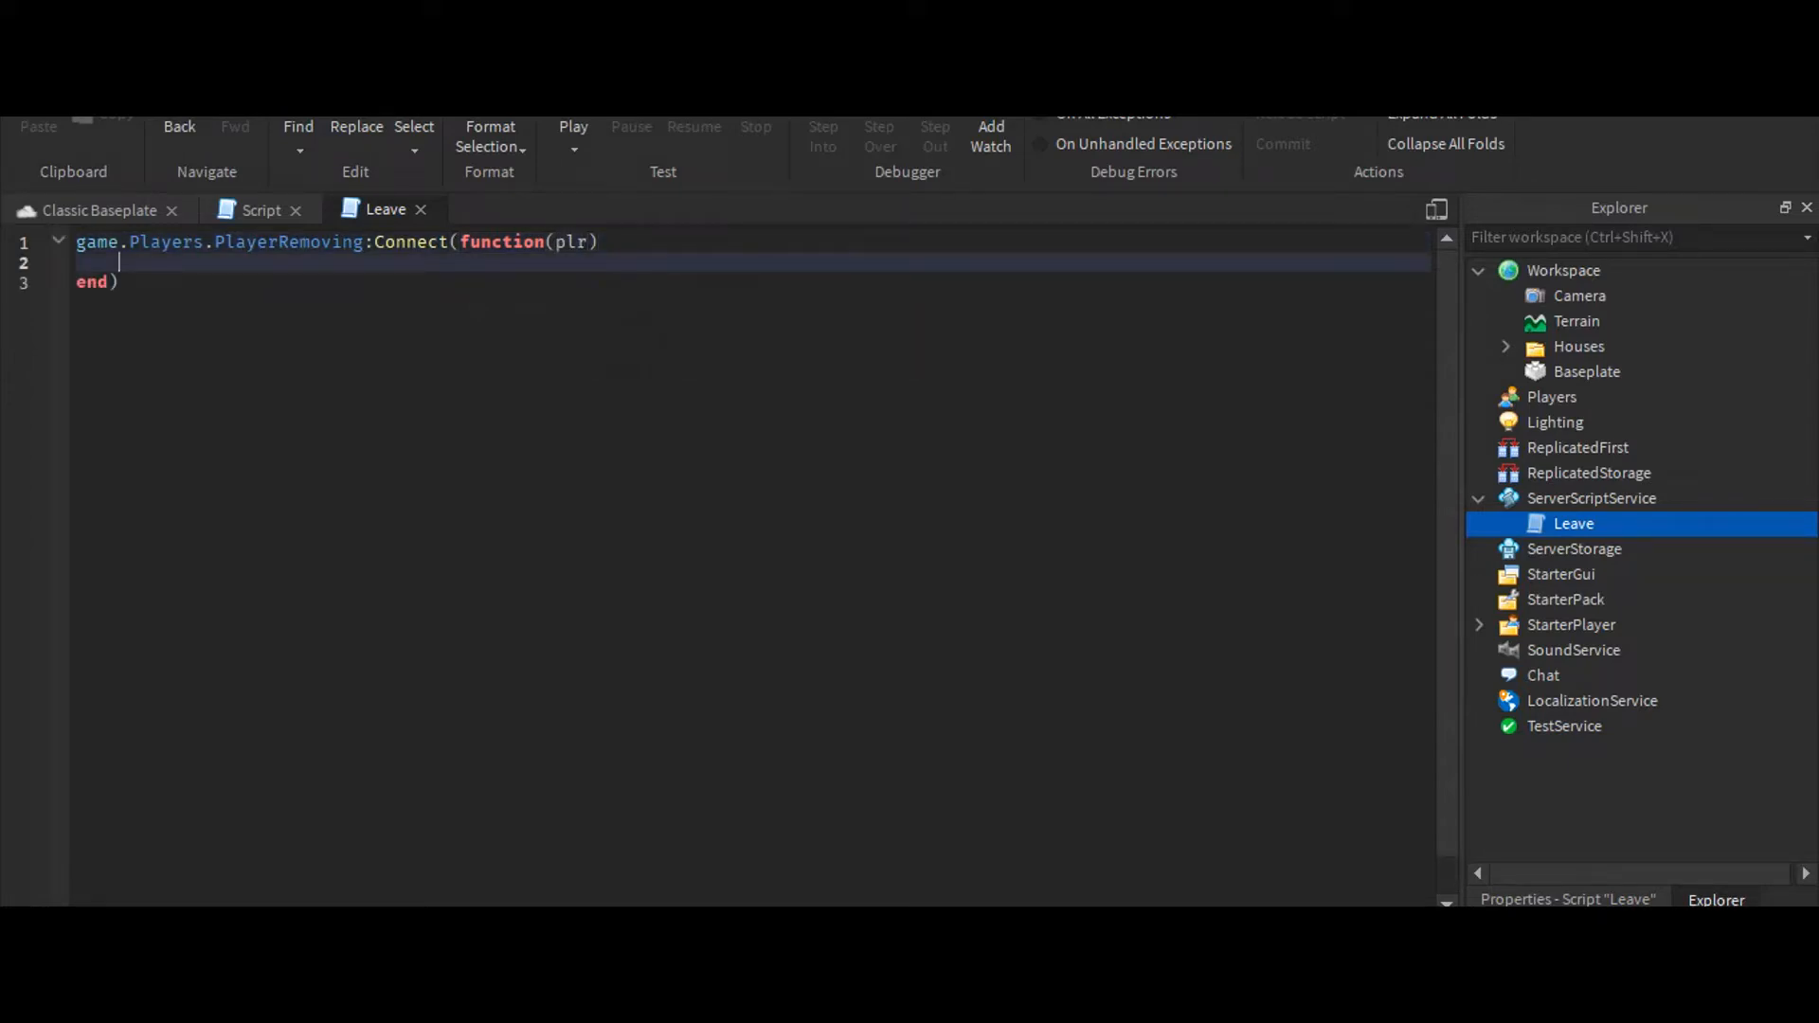
Start 'for house in pairs(game.Workspace.Houses:GetChildren())' inside the function
{"action": "type", "text": "for _,"}
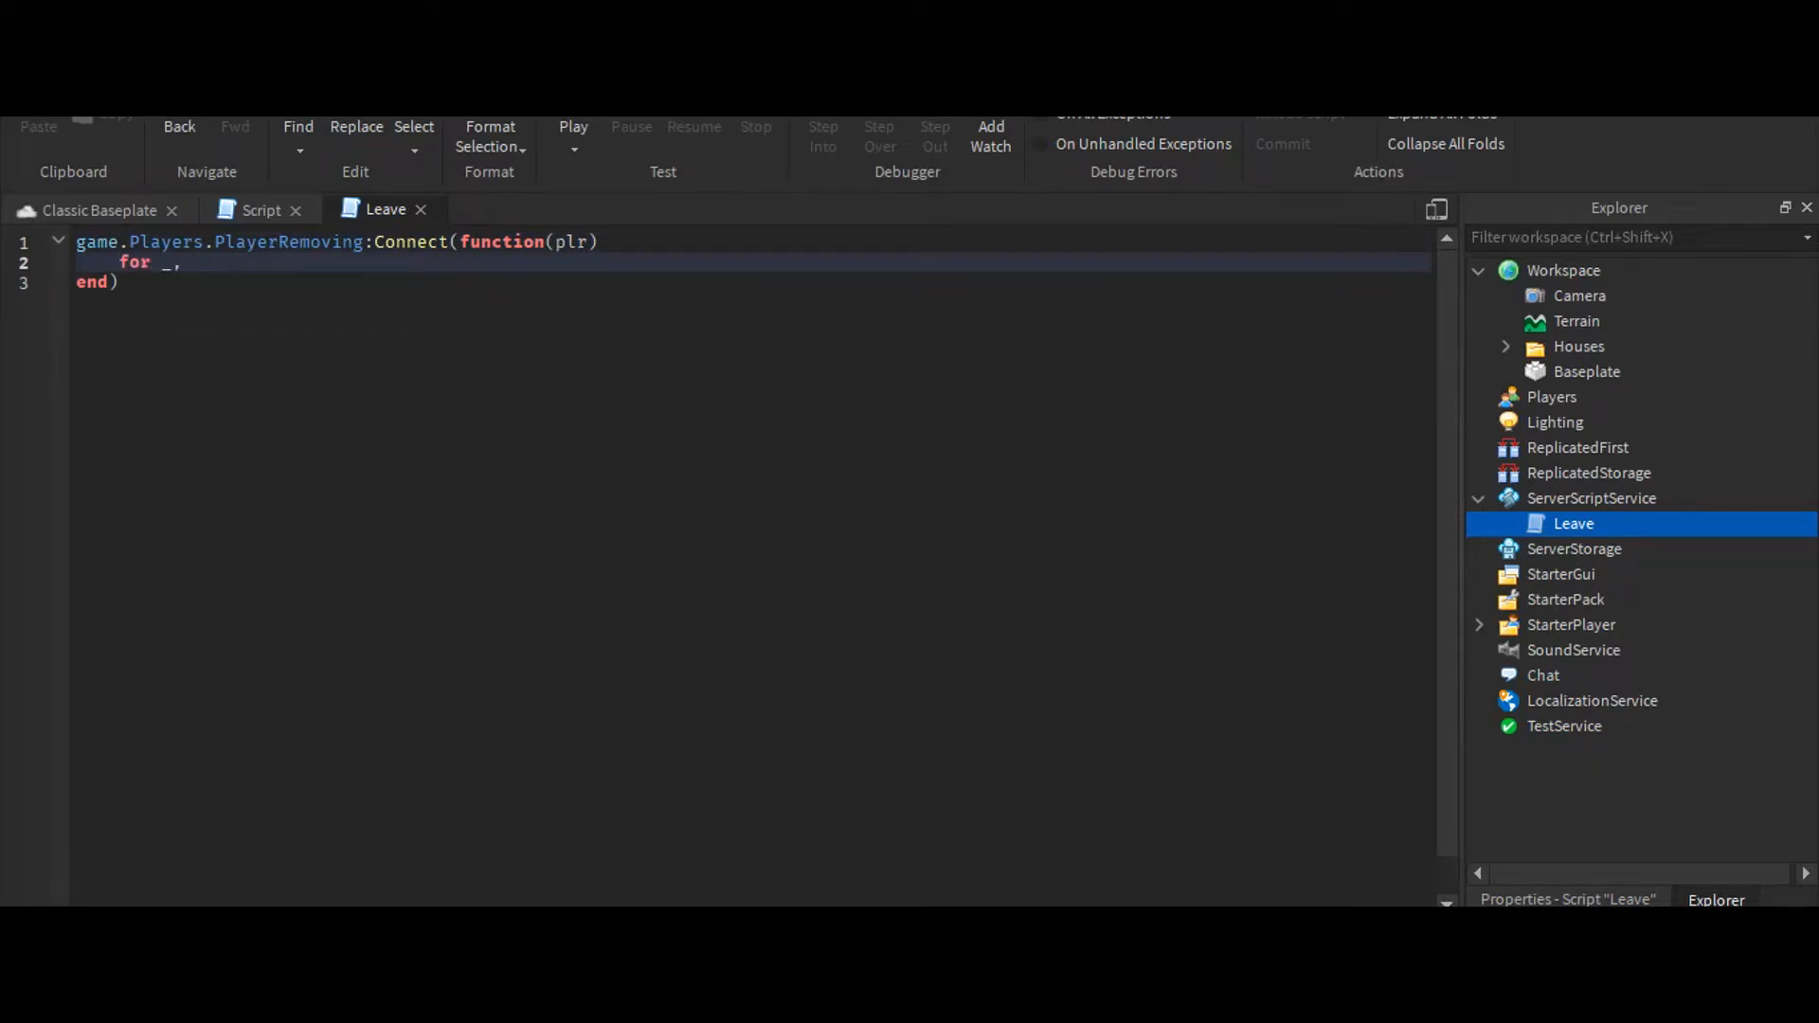
{"action": "type", "text": "house"}
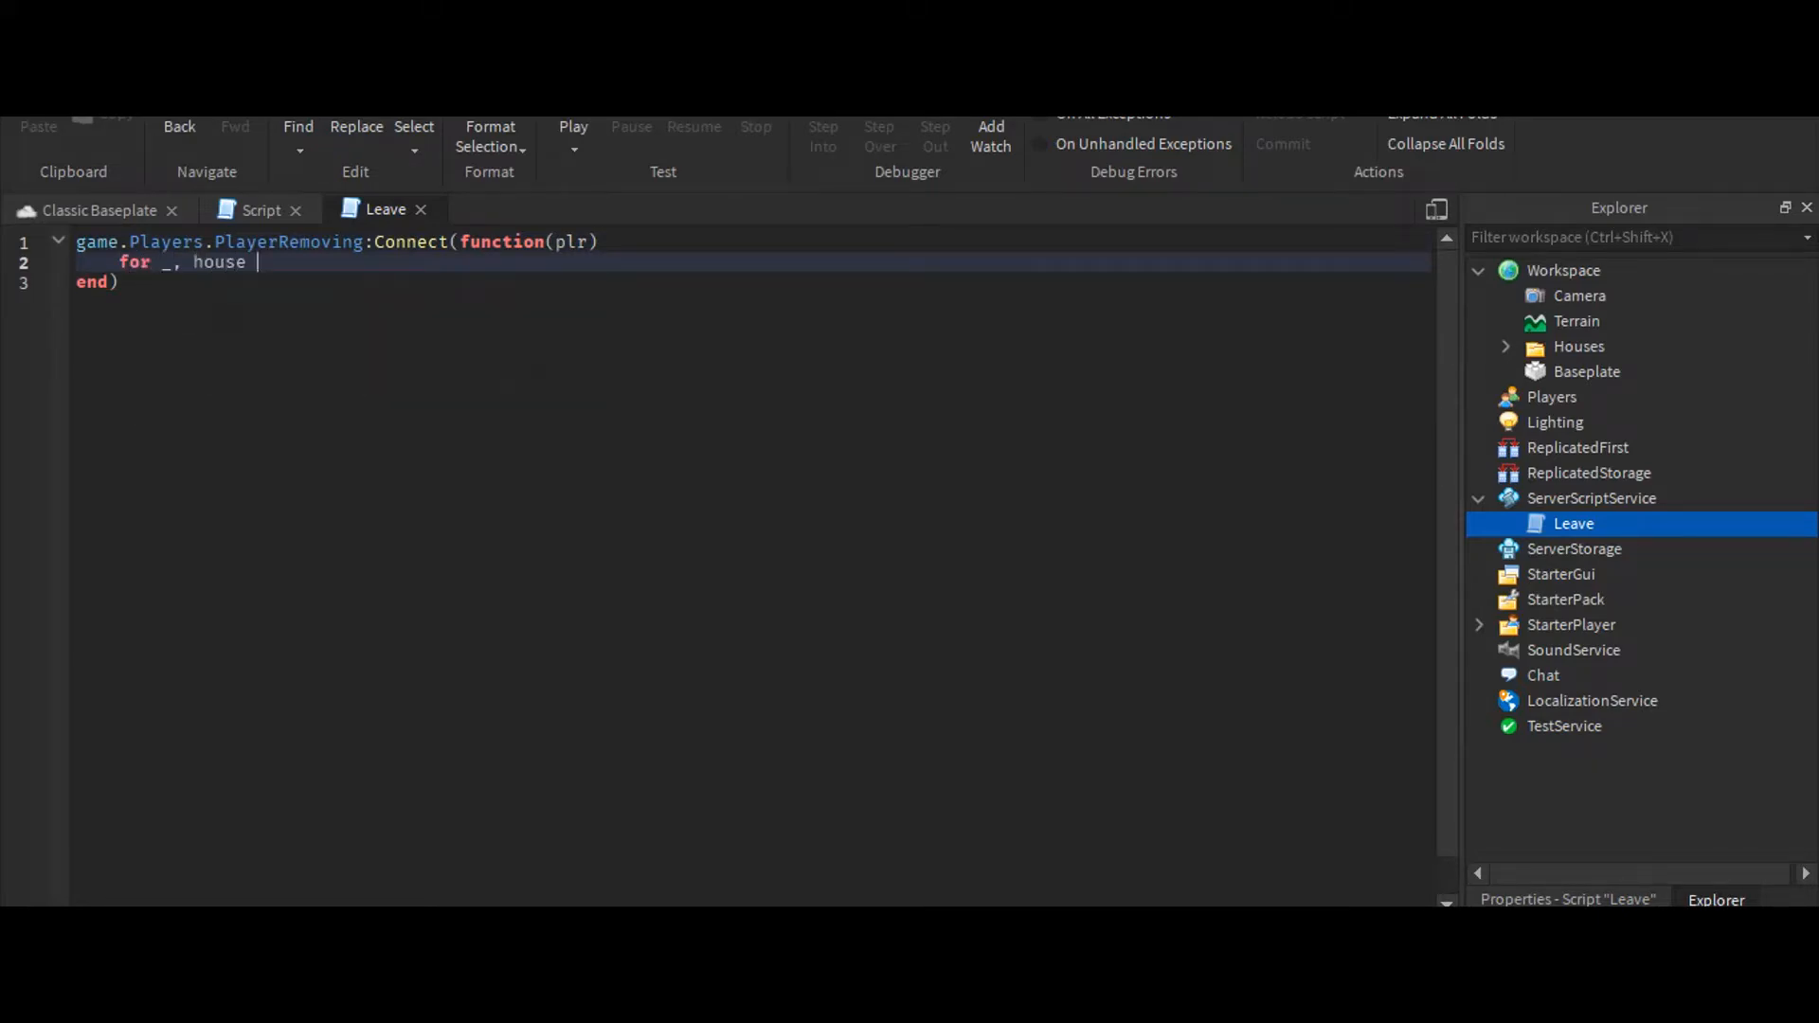
{"action": "type", "text": "in pairs()"}
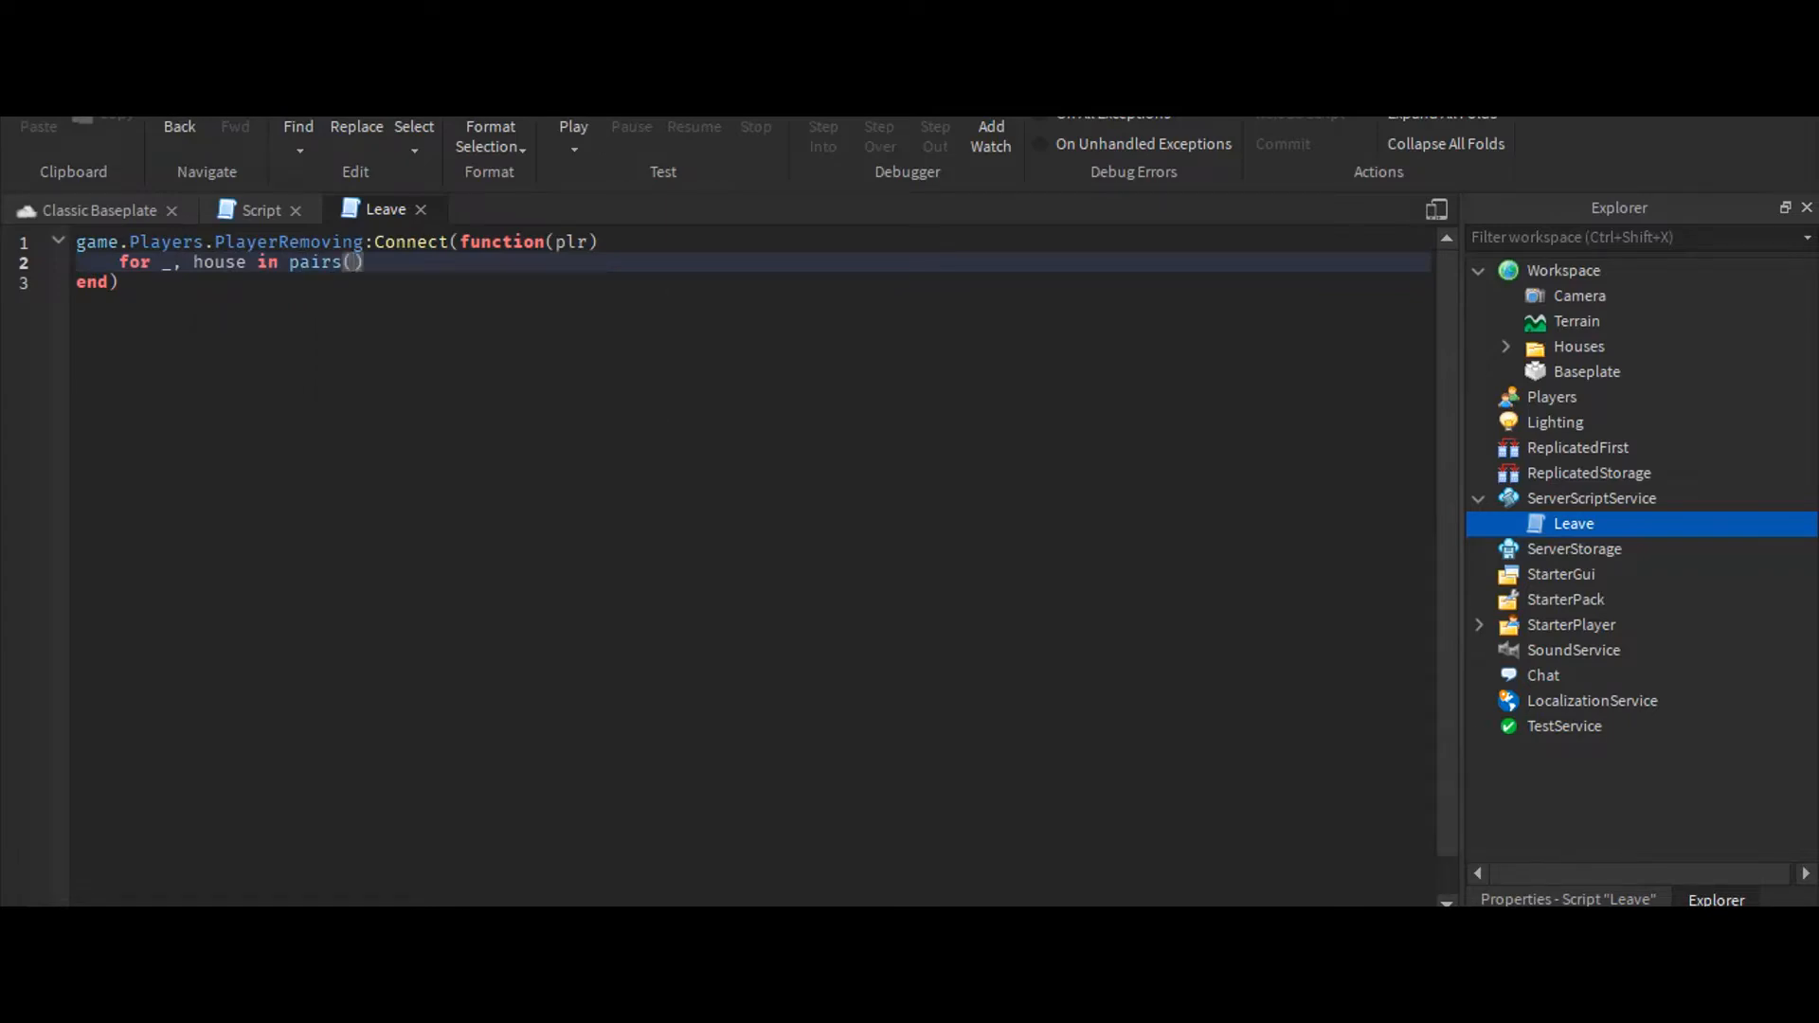
{"action": "type", "text": "+"}
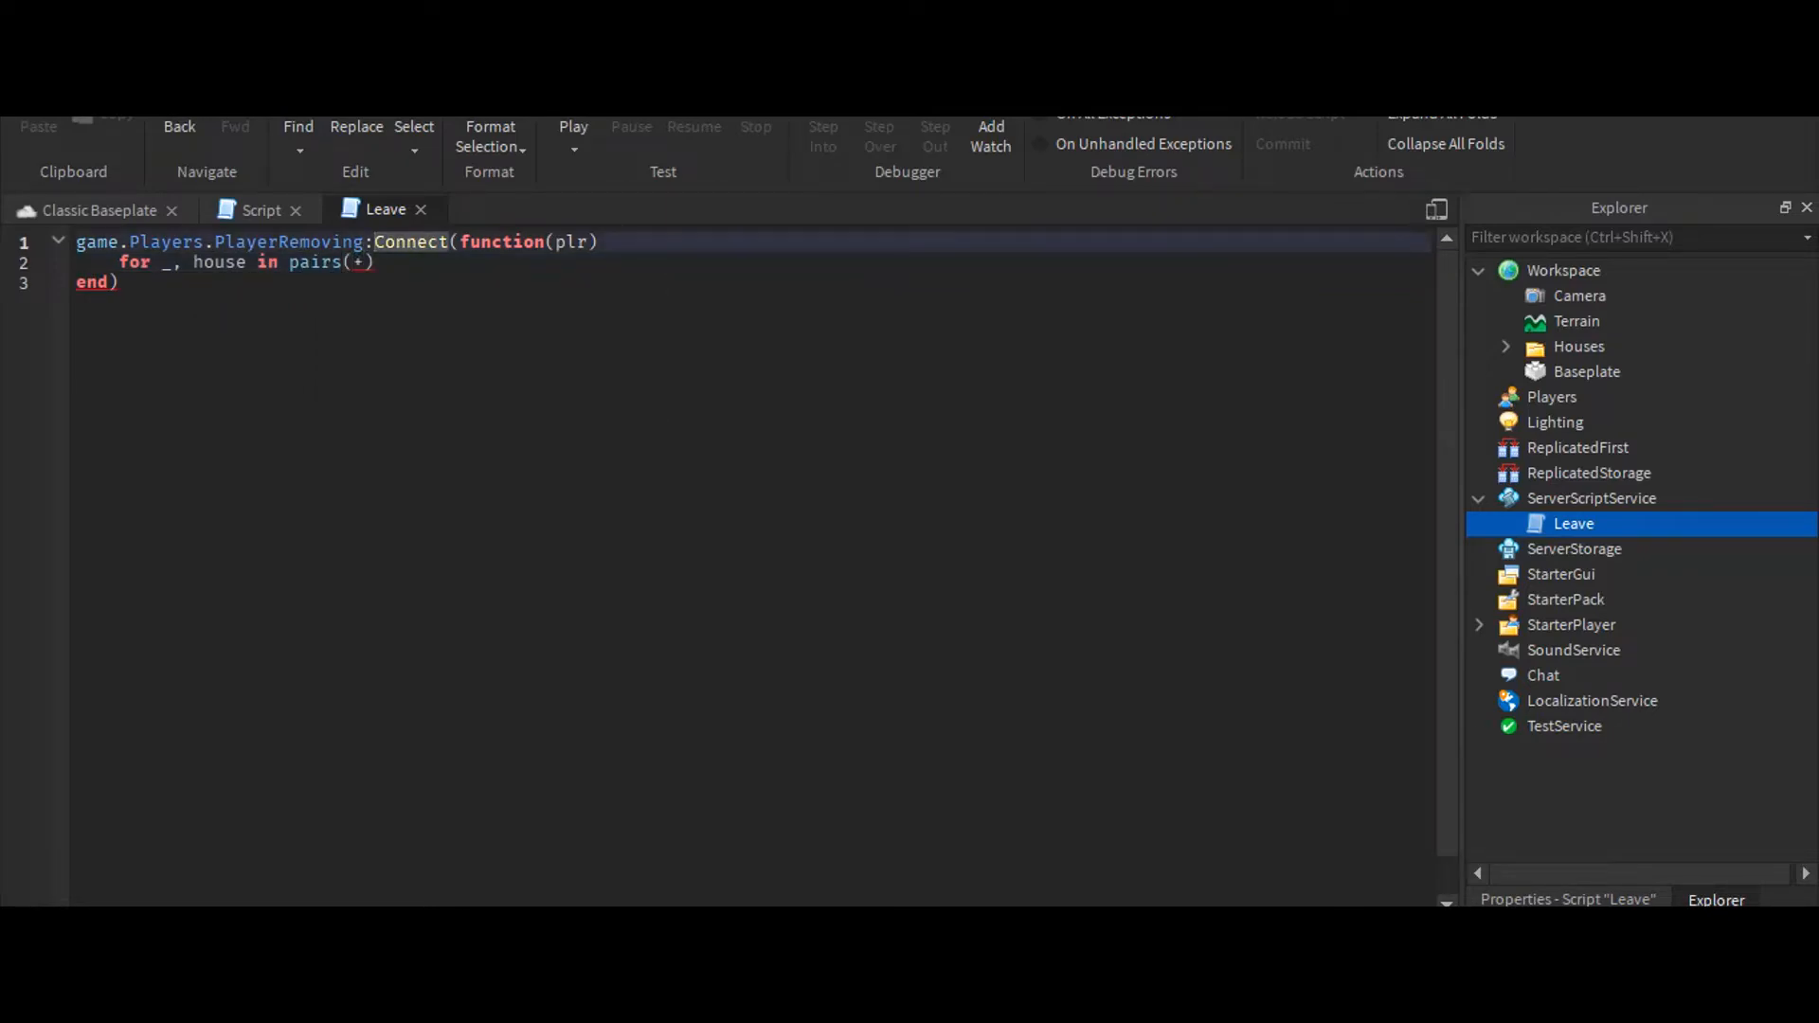
{"action": "type", "text": "g"}
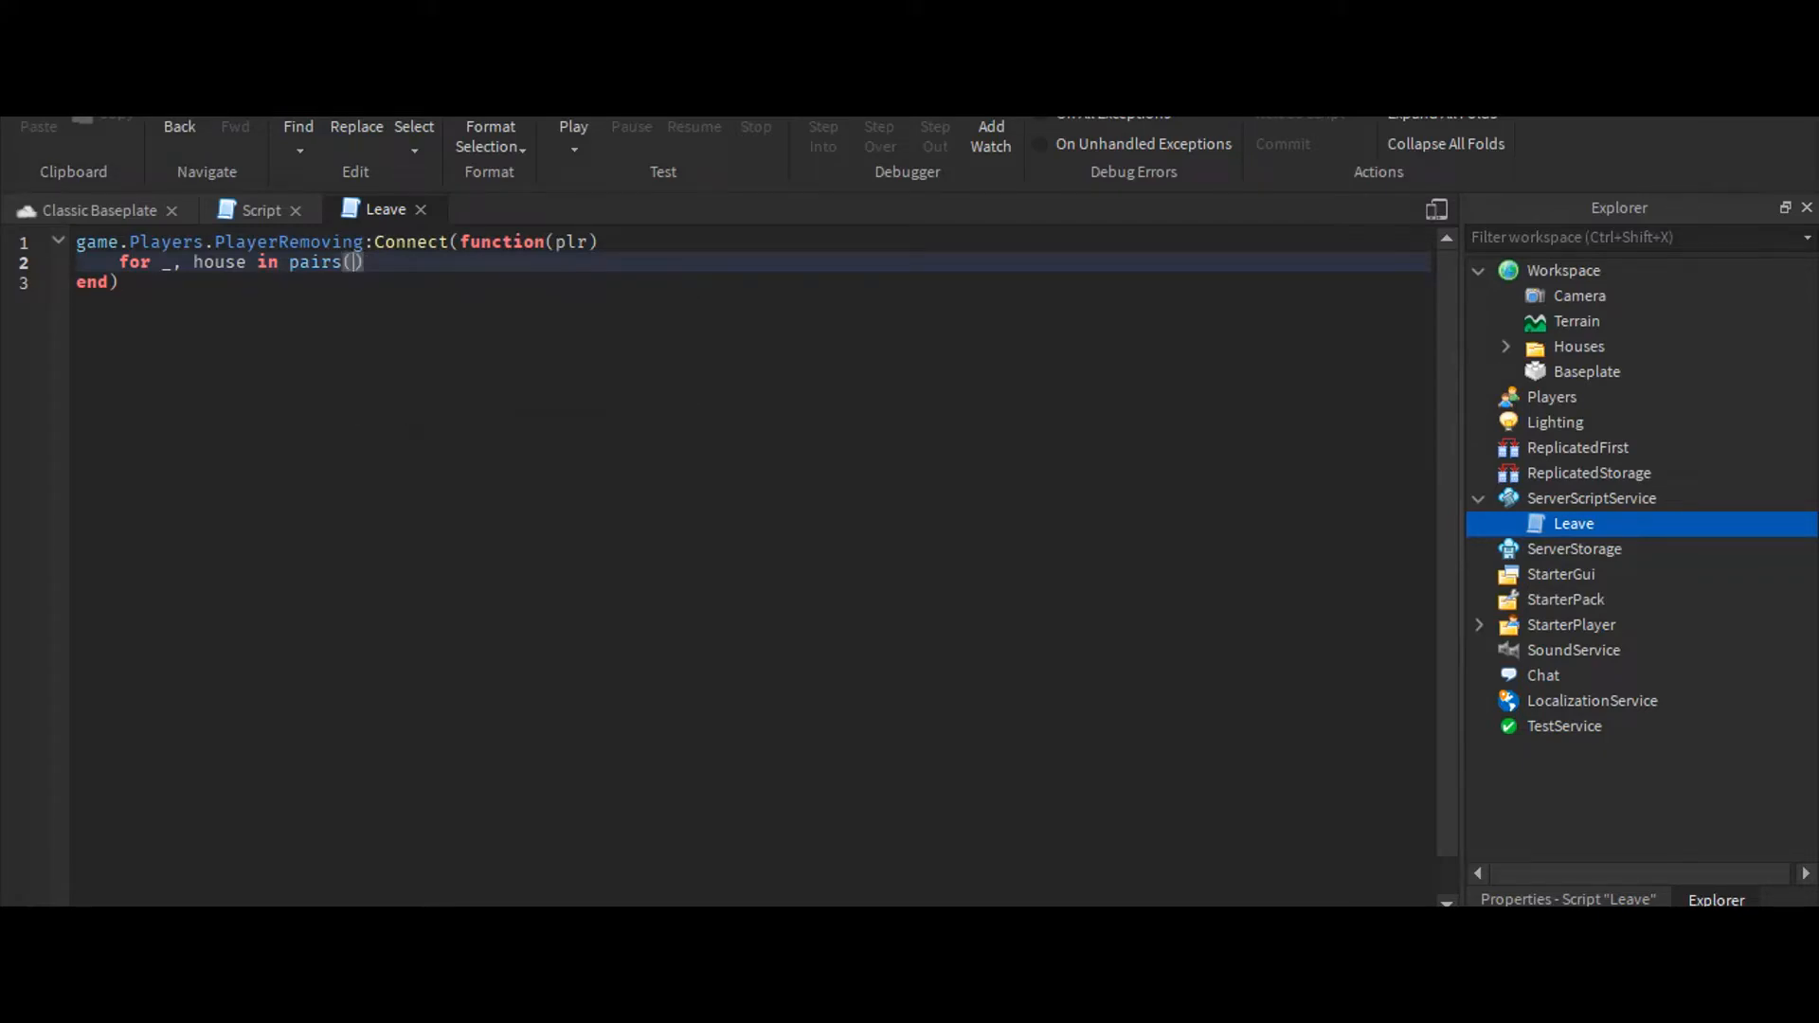
{"action": "type", "text": "game.Workspace."}
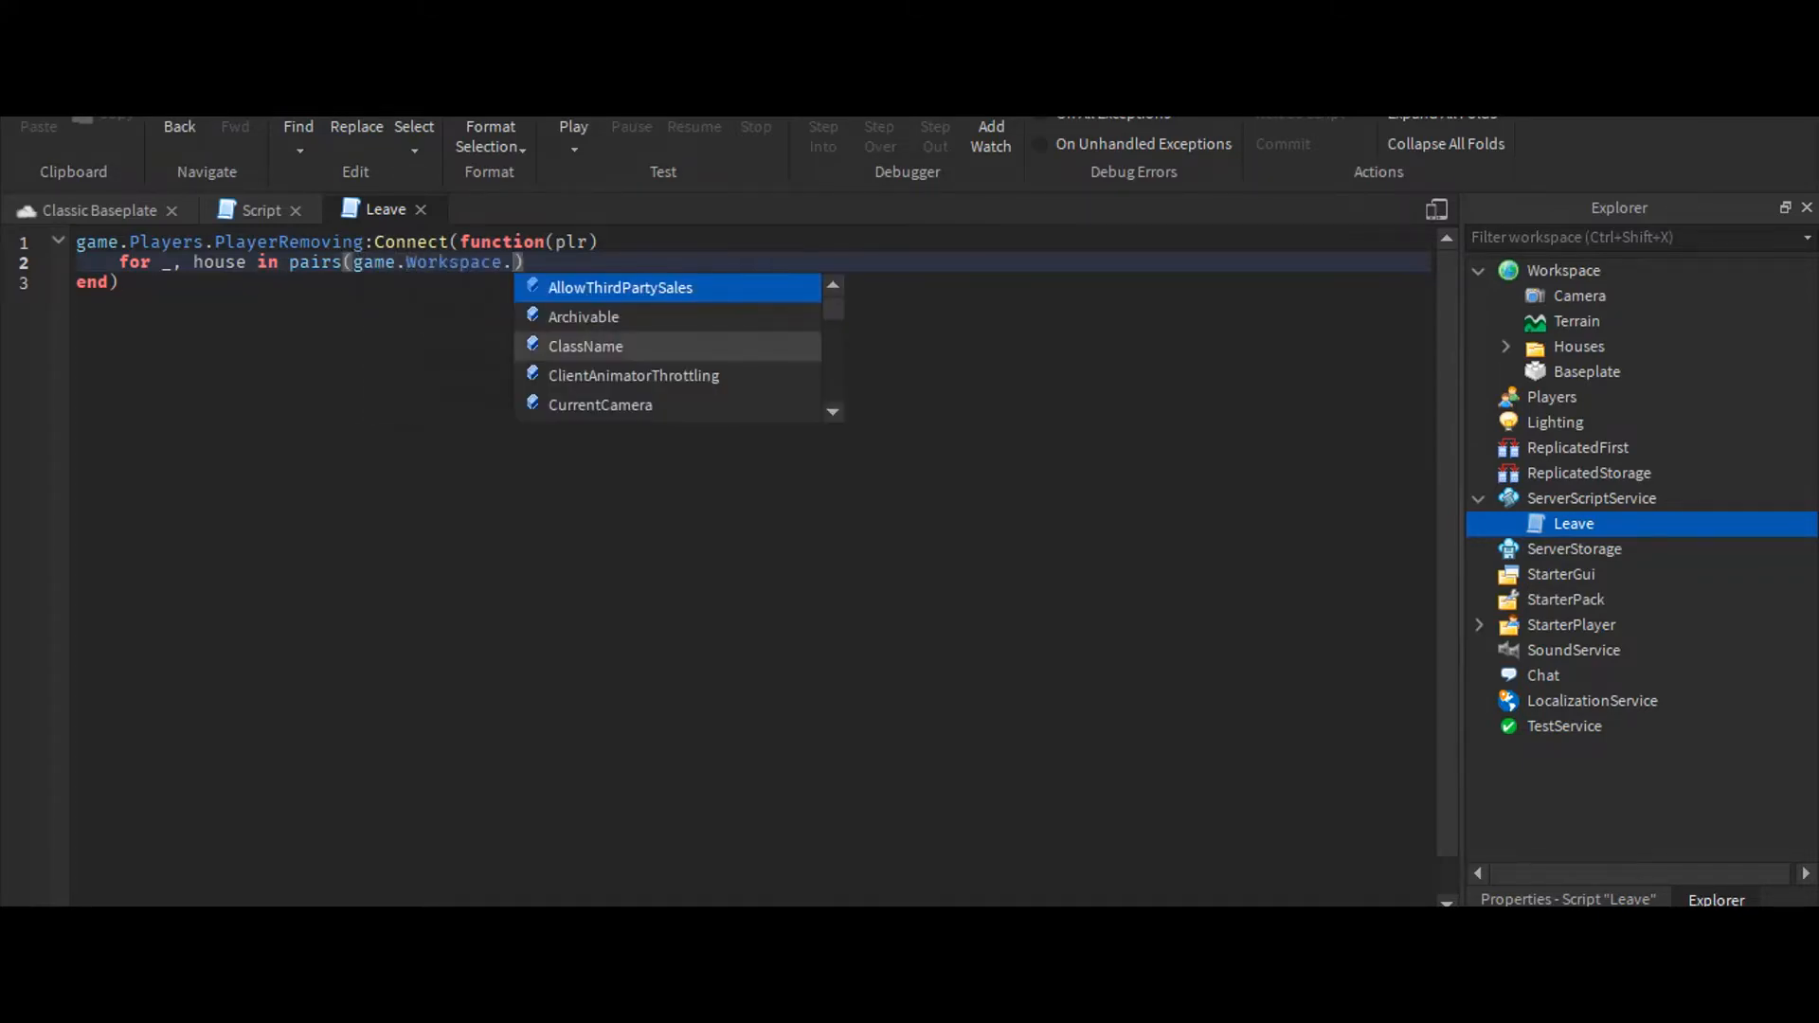
{"action": "type", "text": "Houses"}
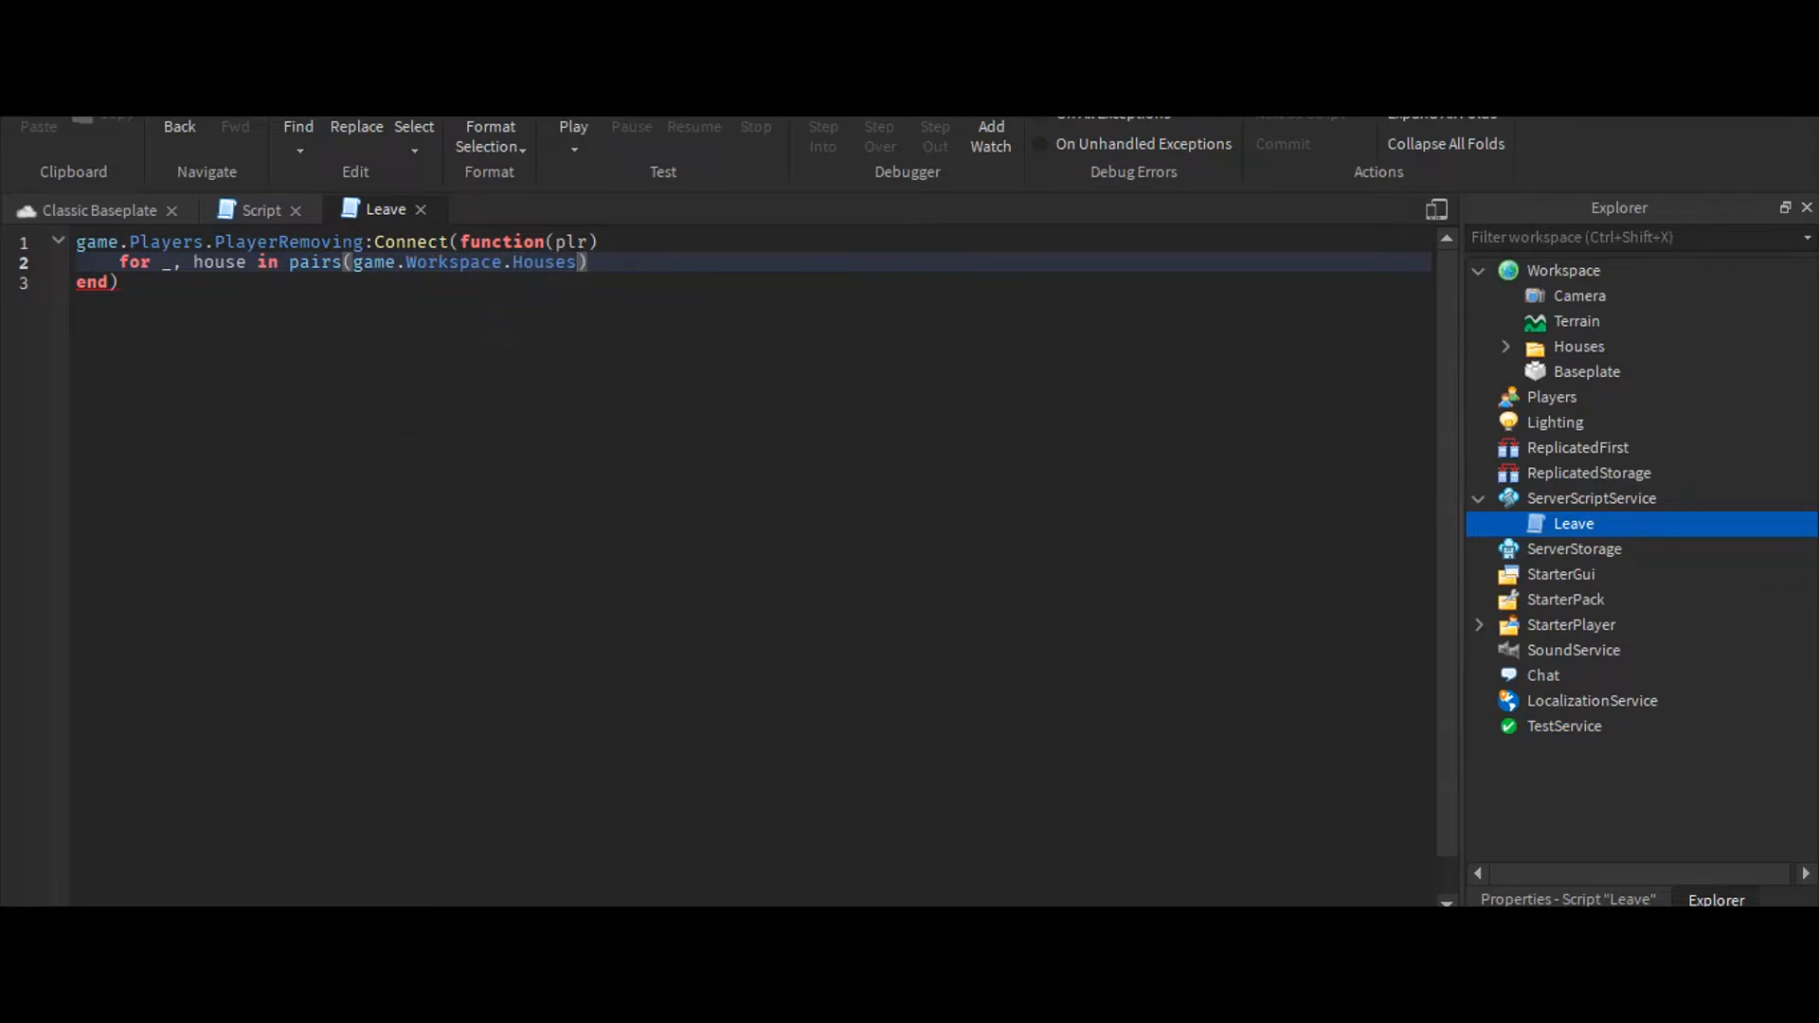
{"action": "type", "text": ":GetChildren("}
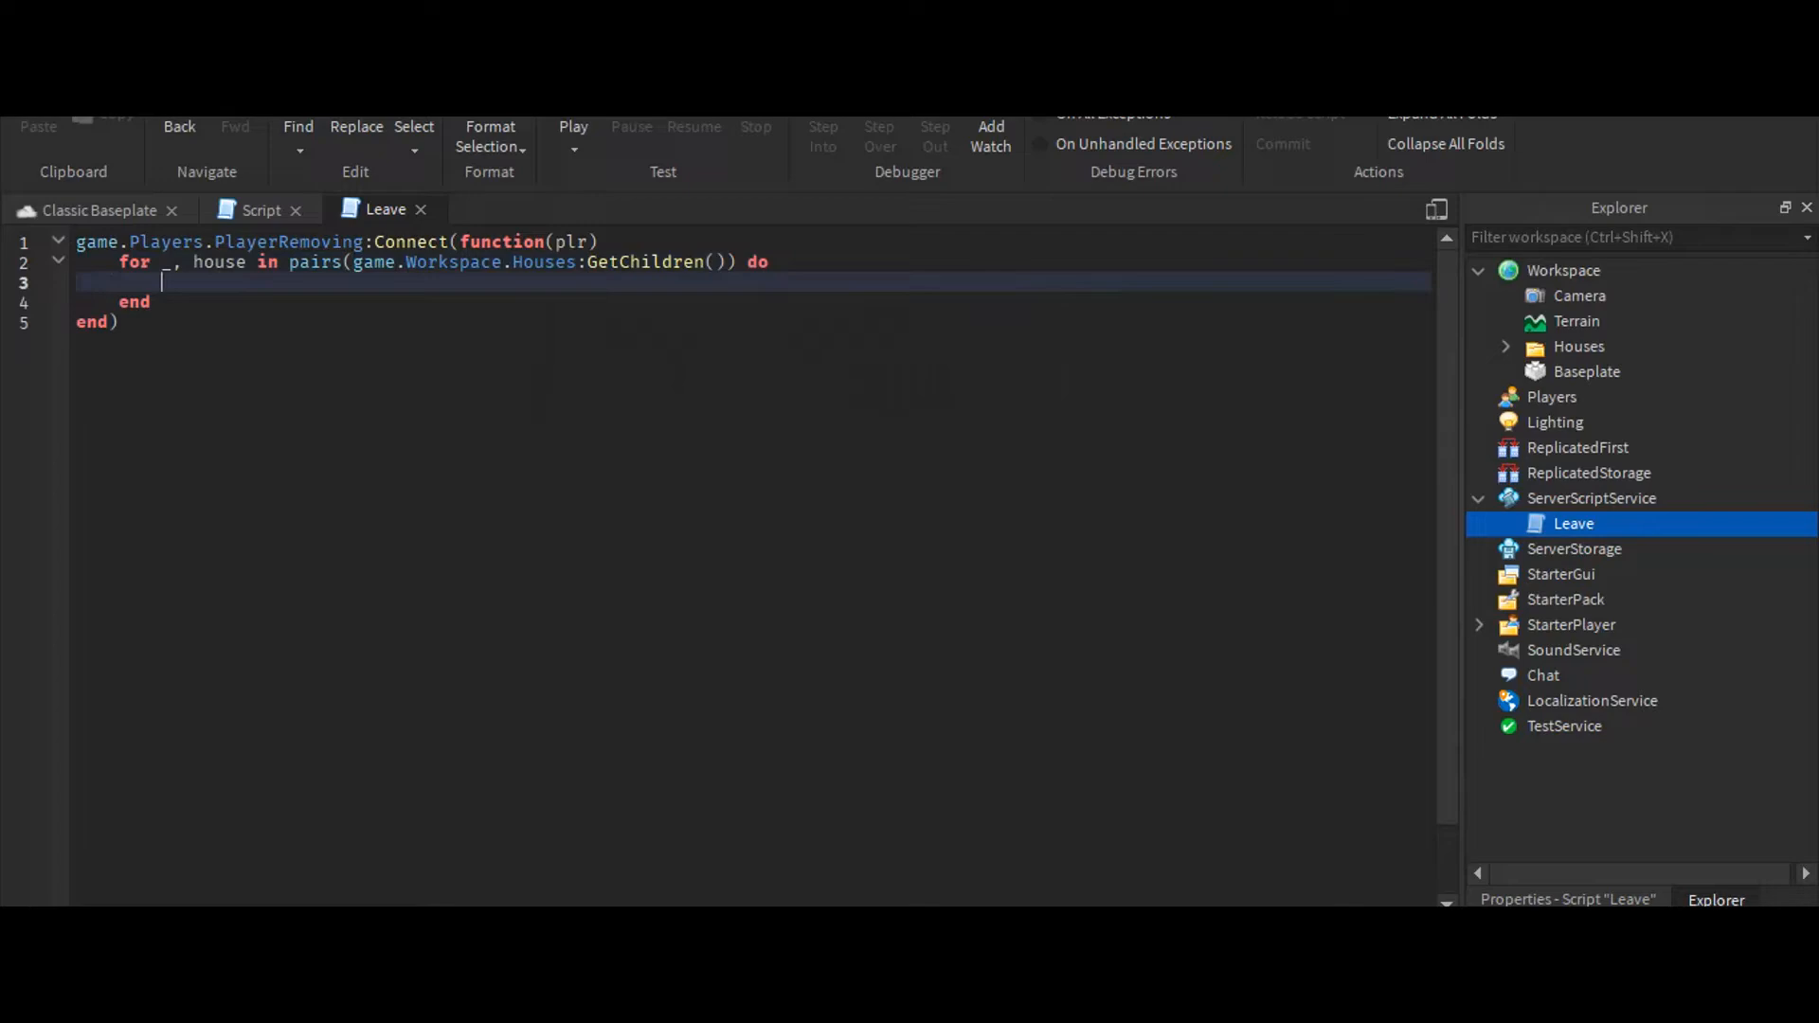
Write 'if house.Mailbox.Text.SurfaceGui.TextLabel.Text == plr.Name then' inside the loop
{"action": "type", "text": "if house."}
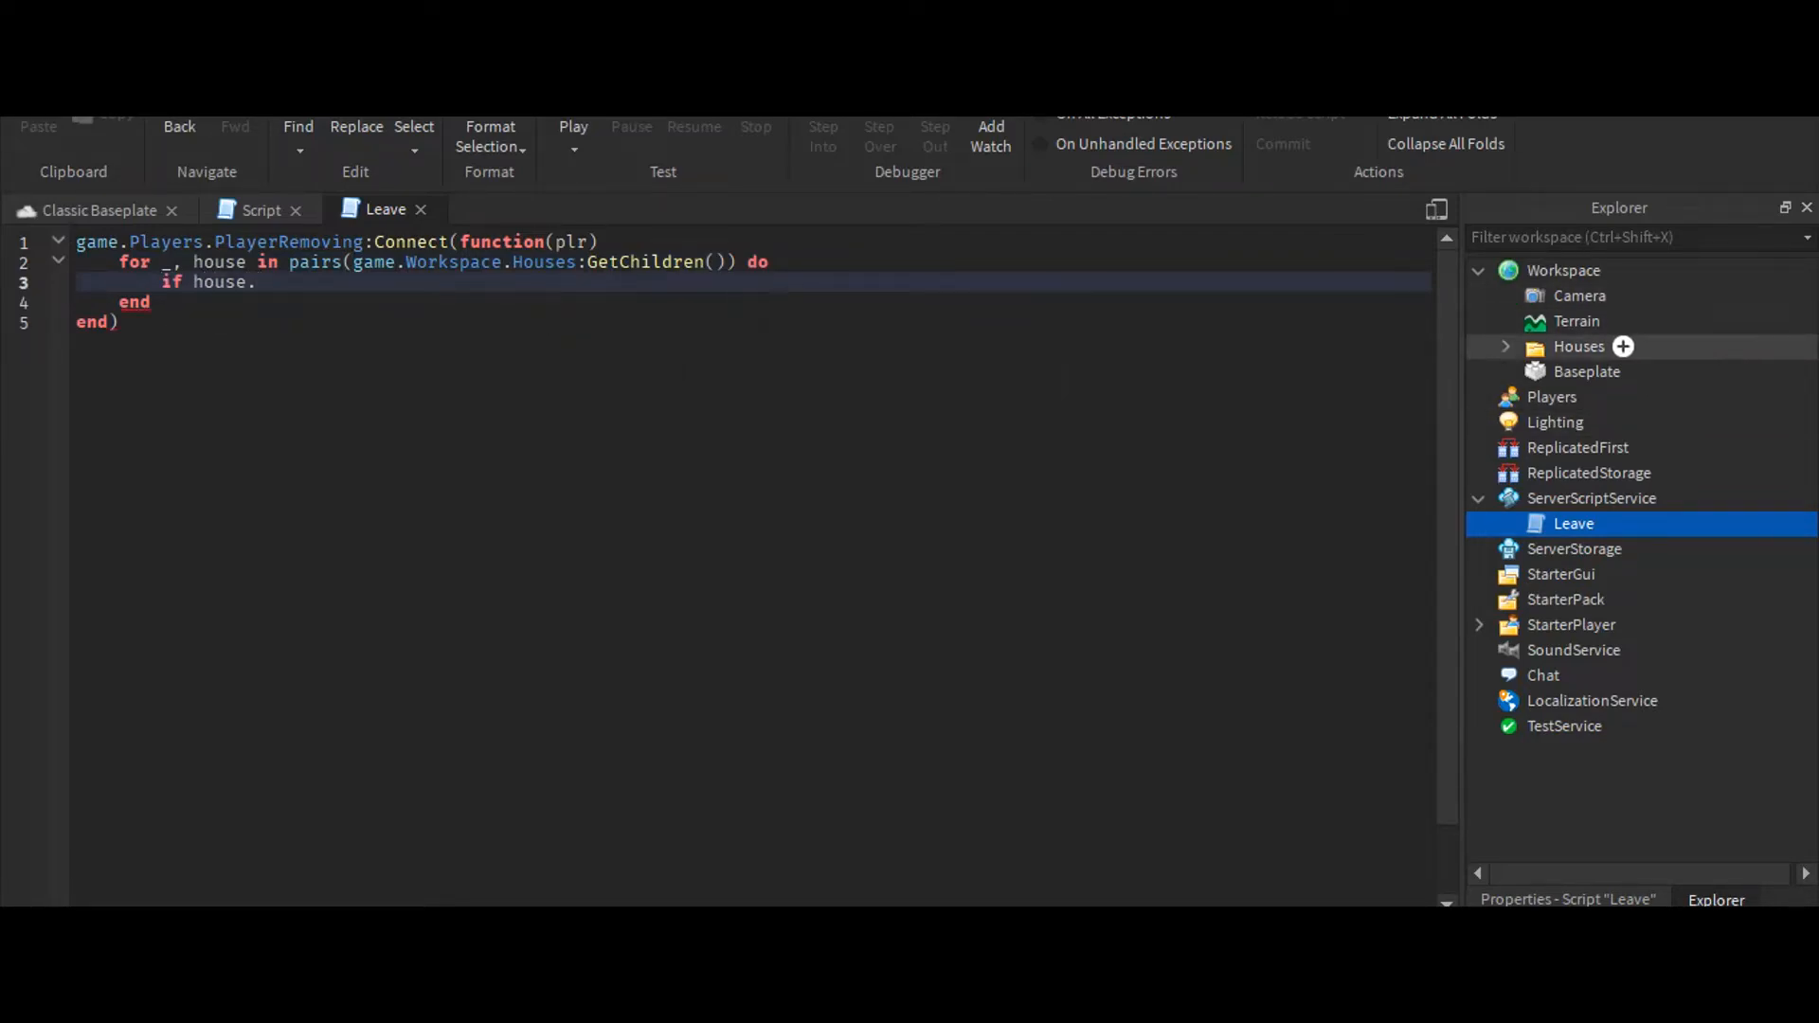
{"action": "left_click", "coordinate": [1504, 346]}
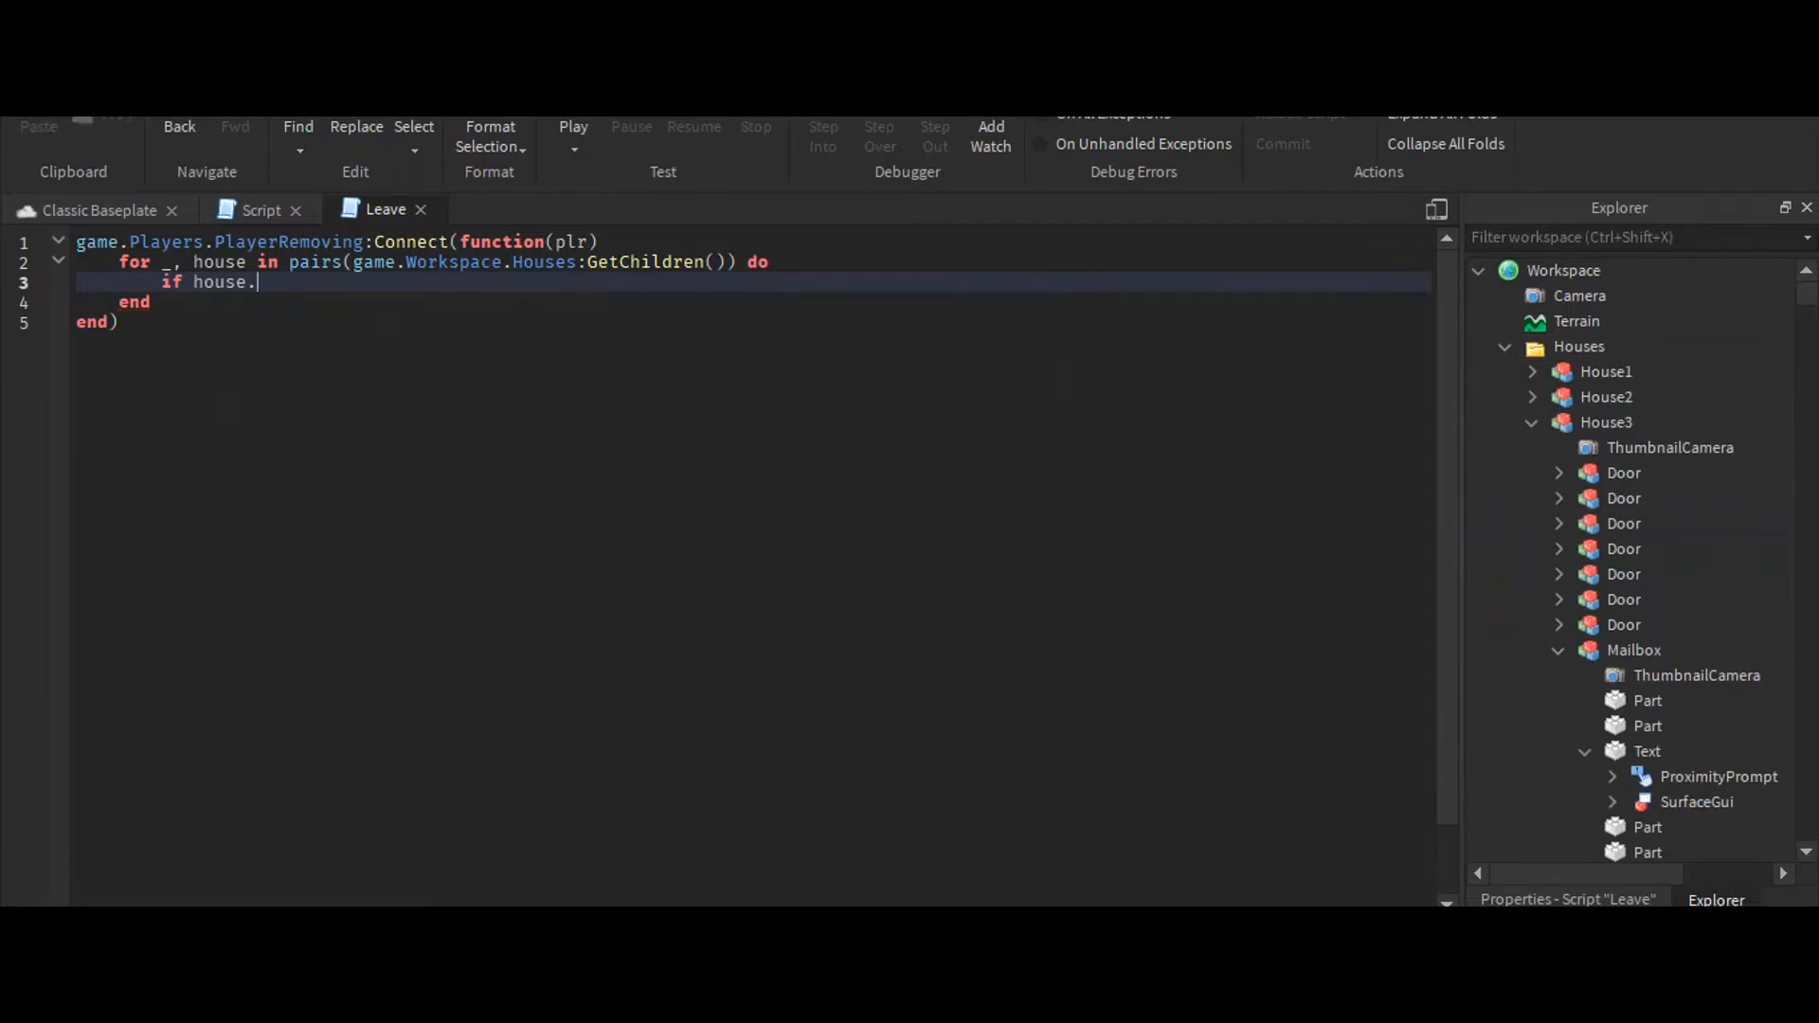
{"action": "type", "text": "Mailbox."}
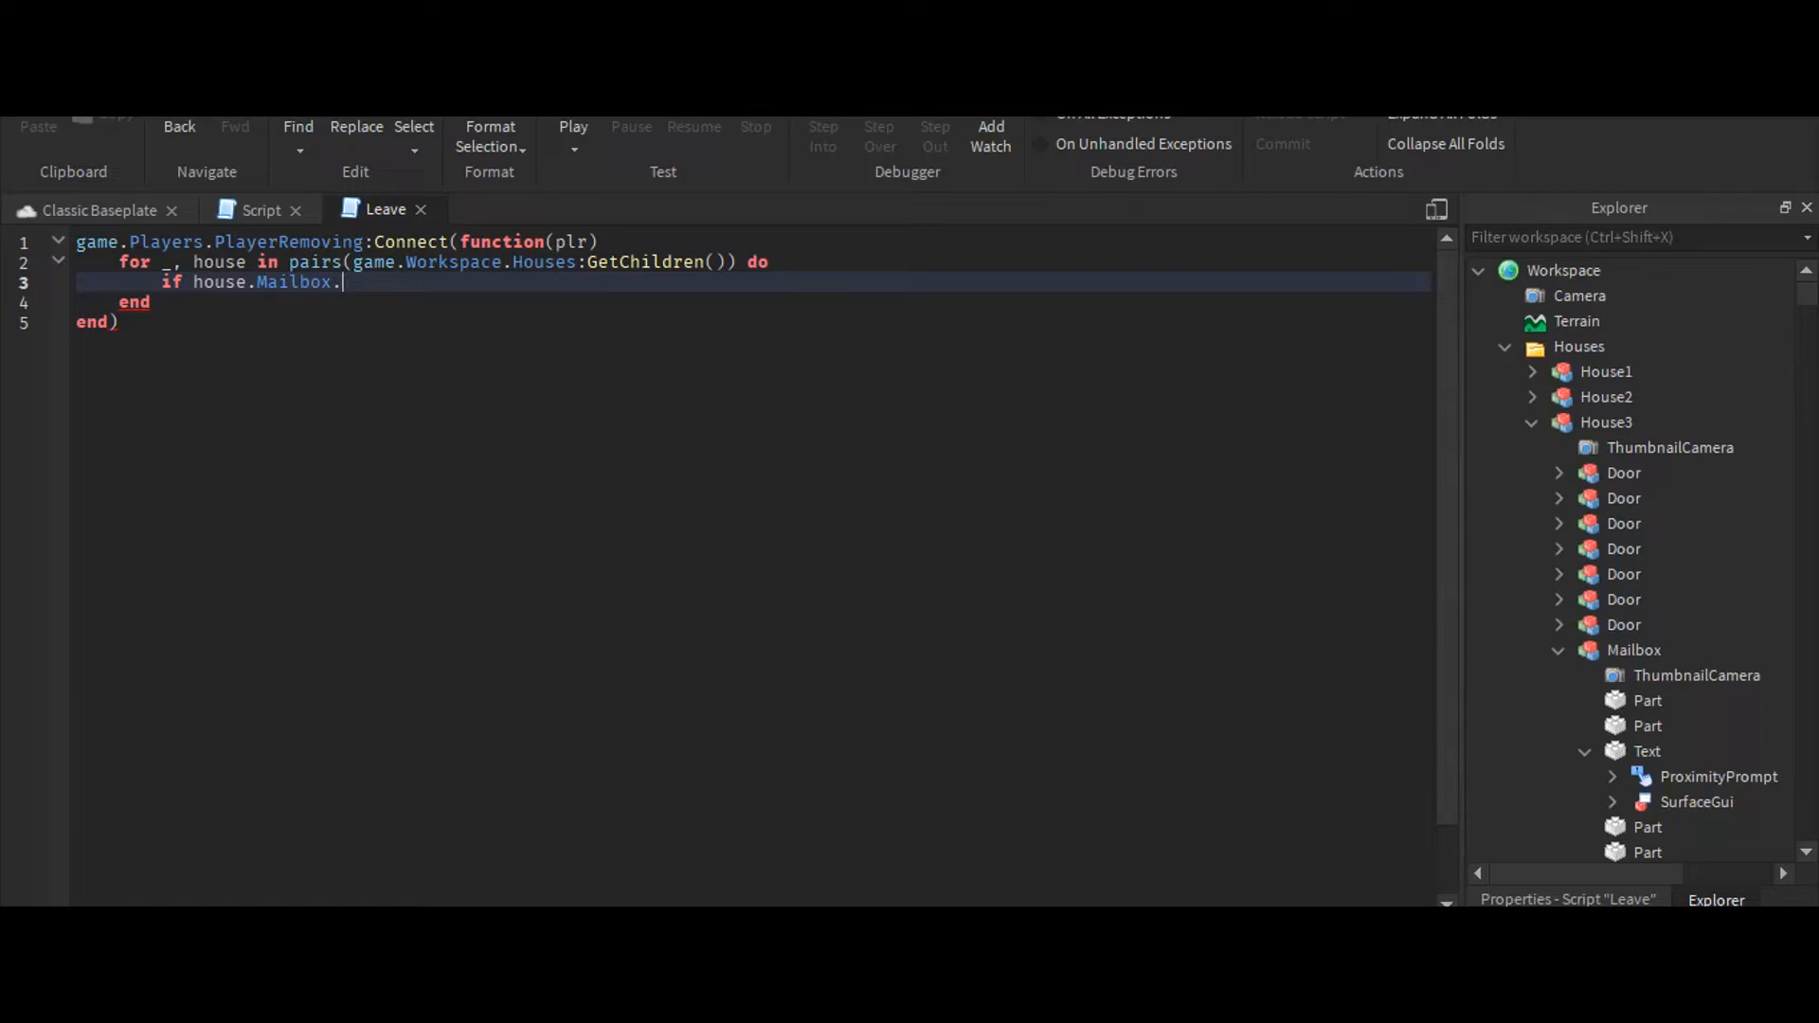
{"action": "type", "text": "Text."}
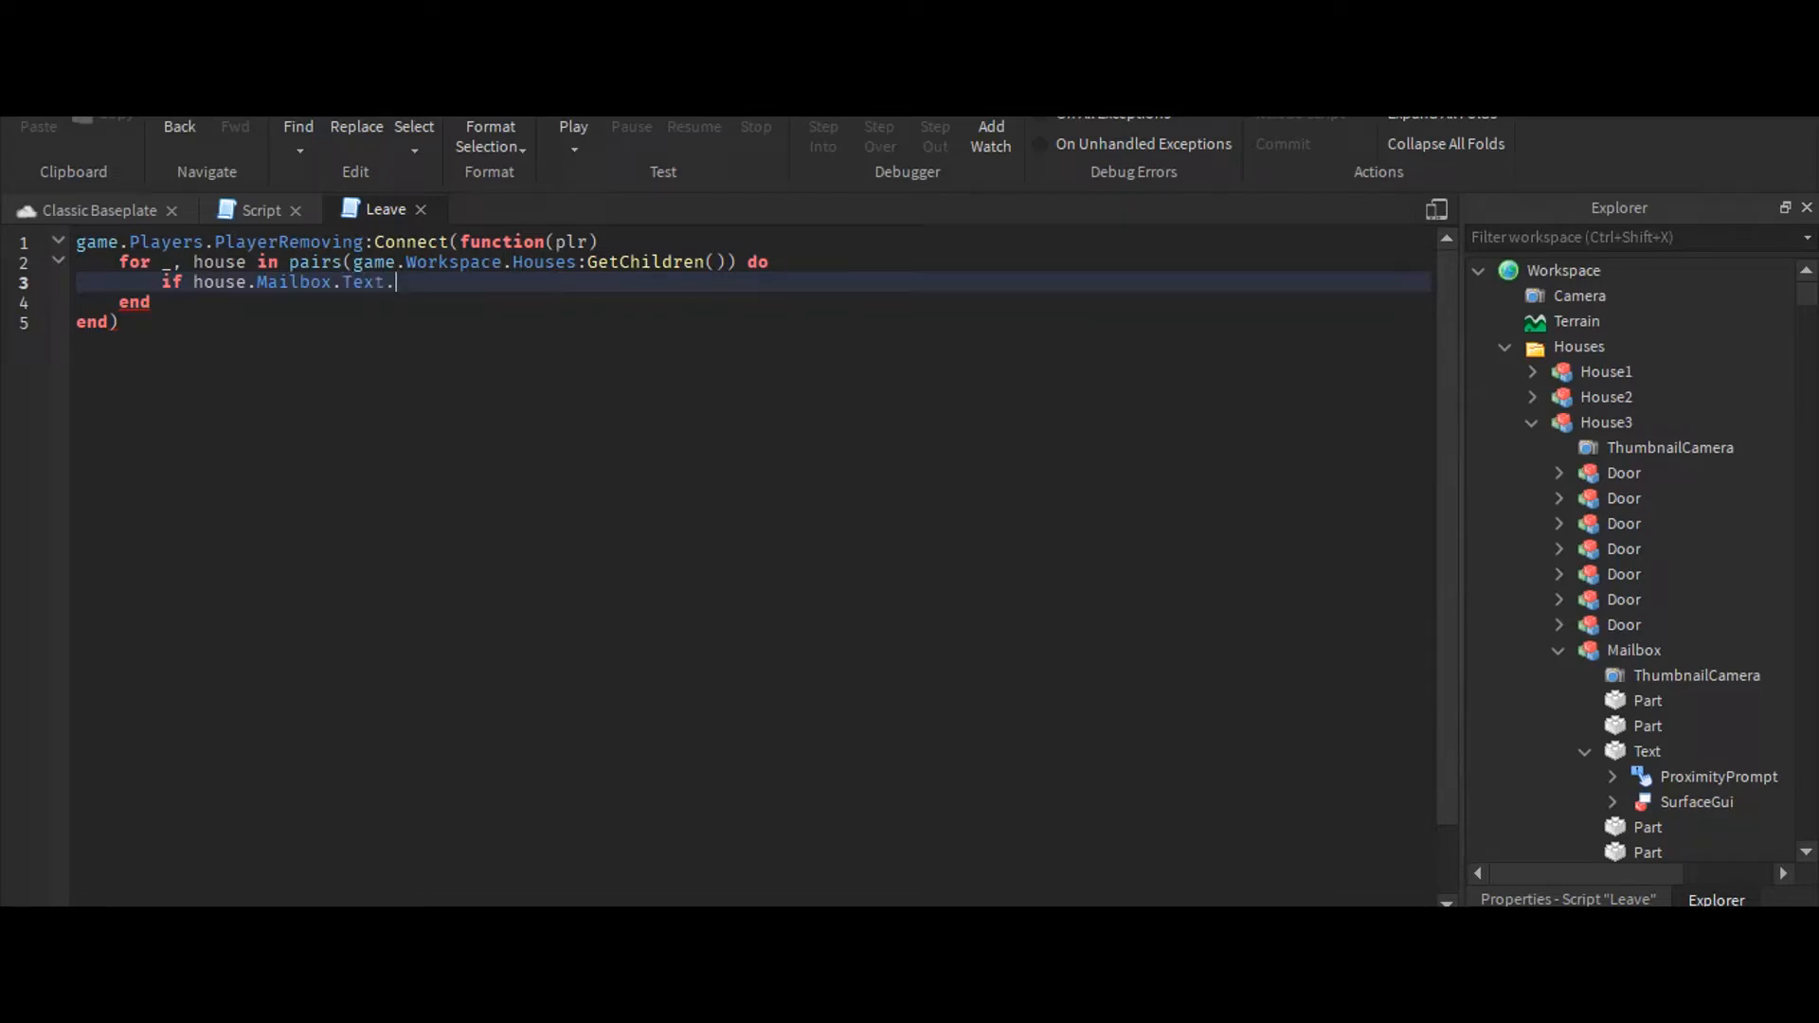
{"action": "type", "text": "Surfac"}
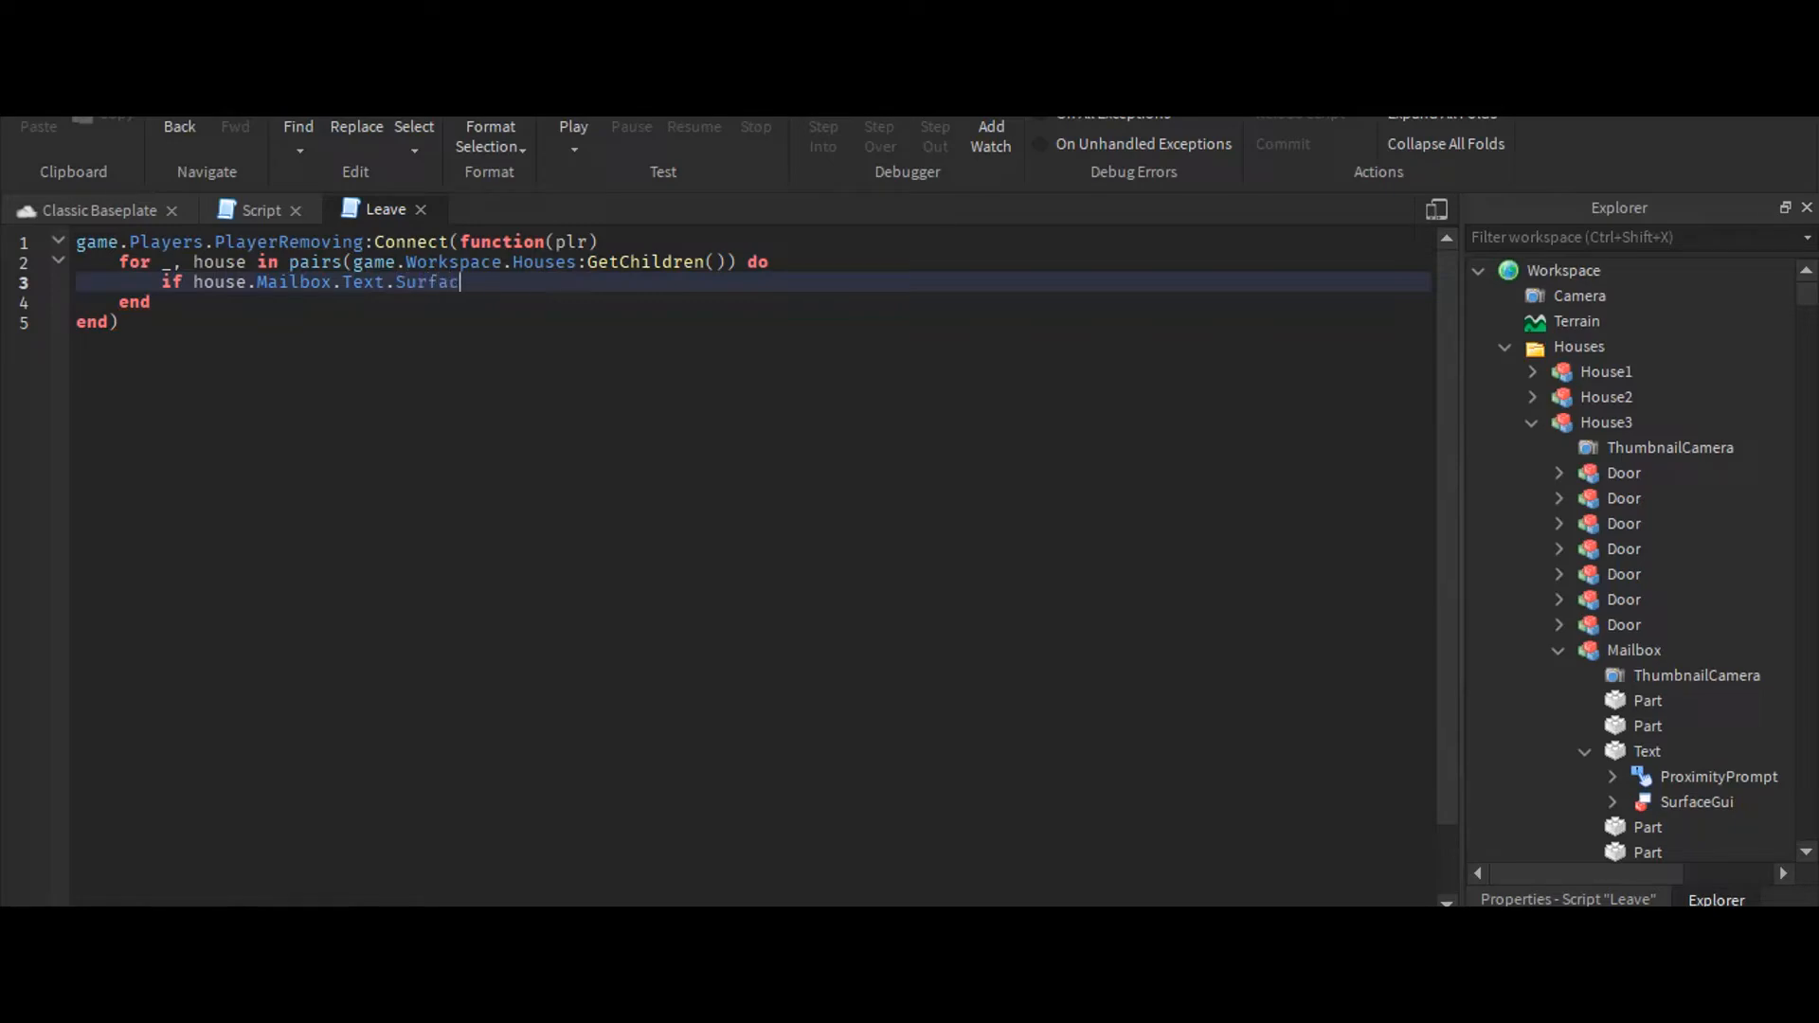
{"action": "type", "text": "eGui,"}
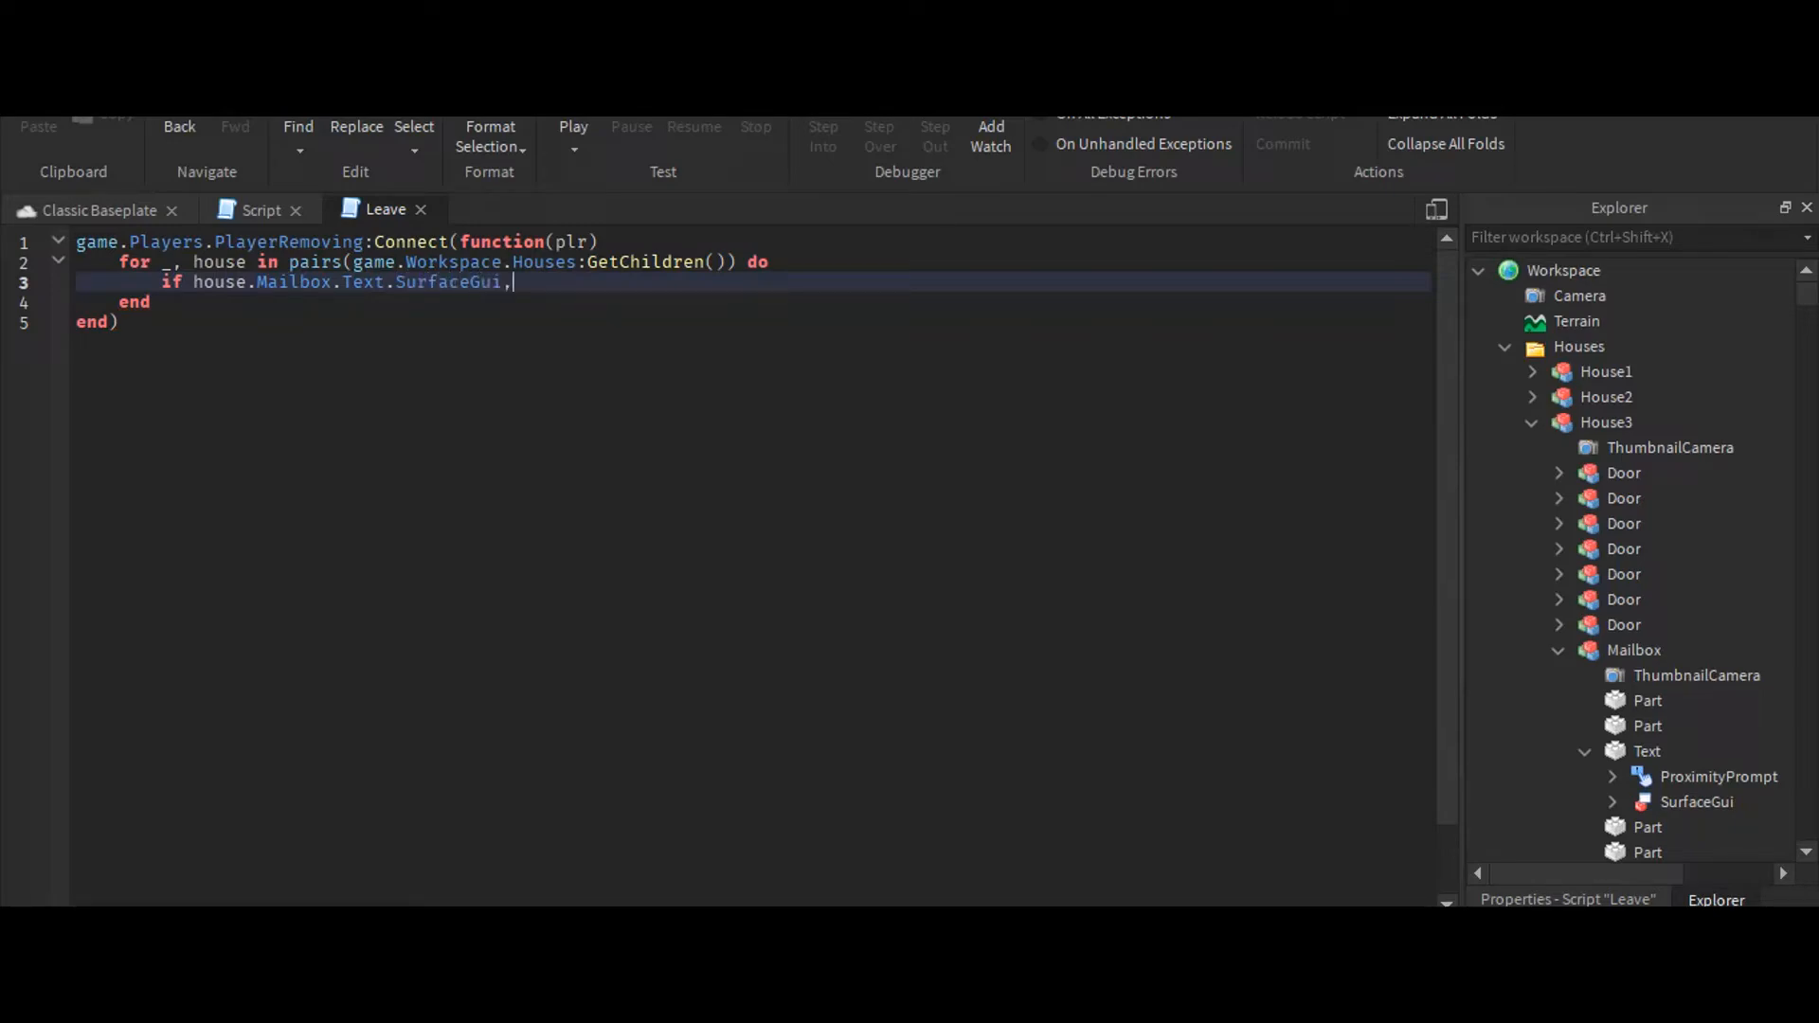
{"action": "type", "text": ".Text"}
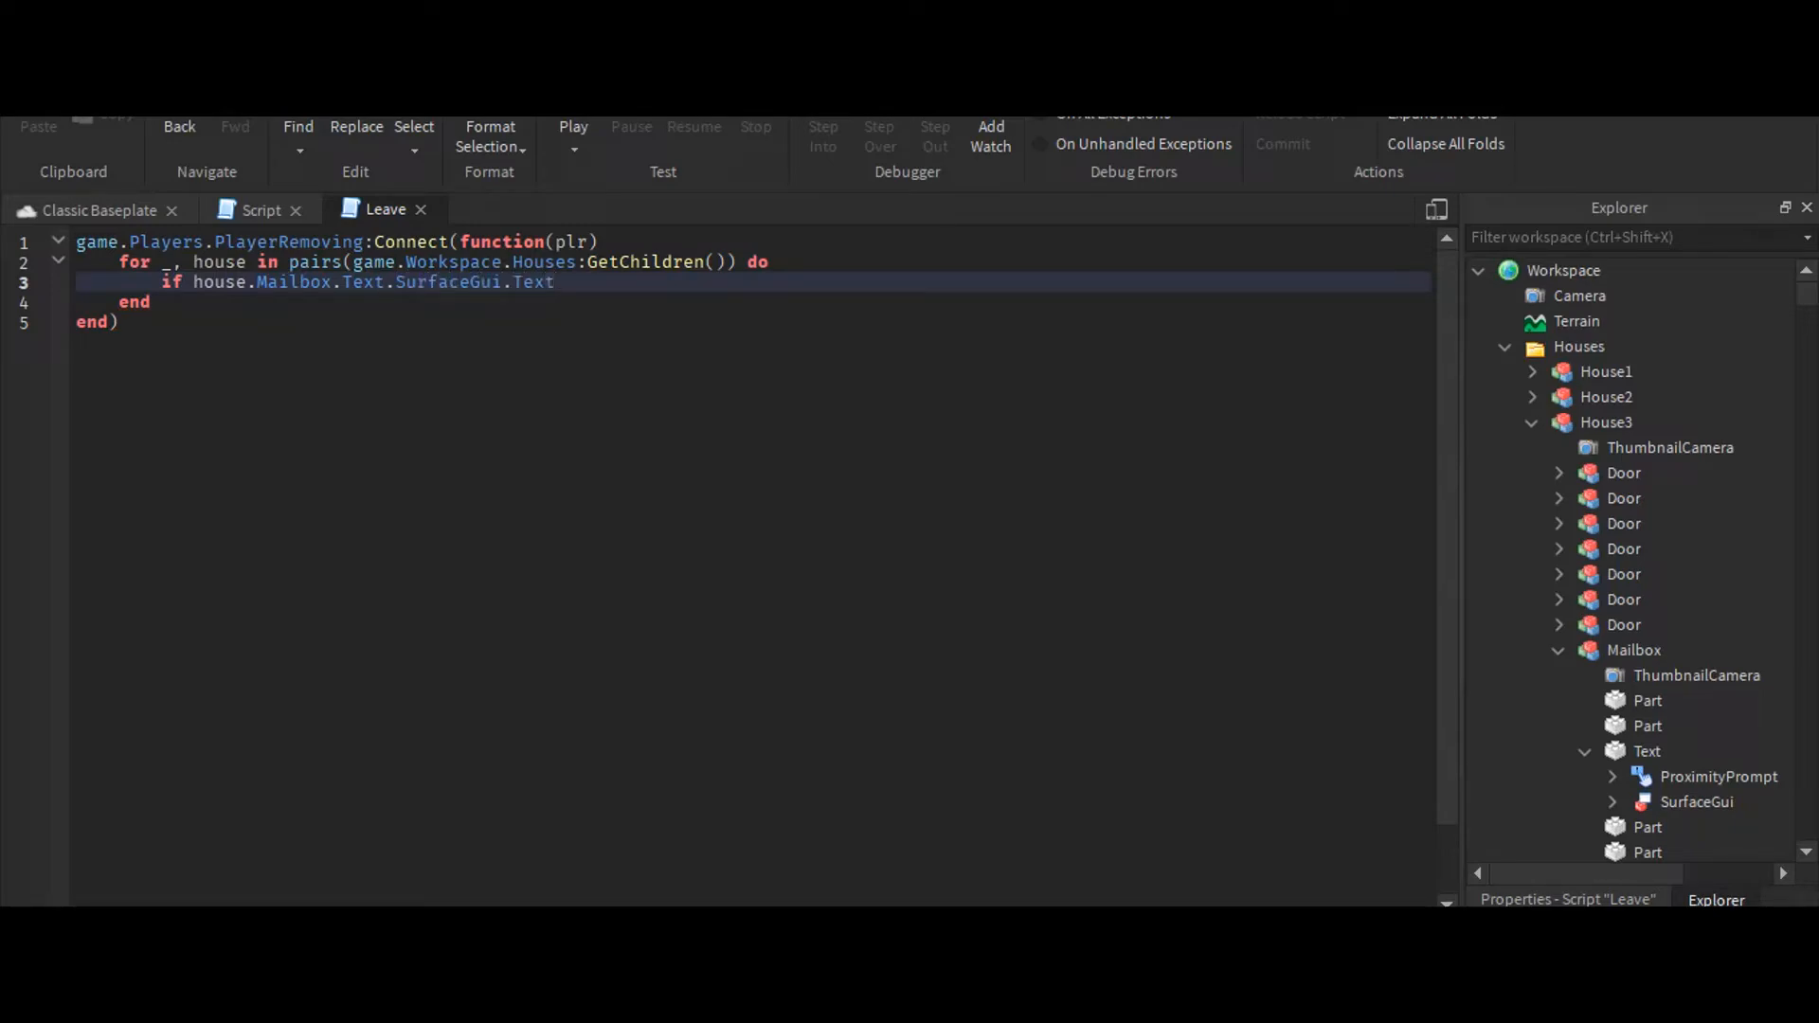
{"action": "type", "text": "Label"}
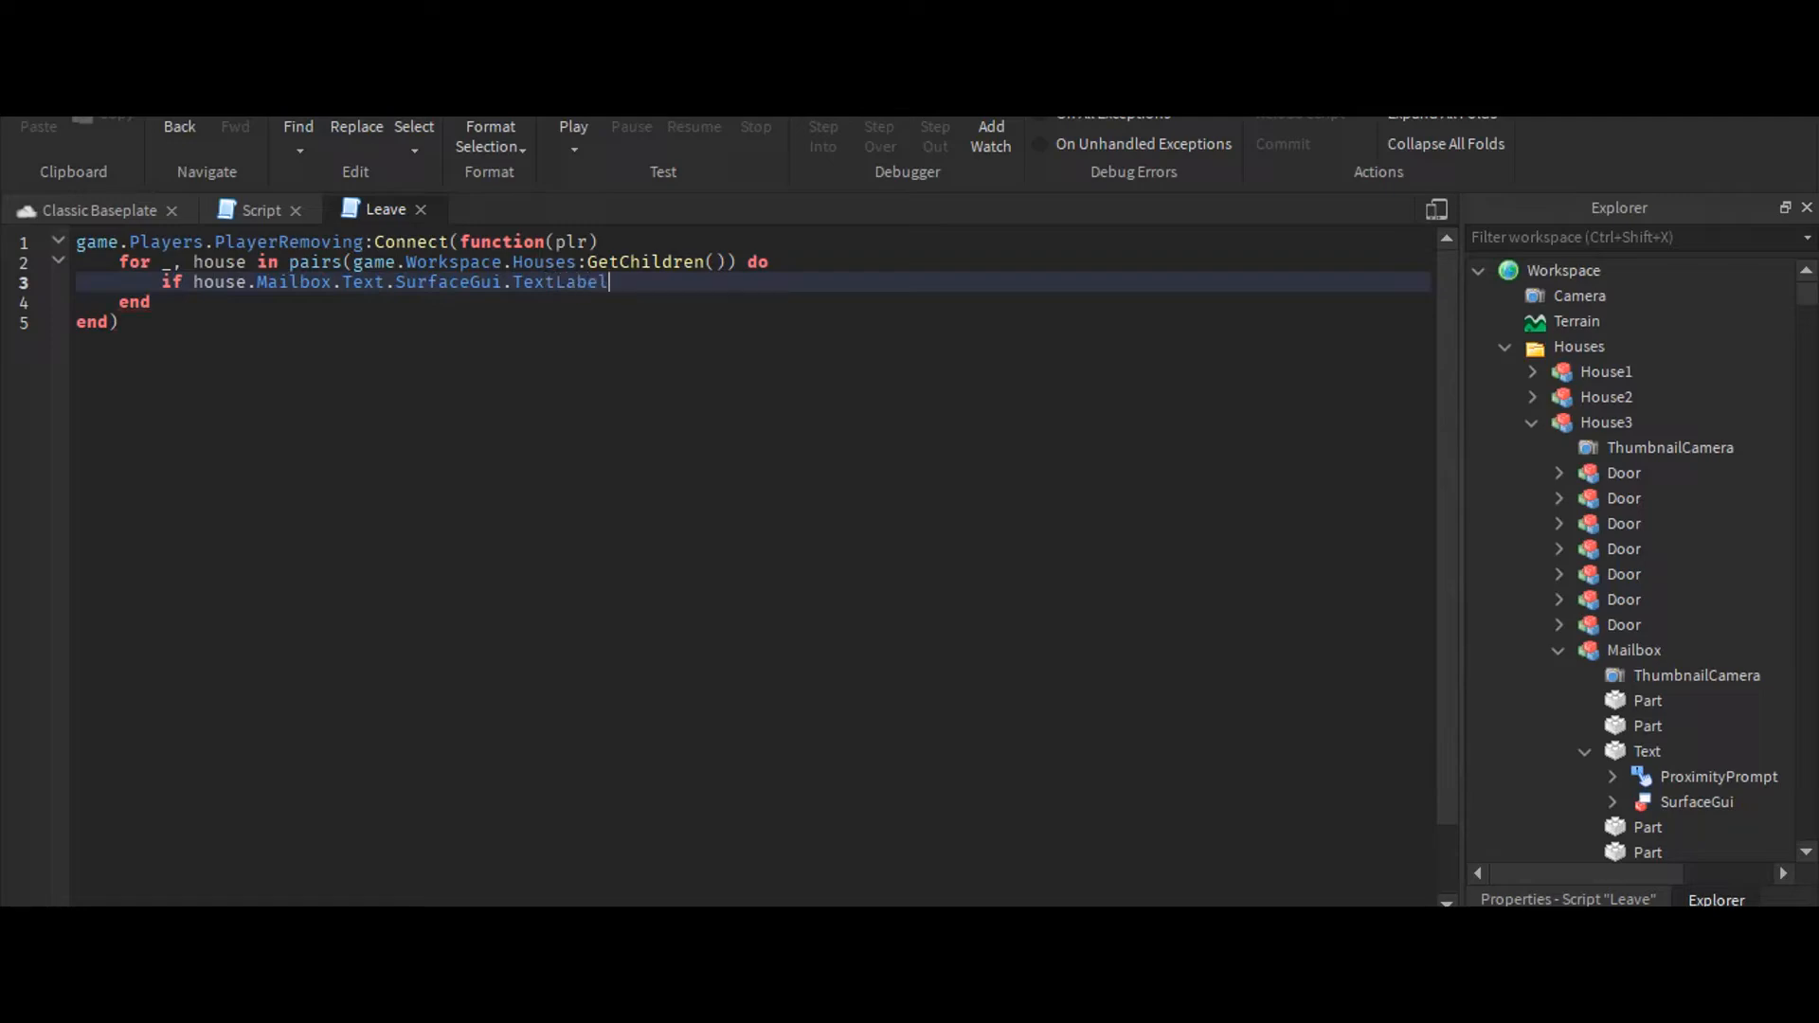
{"action": "type", "text": ".Text"}
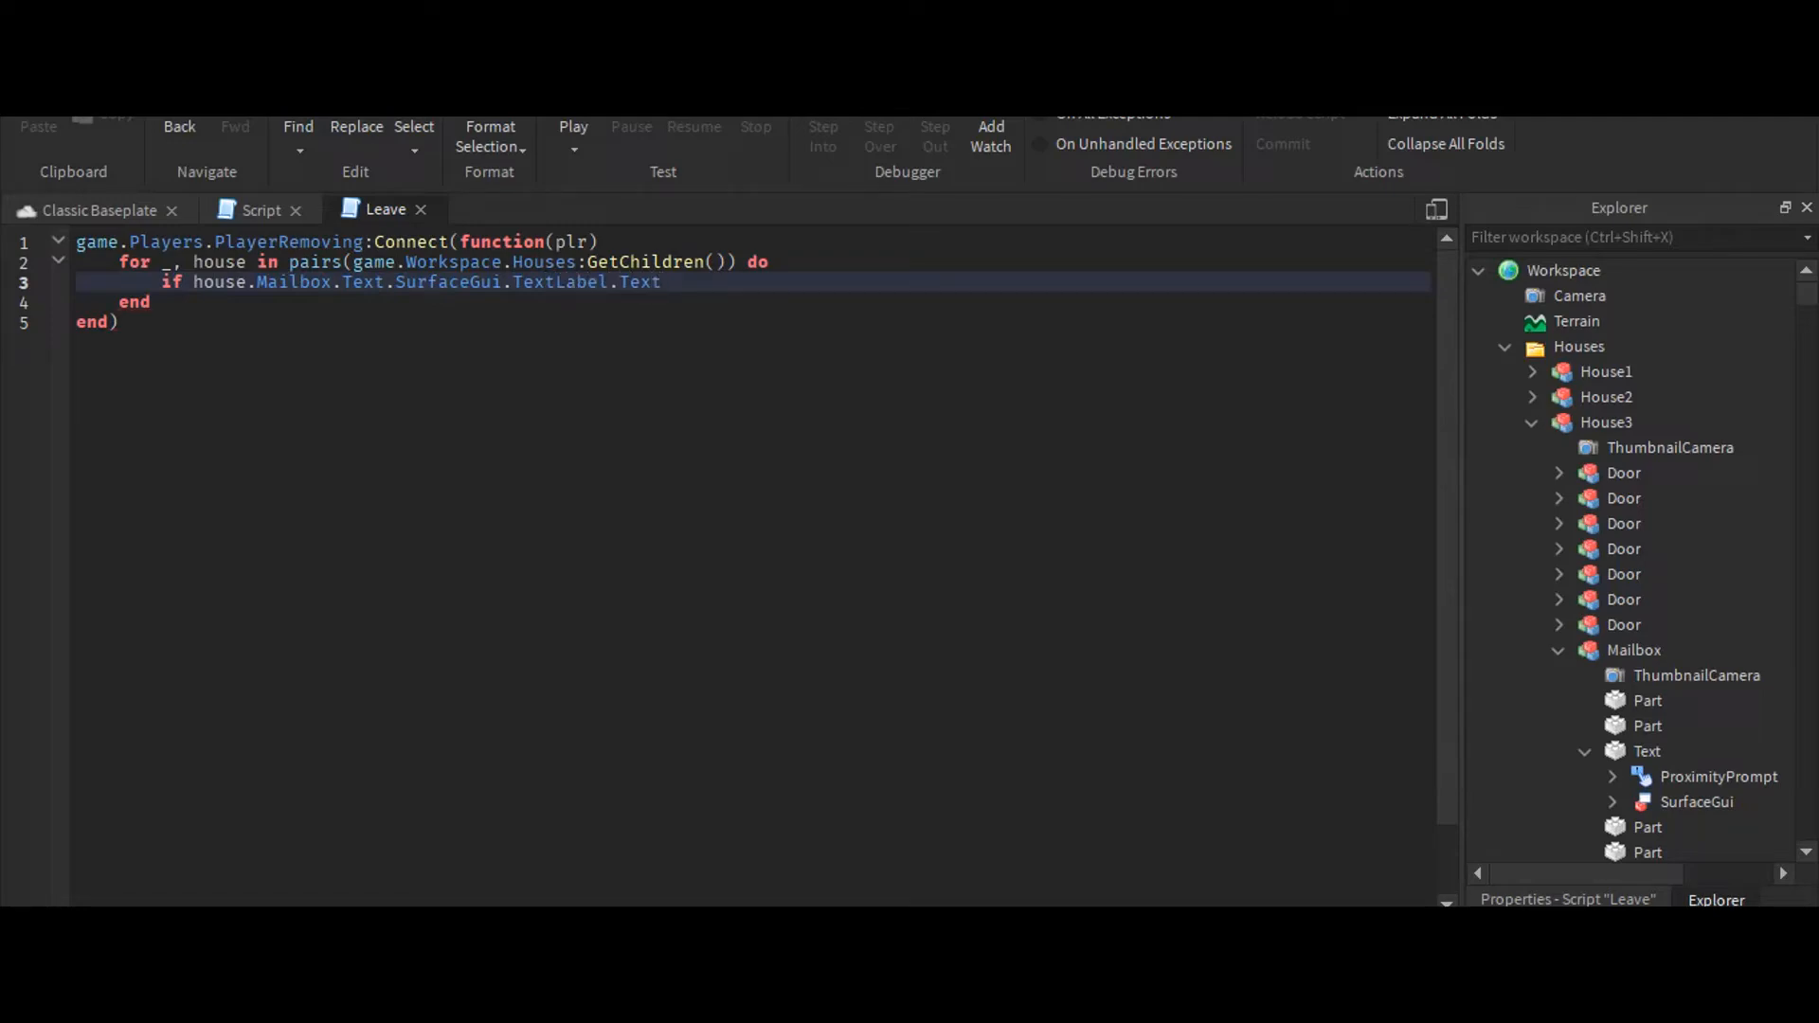
{"action": "type", "text": "=="}
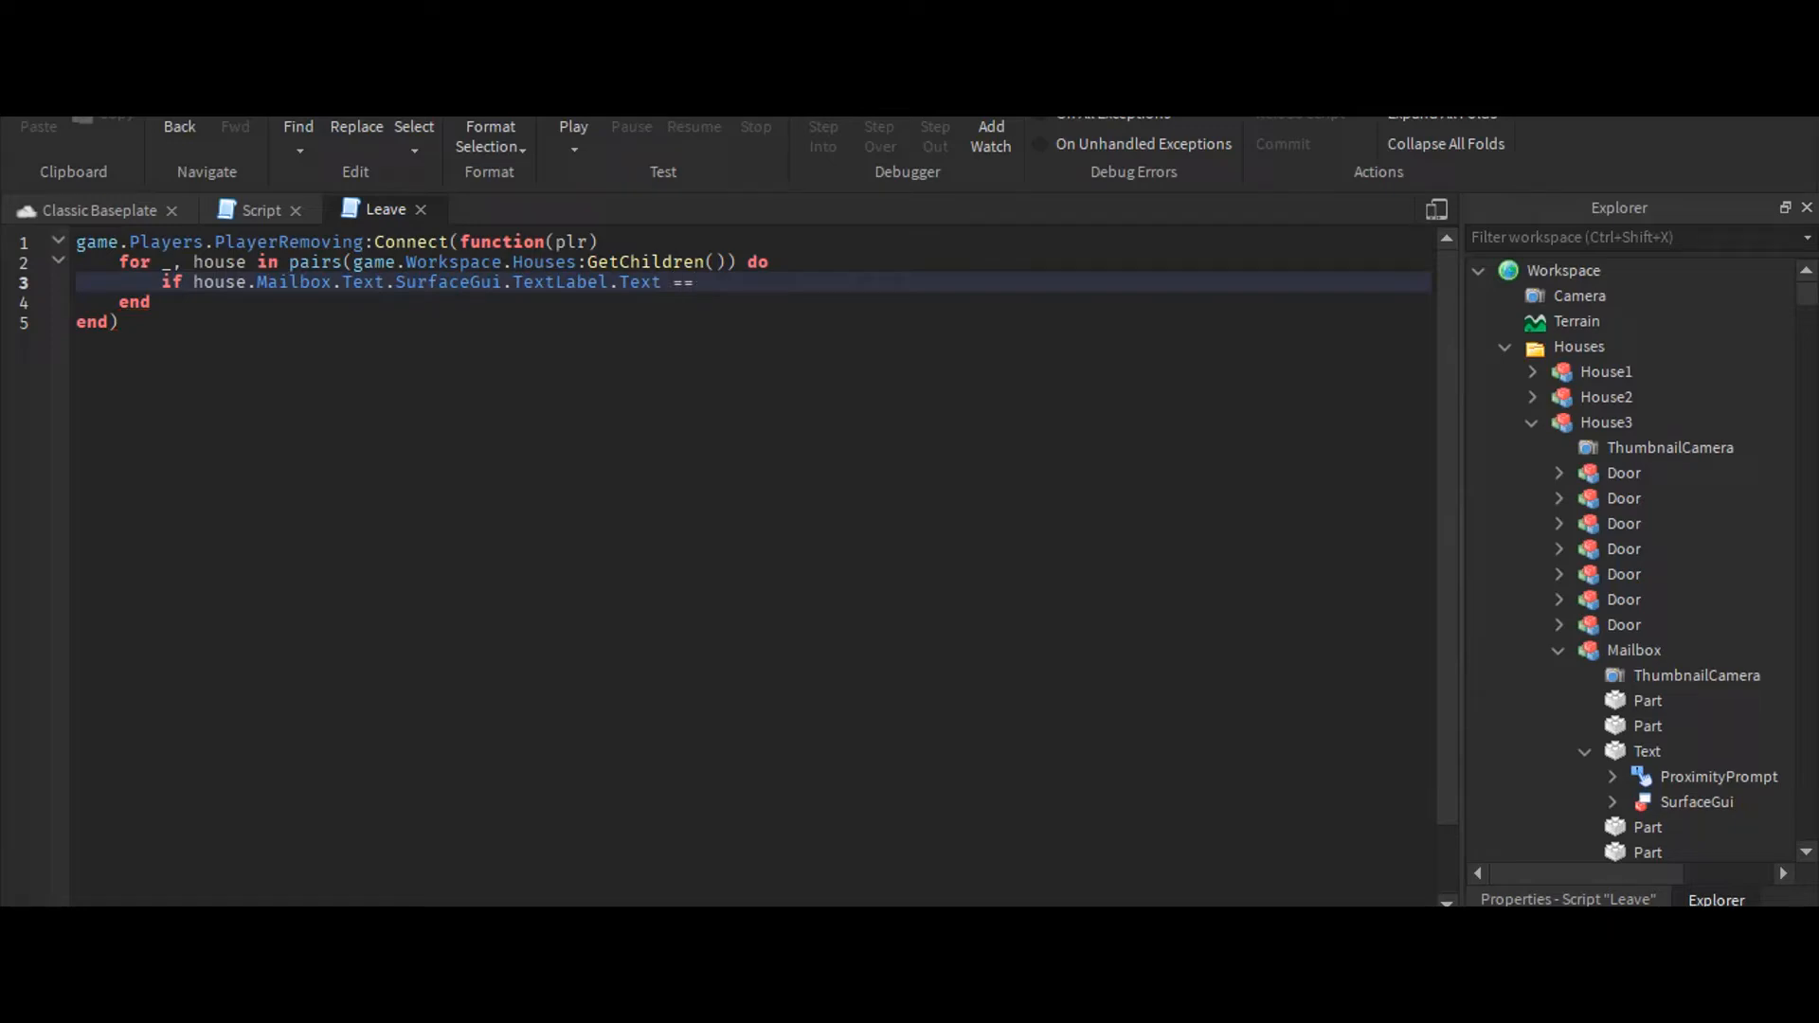
{"action": "type", "text": "plr.Name"}
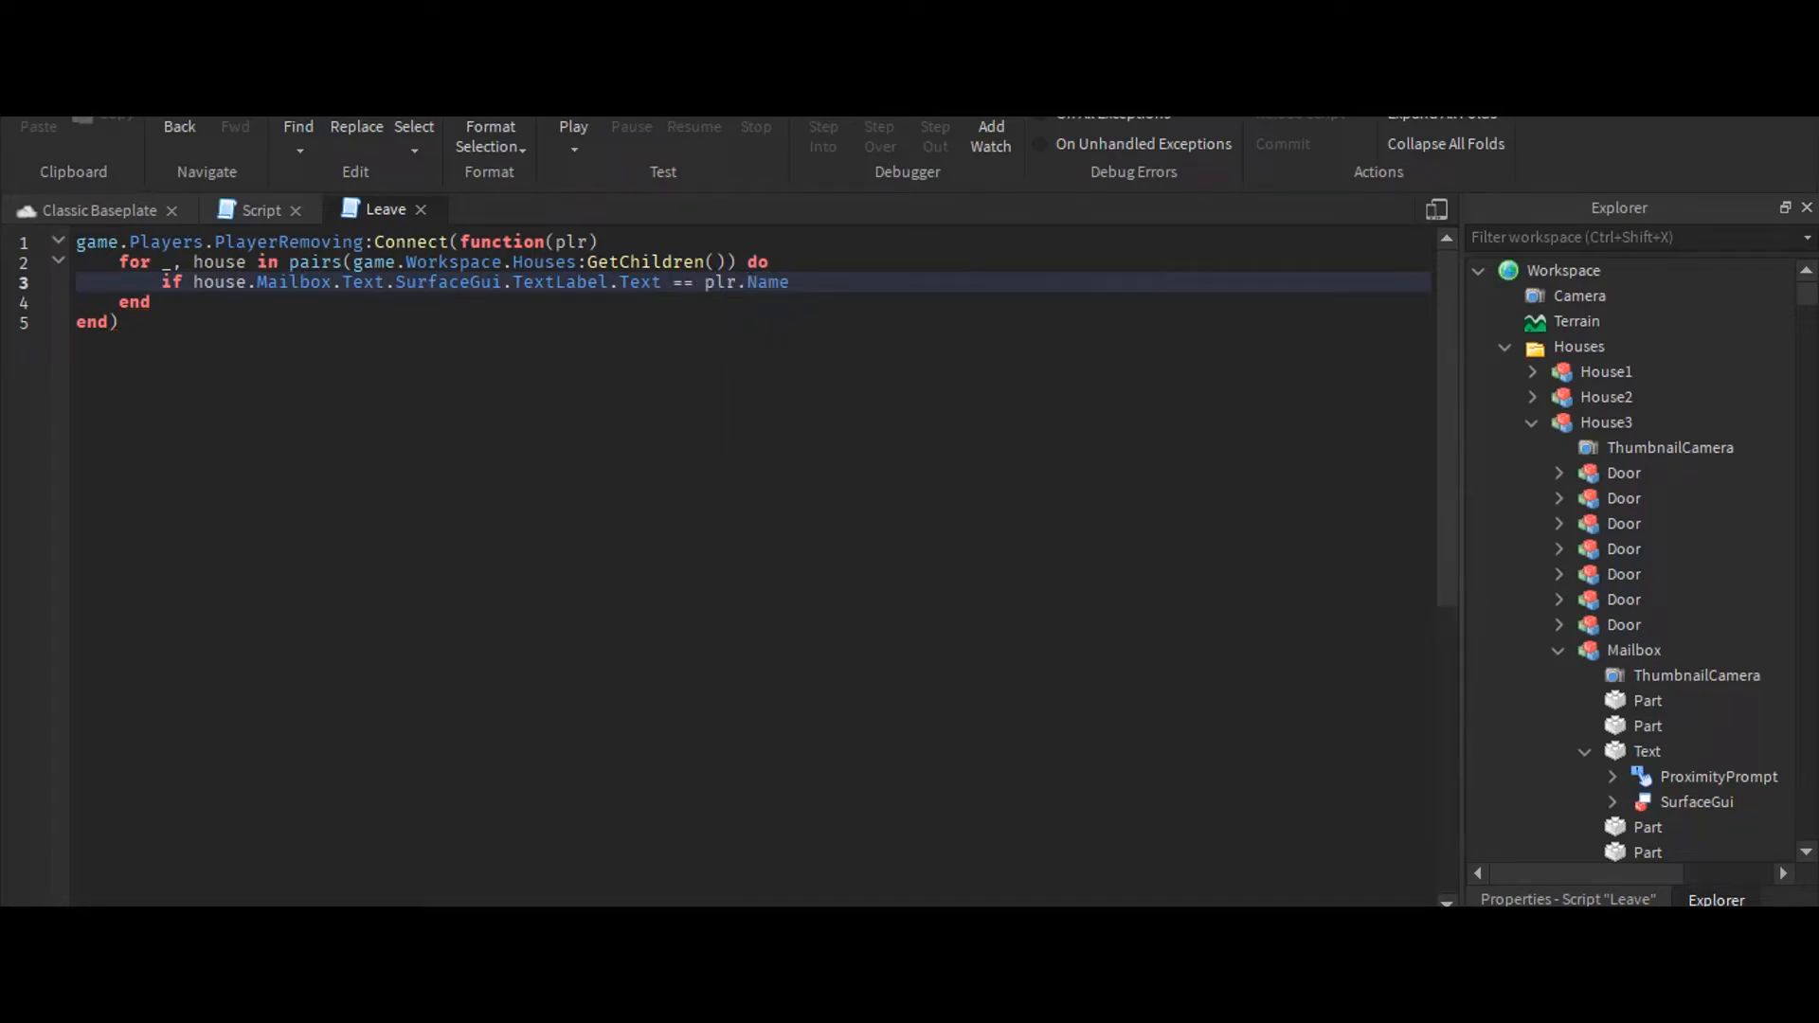
{"action": "type", "text": "then"}
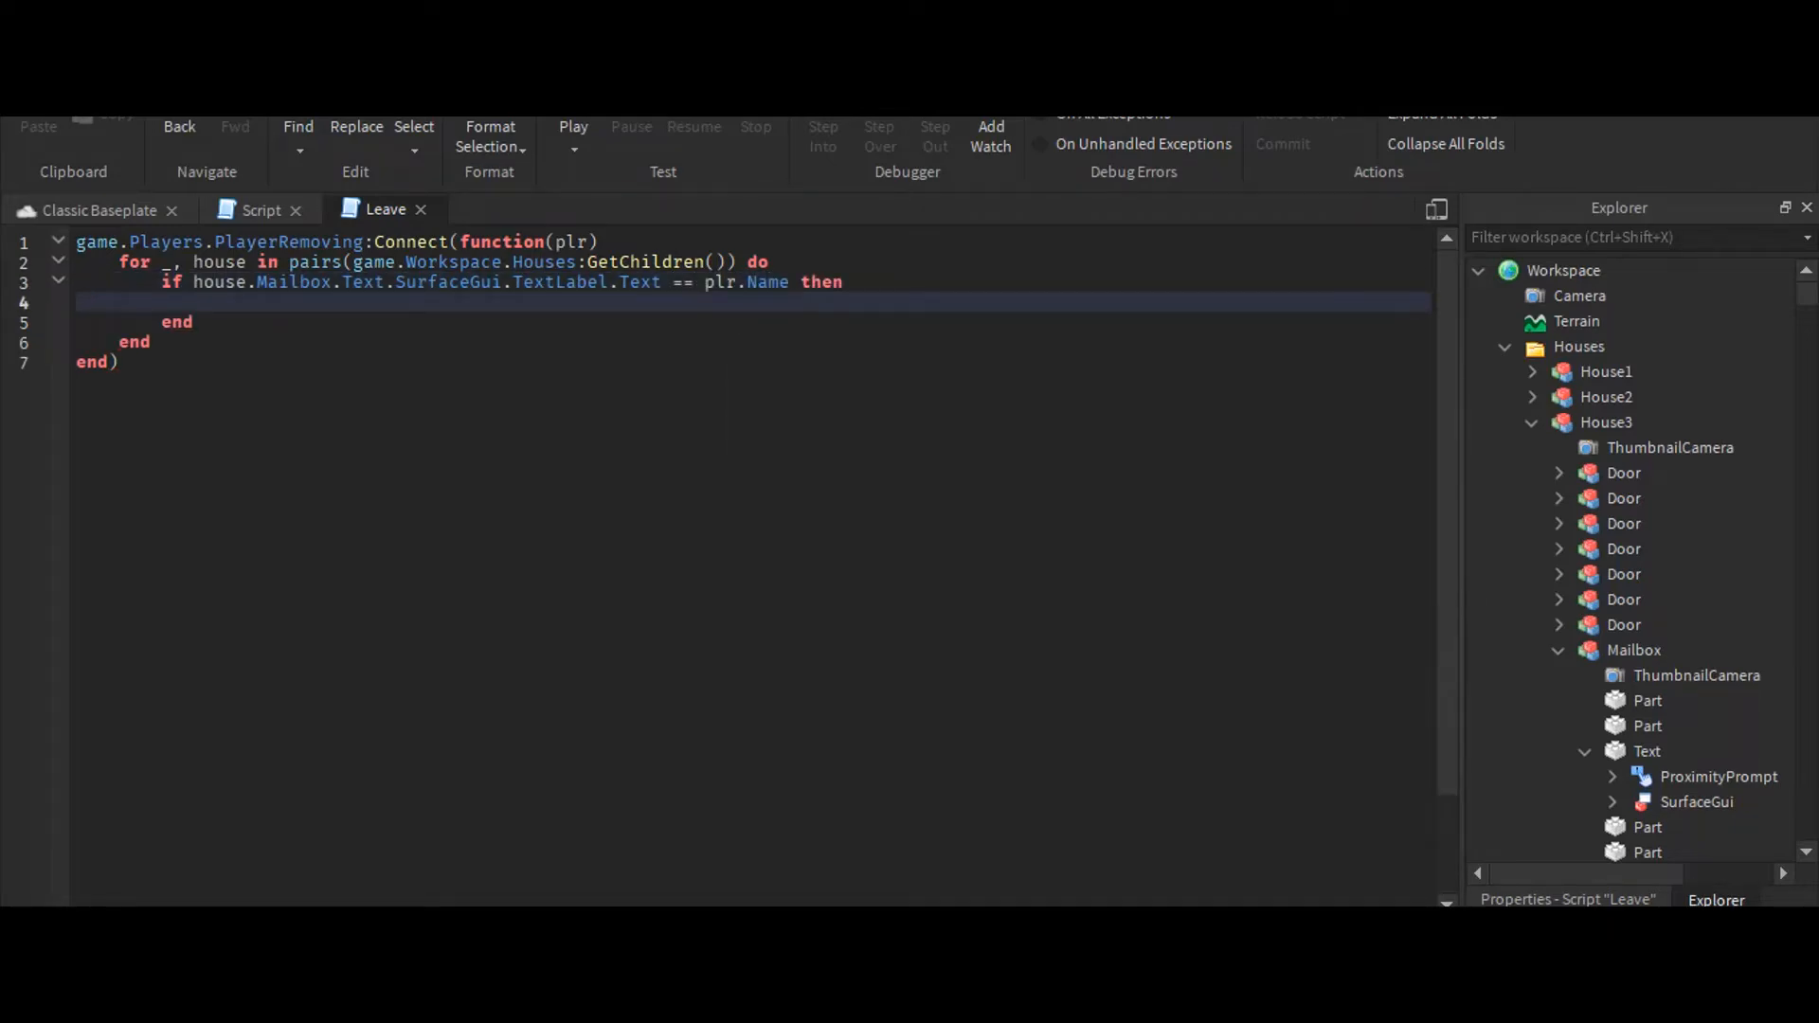
Set house.Mailbox.Text.SurfaceGui.TextLabel.Text to "Vacant" inside the if block
{"action": "type", "text": "house."}
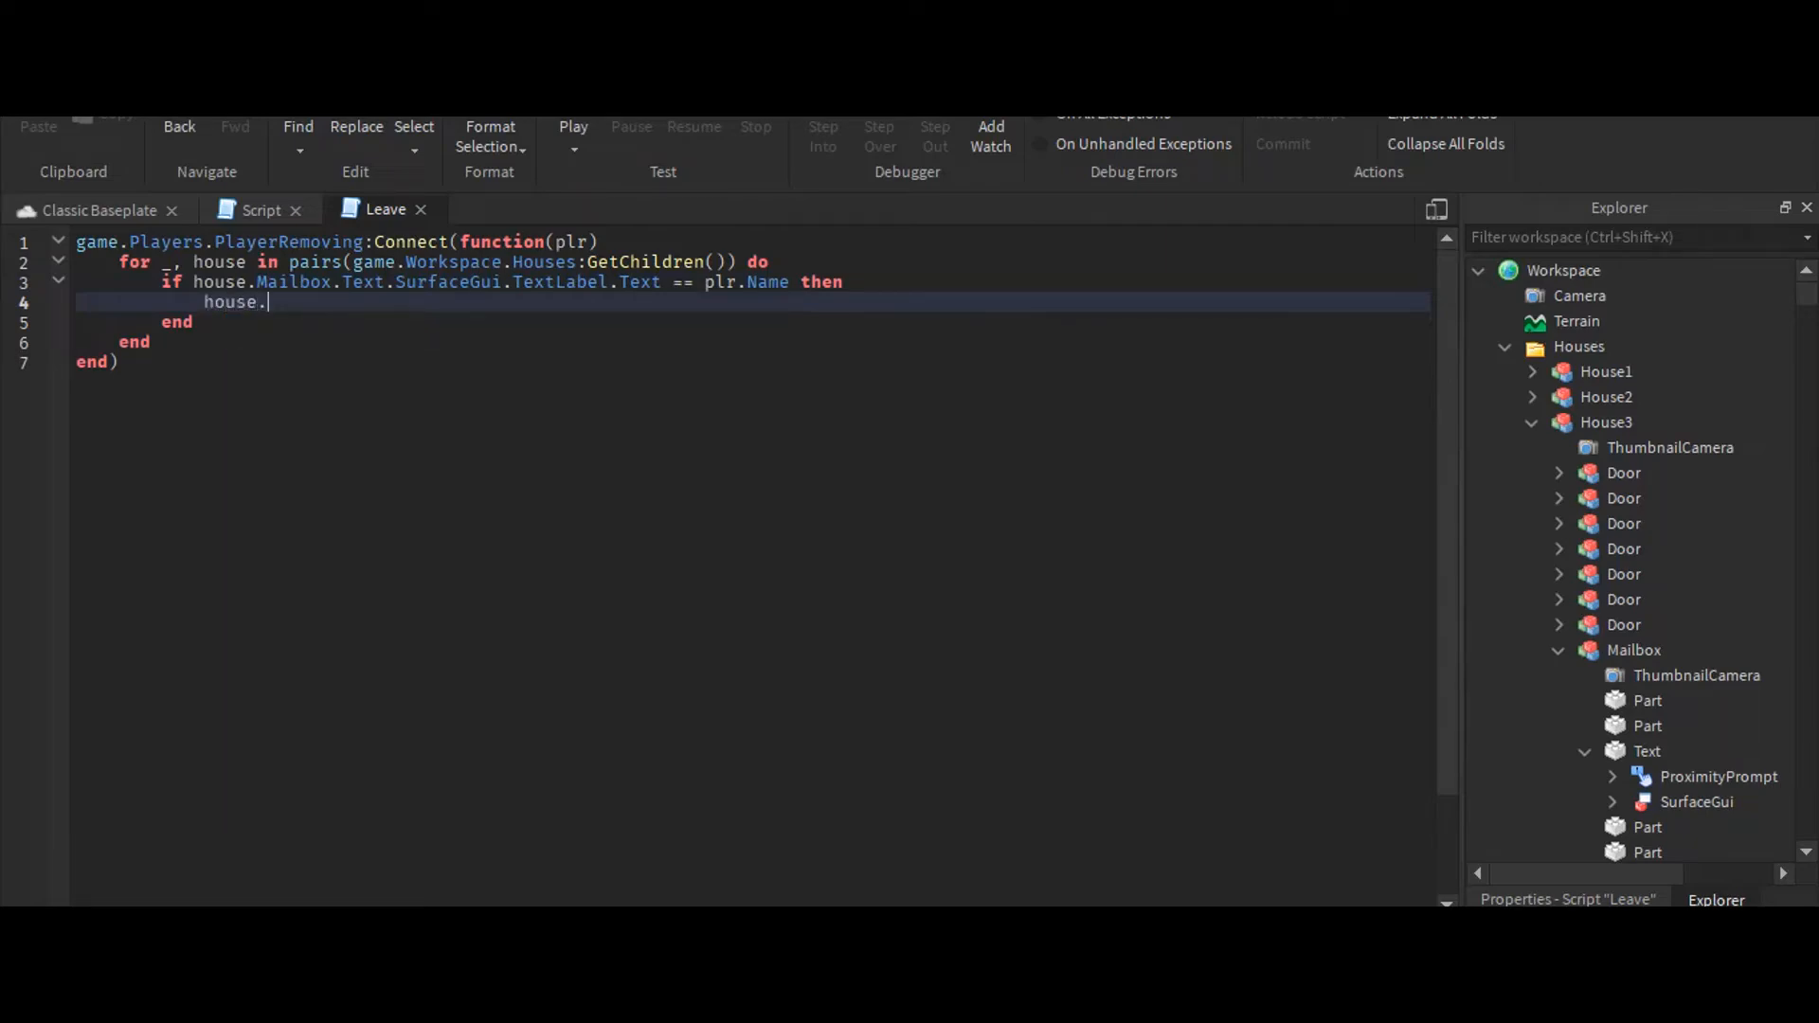
{"action": "type", "text": "MailBo"}
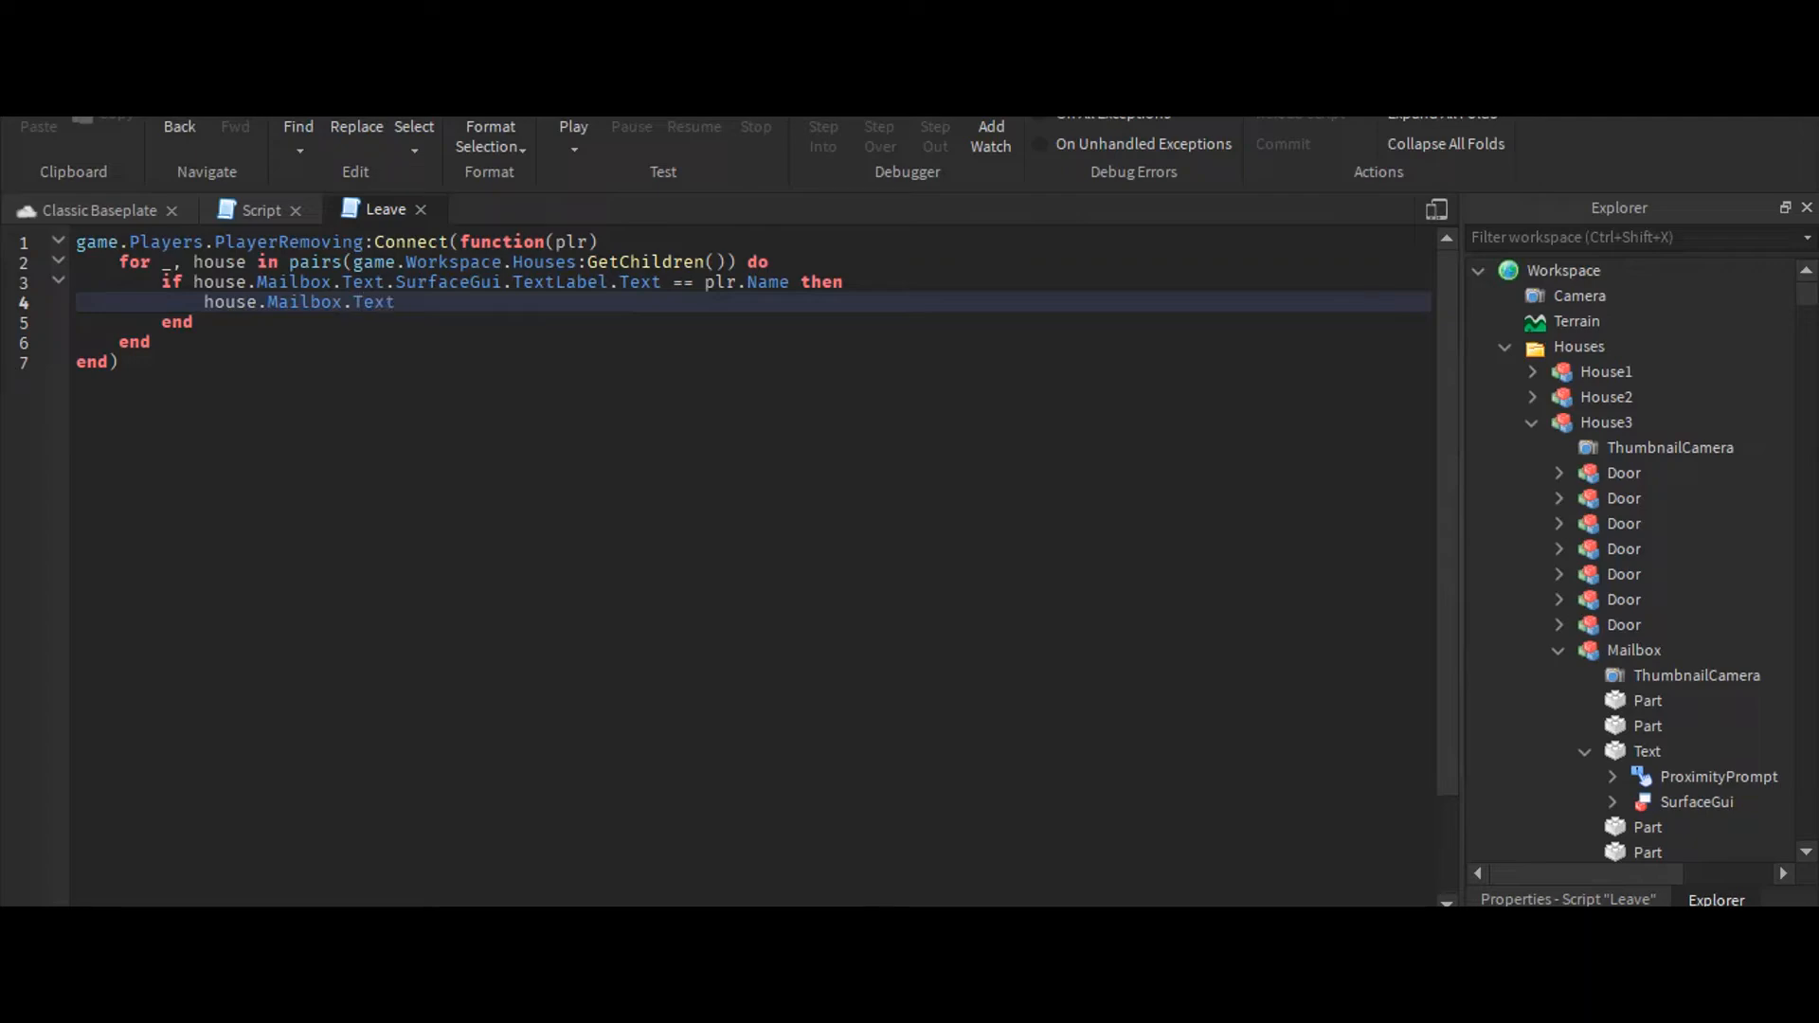
{"action": "type", "text": ".SurfaceG"}
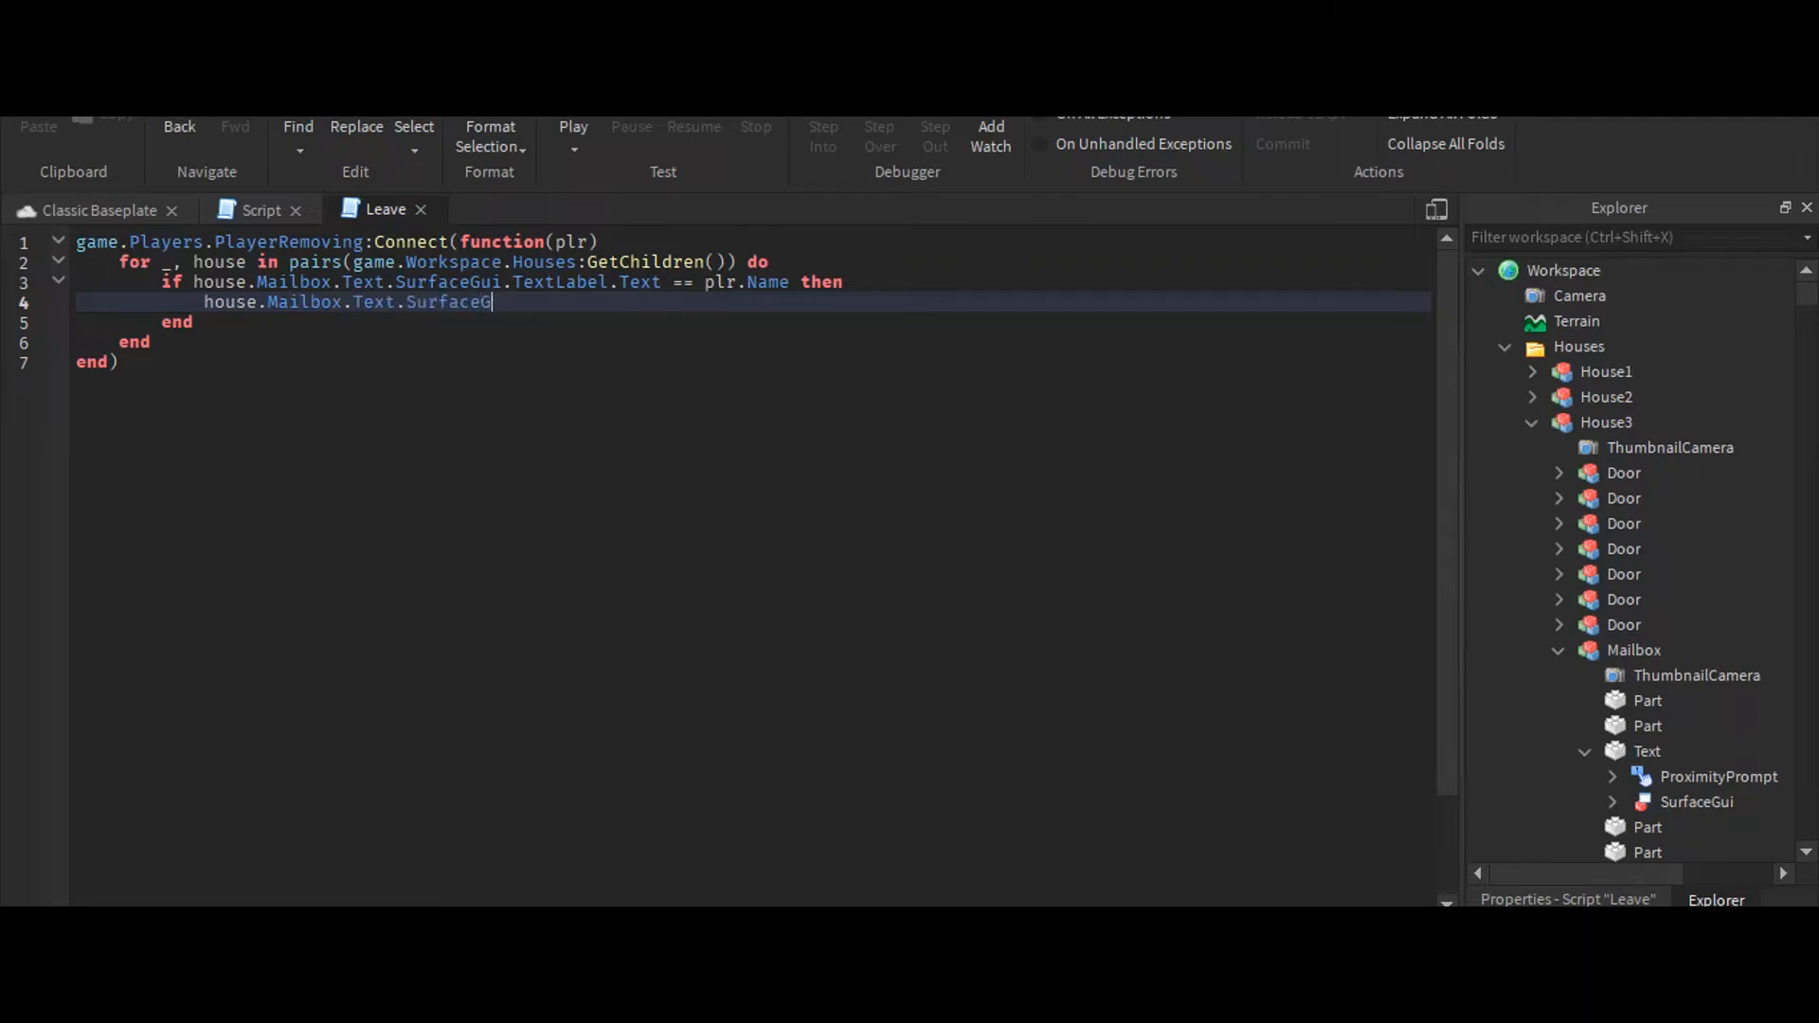
{"action": "type", "text": "ui.TextLa"}
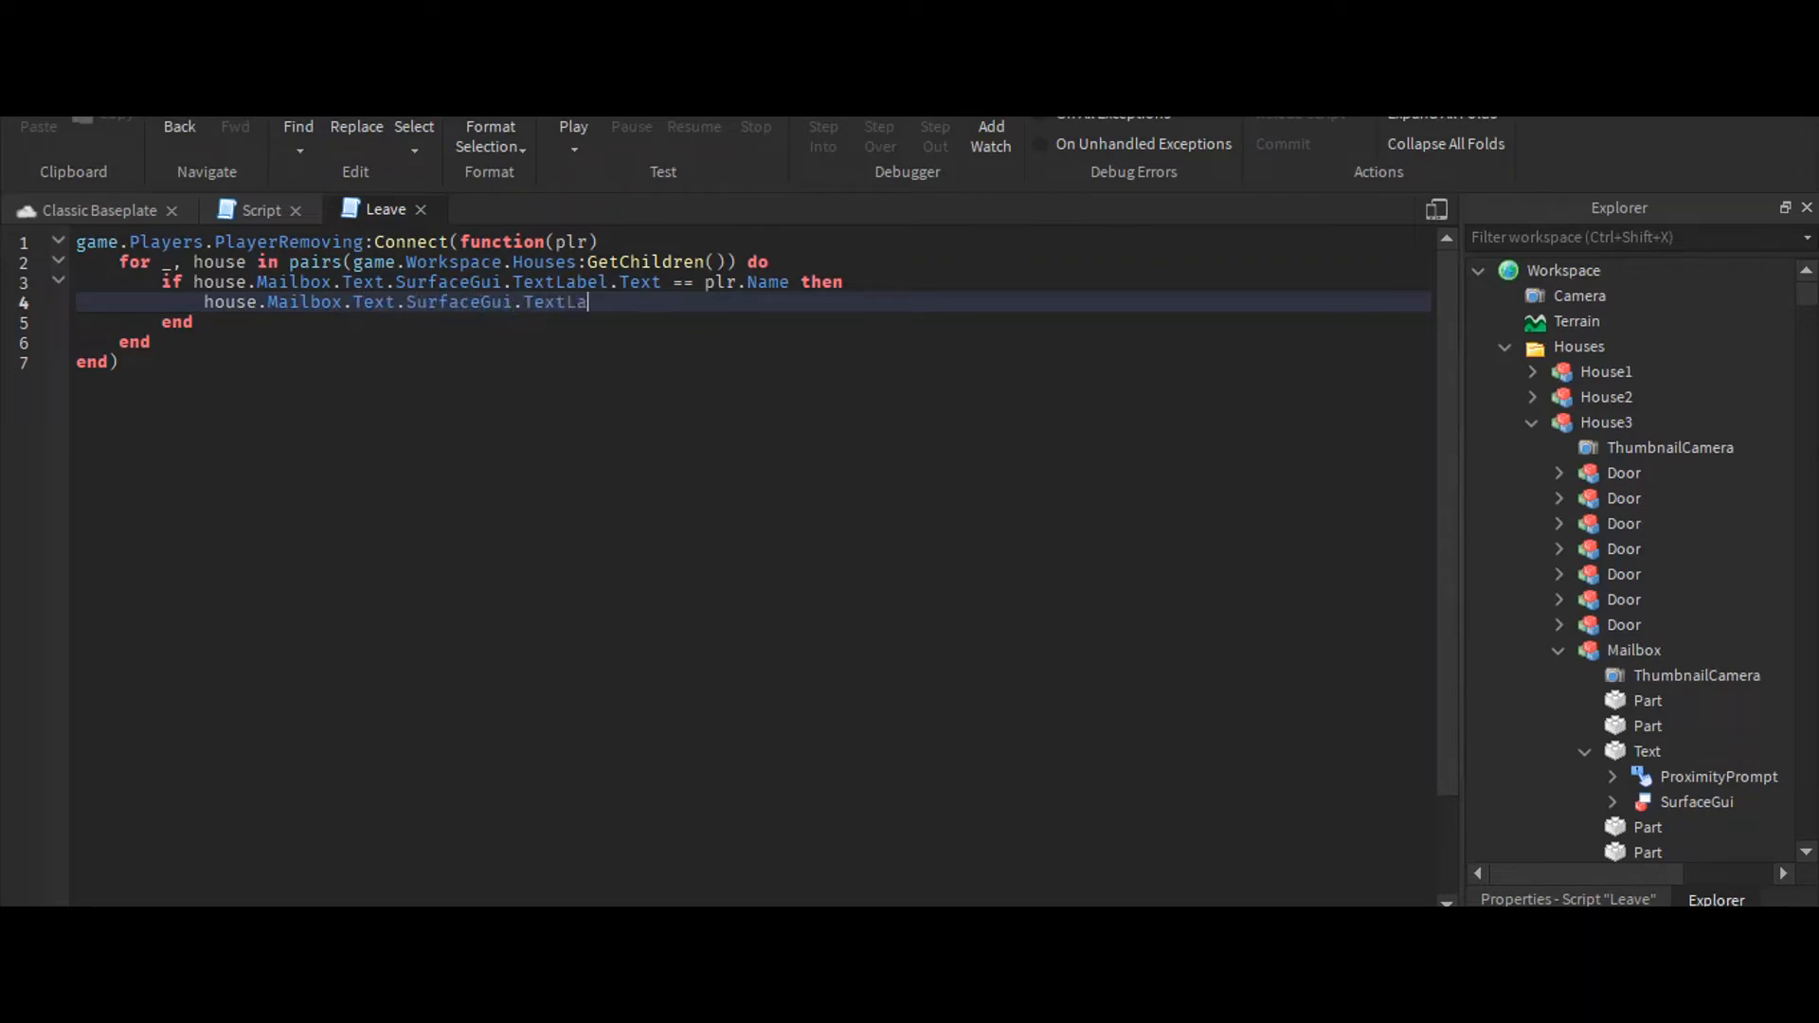
{"action": "type", "text": "bel.Text"}
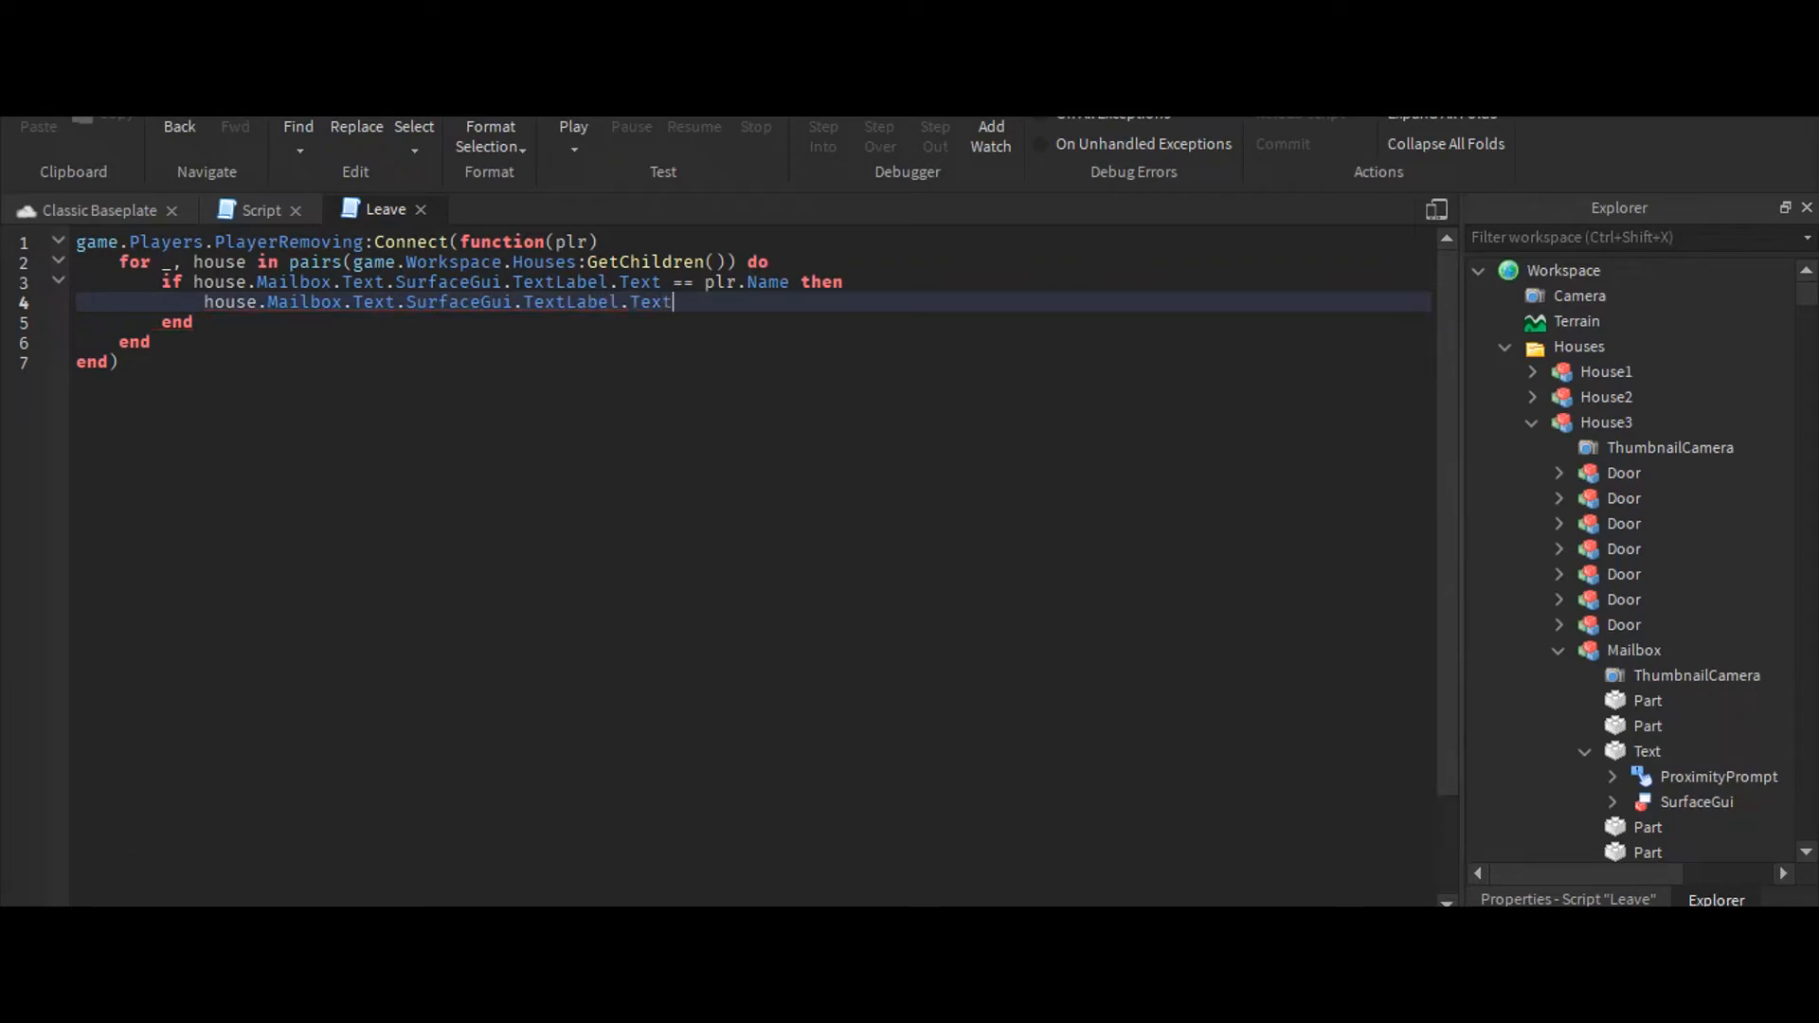
{"action": "type", "text": "=="}
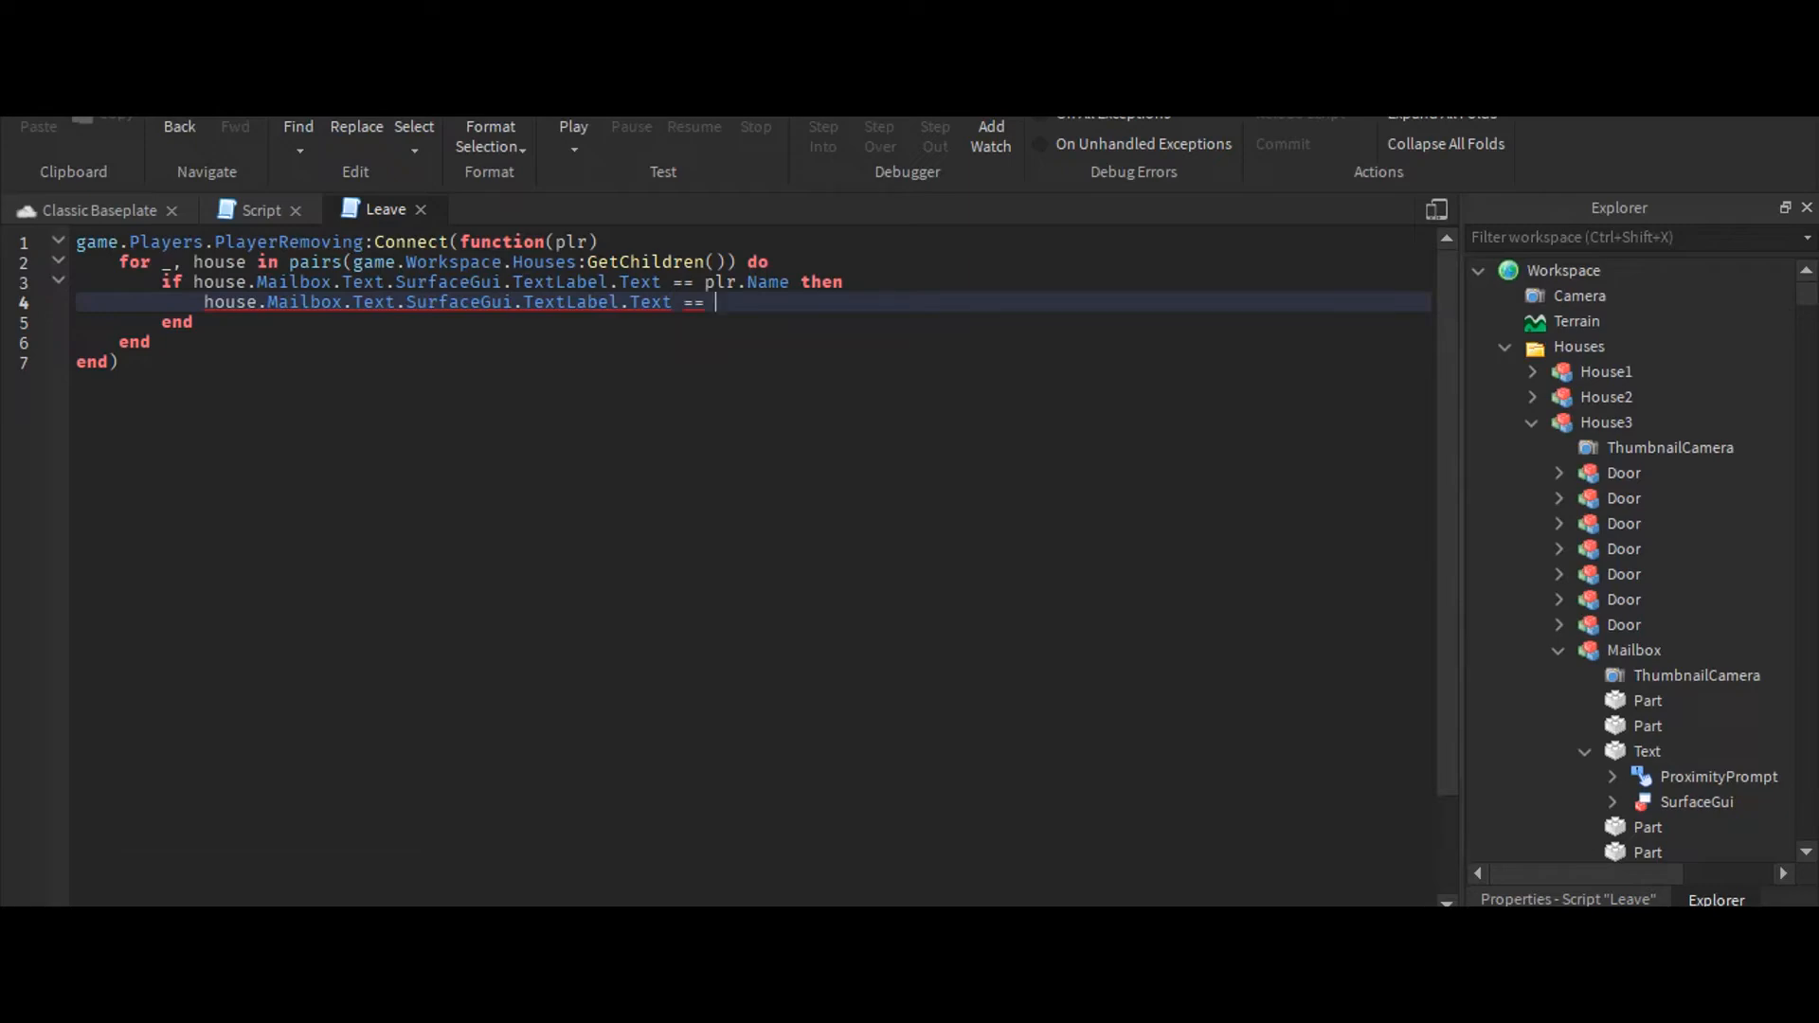
{"action": "key", "text": "Backspace"}
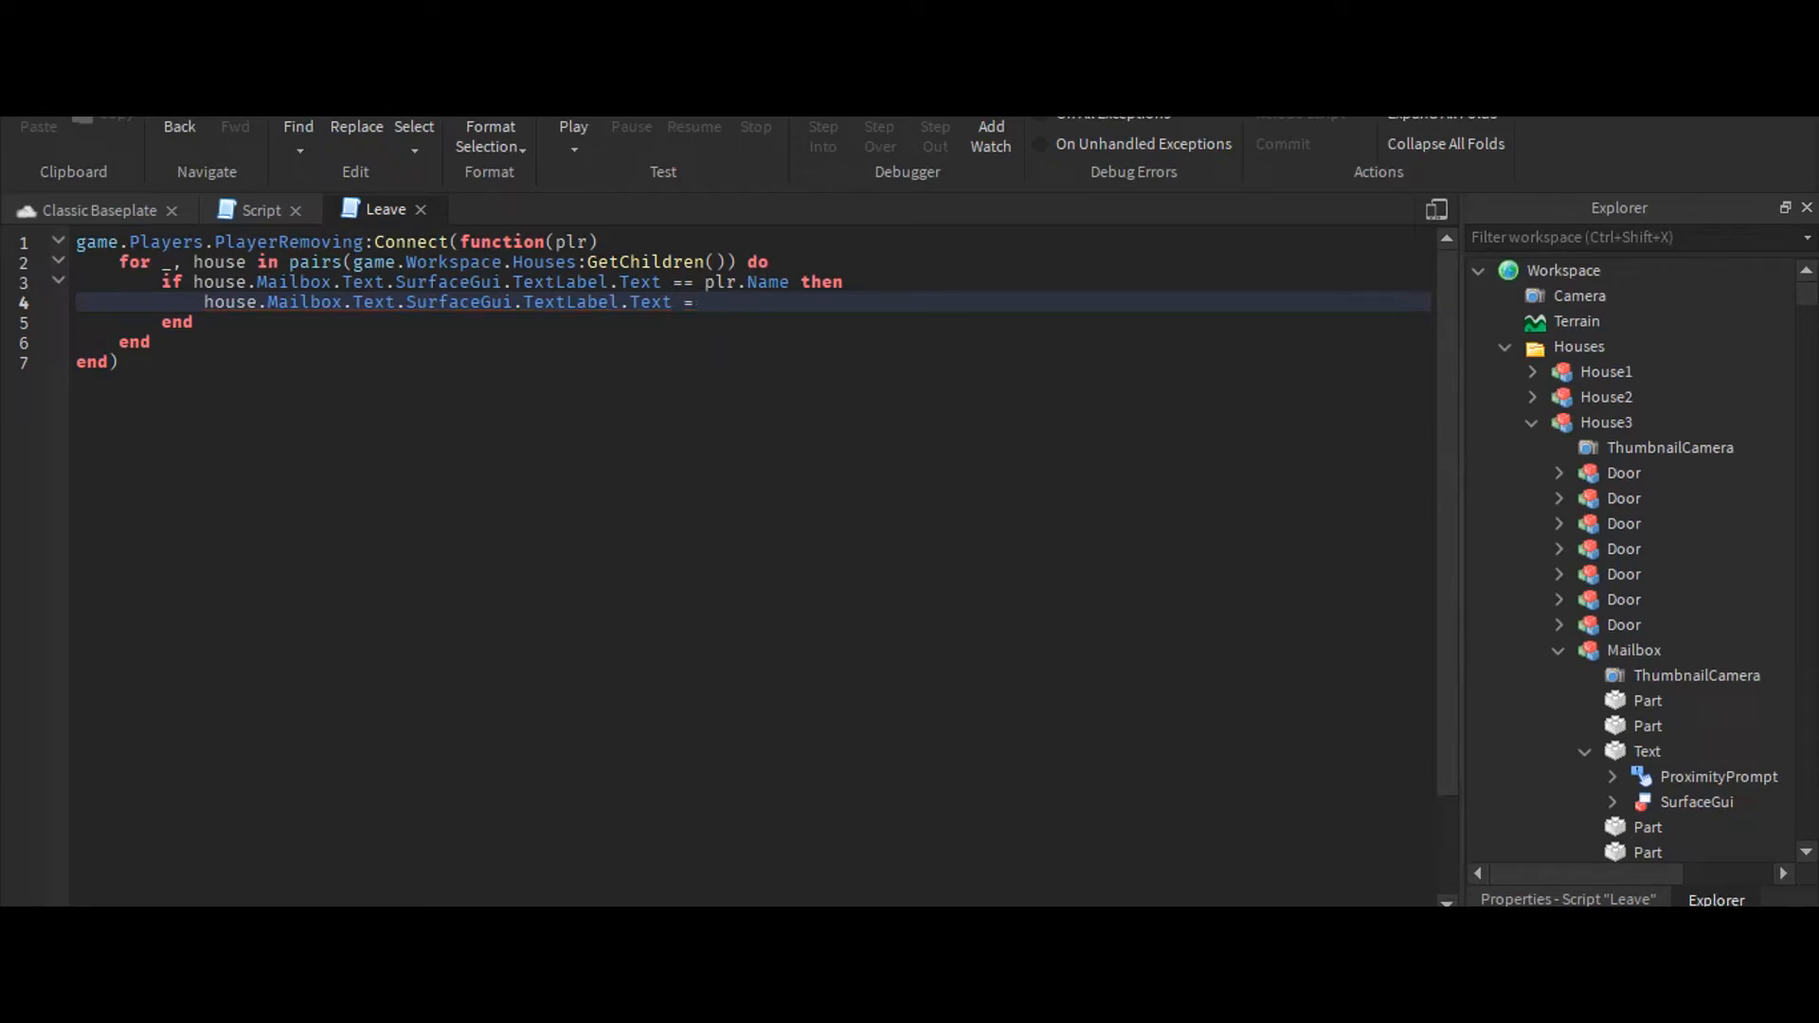
{"action": "type", "text": "\"Vacant\""}
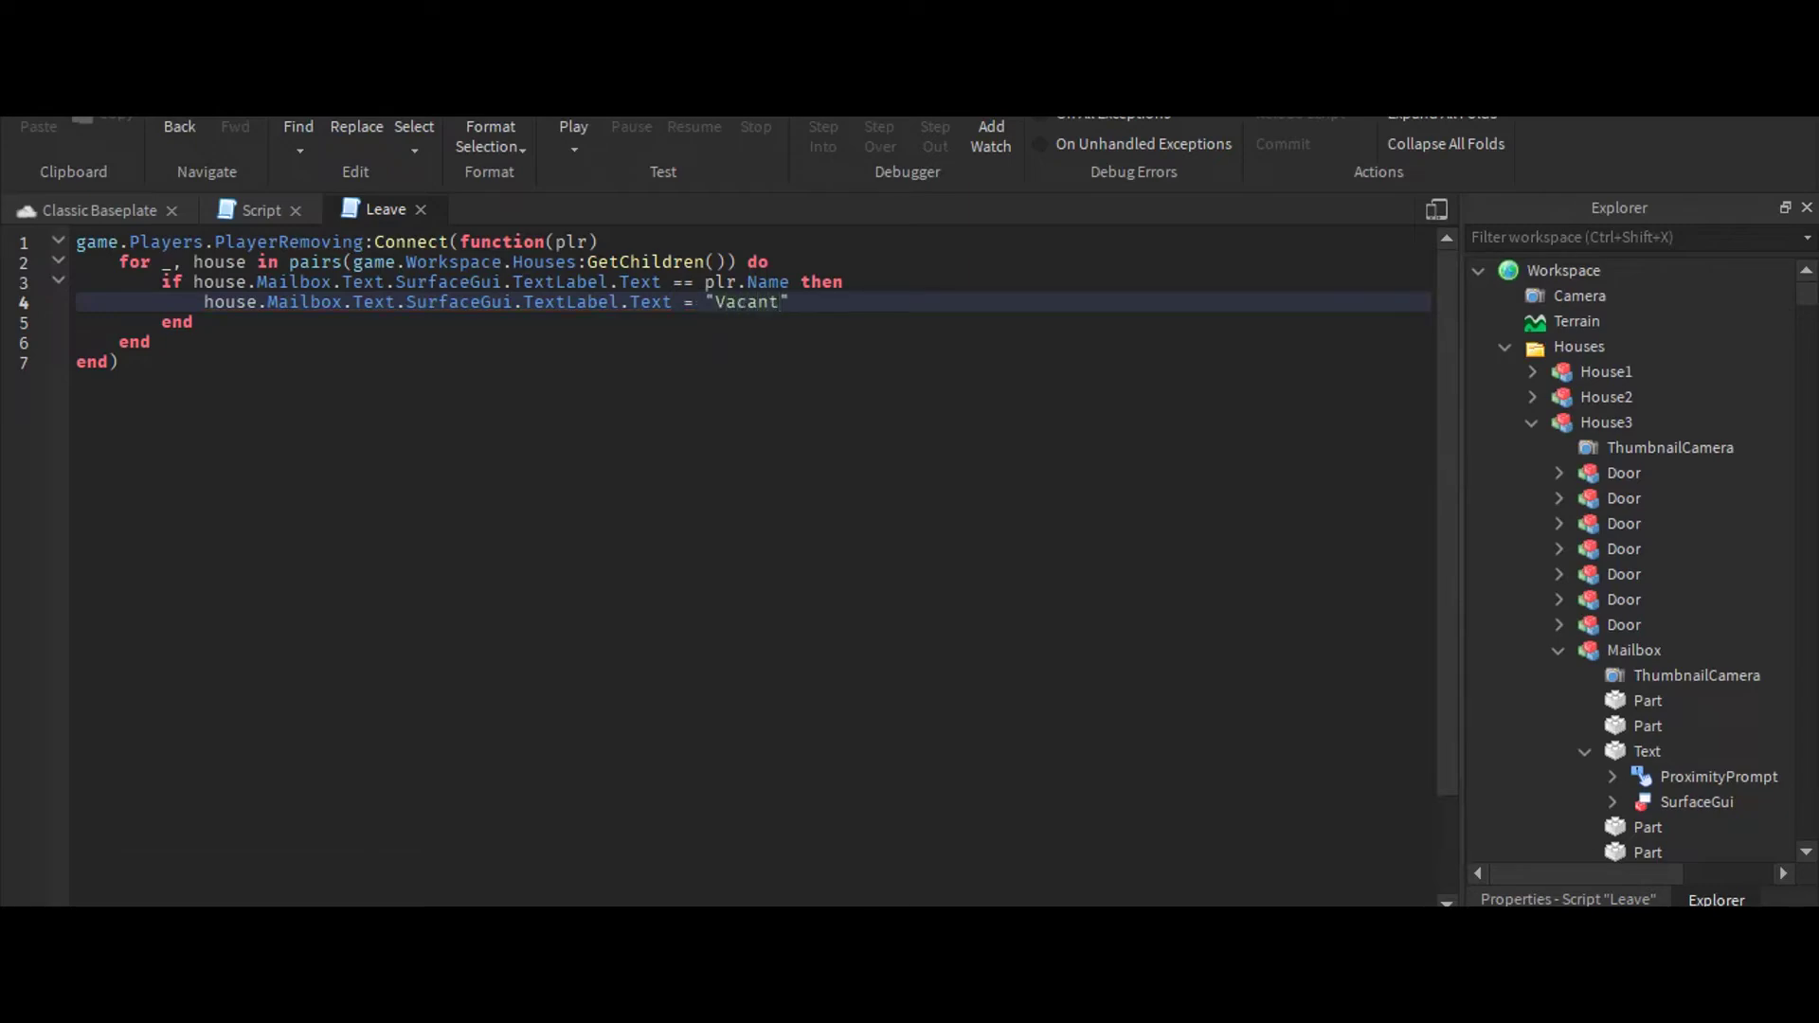
{"action": "key", "text": "Enter"}
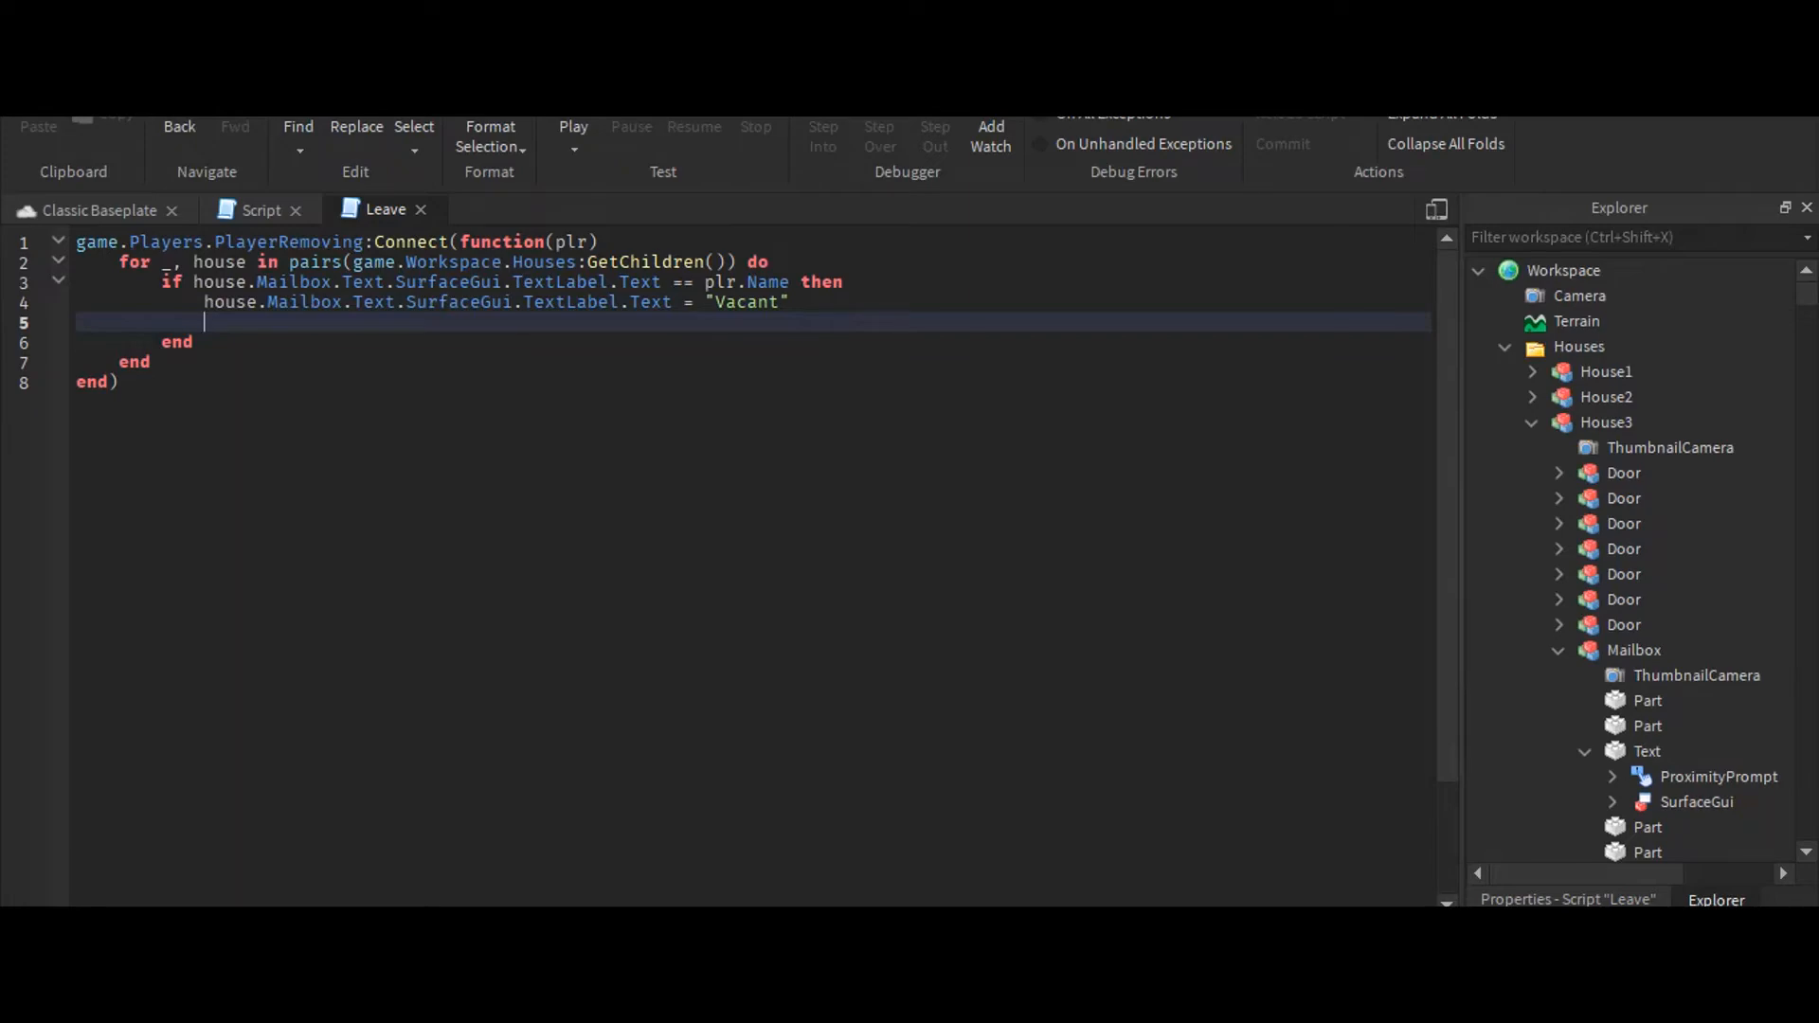
Set house.Mailbox.Text.ProximityPrompt.Enabled = true
{"action": "type", "text": "house."}
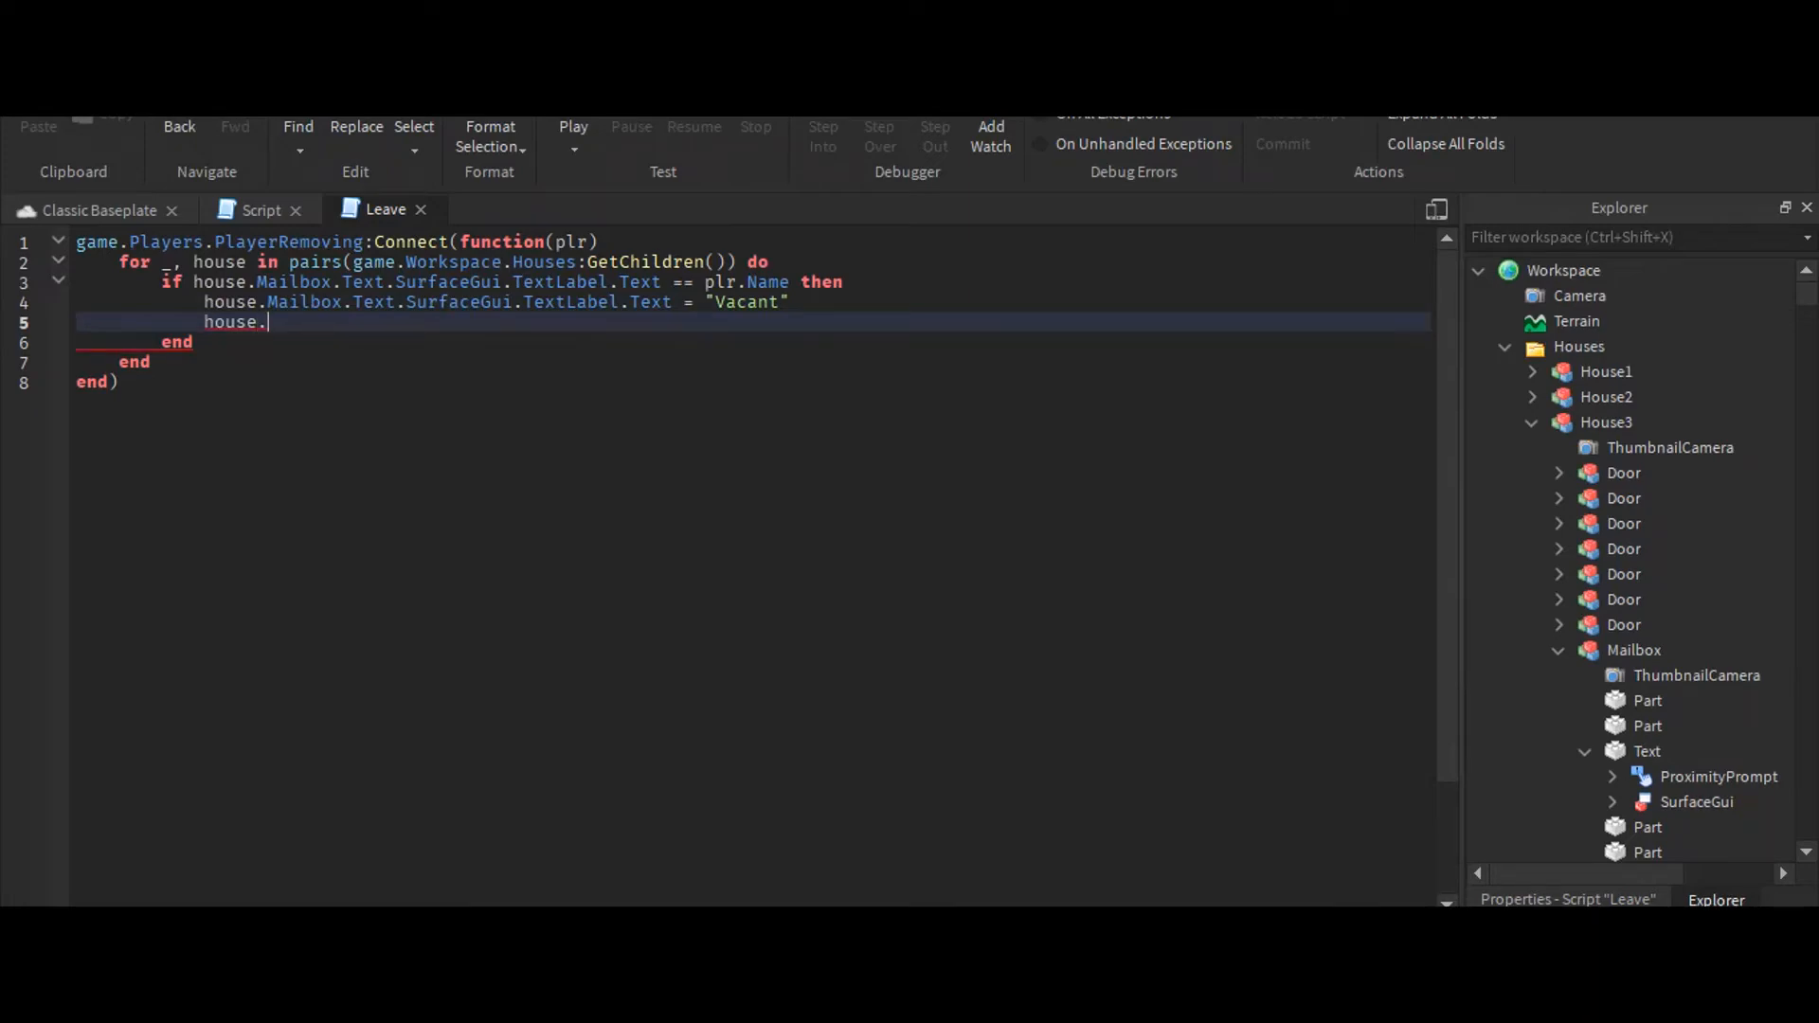
{"action": "type", "text": "Mailbox.T"}
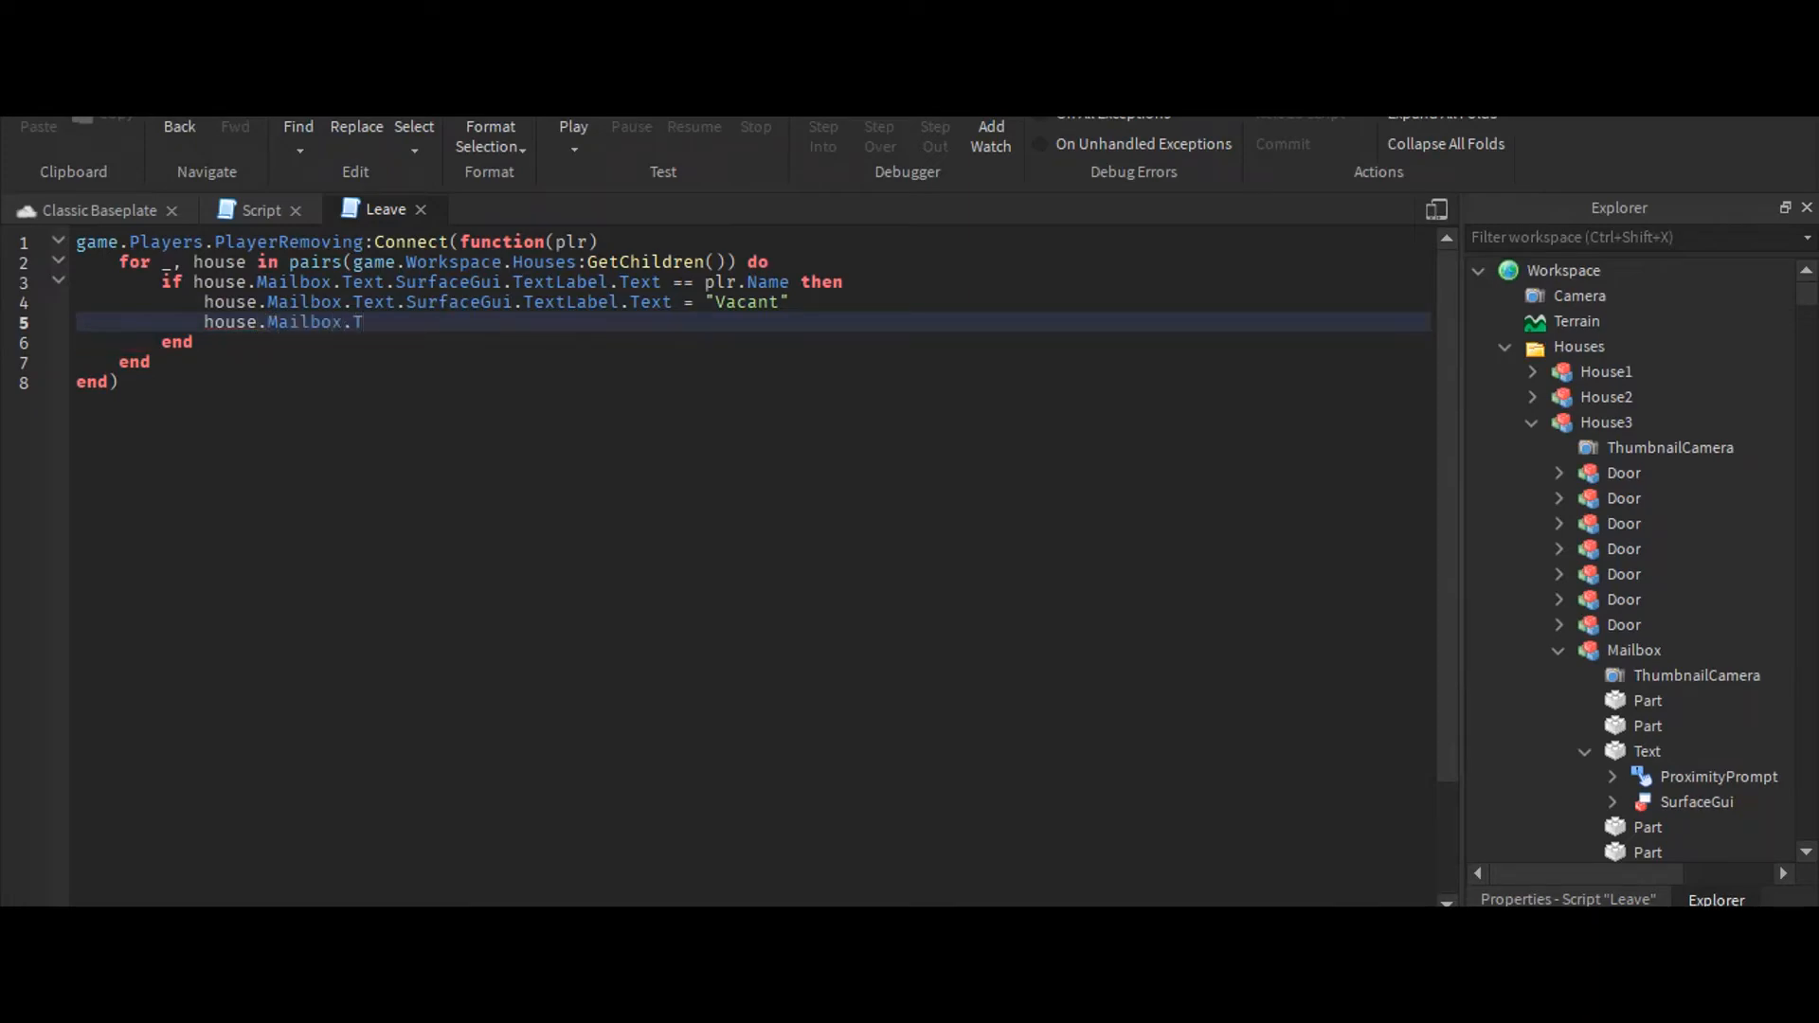
{"action": "type", "text": "roximityPrompt."}
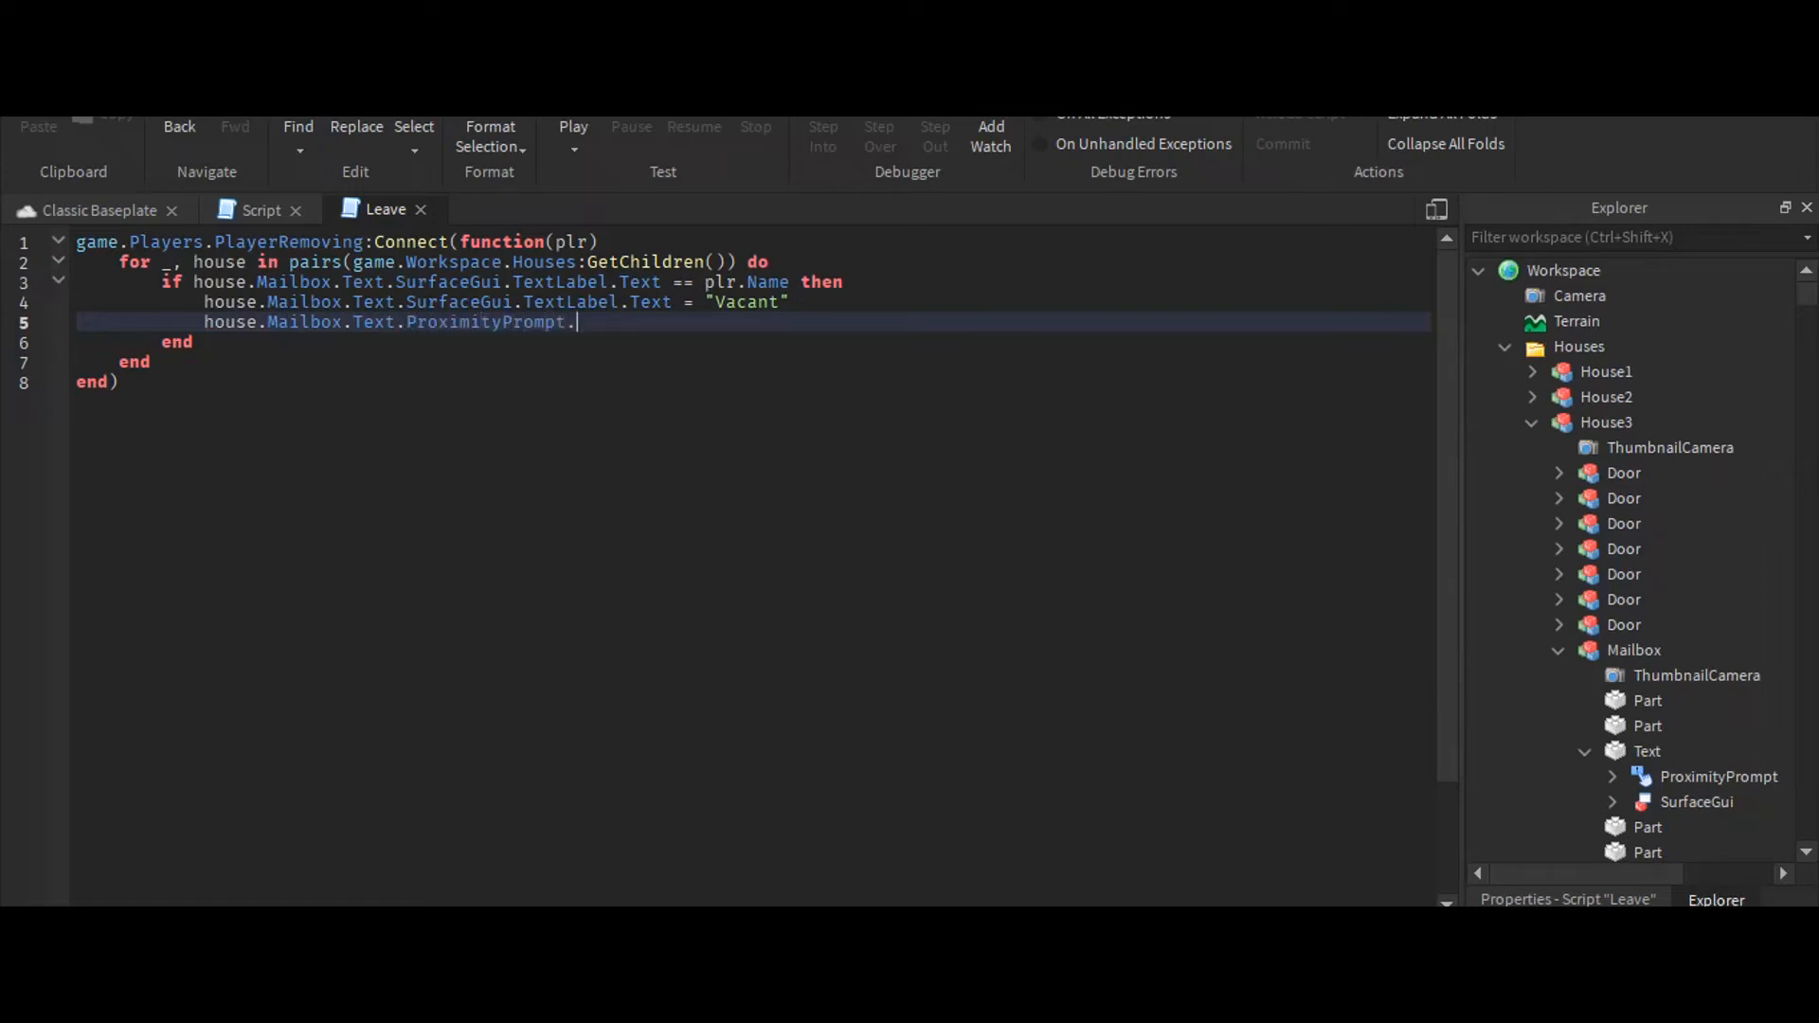
{"action": "type", "text": "Enabled = true"}
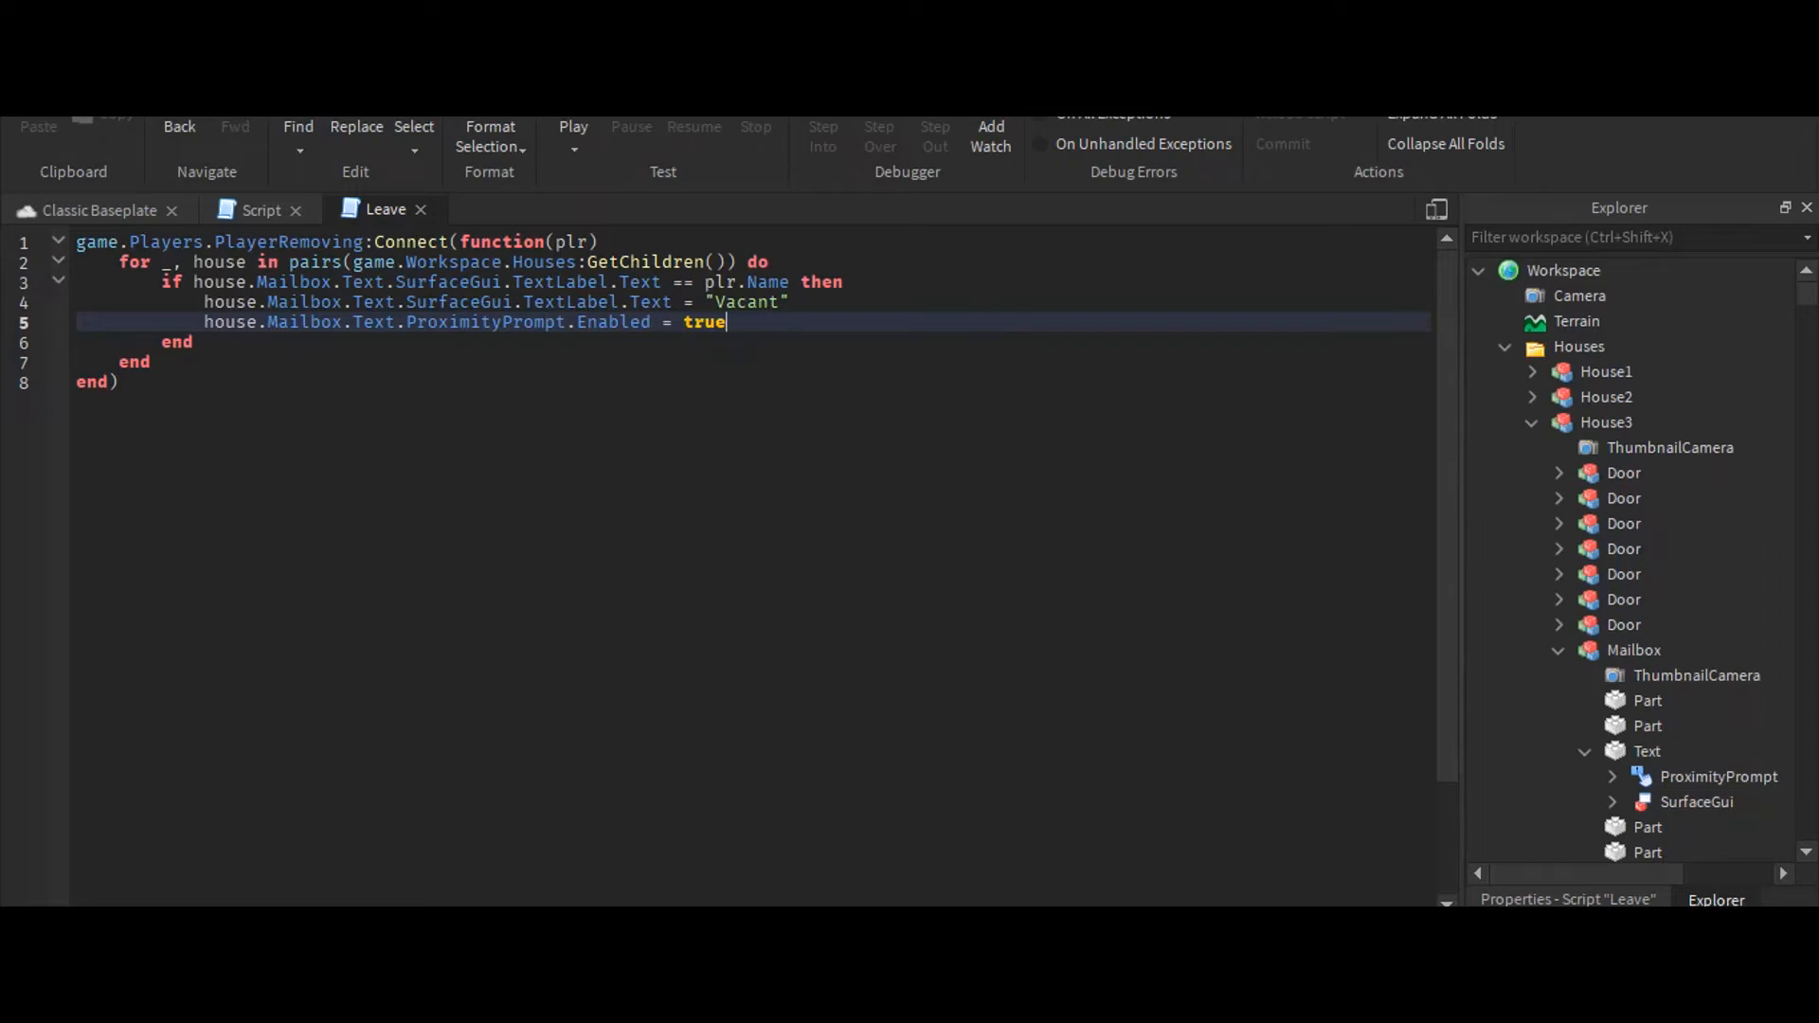